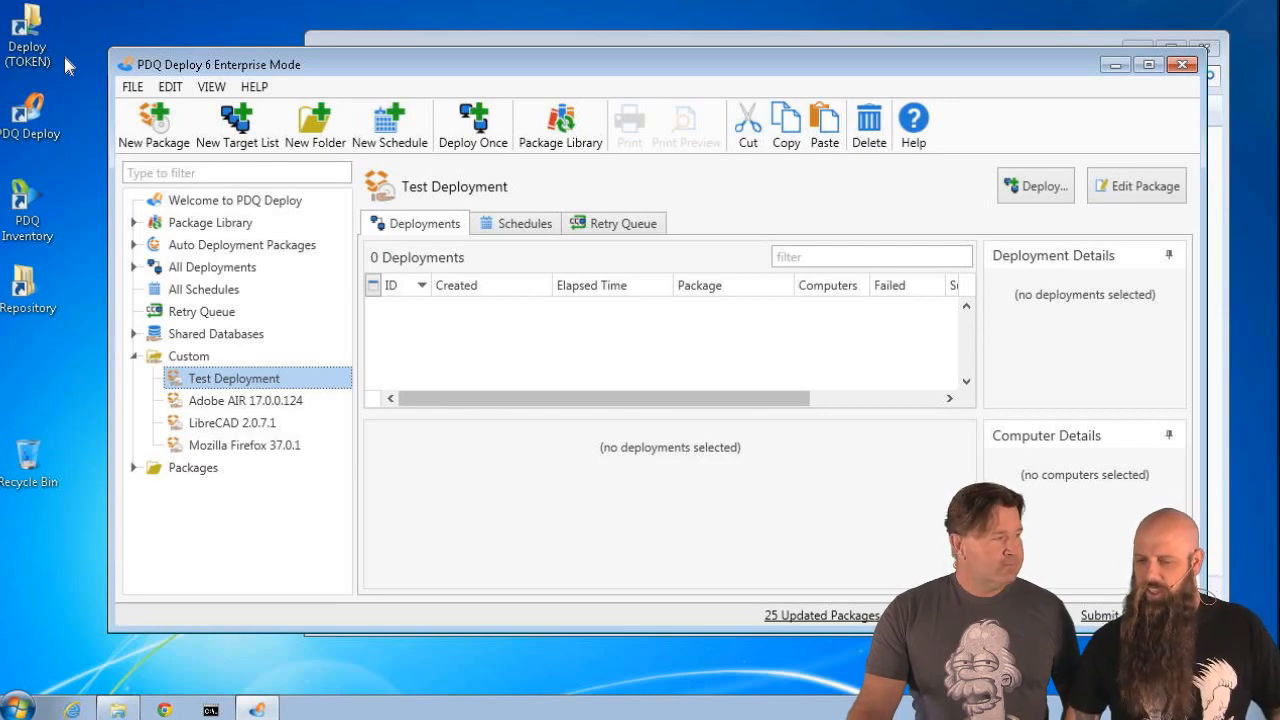
pyautogui.moveTo(302, 428)
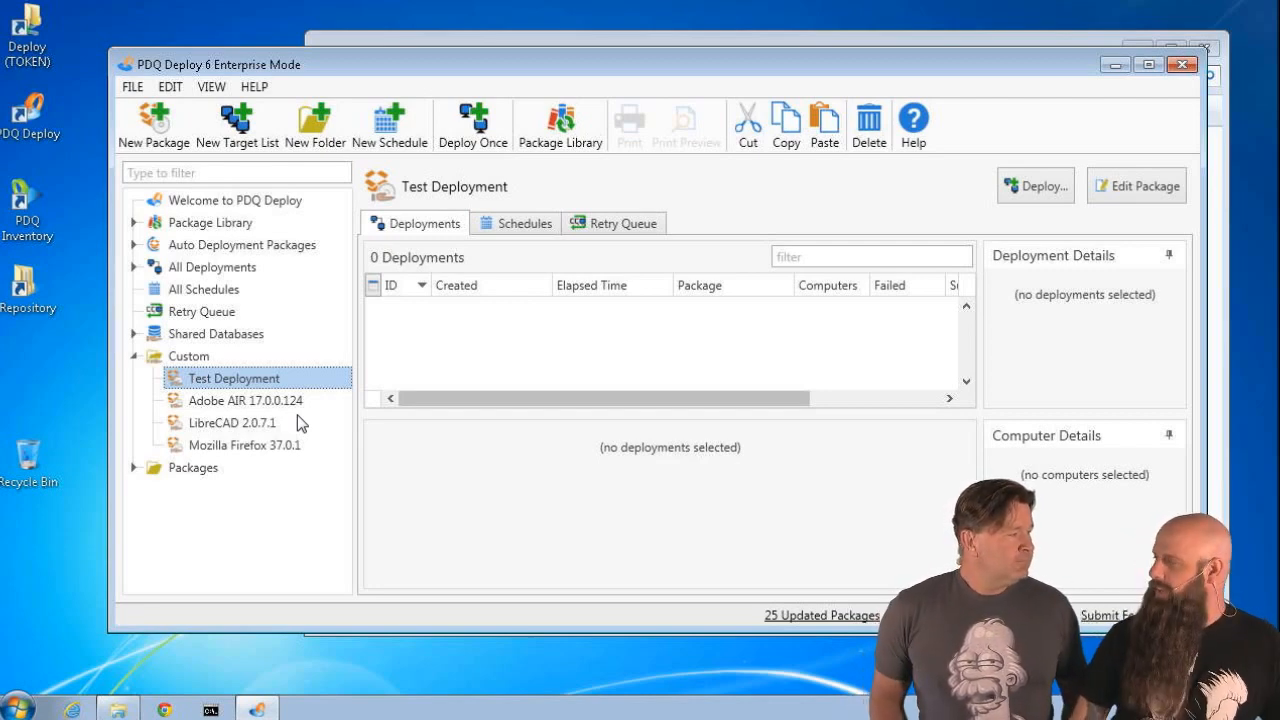
pyautogui.moveTo(330, 428)
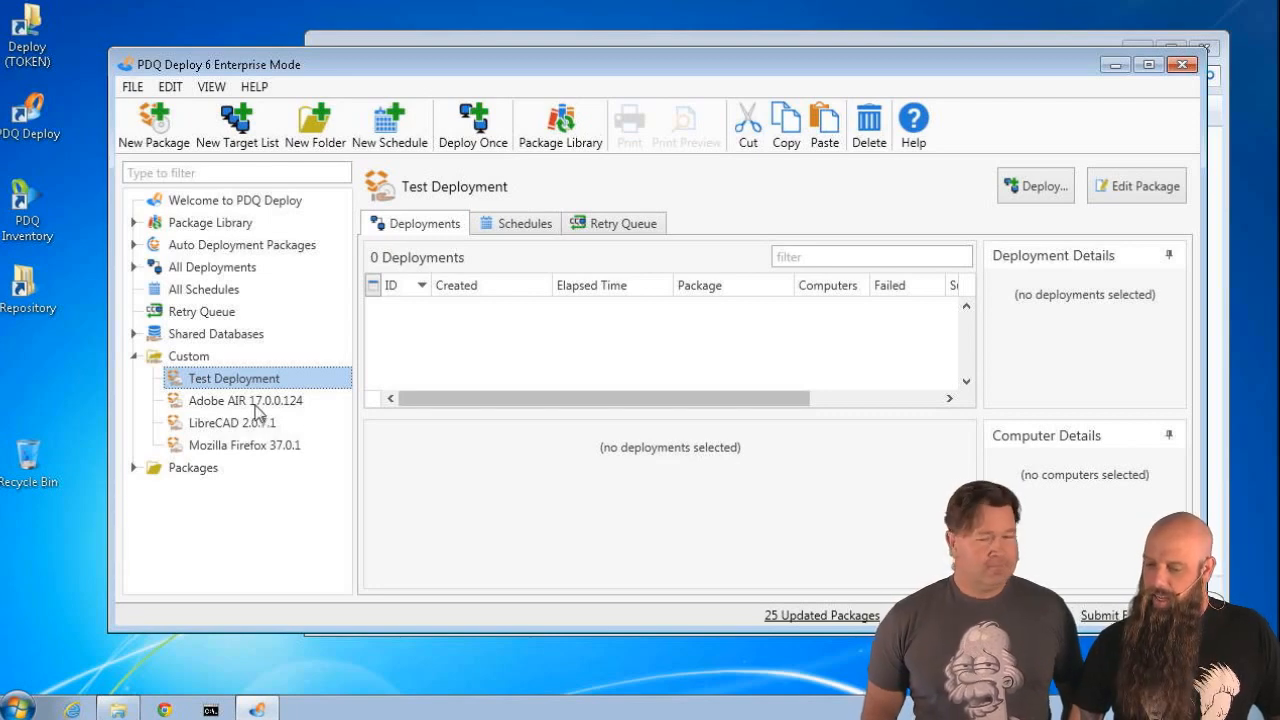
pyautogui.moveTo(250, 444)
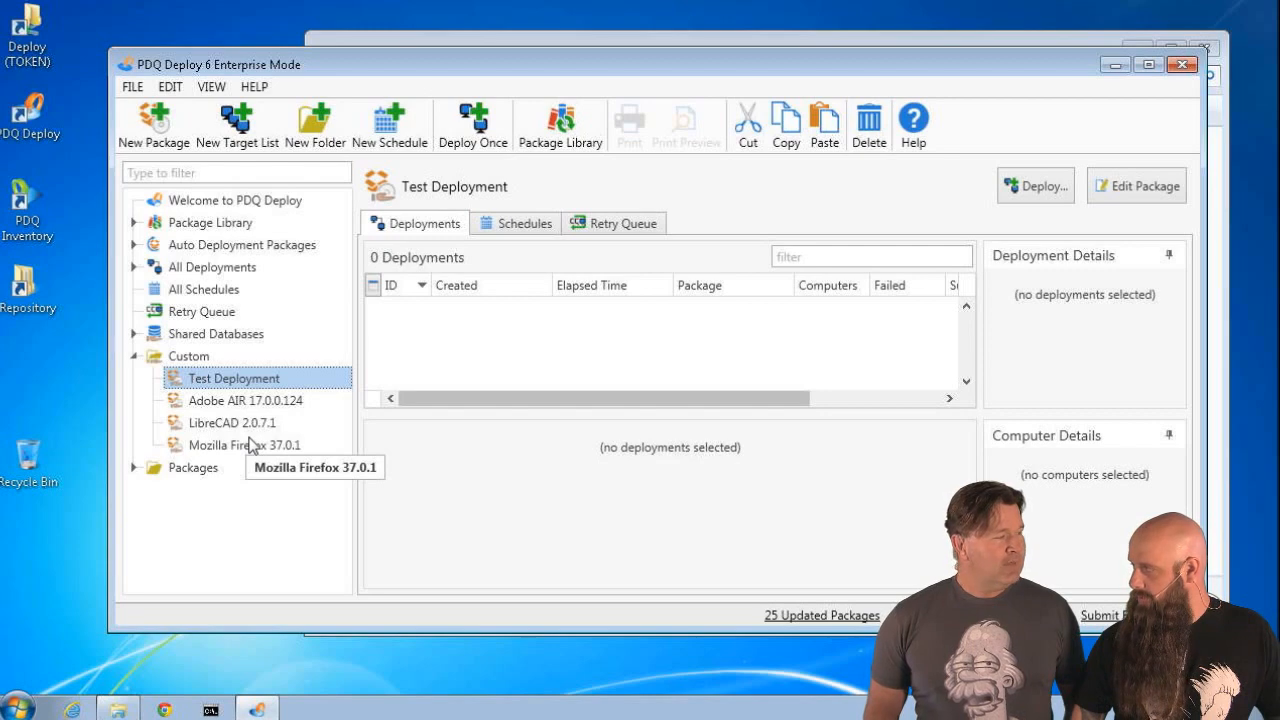
# - Run a Deploy Once of Adobe AIR 17.0.0.124 with abraham added as the target computer
pyautogui.click(244, 400)
pyautogui.write('abra')
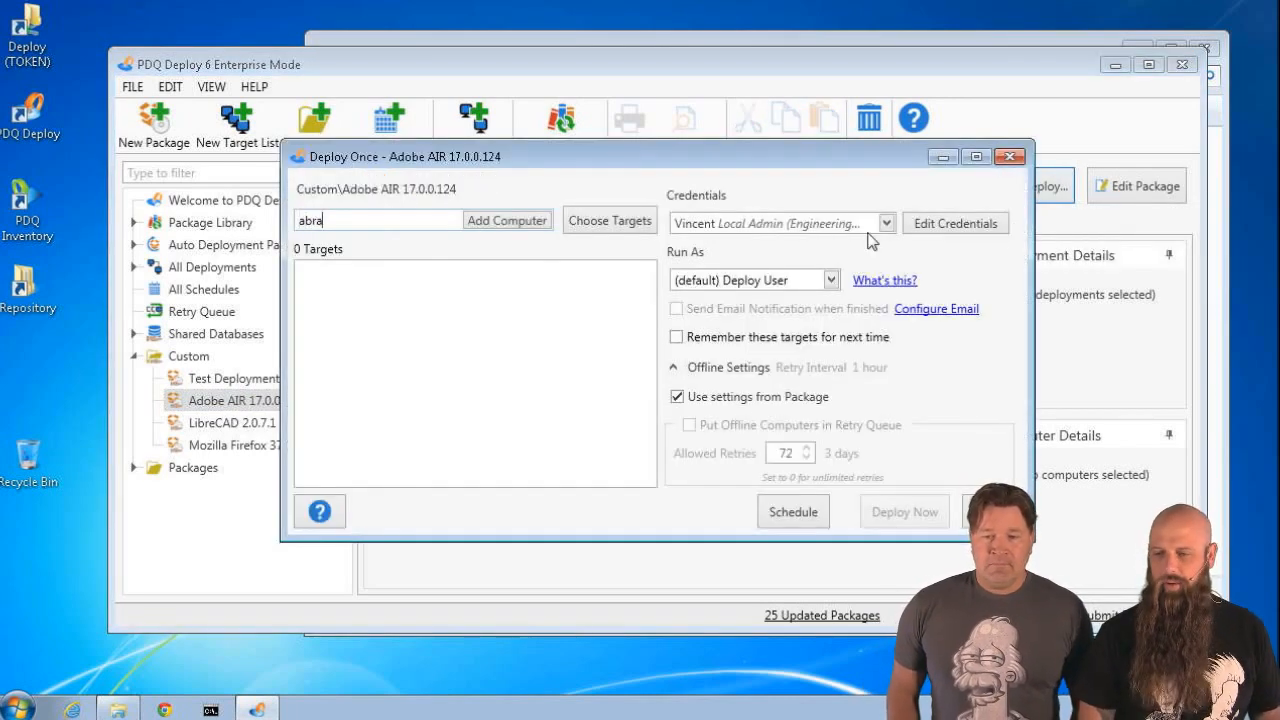
pyautogui.write('ham')
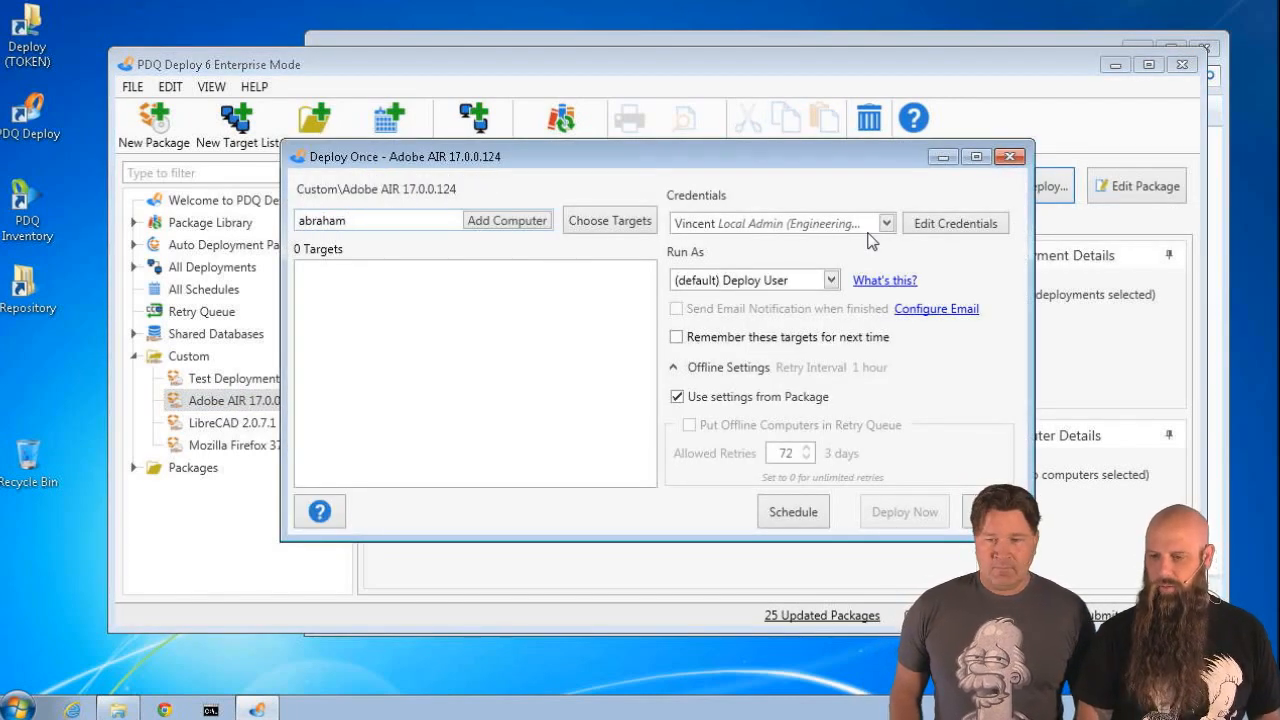
pyautogui.click(508, 220)
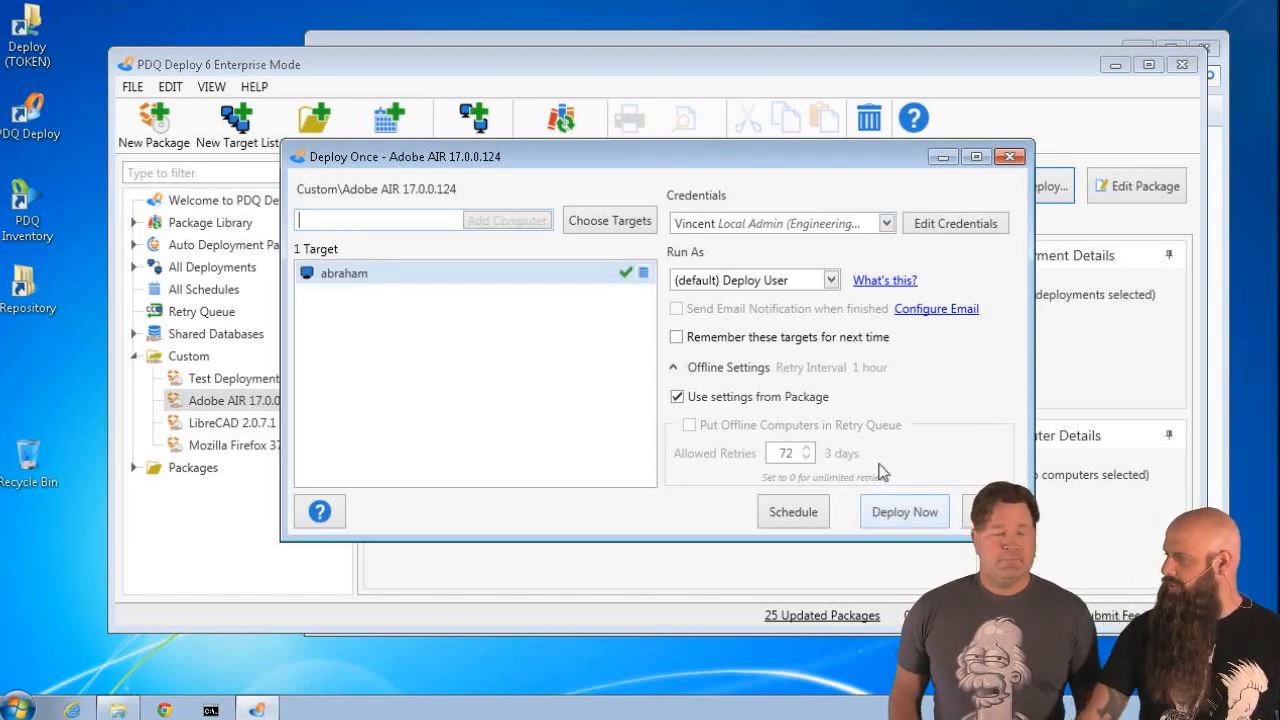
pyautogui.click(904, 512)
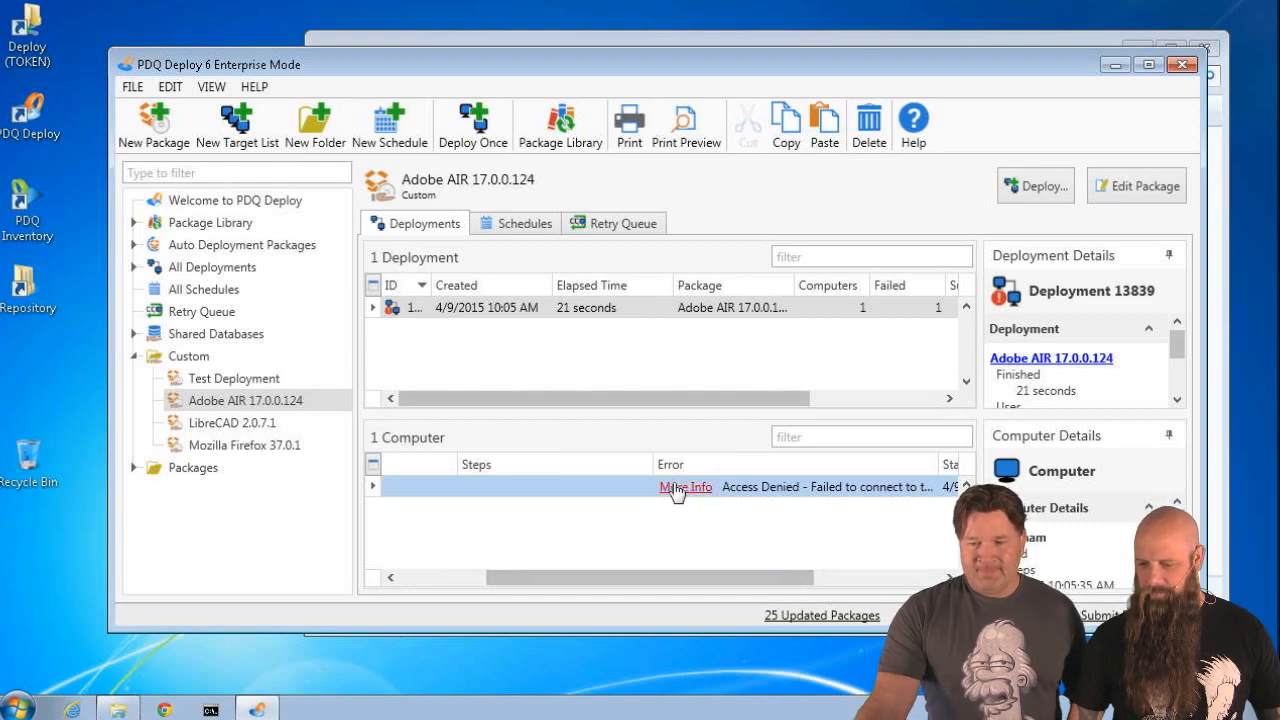
# - View the More Info details showing access to abraham's ADMIN$ share was denied
pyautogui.click(684, 488)
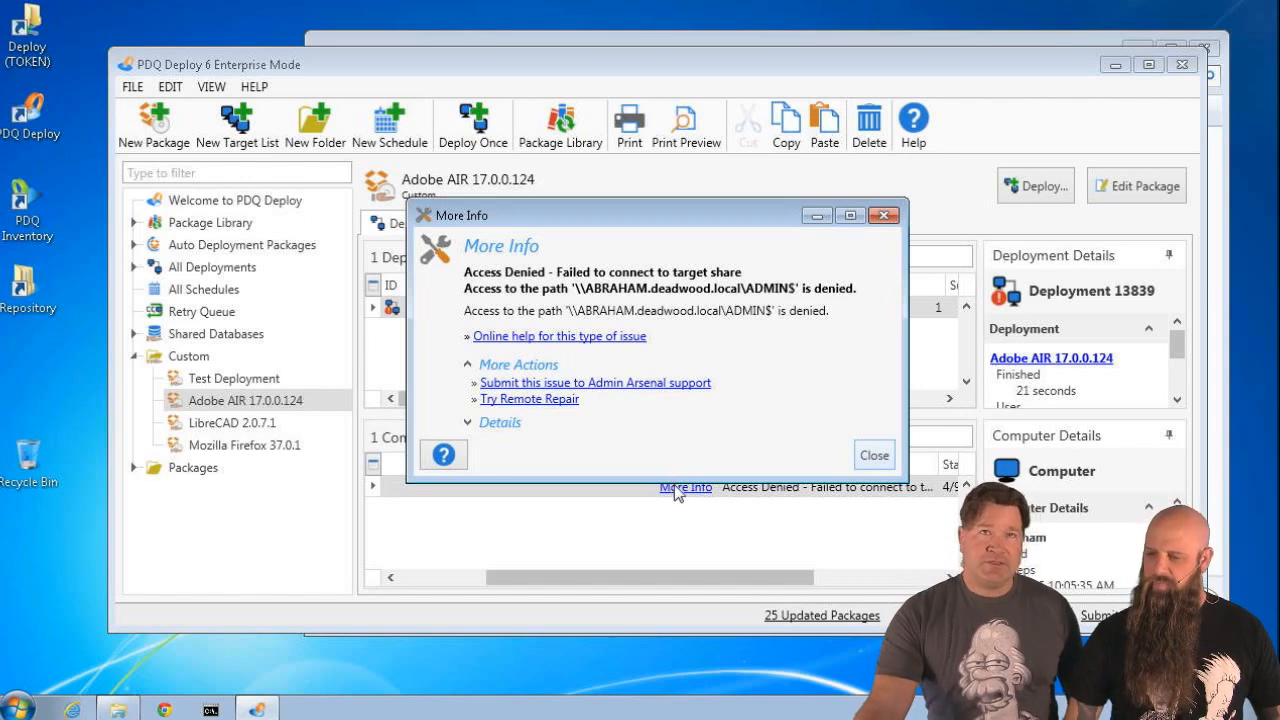
pyautogui.moveTo(568, 290)
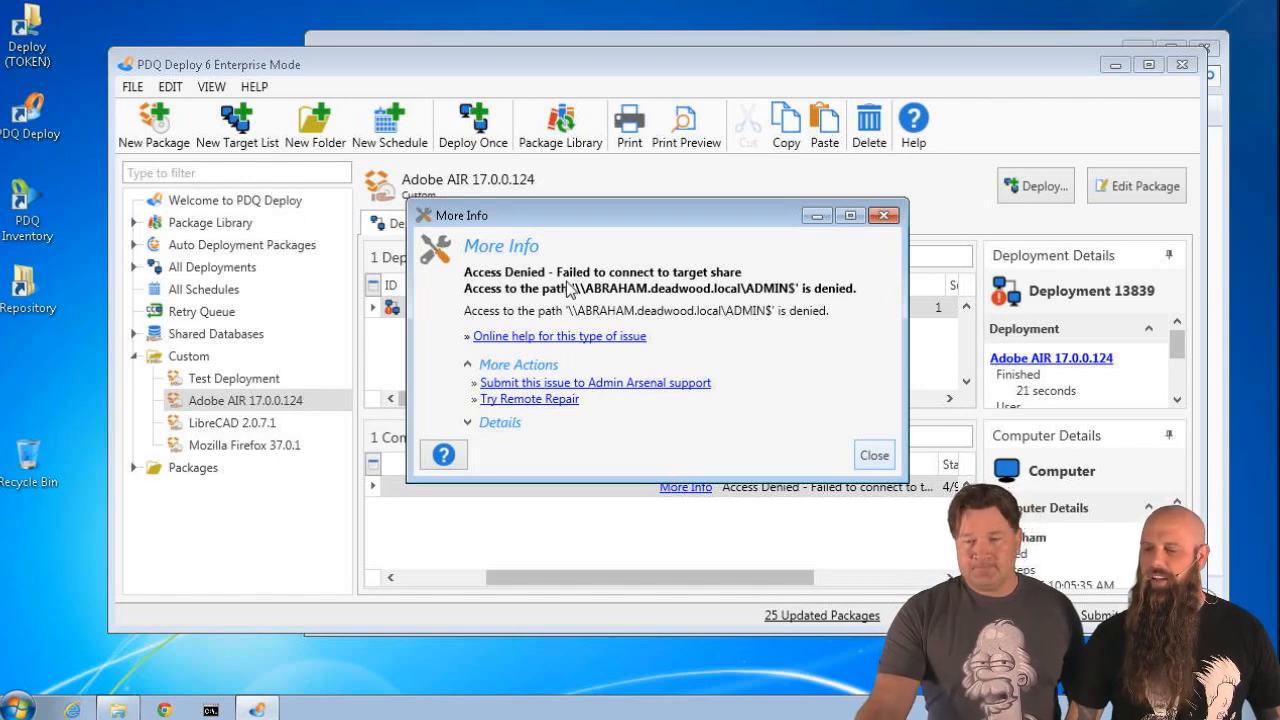
pyautogui.moveTo(688, 410)
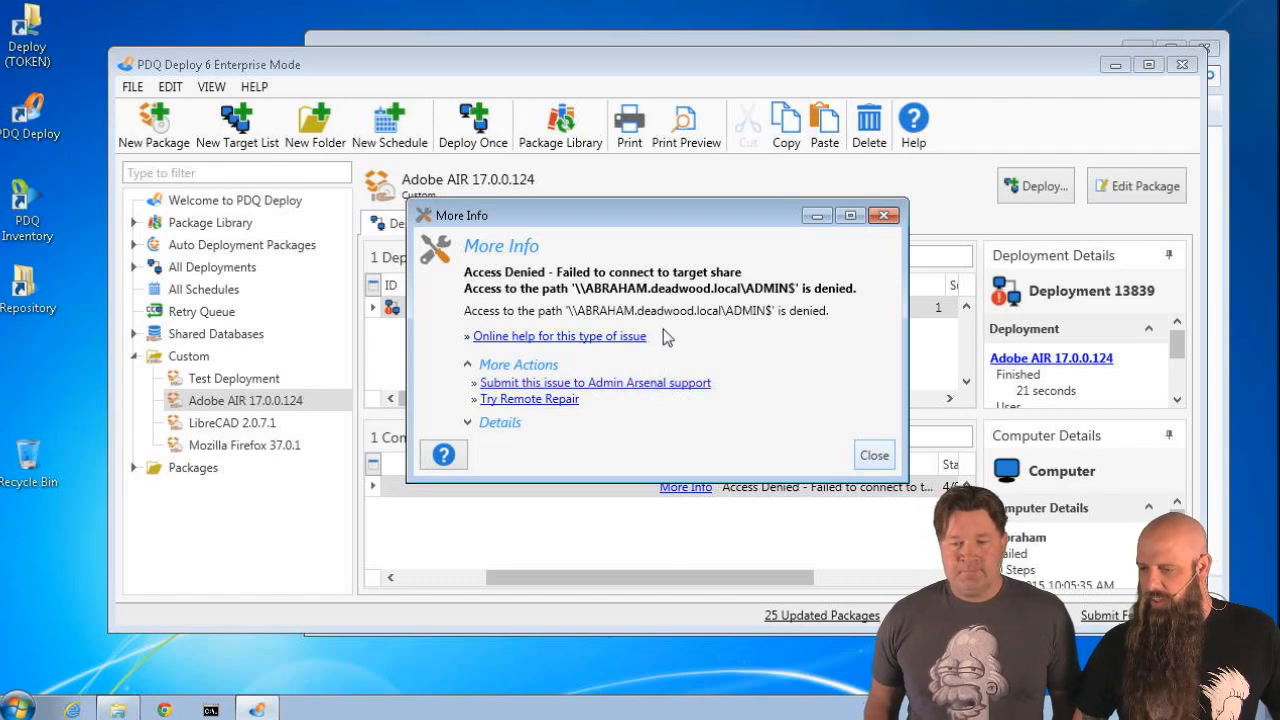
pyautogui.moveTo(736, 316)
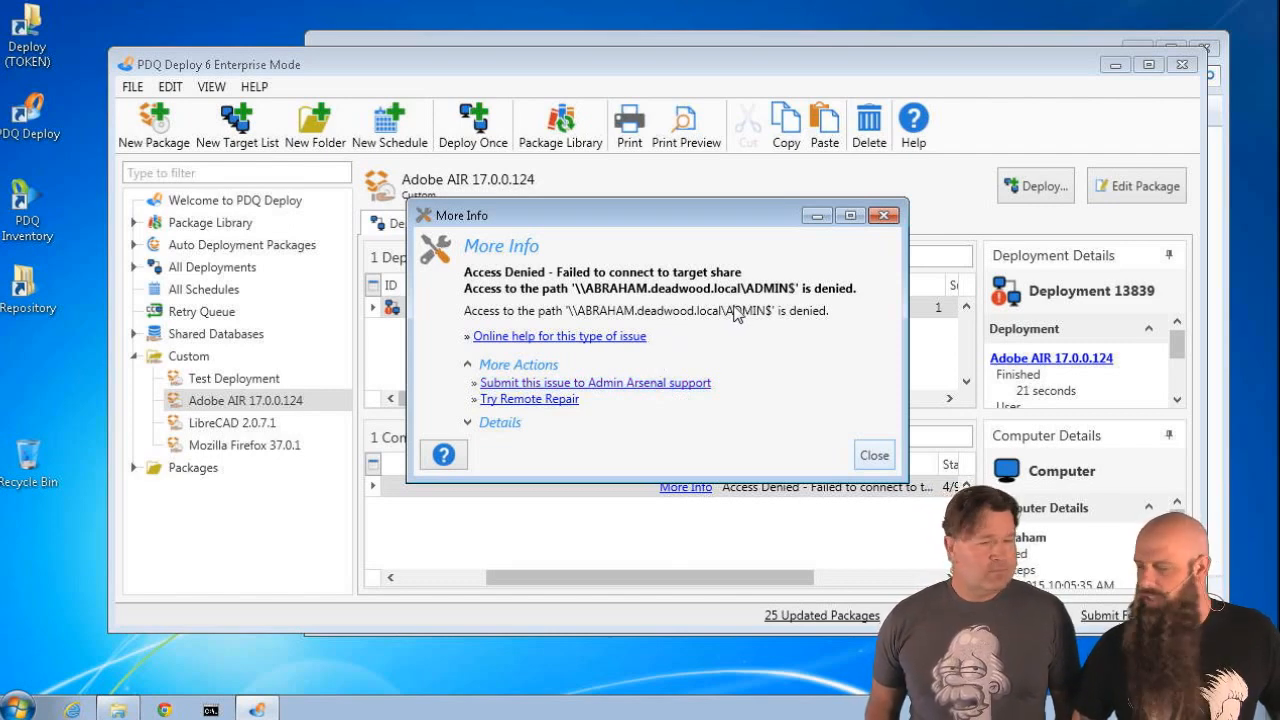
pyautogui.moveTo(778, 322)
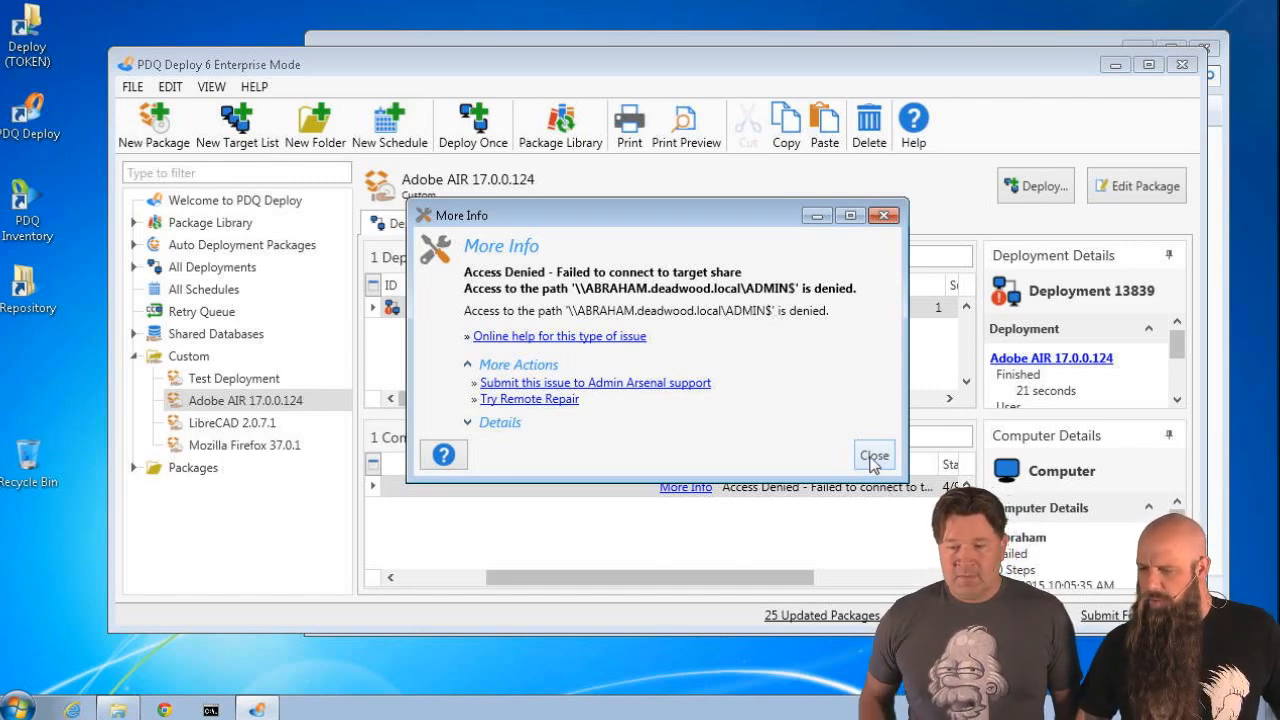
pyautogui.moveTo(592, 344)
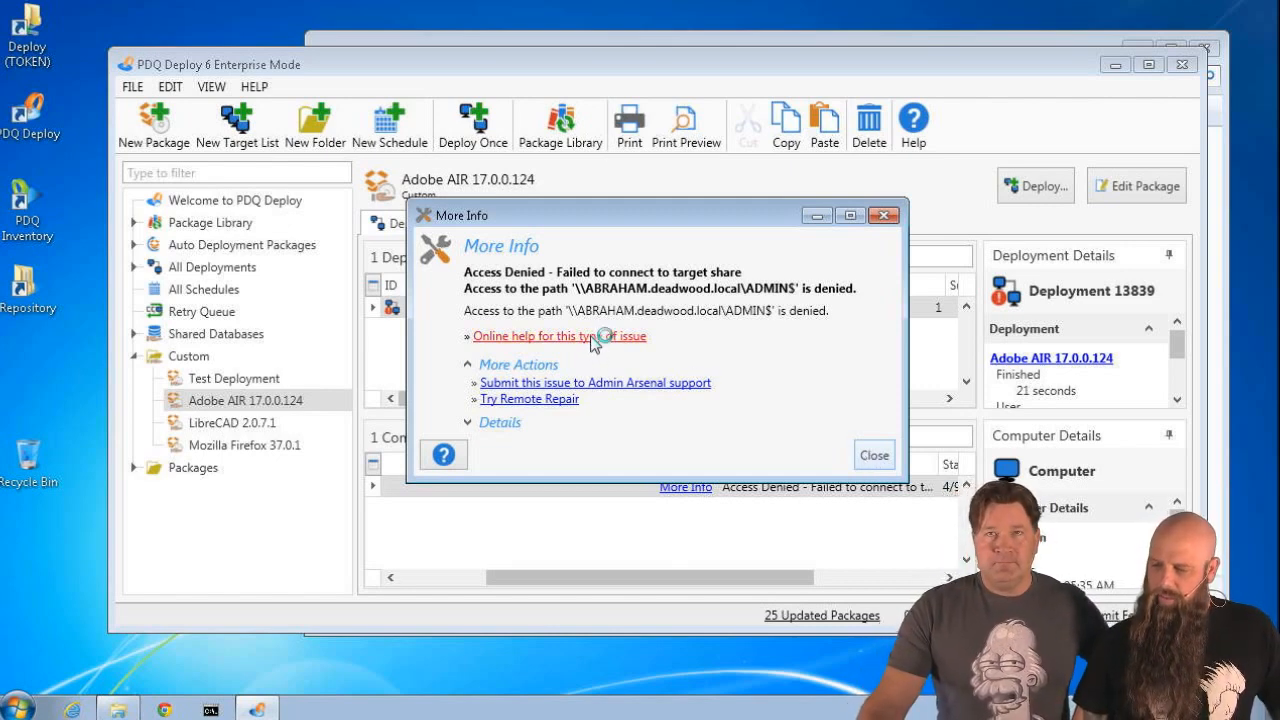
pyautogui.click(558, 336)
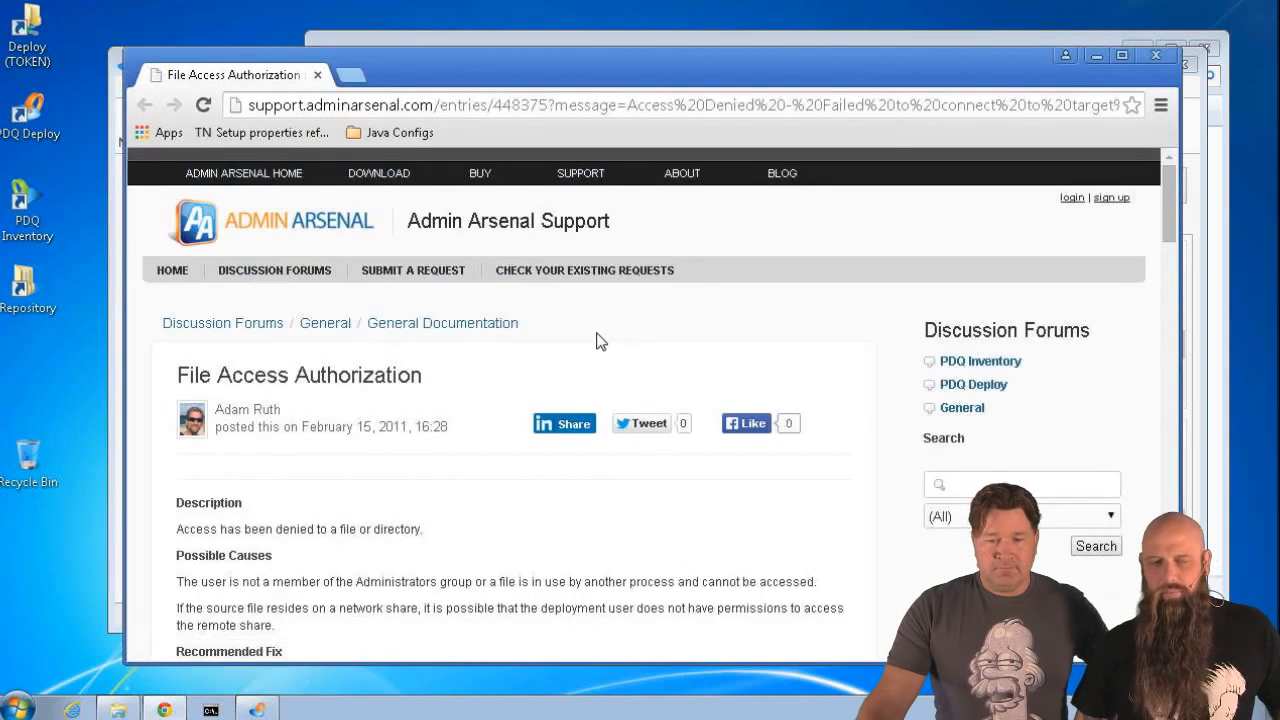
pyautogui.moveTo(698, 556)
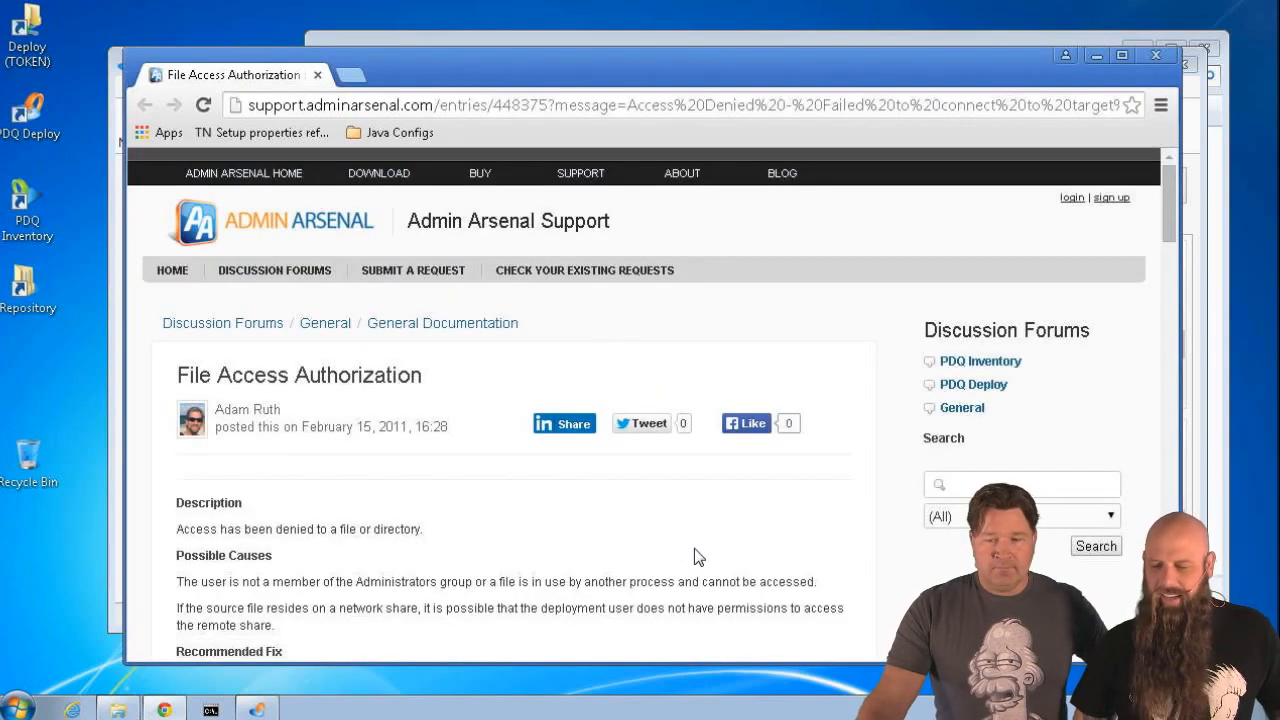
pyautogui.scroll(-3)
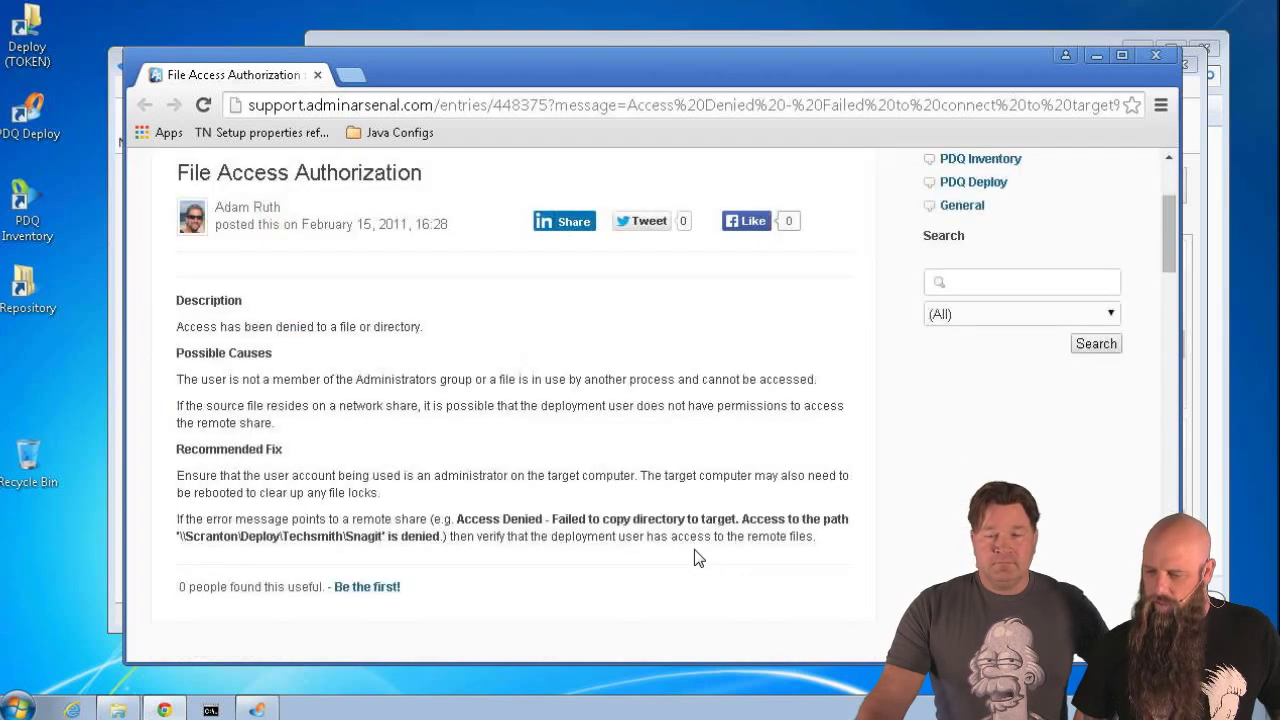
pyautogui.moveTo(530, 500)
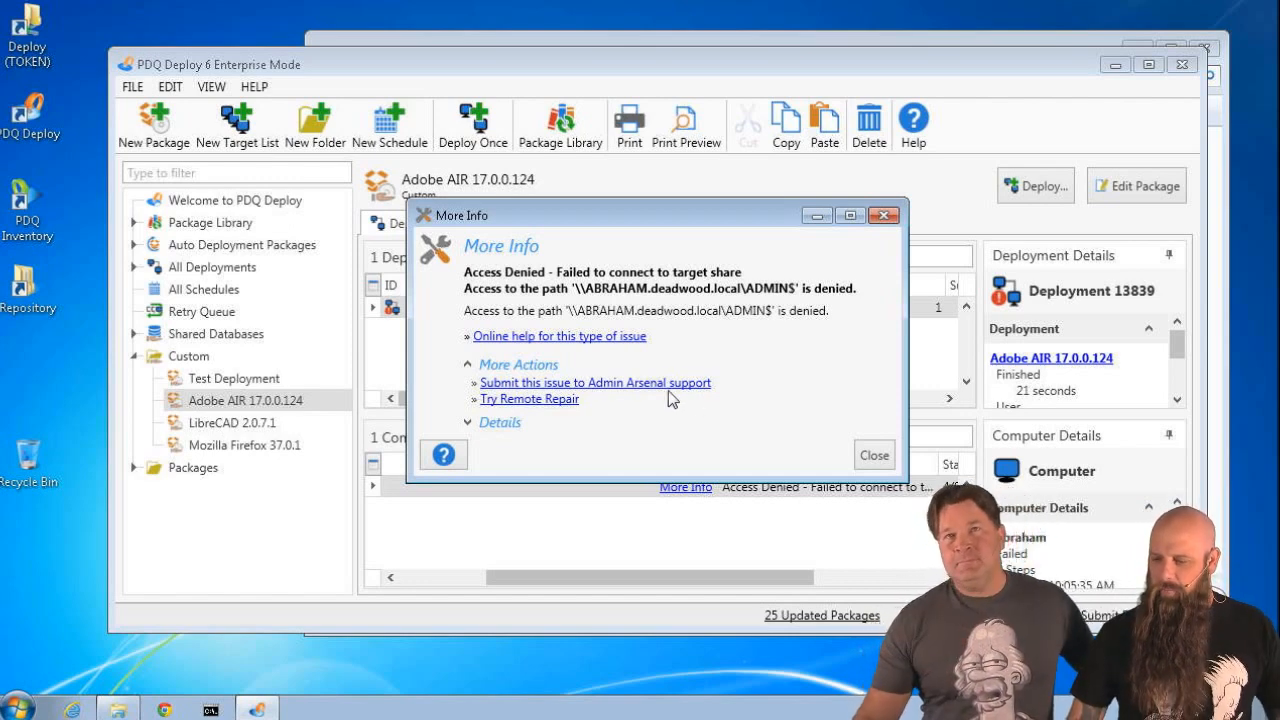
pyautogui.click(596, 382)
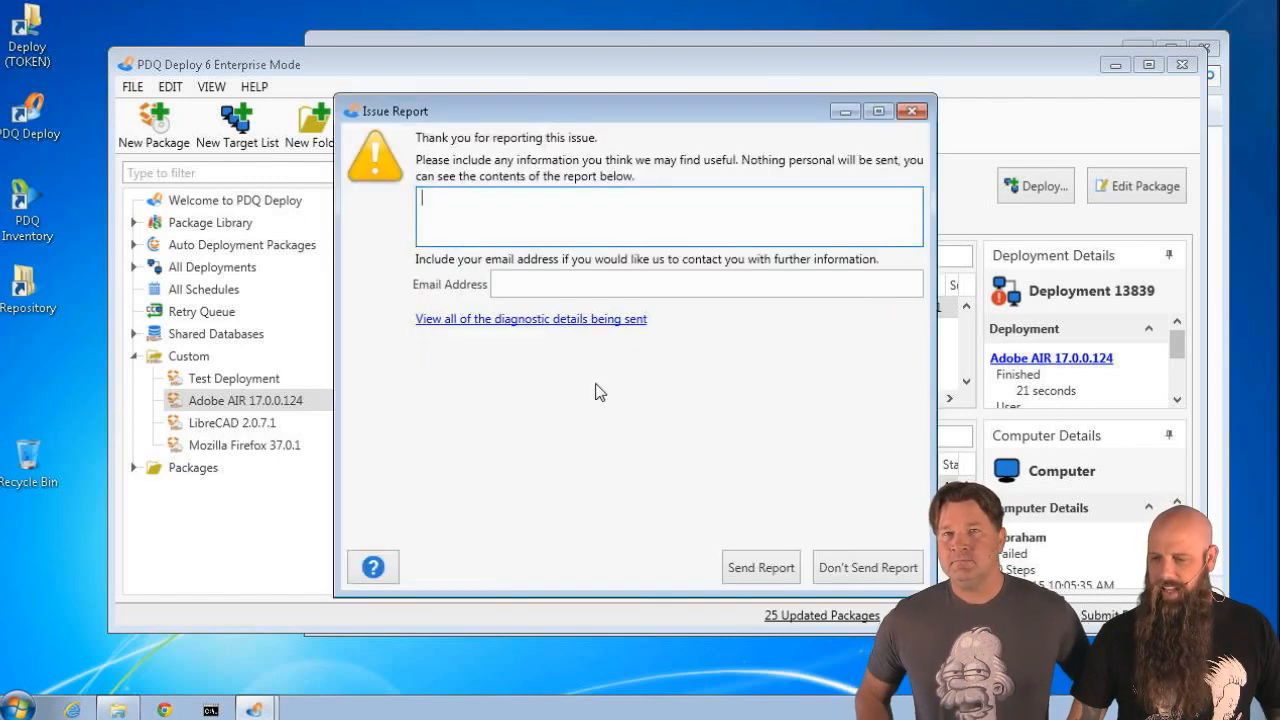
pyautogui.moveTo(536, 248)
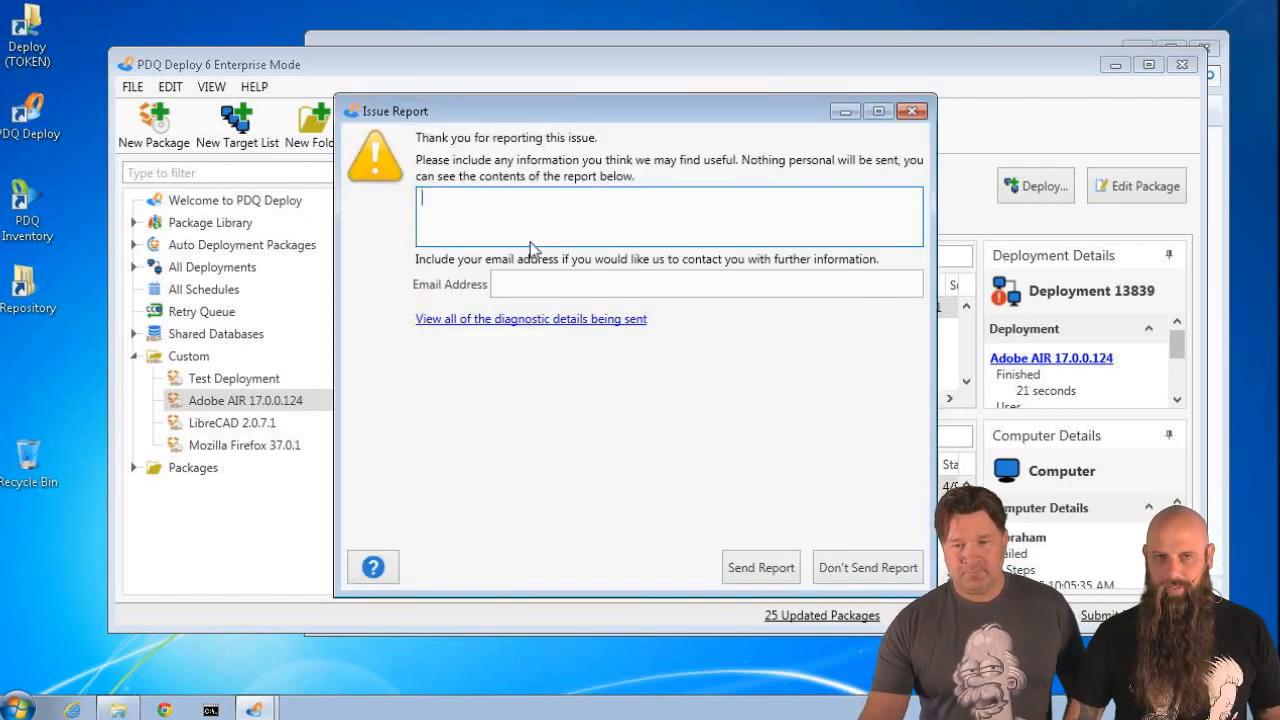
pyautogui.click(708, 284)
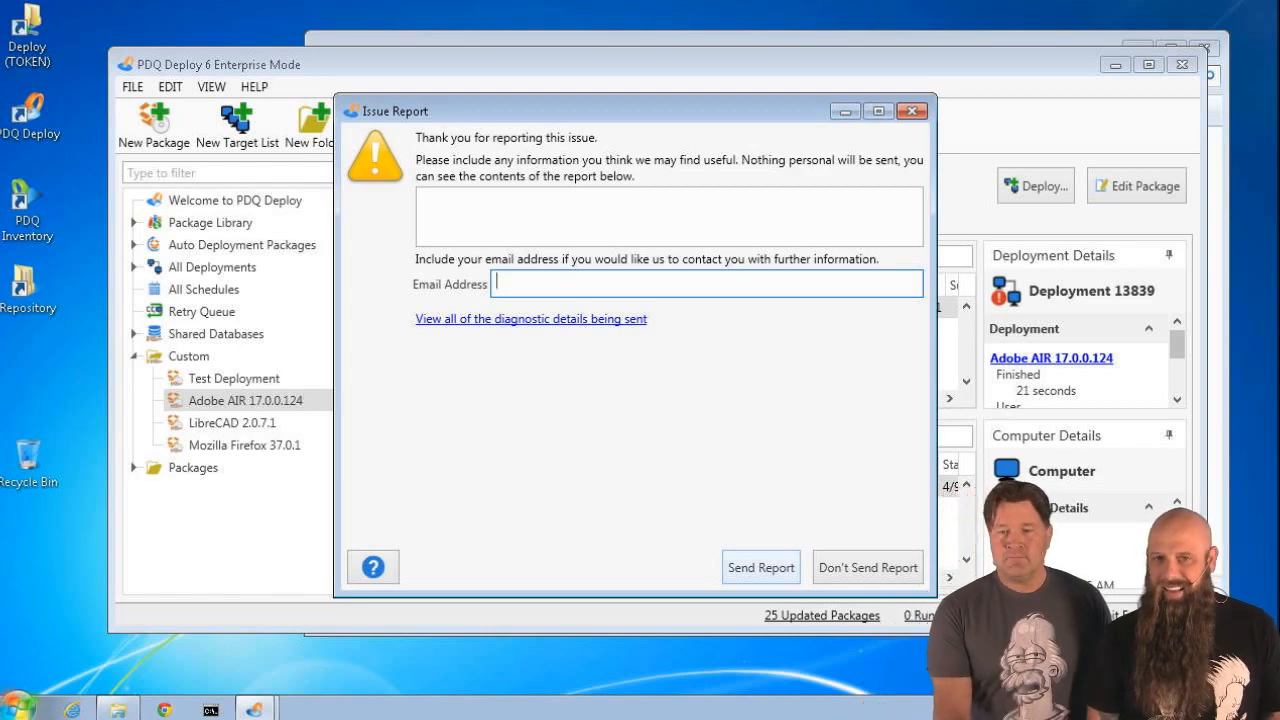
pyautogui.click(530, 318)
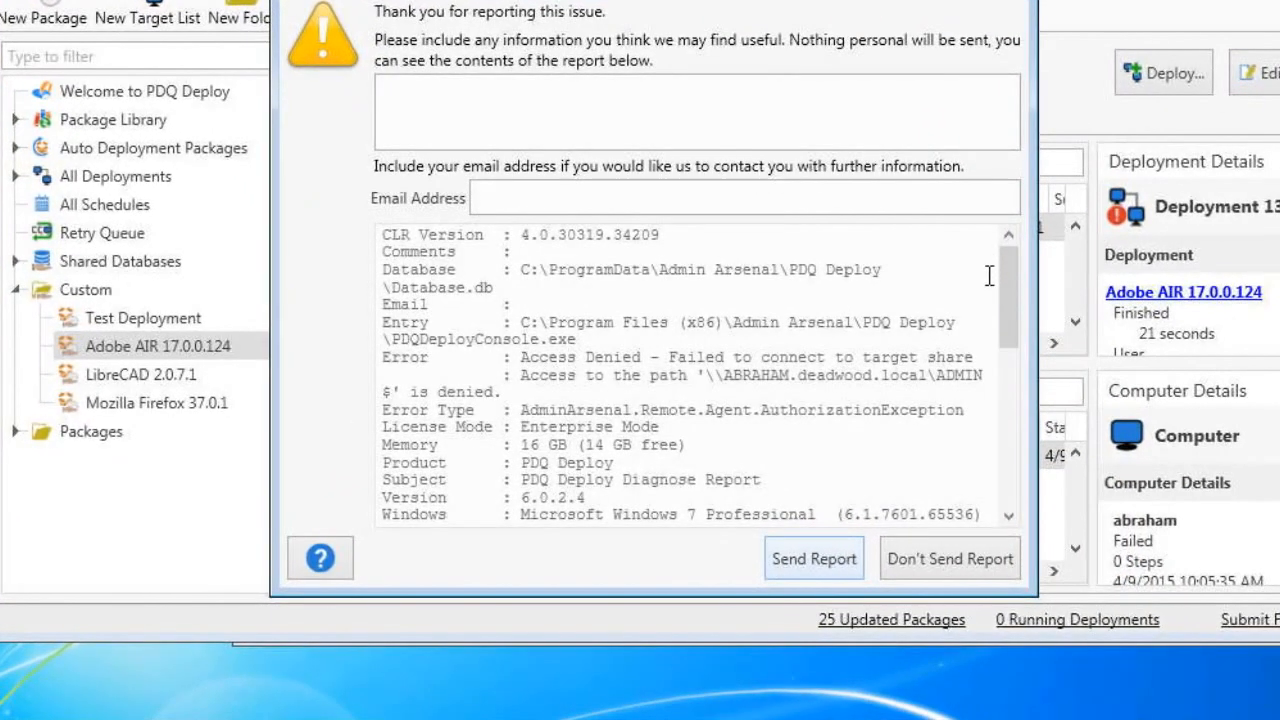
pyautogui.scroll(-3)
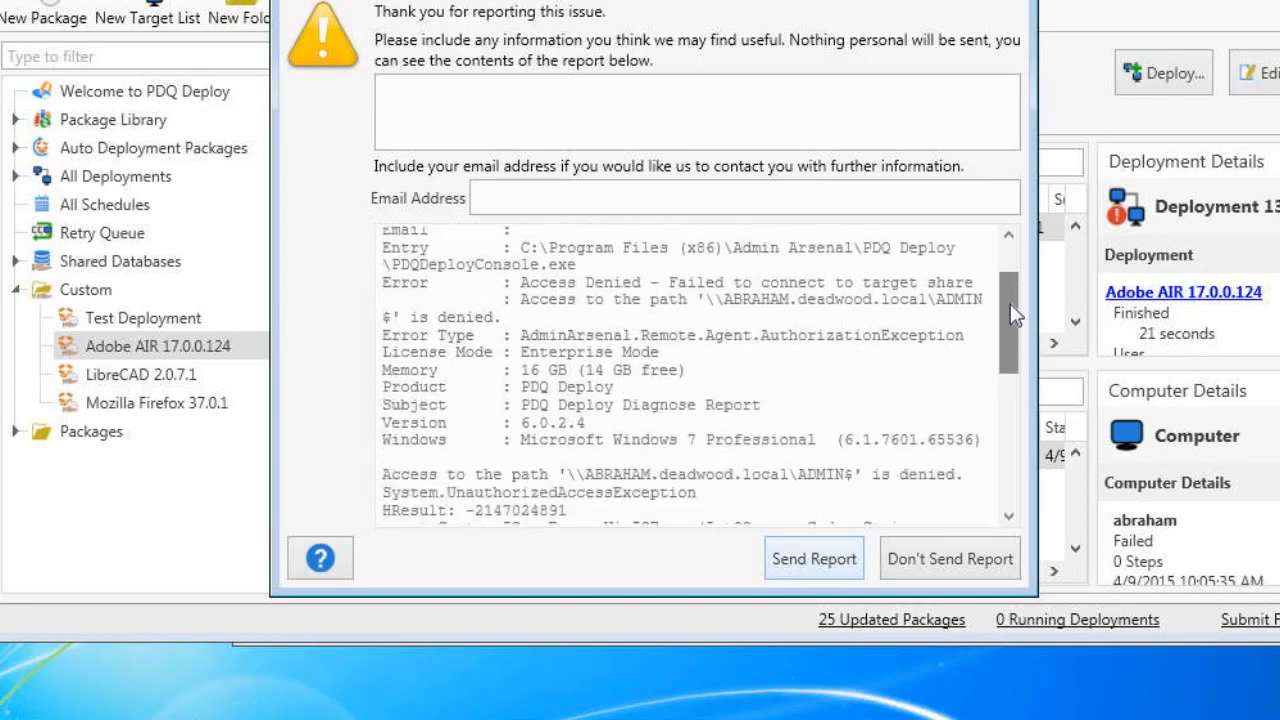
pyautogui.scroll(-3)
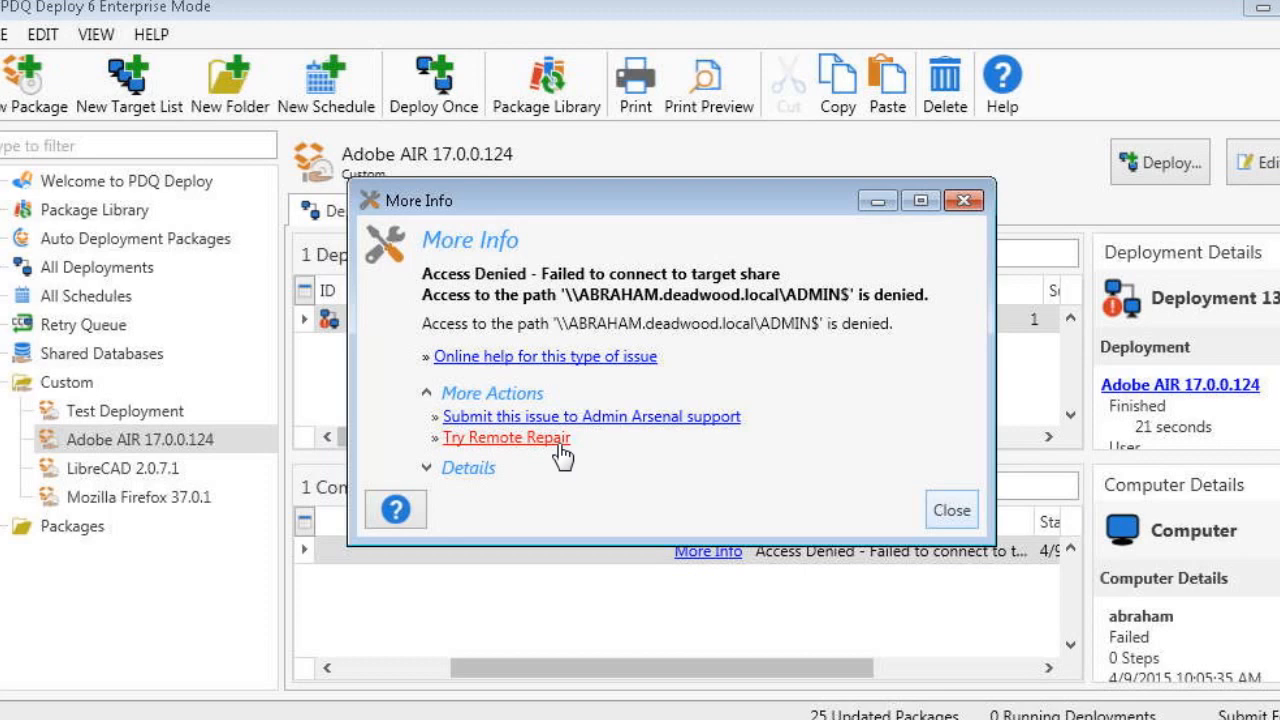
# - Run Remote Repair's Analyze diagnostics against ABRAHAM.deadwood.local
pyautogui.click(506, 436)
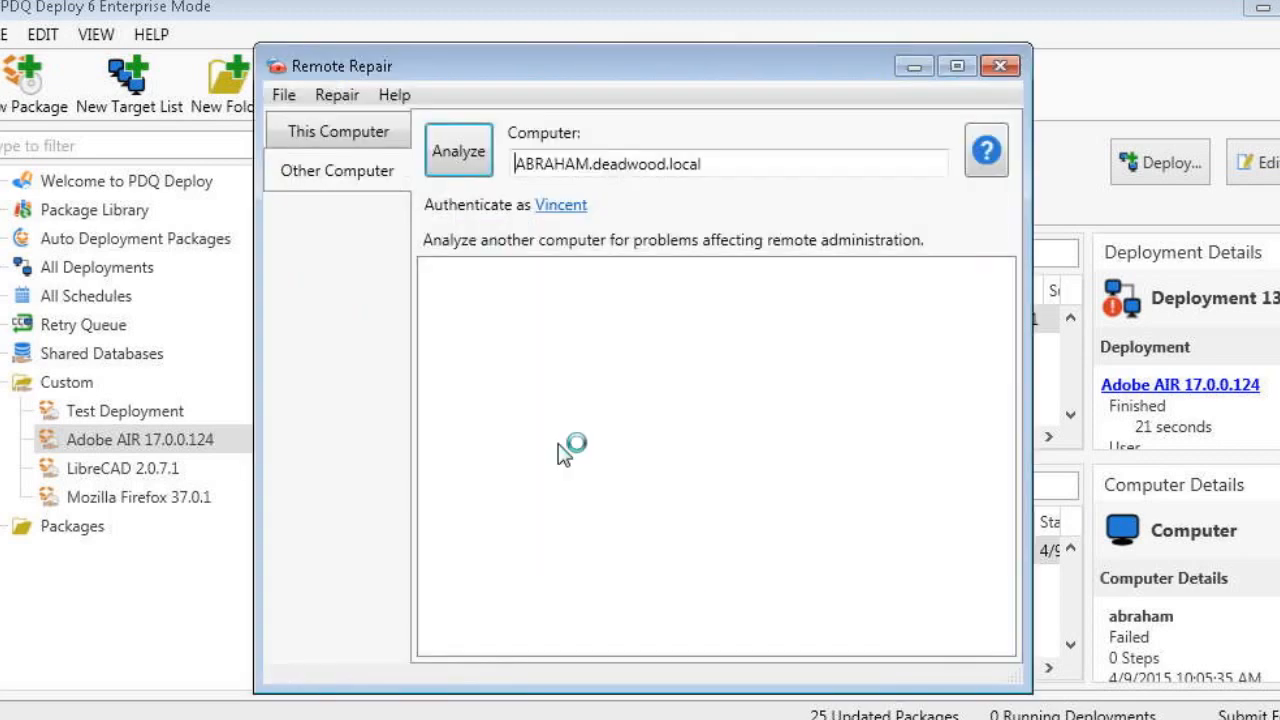
pyautogui.moveTo(570, 444)
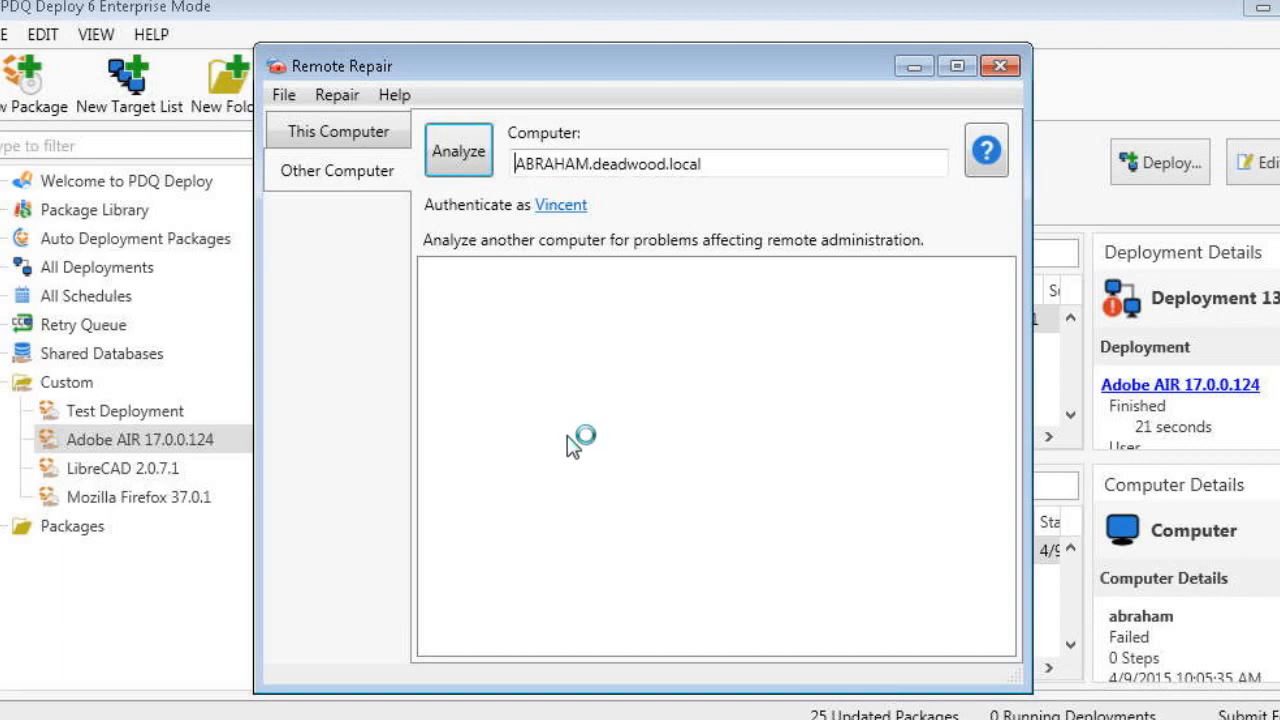
pyautogui.moveTo(572, 392)
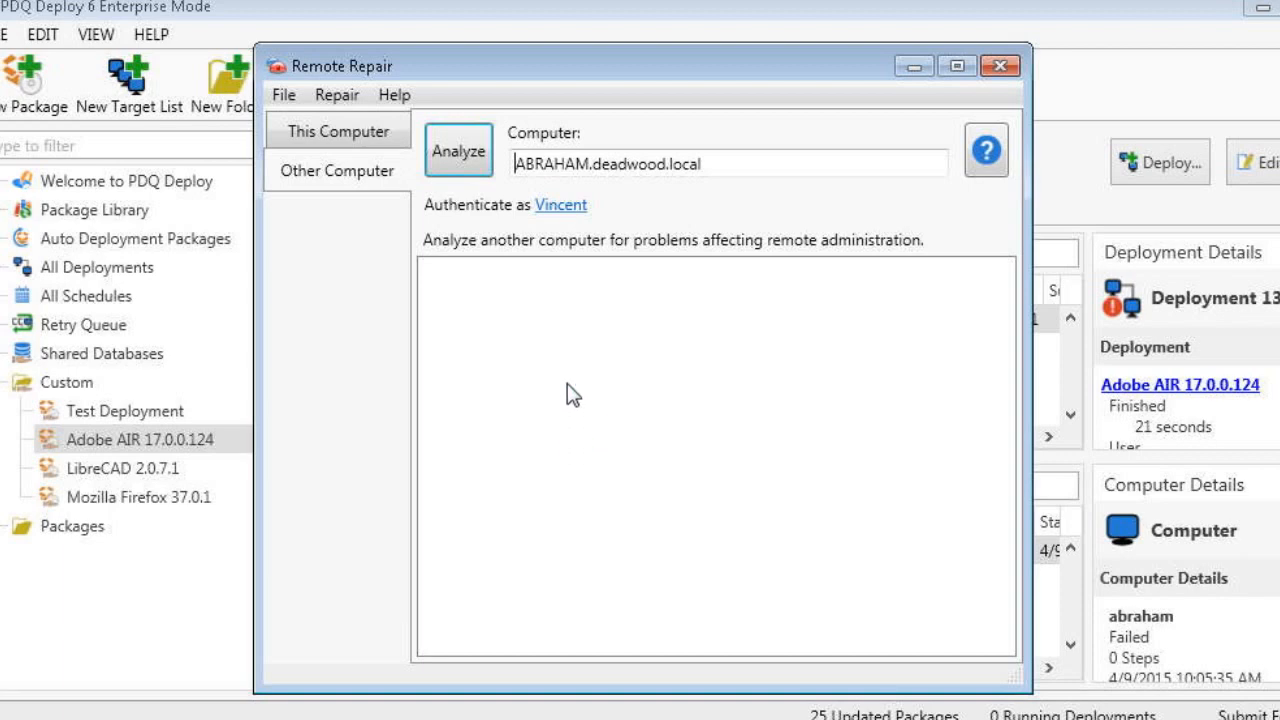
pyautogui.moveTo(492, 218)
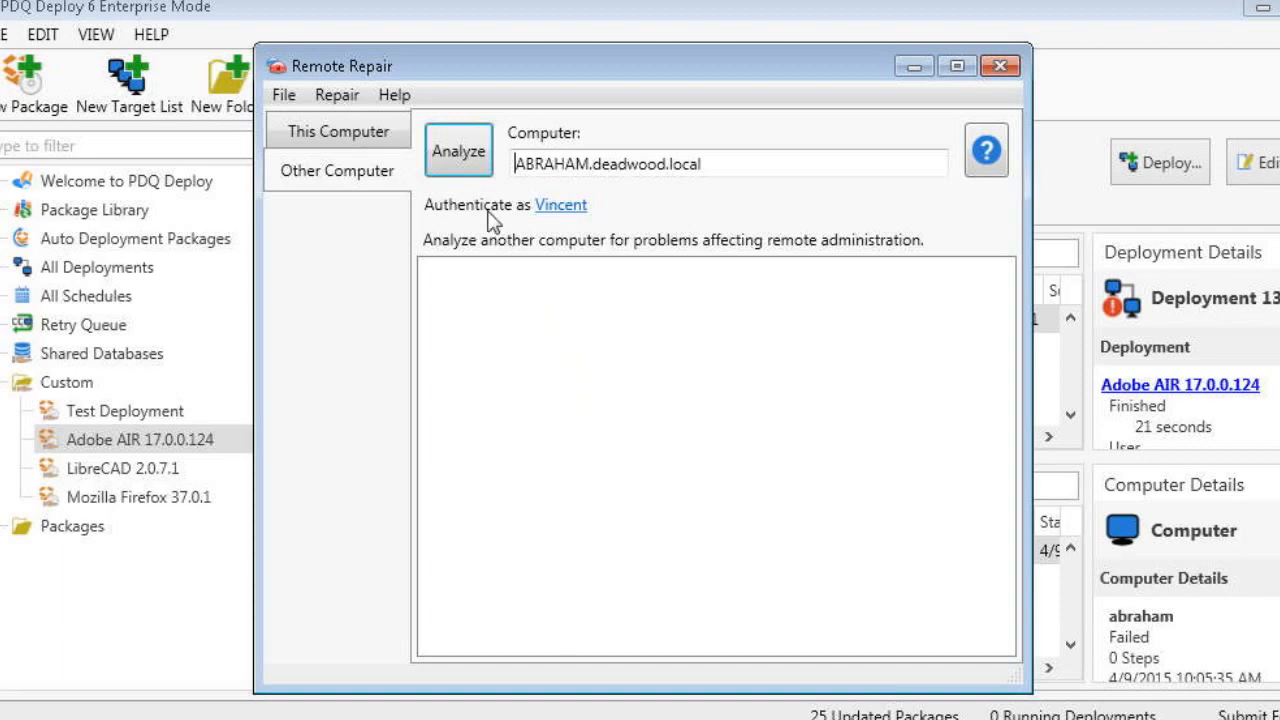
pyautogui.moveTo(458, 150)
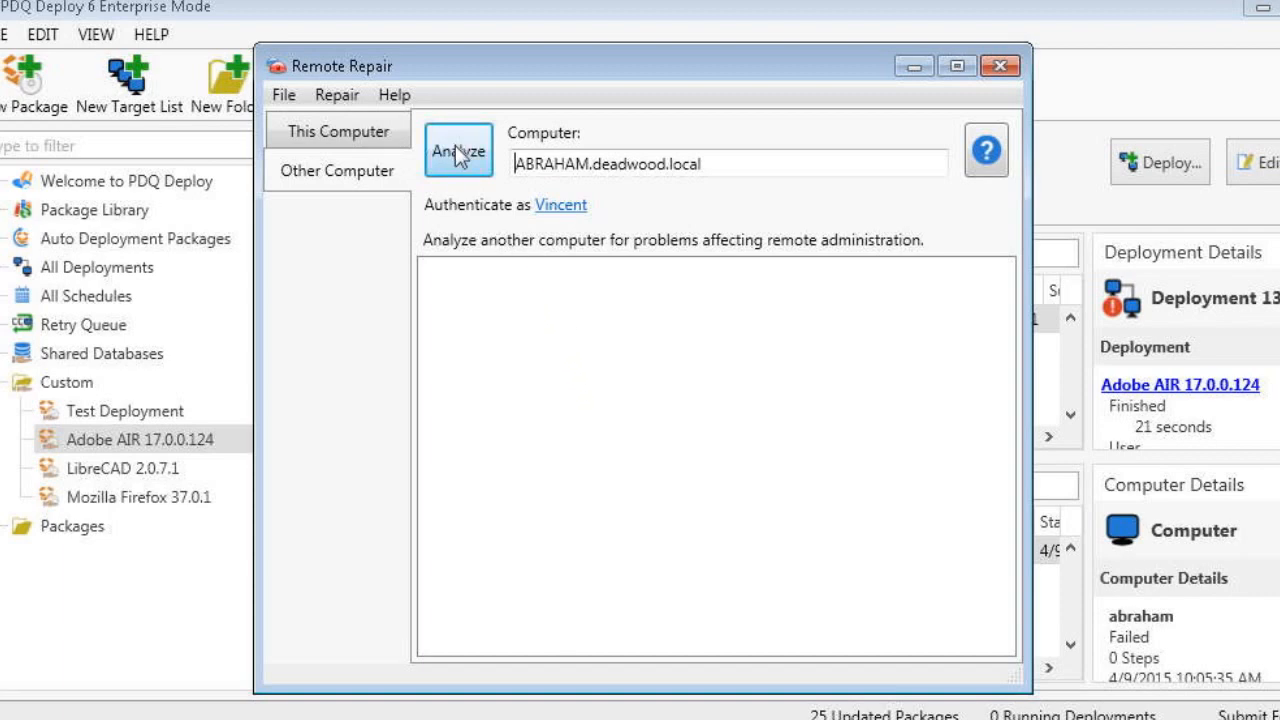
pyautogui.click(458, 150)
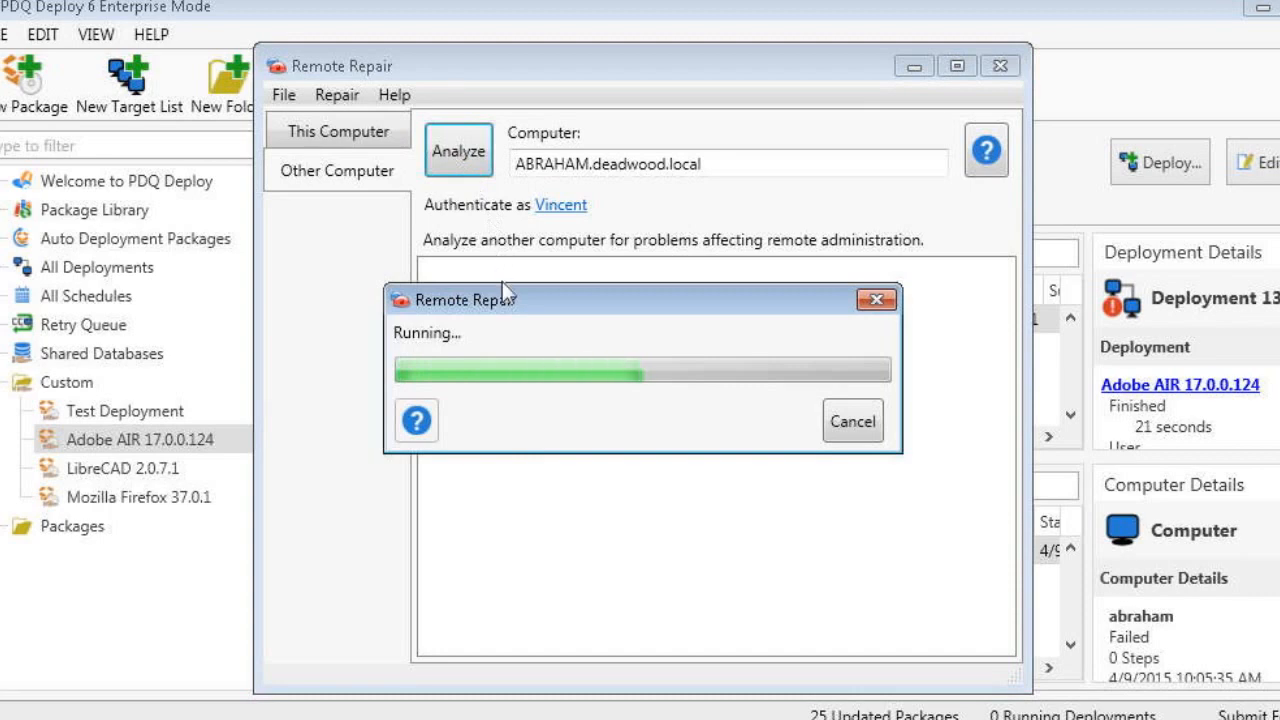
pyautogui.moveTo(604, 584)
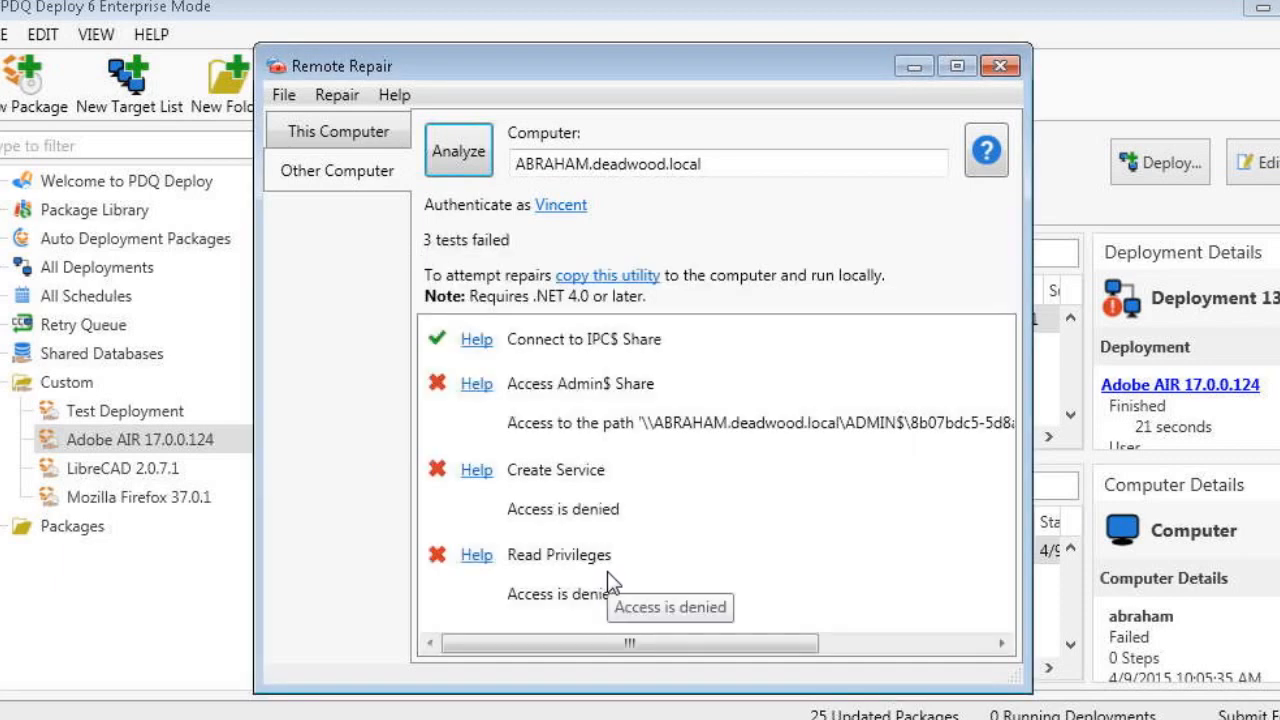
pyautogui.moveTo(584, 244)
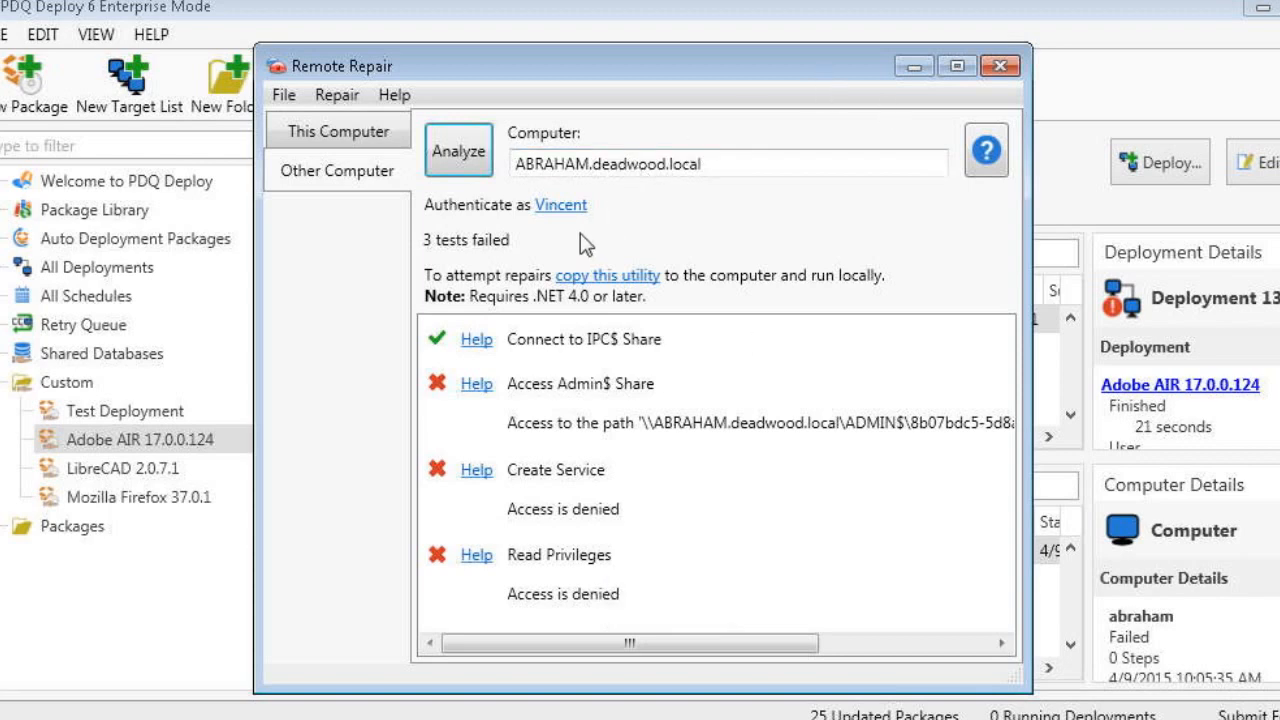
pyautogui.moveTo(582, 240)
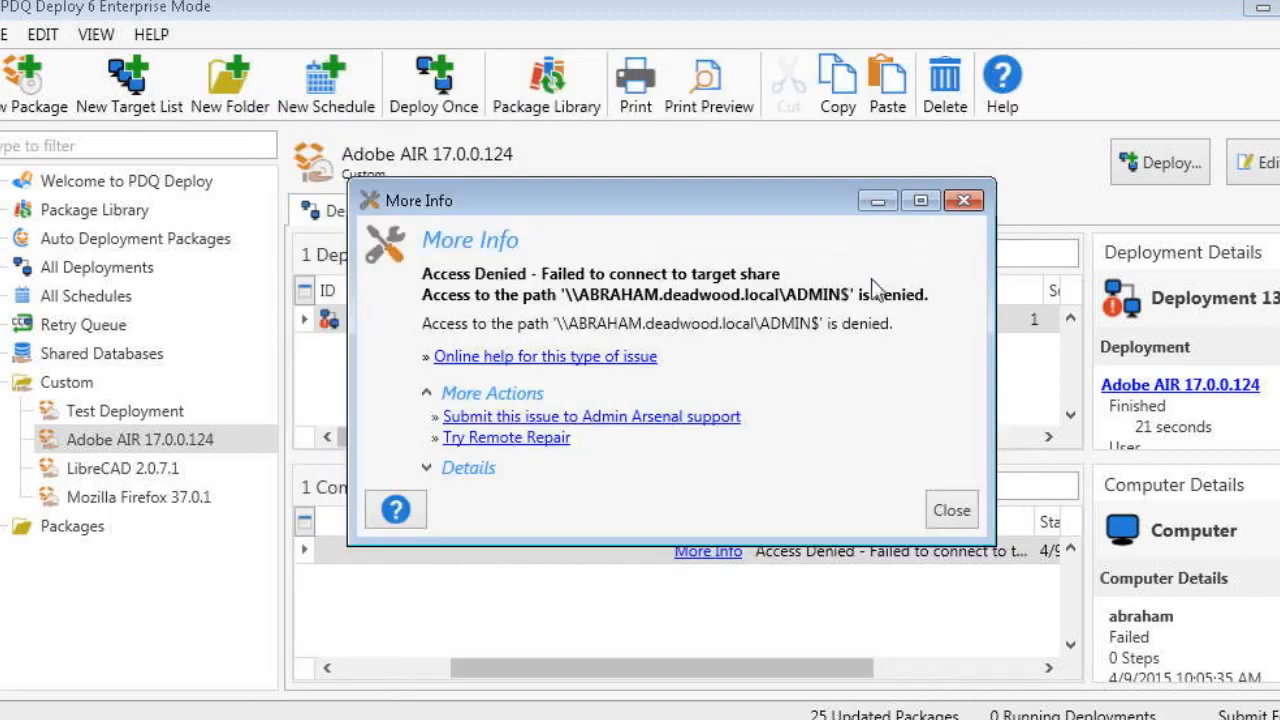
# - Redeploy Adobe AIR to abraham with the (default) DEADWOOD.LOCAL\Quintana credentials selected
pyautogui.click(950, 510)
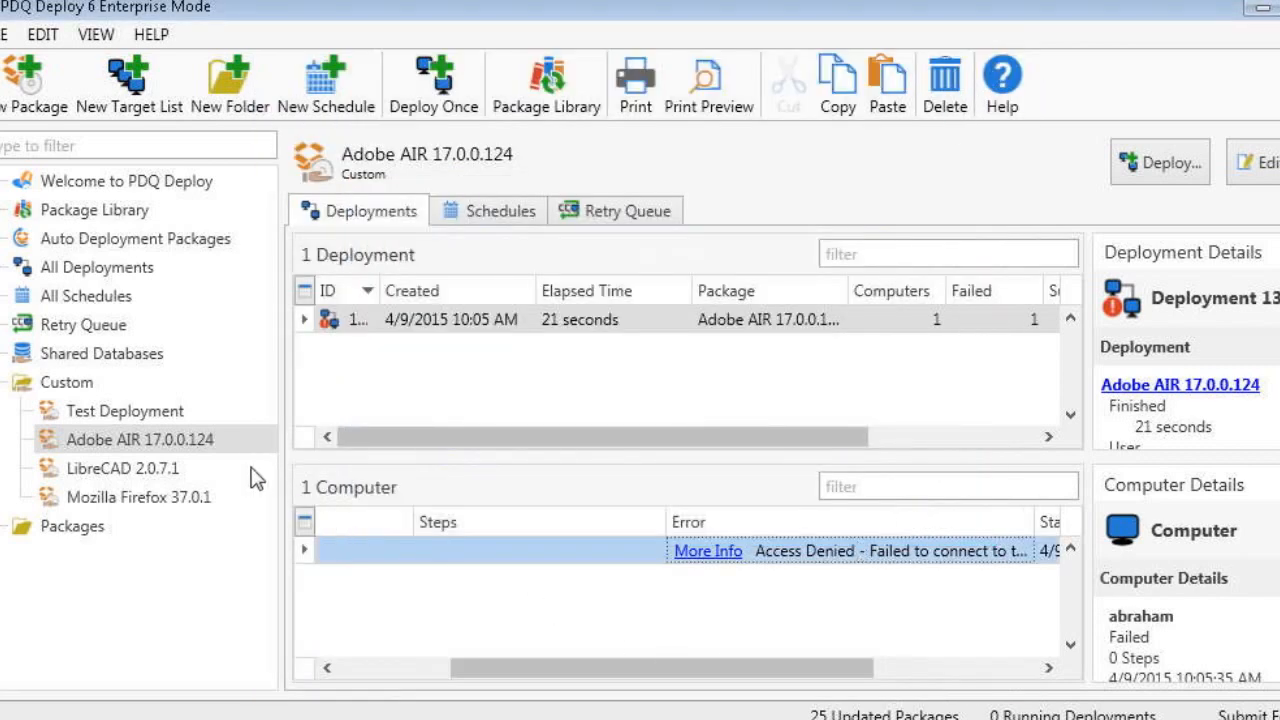
pyautogui.moveTo(148, 440)
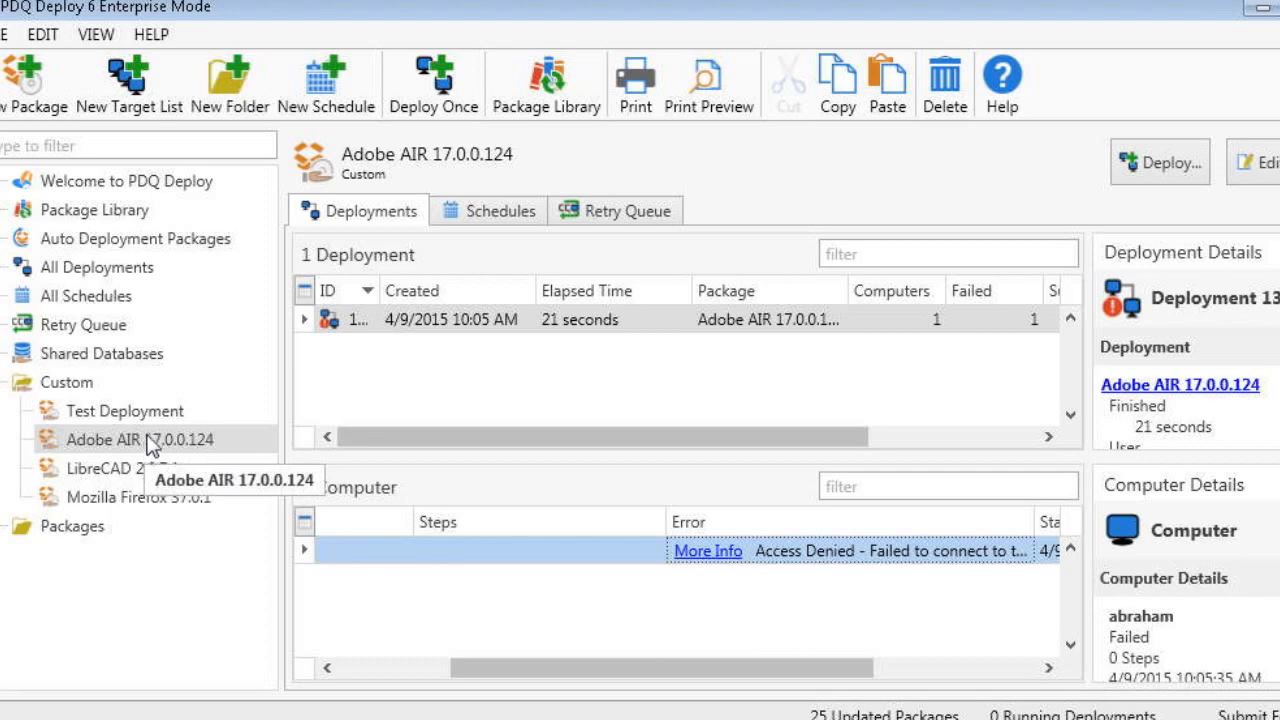
pyautogui.moveTo(398, 674)
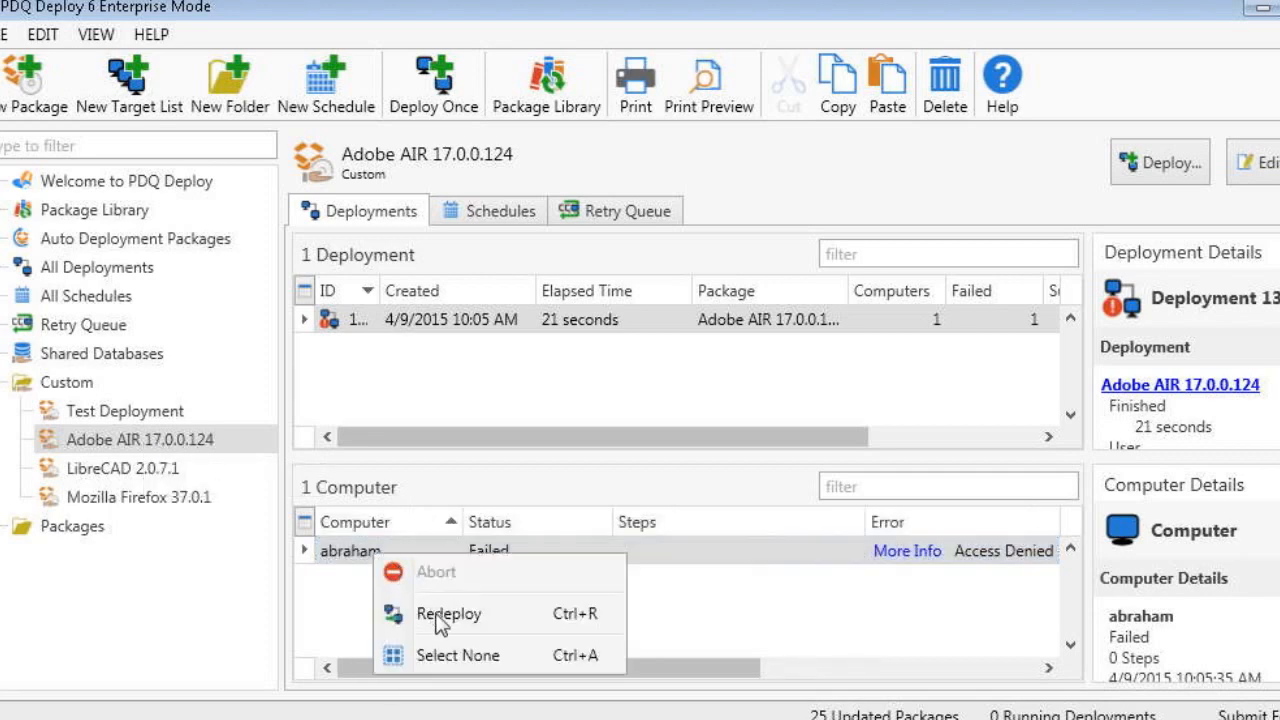
pyautogui.click(448, 612)
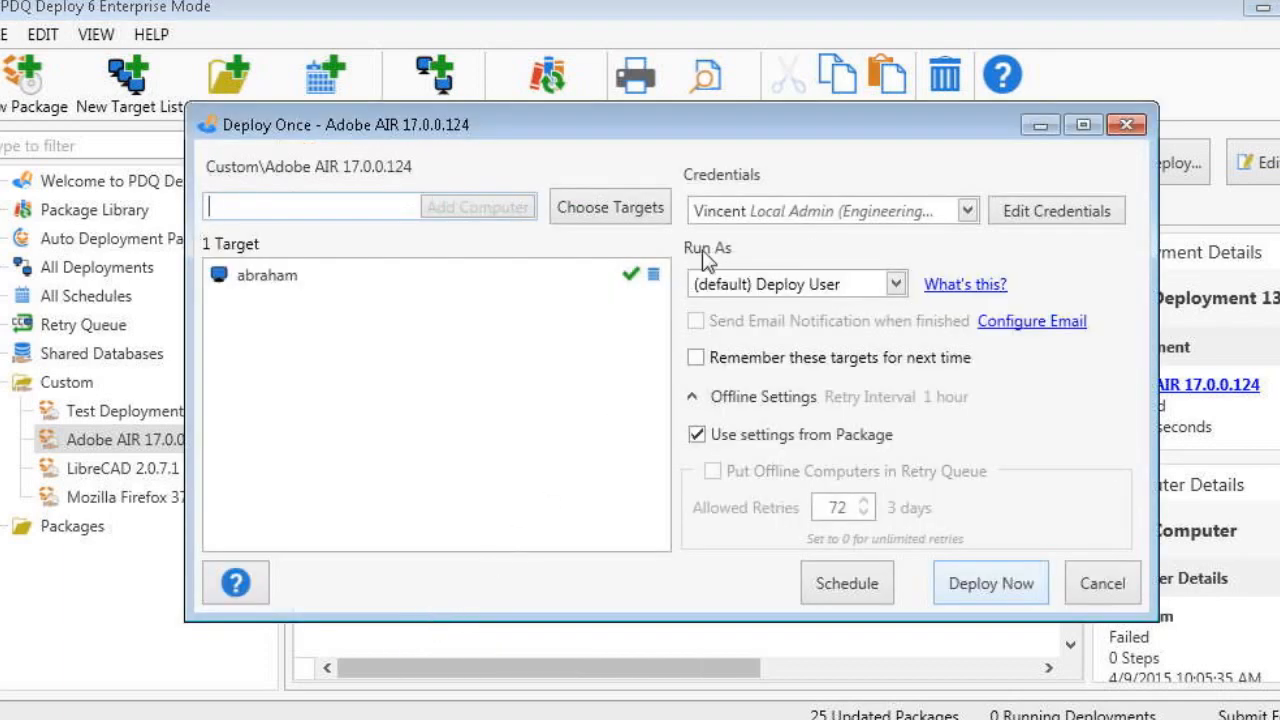
pyautogui.click(962, 210)
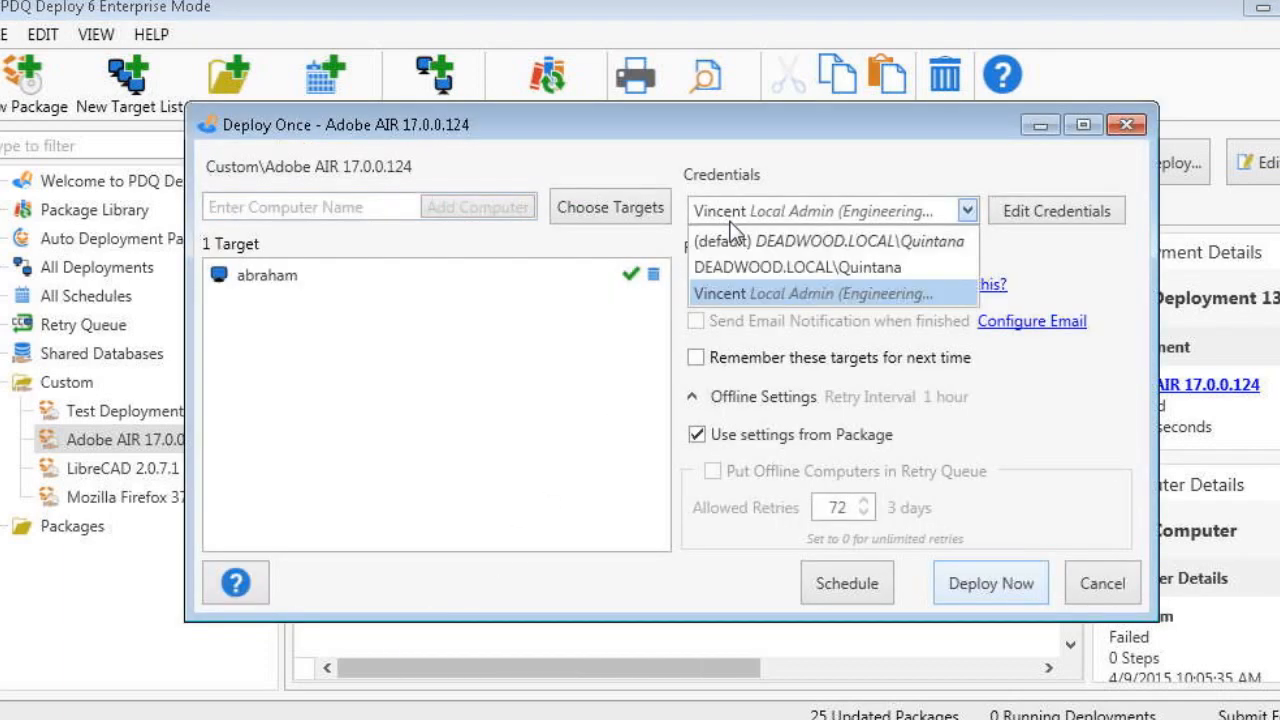
pyautogui.click(826, 240)
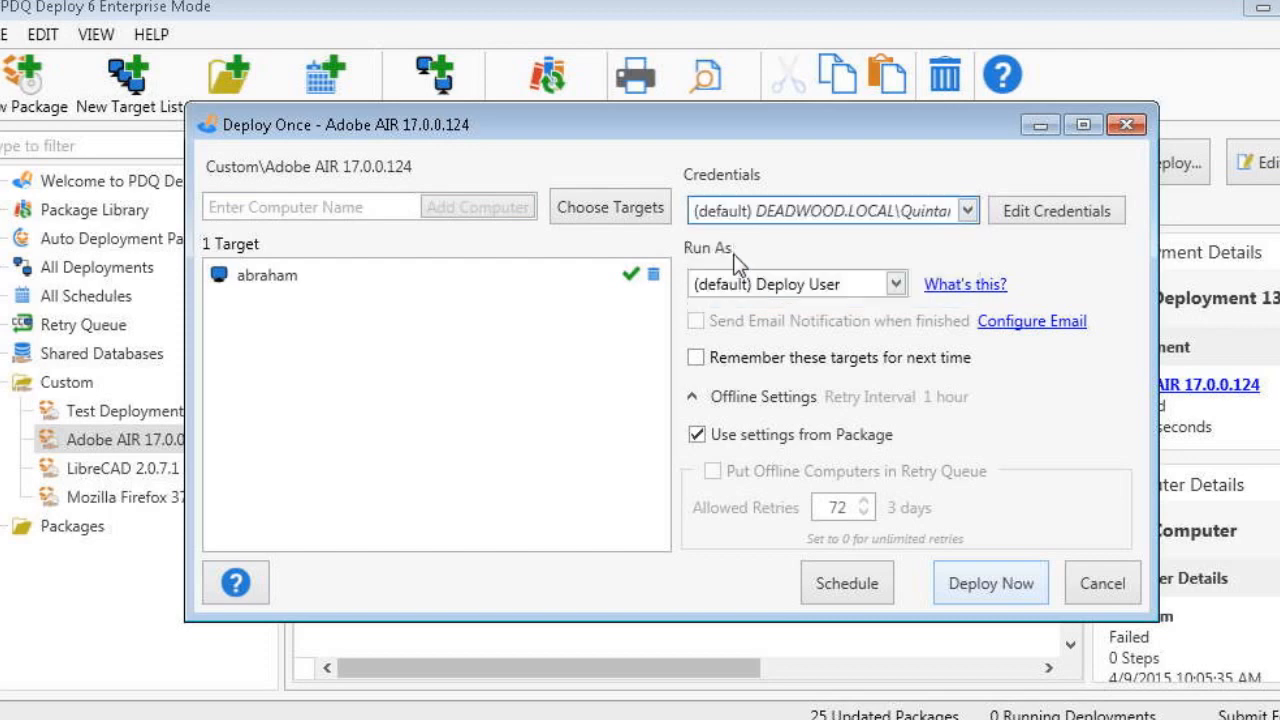
pyautogui.moveTo(736, 302)
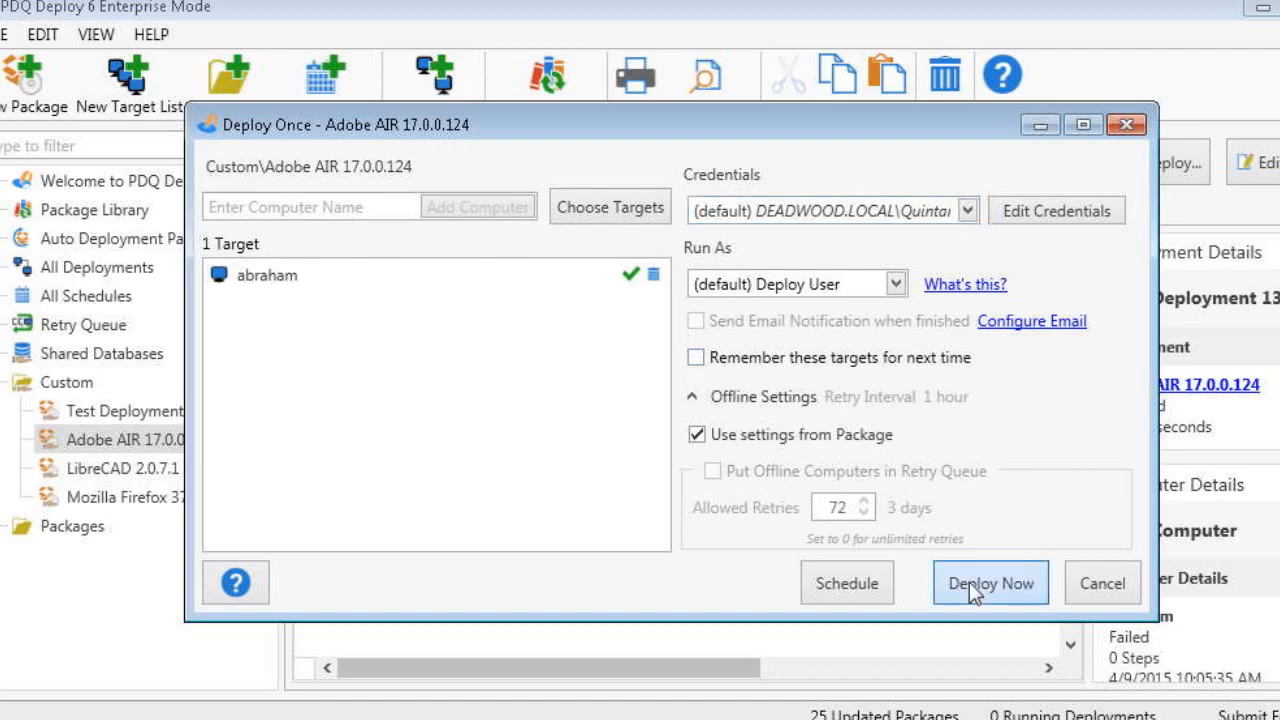
# - Launch the second Adobe AIR deployment to abraham with Deploy Now
pyautogui.click(988, 582)
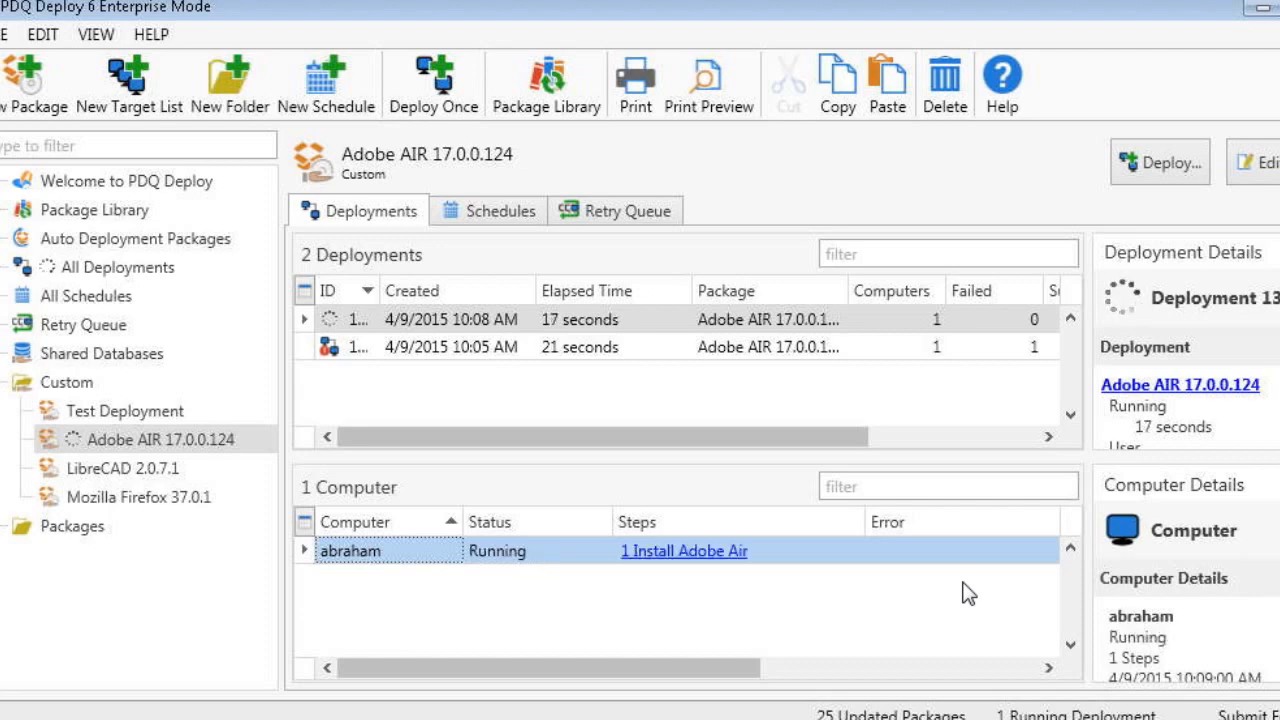
pyautogui.moveTo(724, 610)
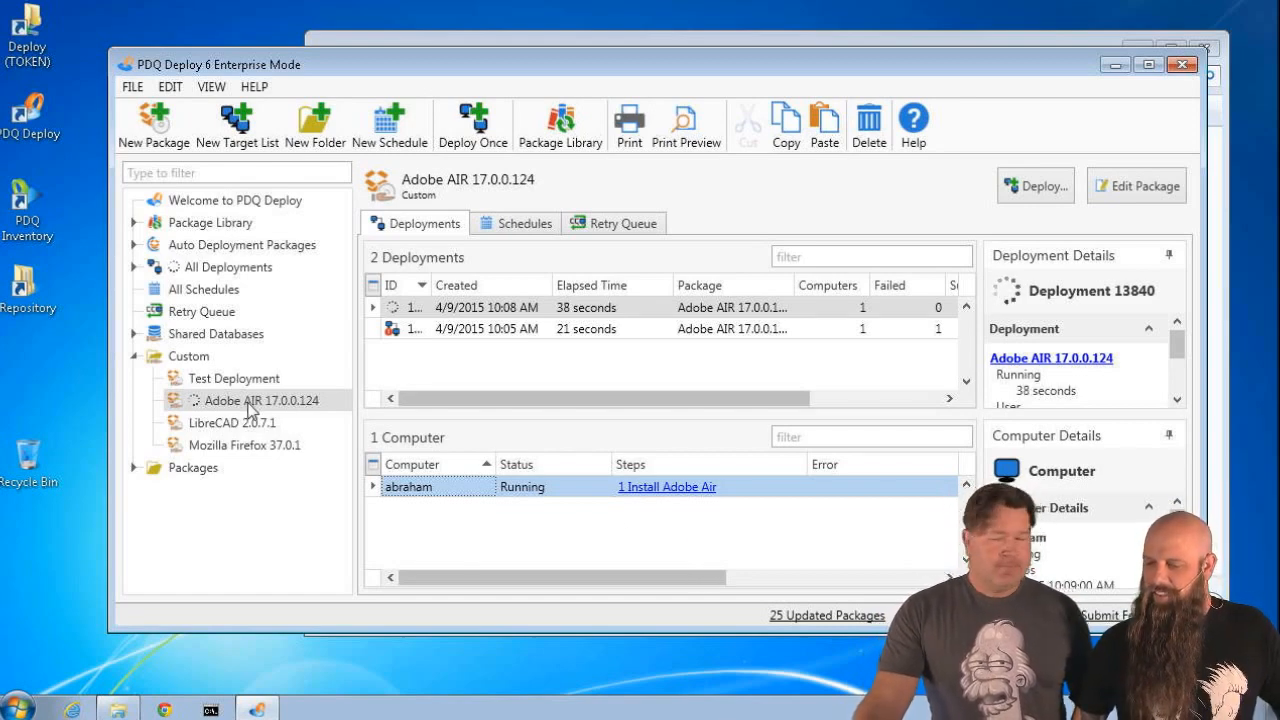
pyautogui.moveTo(628, 536)
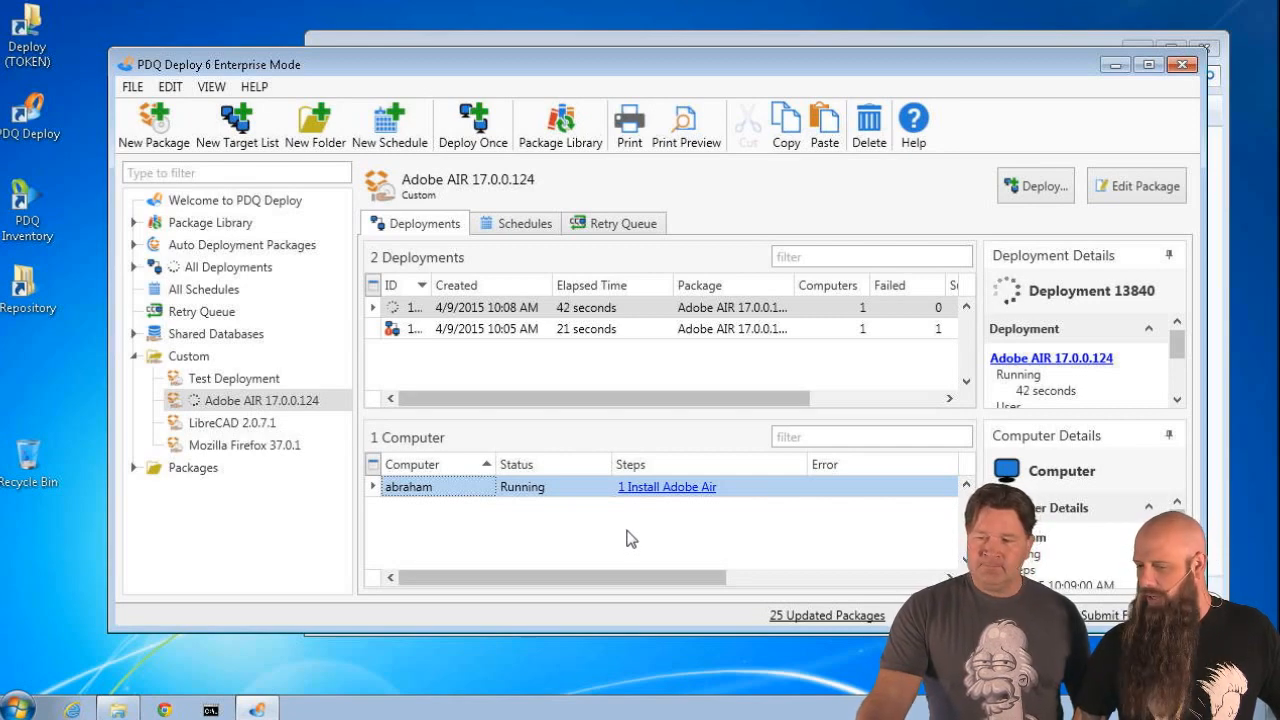
pyautogui.click(1136, 186)
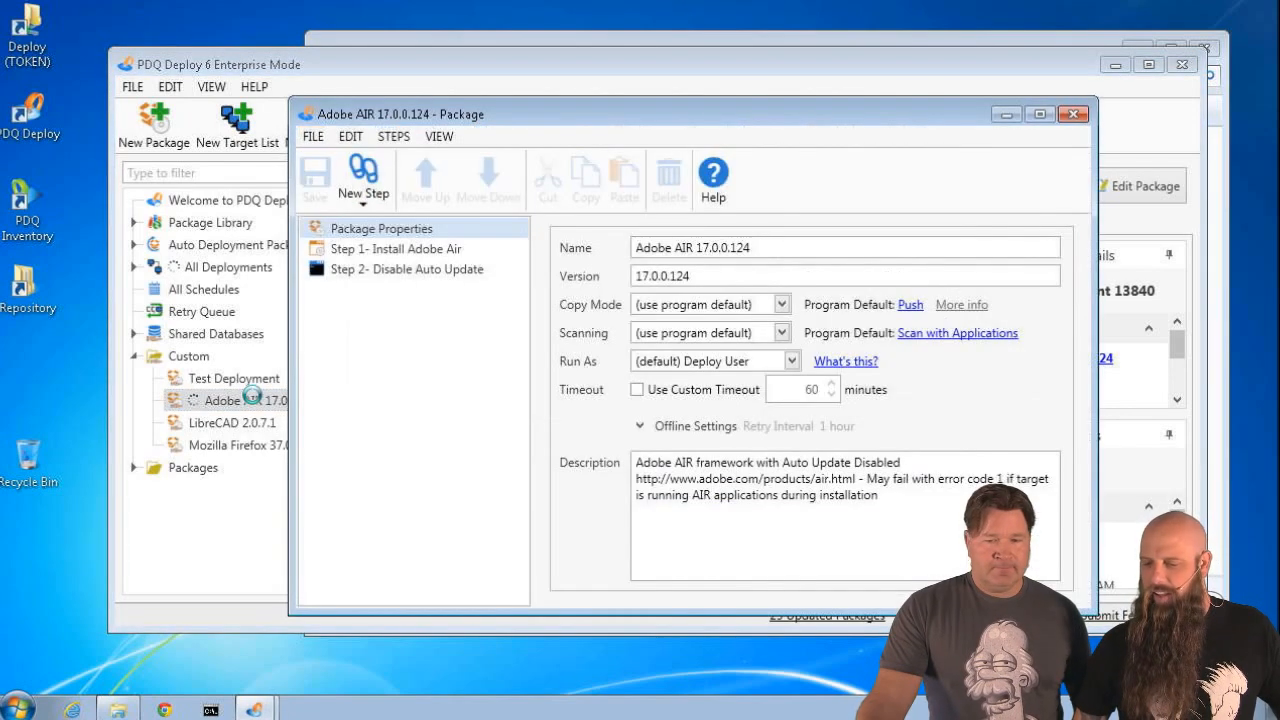
pyautogui.moveTo(320, 396)
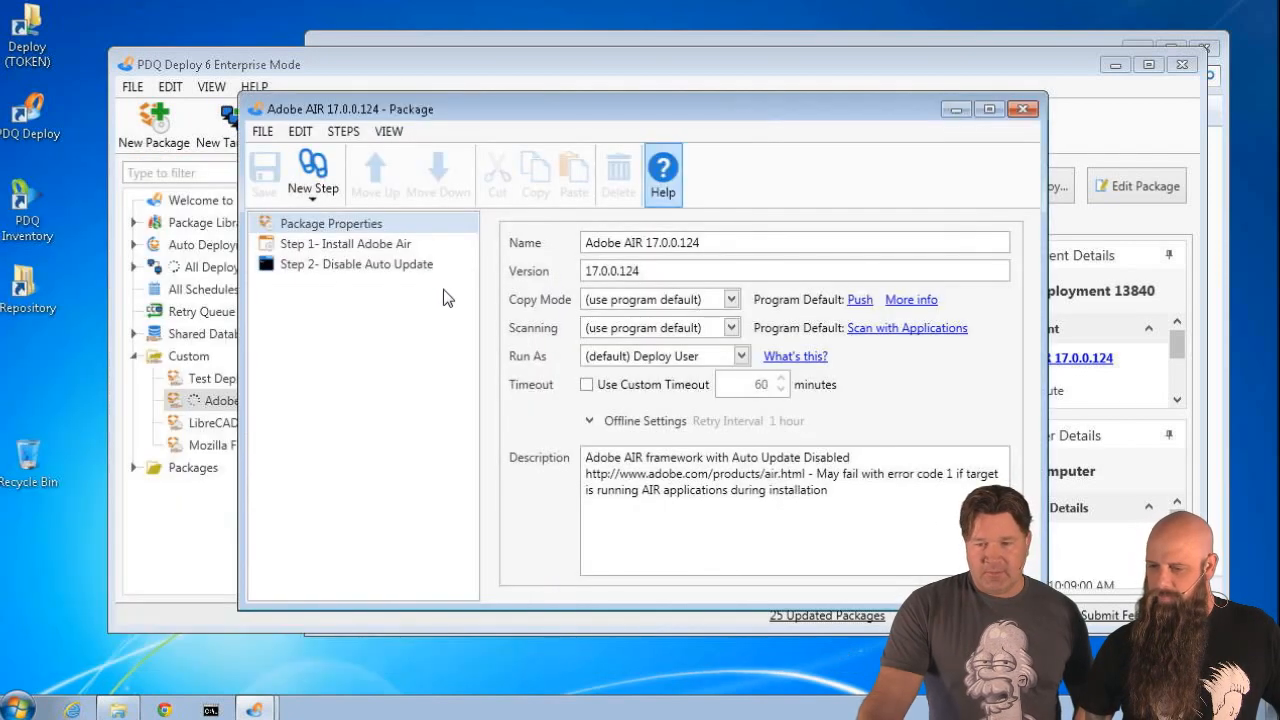
pyautogui.click(344, 244)
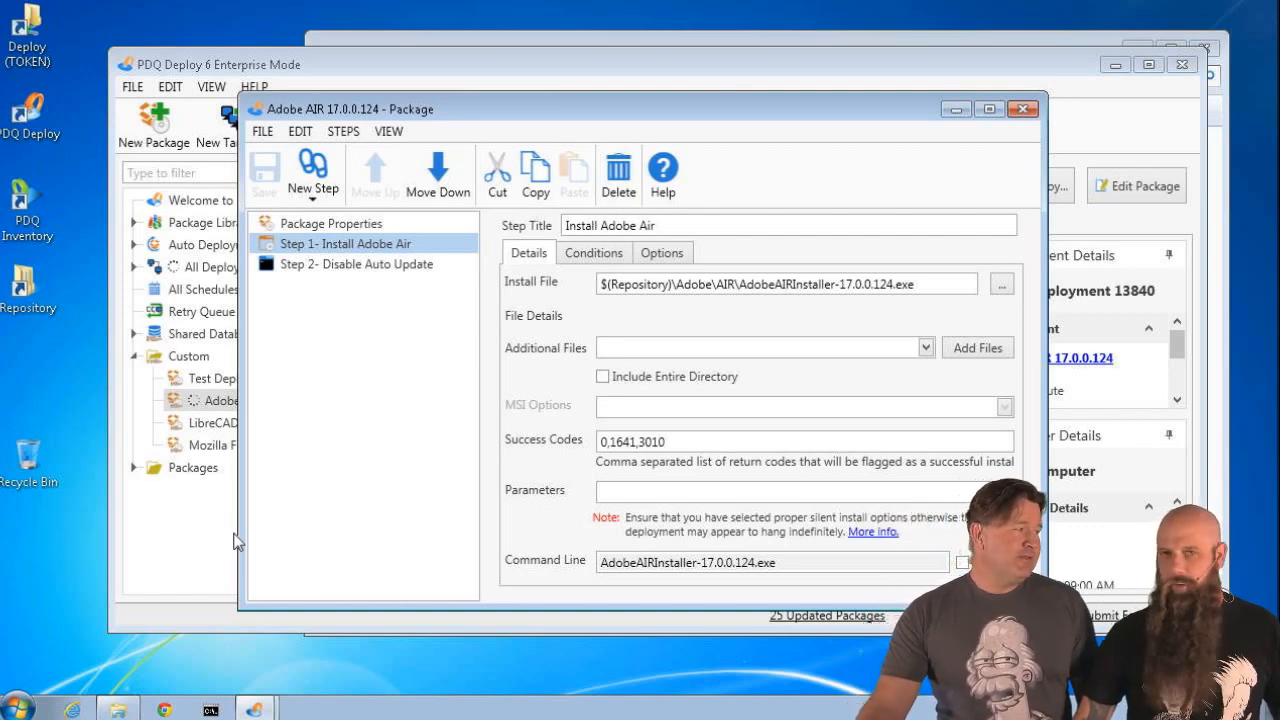
pyautogui.moveTo(512, 524)
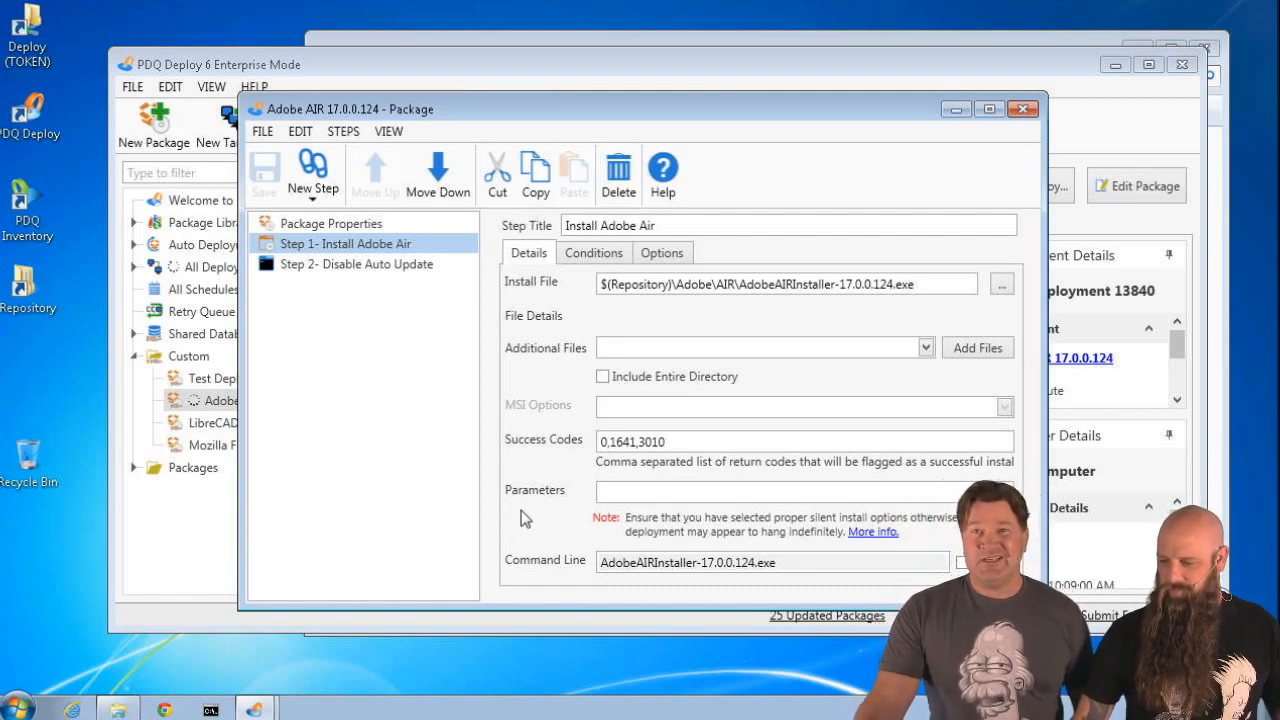
pyautogui.moveTo(658, 464)
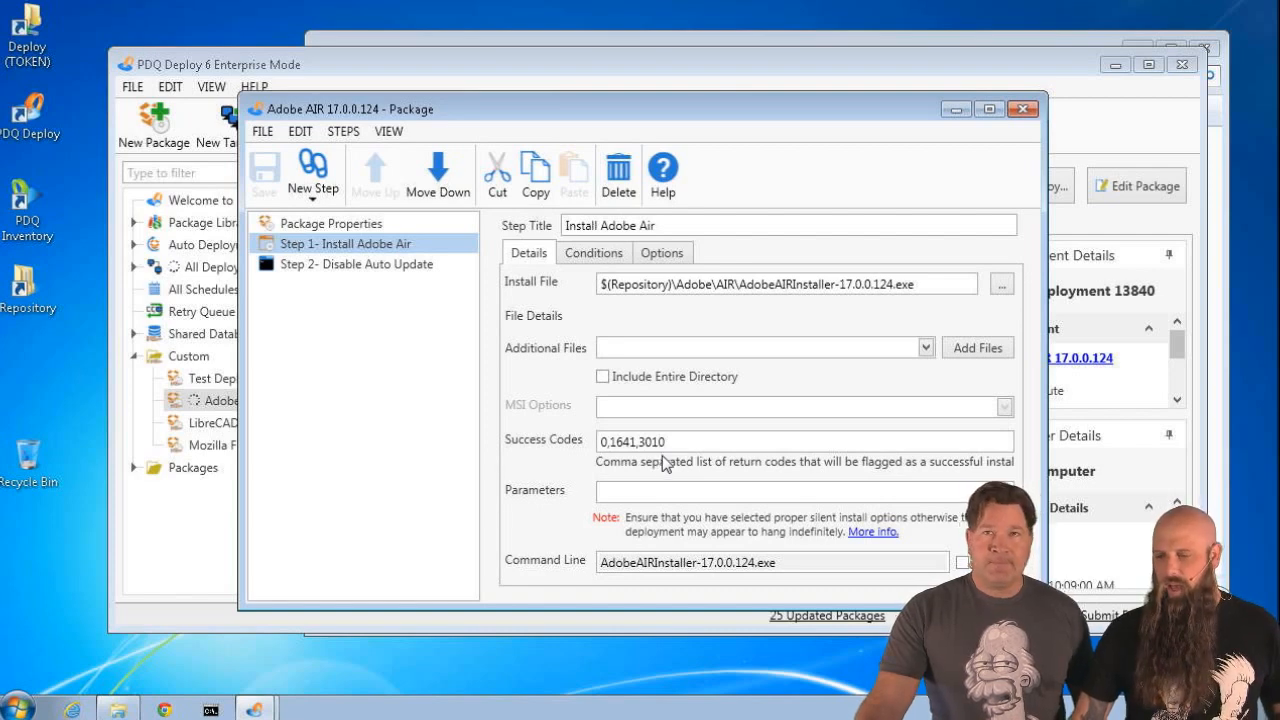
pyautogui.moveTo(764, 114)
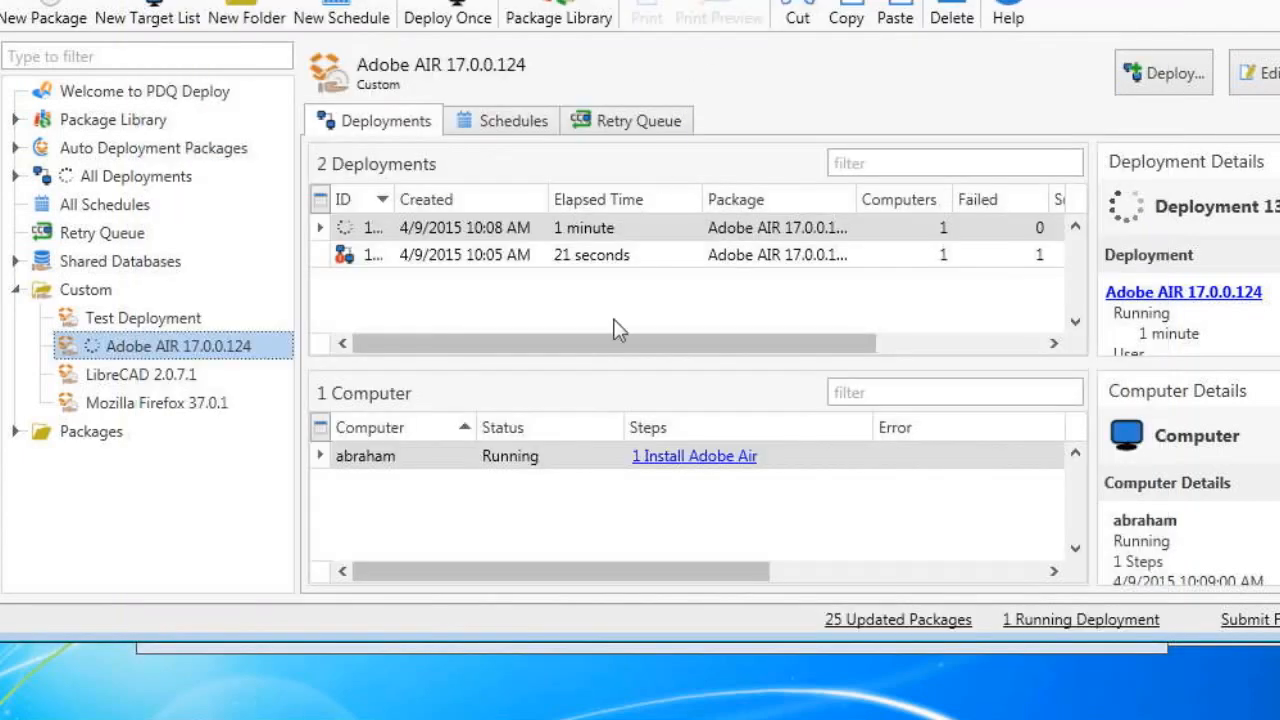
pyautogui.moveTo(210, 630)
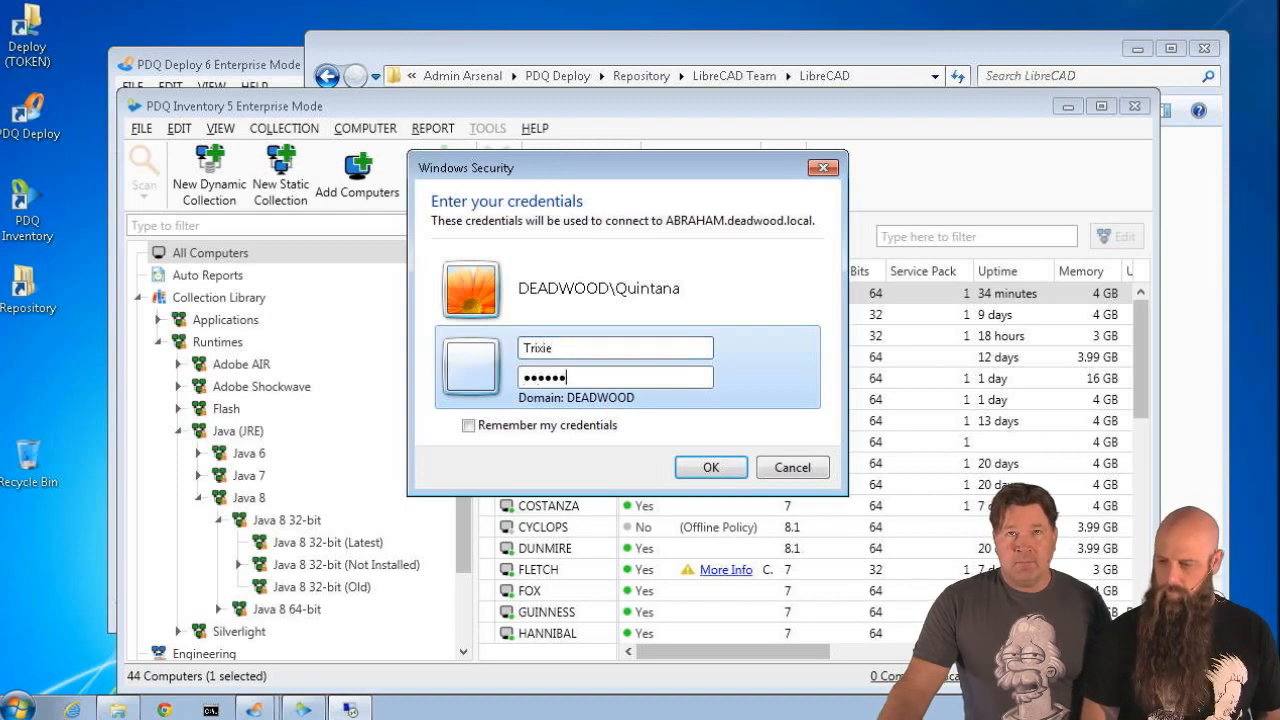
# - Sign in to abraham and show all users' processes in Task Manager with the Image Name column widened
pyautogui.click(710, 468)
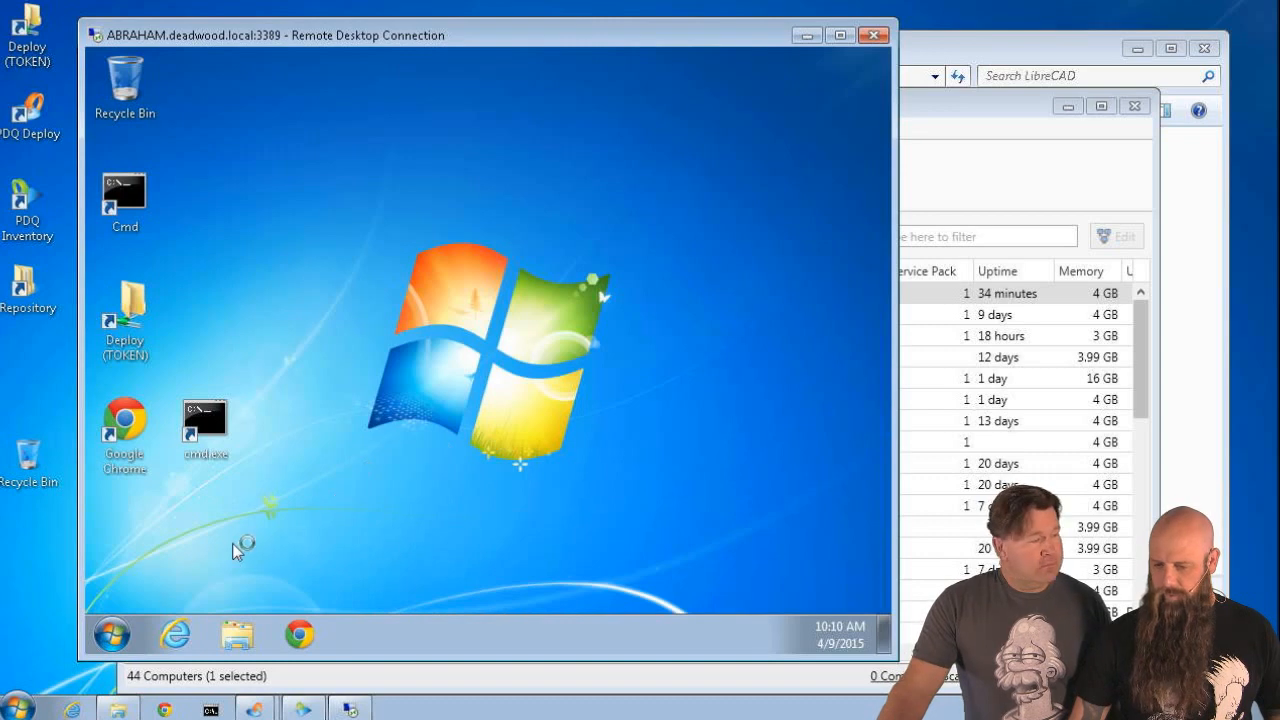
pyautogui.moveTo(510, 578)
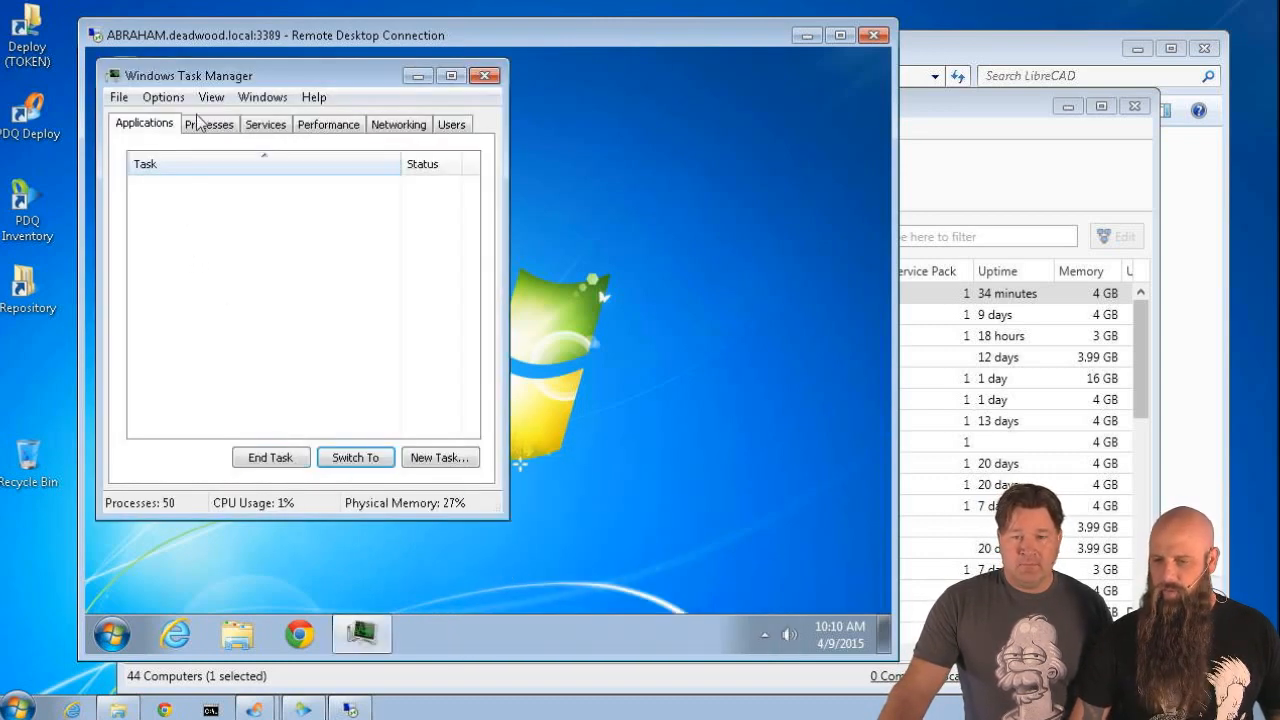
pyautogui.click(208, 124)
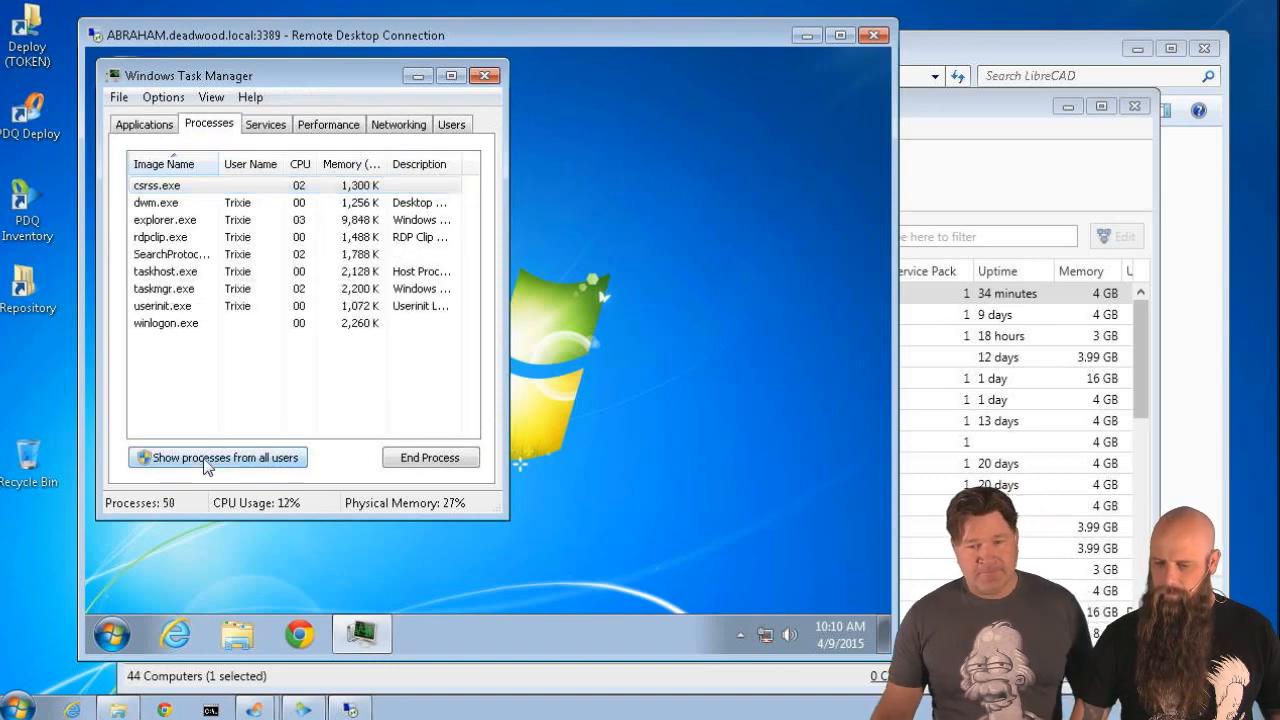
pyautogui.click(216, 456)
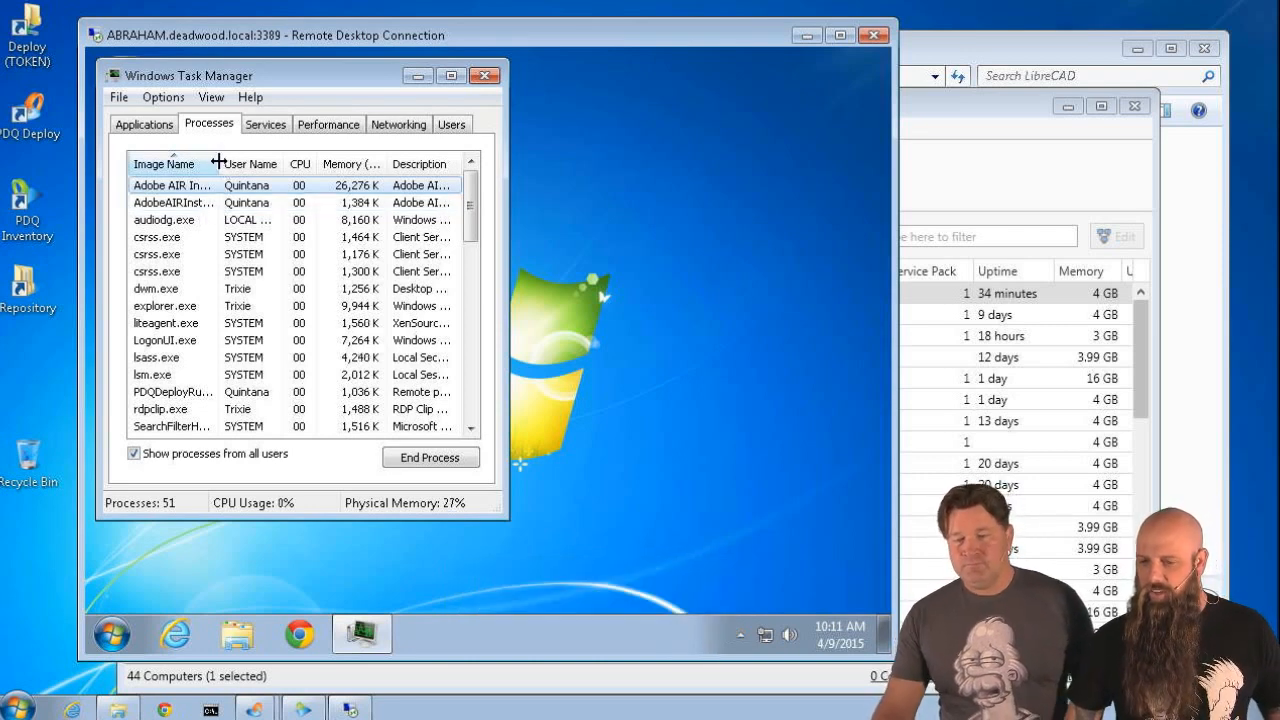
pyautogui.moveTo(218, 164); pyautogui.dragTo(240, 164)
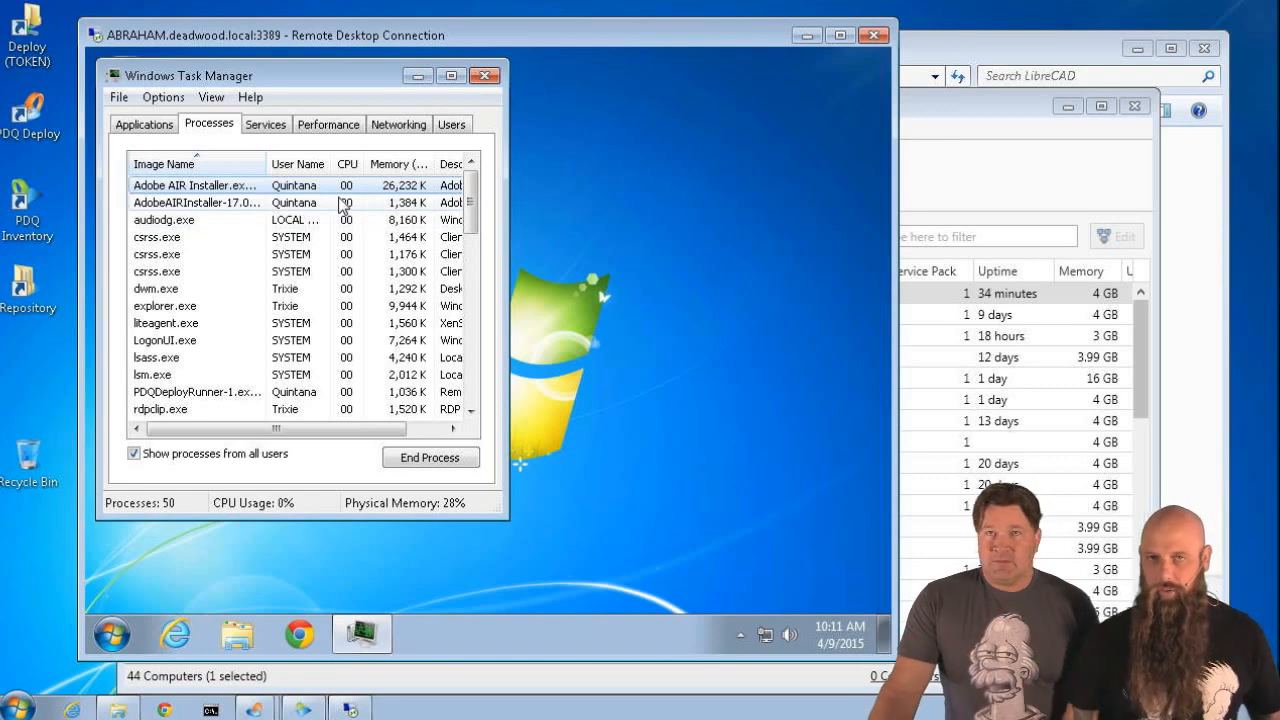
pyautogui.moveTo(452, 112)
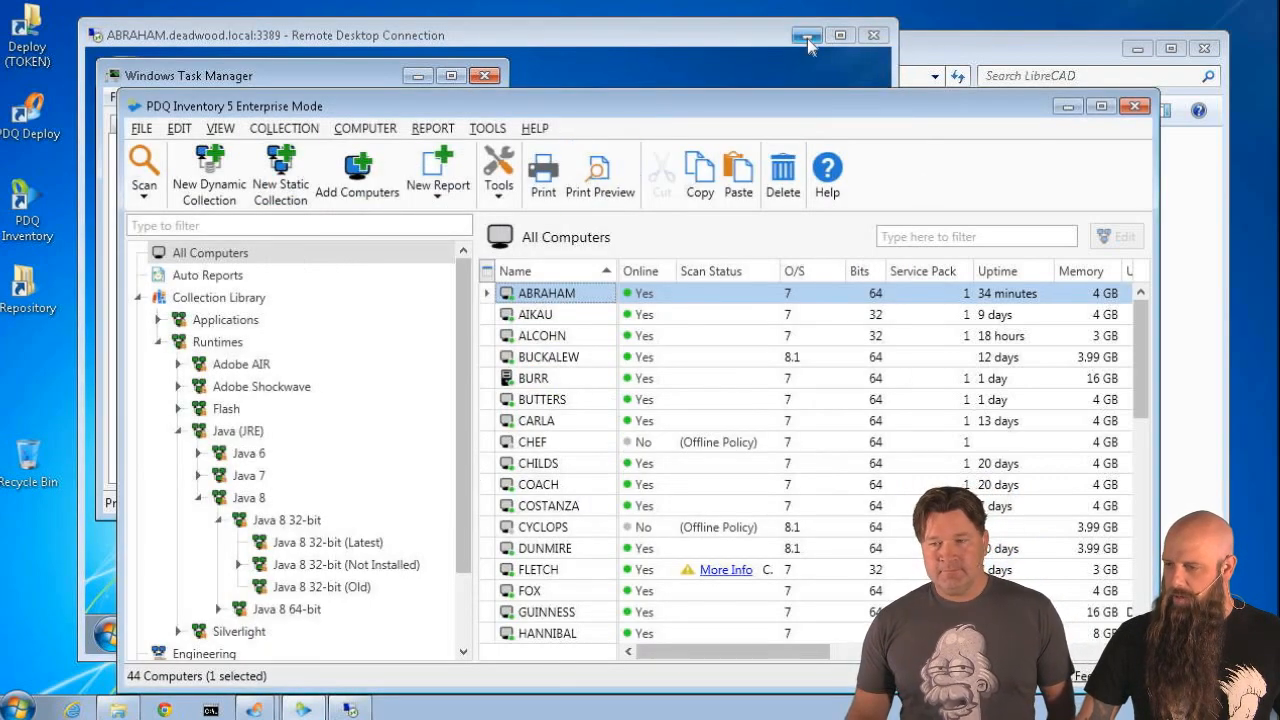
# - Minimize the remote session and switch to Google Chrome after viewing the Install Adobe Air step
pyautogui.click(808, 36)
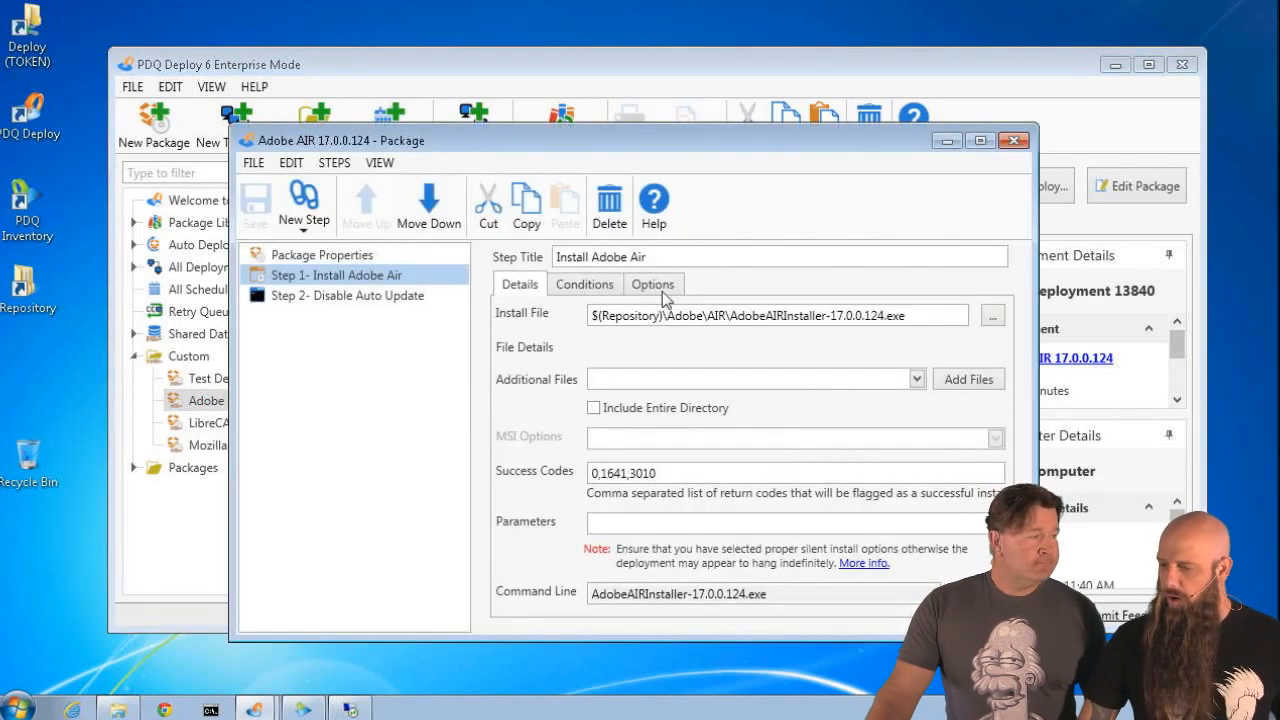
pyautogui.moveTo(668, 520)
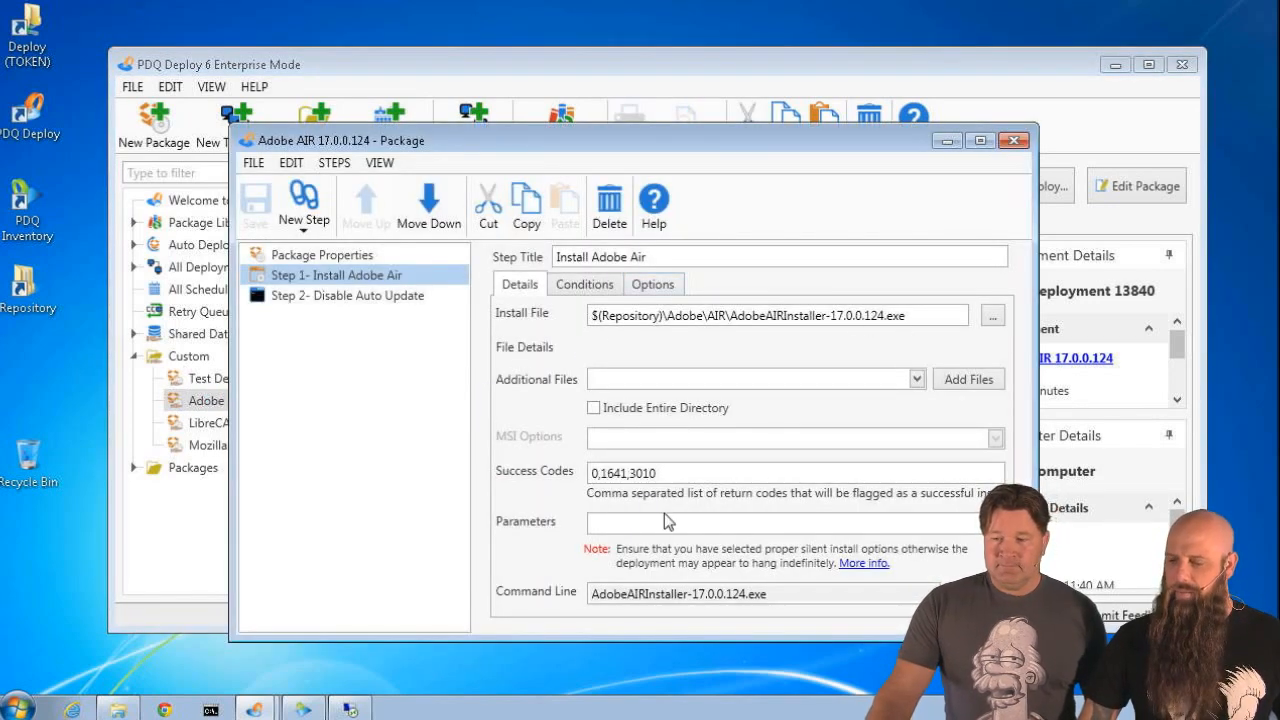
pyautogui.moveTo(620, 522)
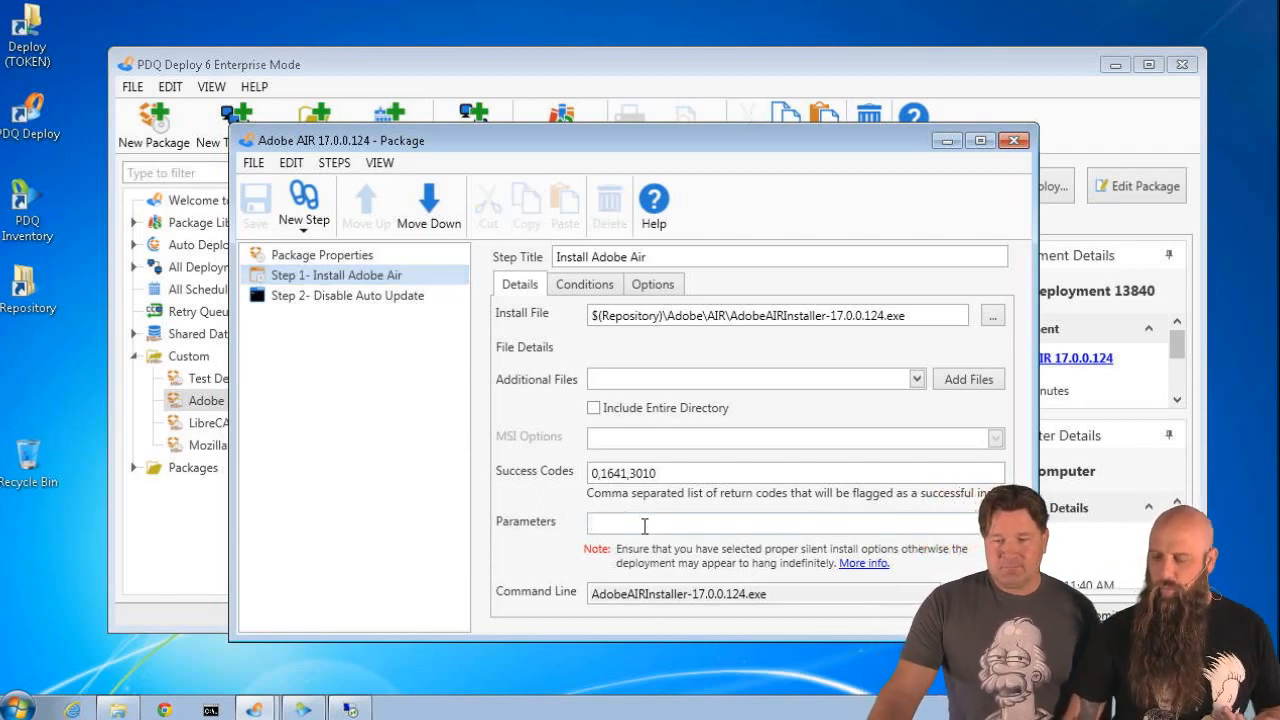
pyautogui.click(644, 524)
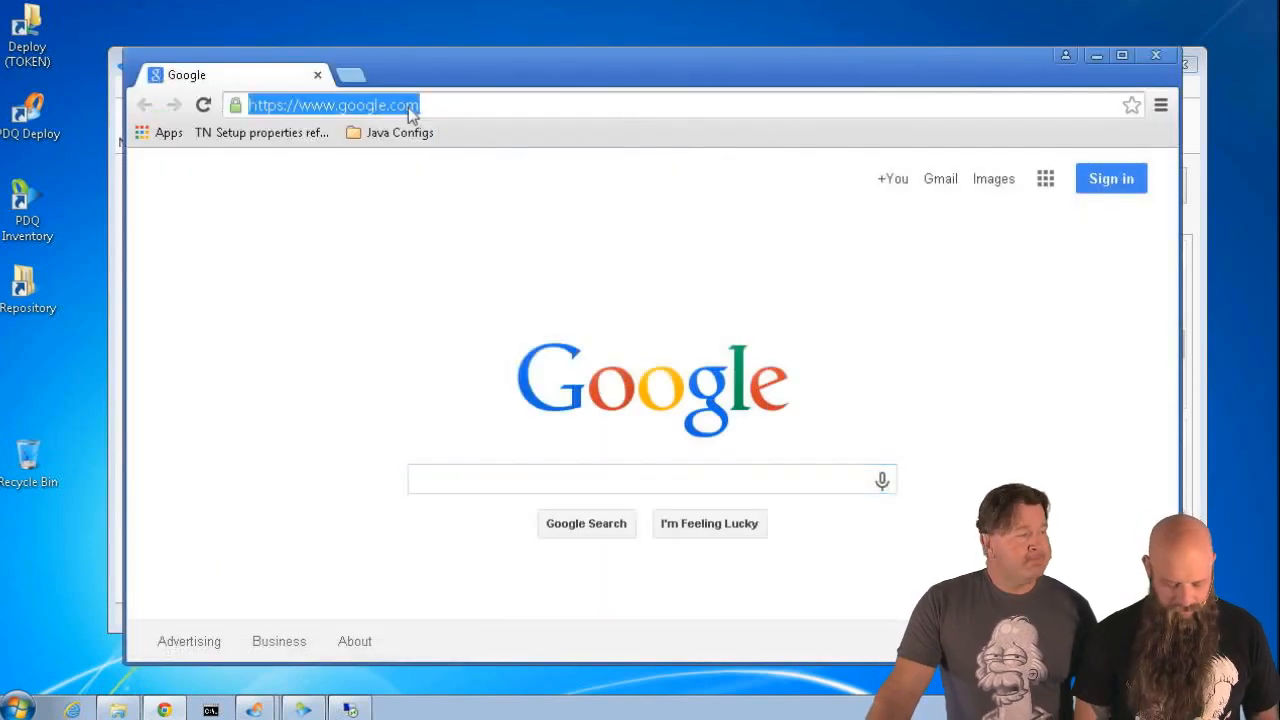
# - Search 'silent install adobe air' and read the Silent installation options in Adobe's AIR Redistribution Instructions
pyautogui.write('silent install adob')
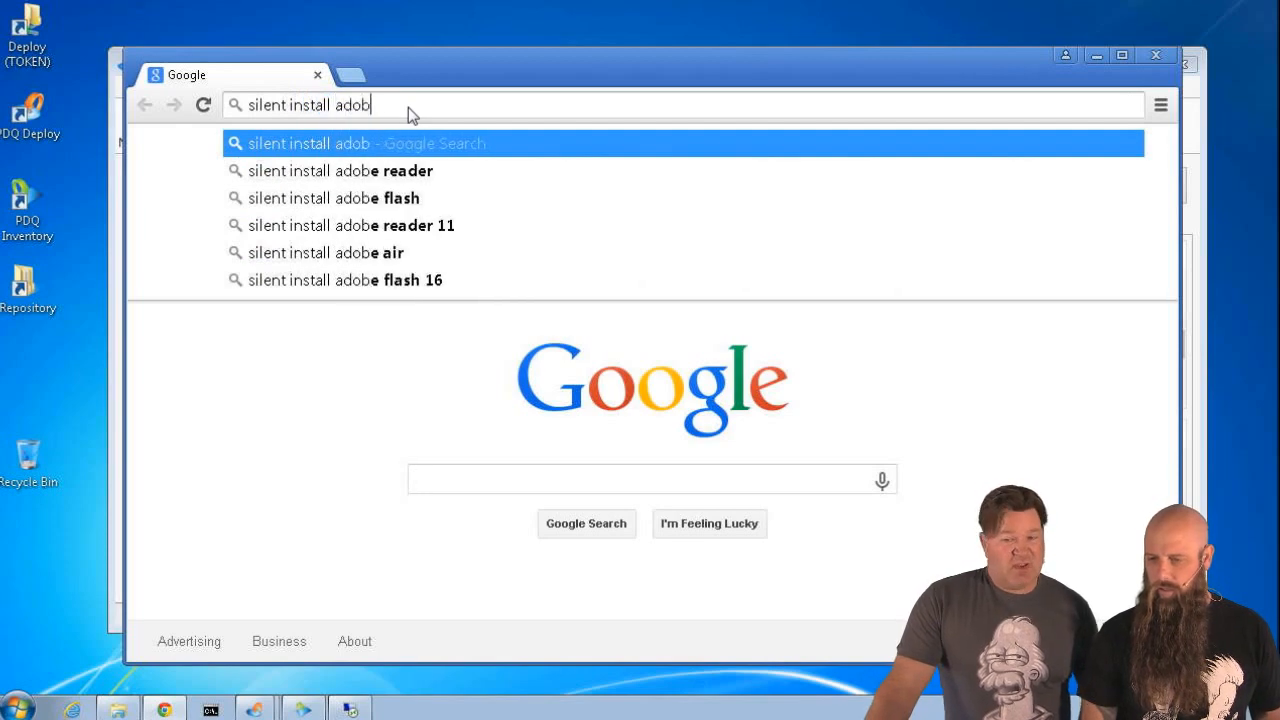
pyautogui.click(324, 252)
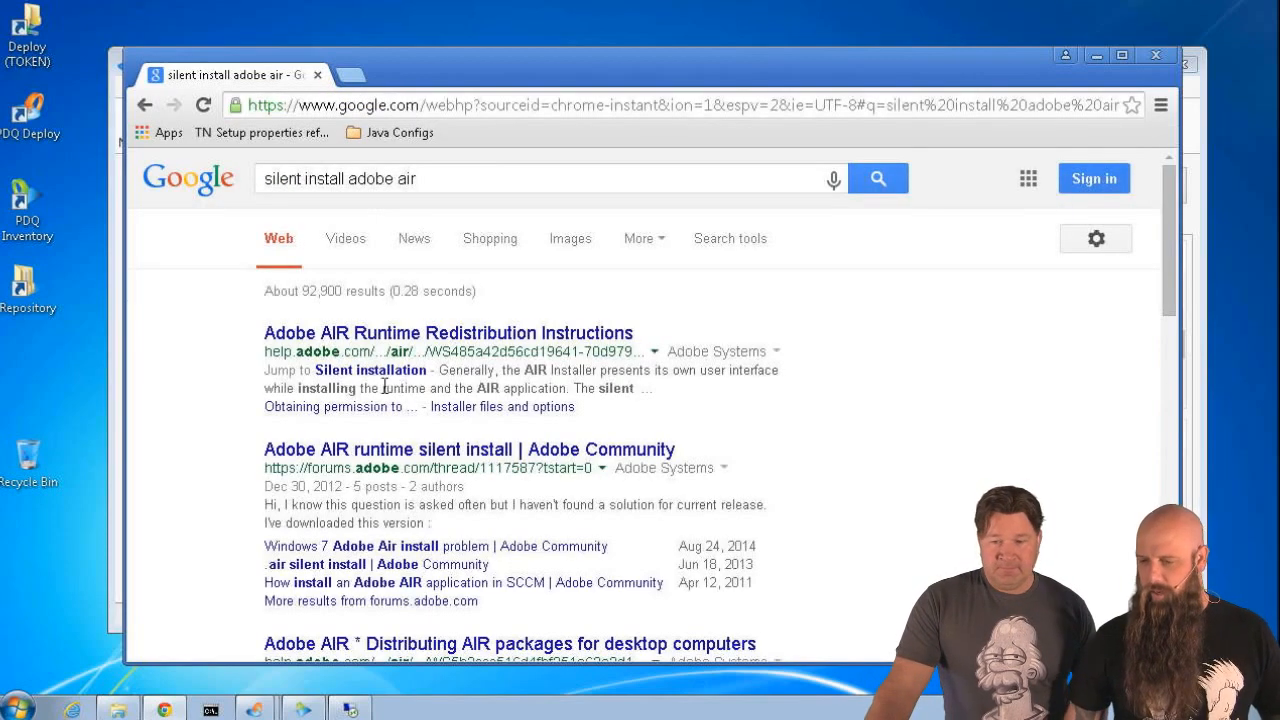
pyautogui.click(448, 332)
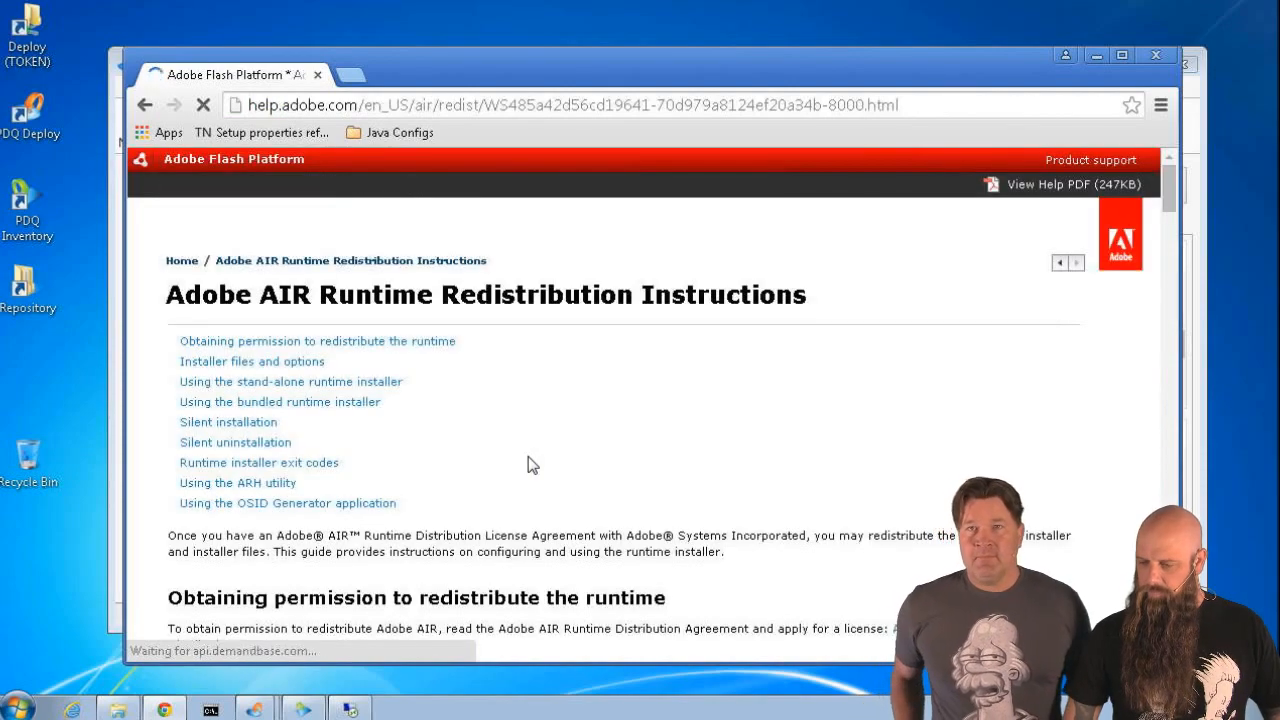
pyautogui.scroll(-3)
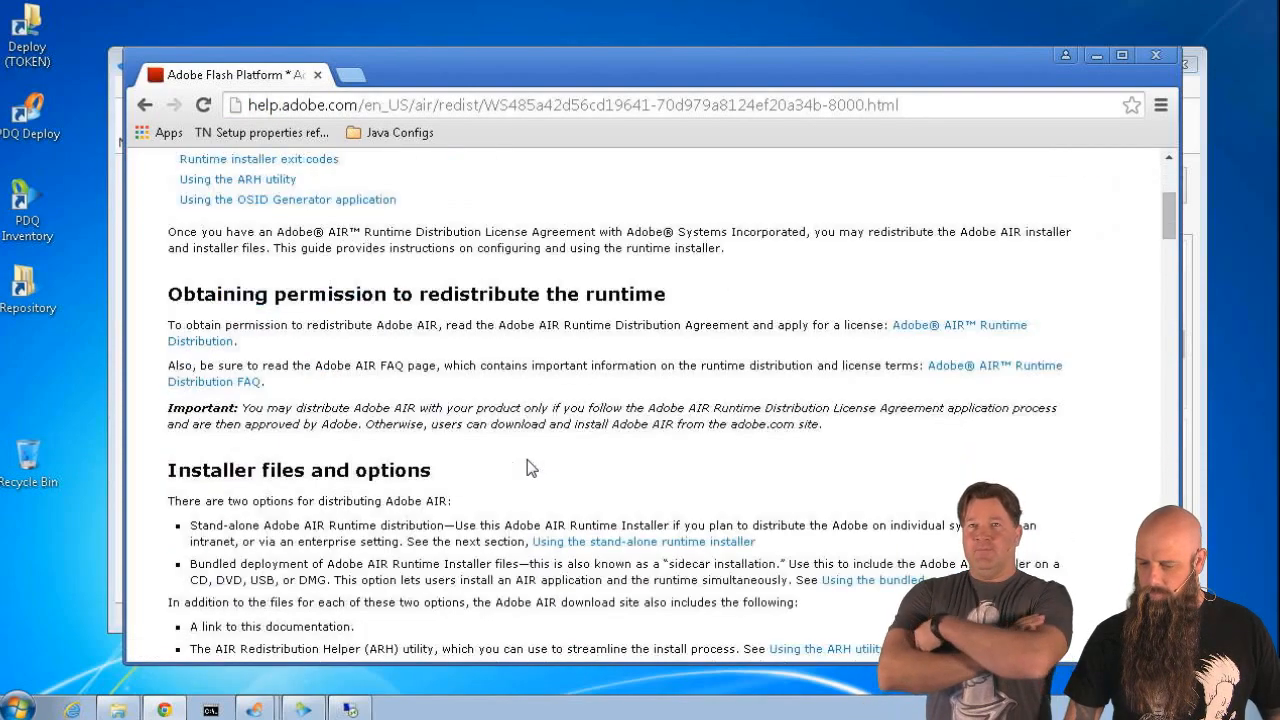
pyautogui.scroll(-3)
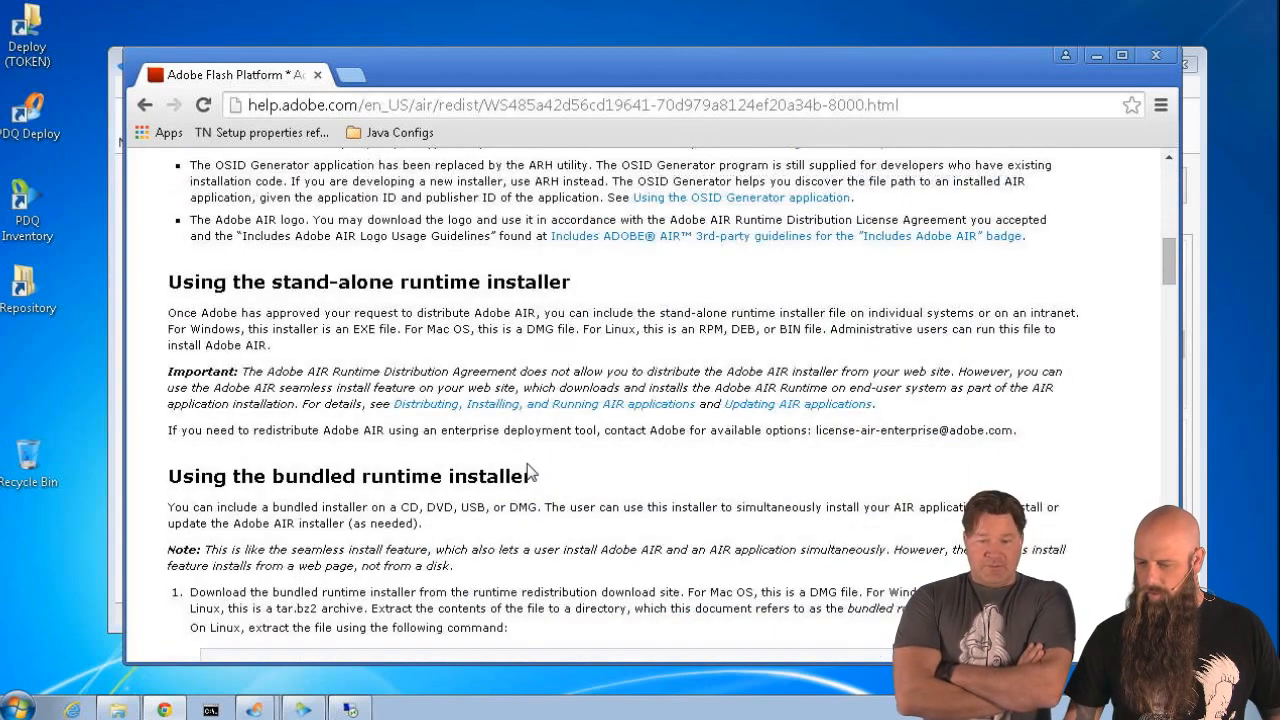
pyautogui.scroll(-3)
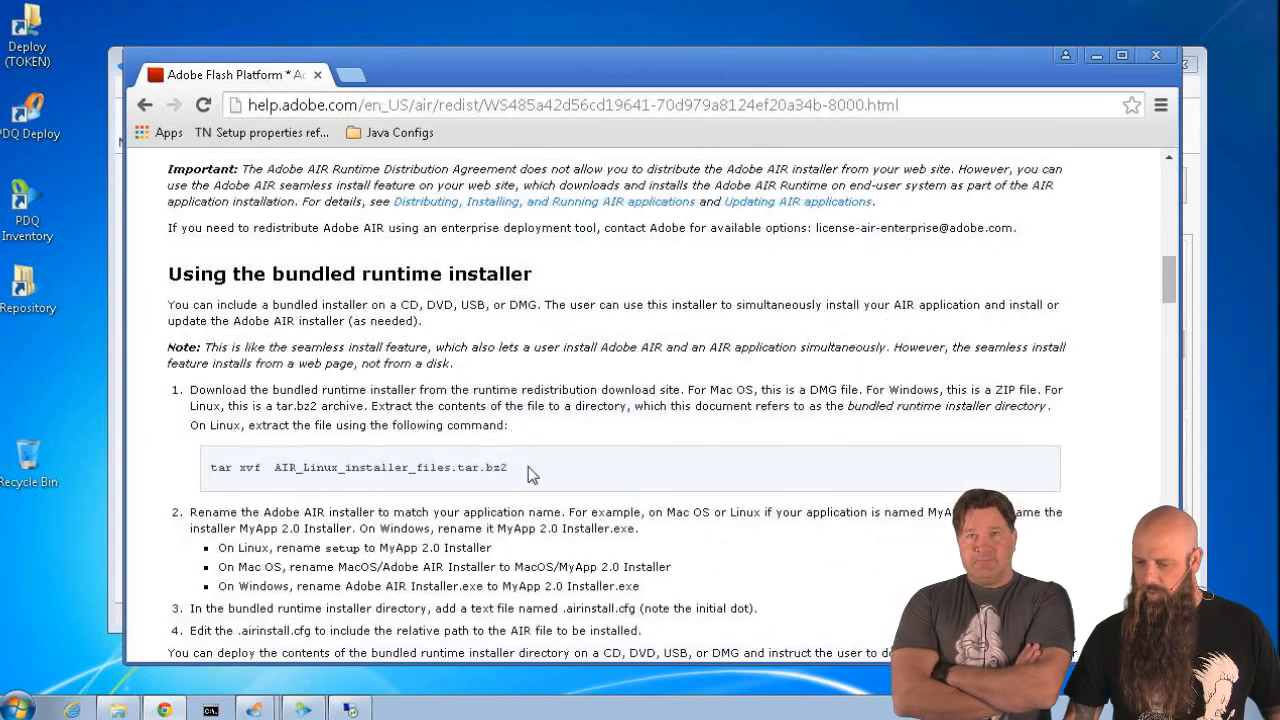
pyautogui.scroll(-3)
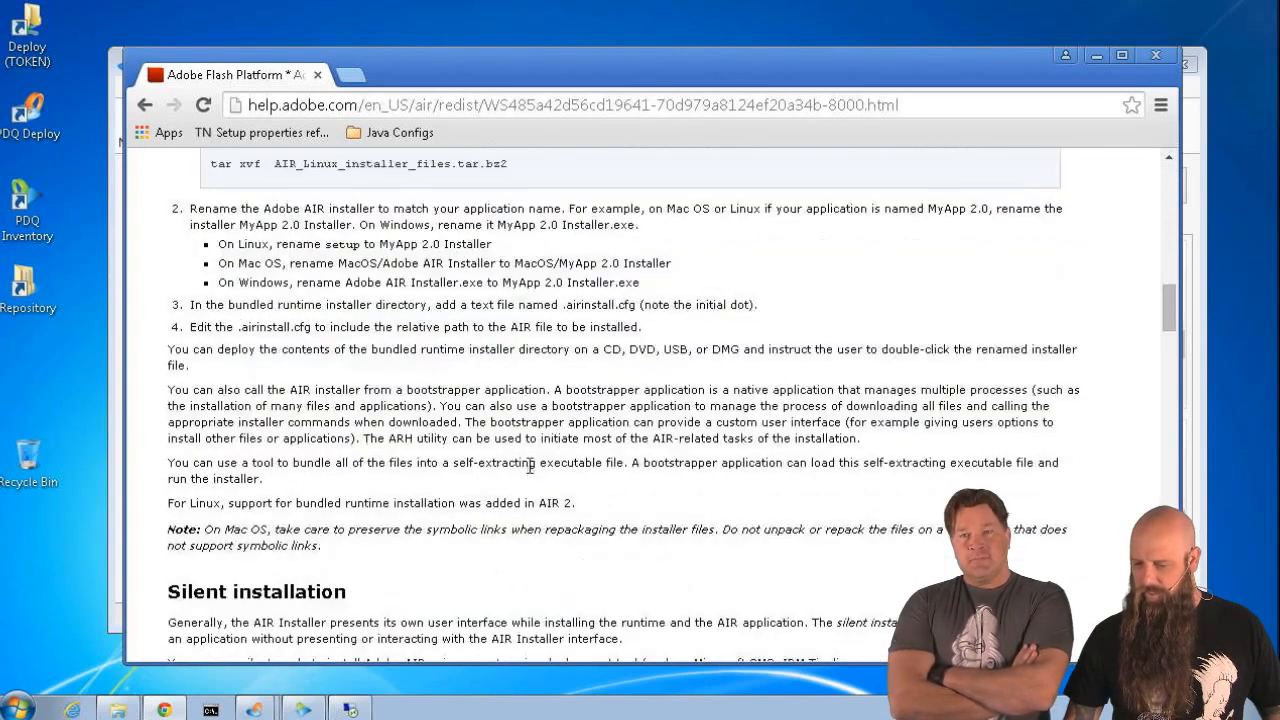
pyautogui.scroll(-3)
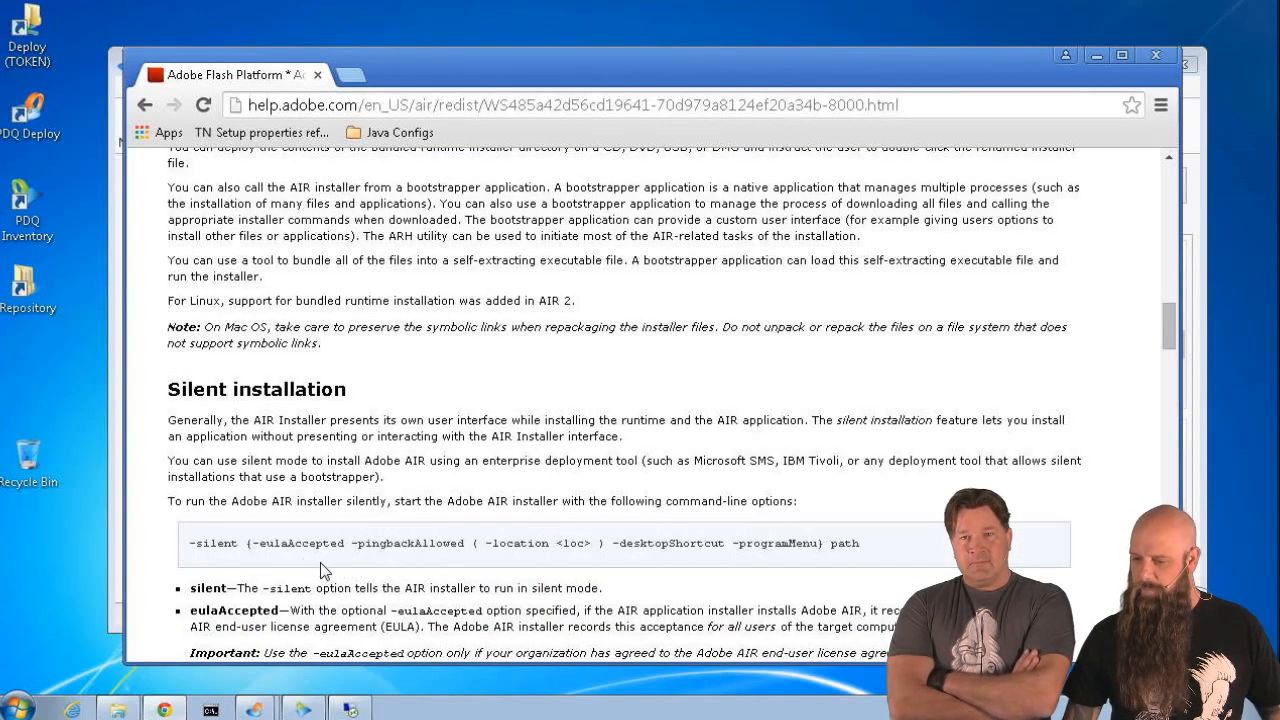
pyautogui.moveTo(452, 568)
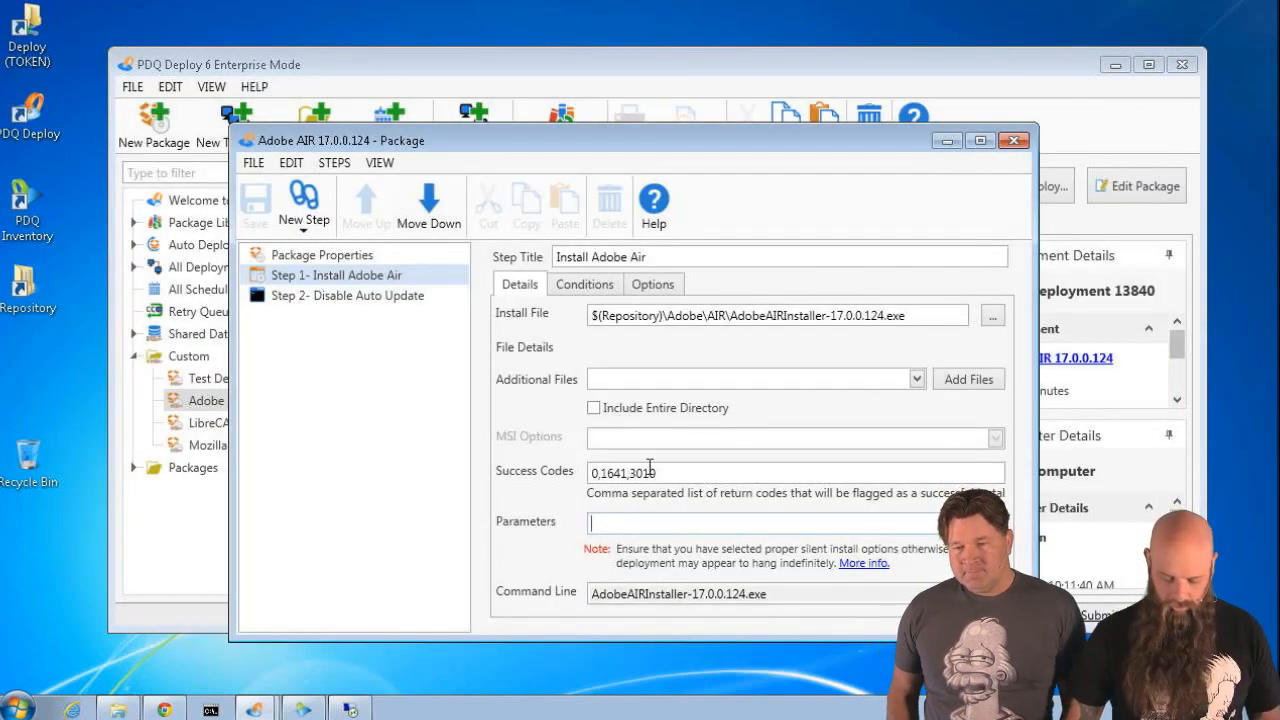
# - Set the Install Adobe Air step's Parameters to -silent -eulaaccepted, save and close the package
pyautogui.write('-silent')
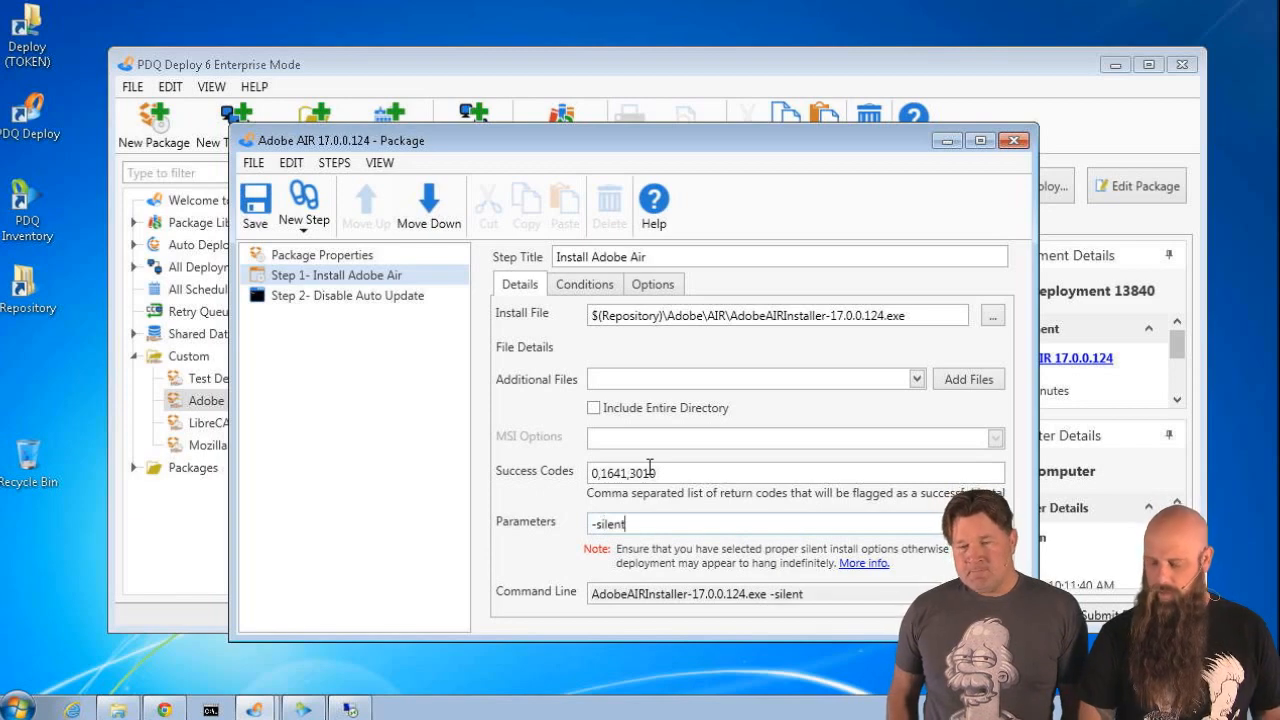
pyautogui.write('-eulaacc')
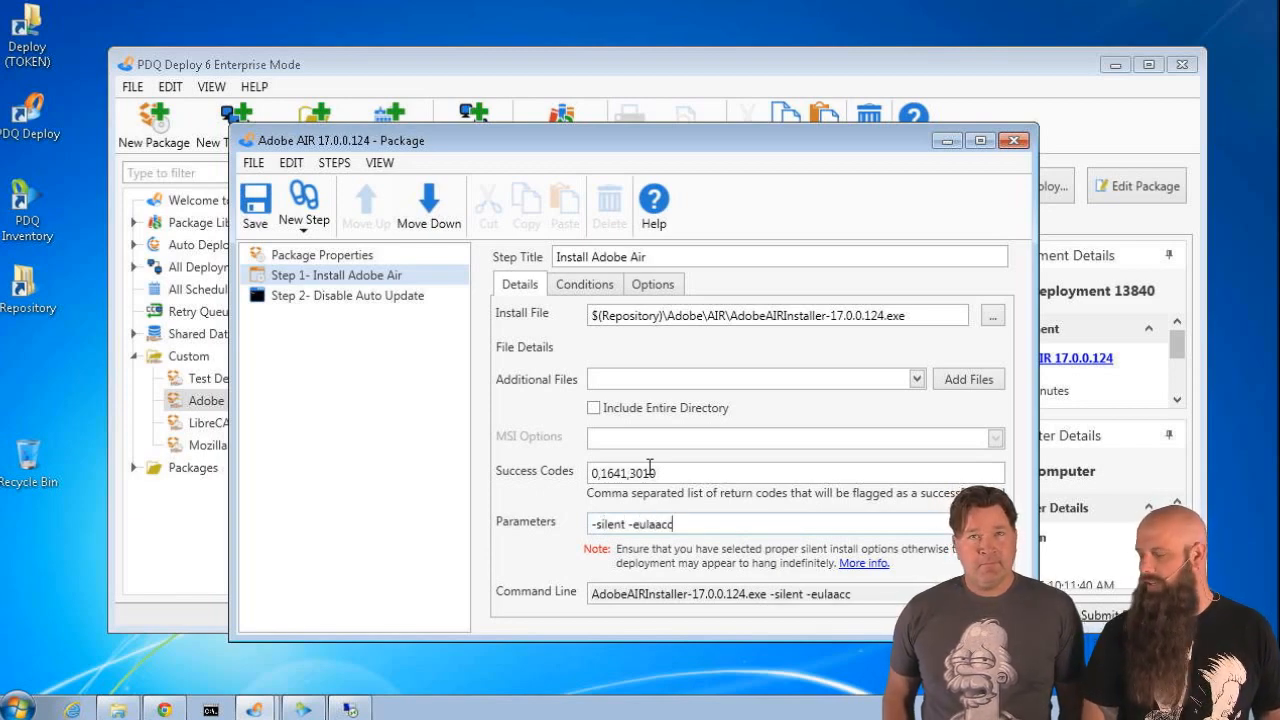
pyautogui.write('epted')
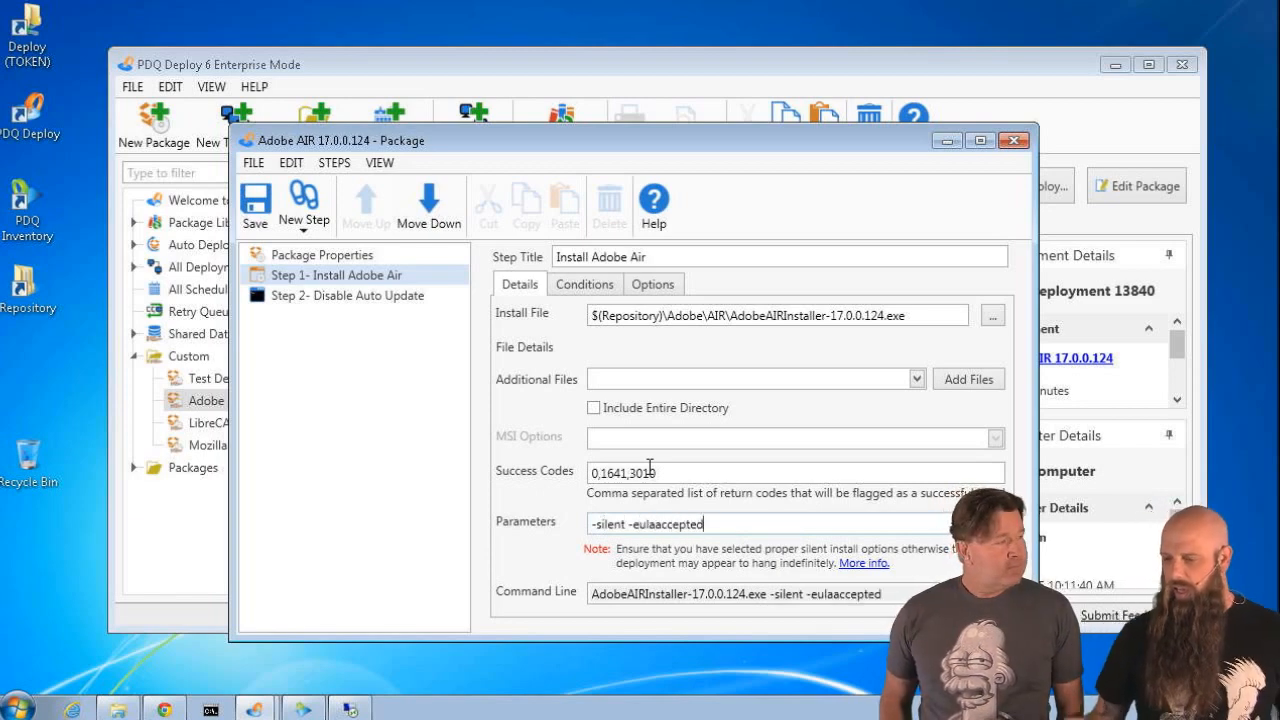
pyautogui.moveTo(672, 516)
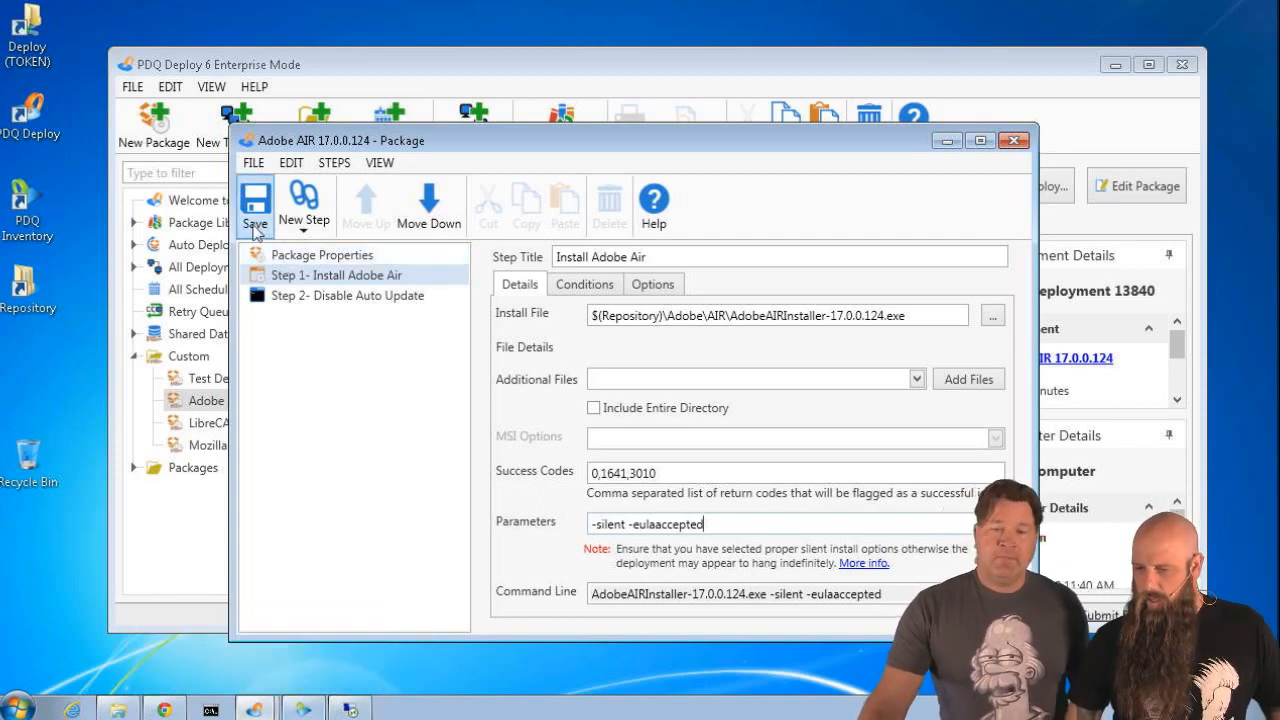
pyautogui.click(256, 204)
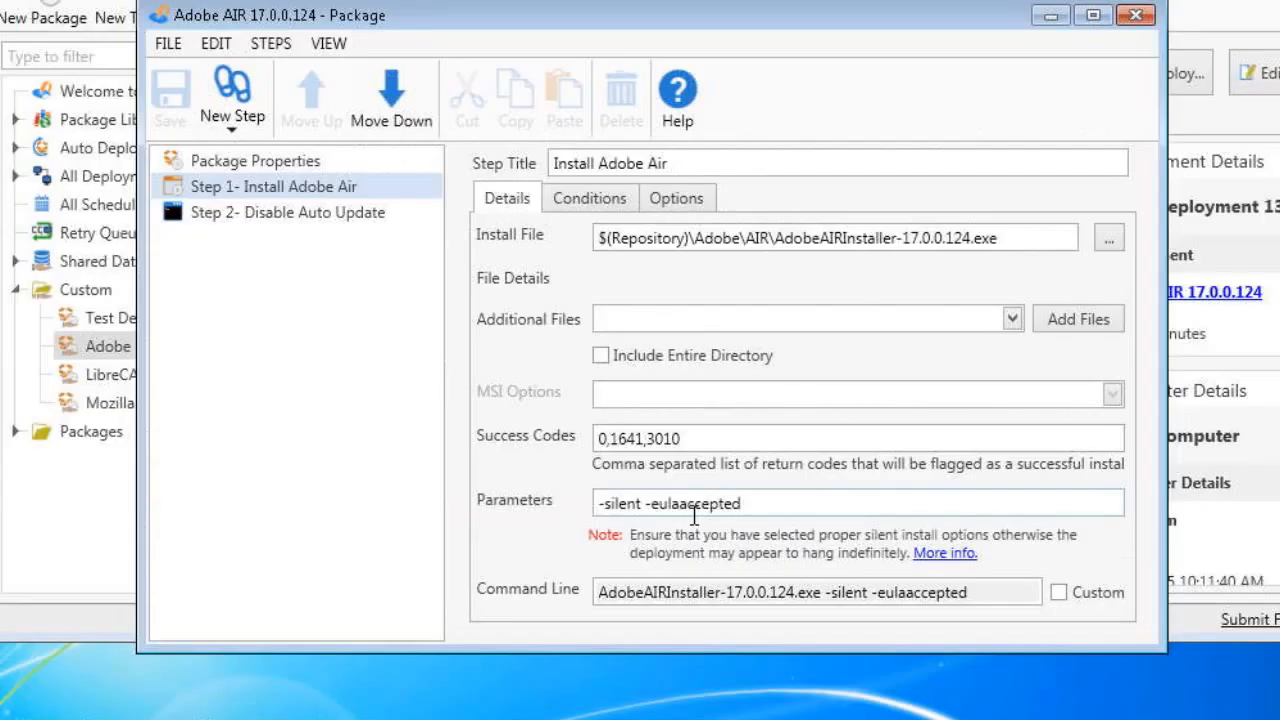
pyautogui.moveTo(784, 530)
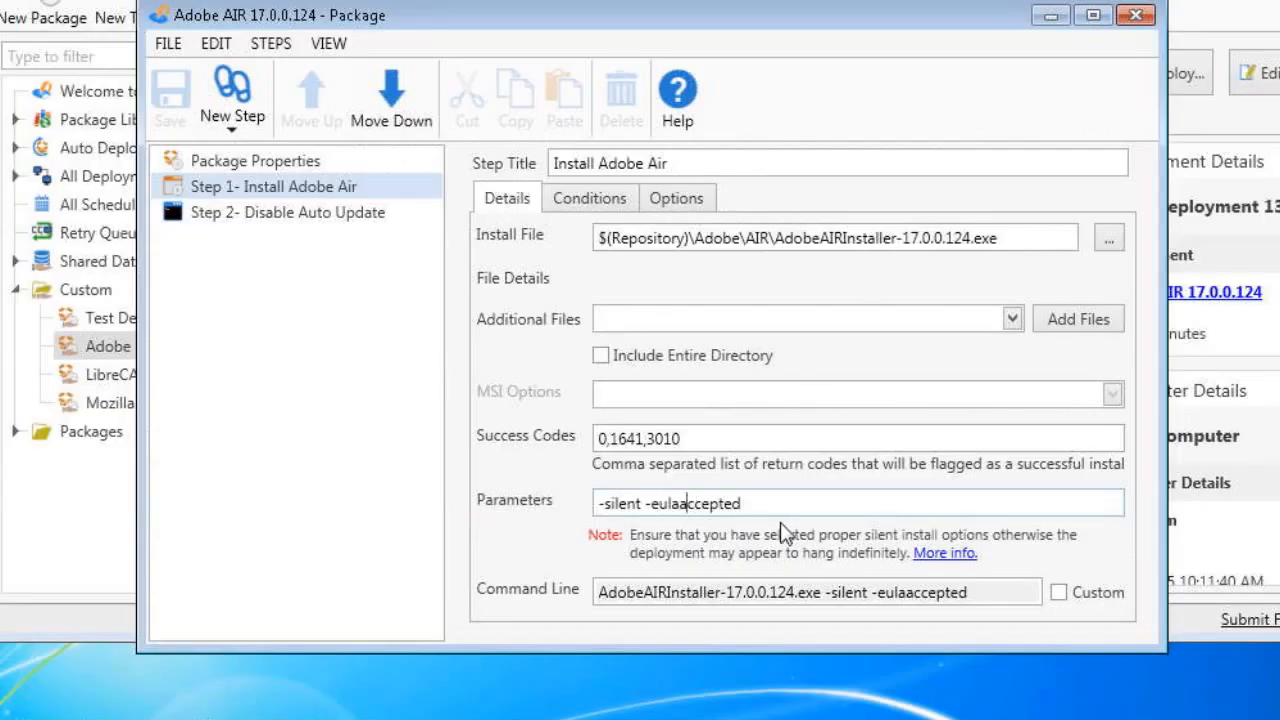
pyautogui.press('Backspace')
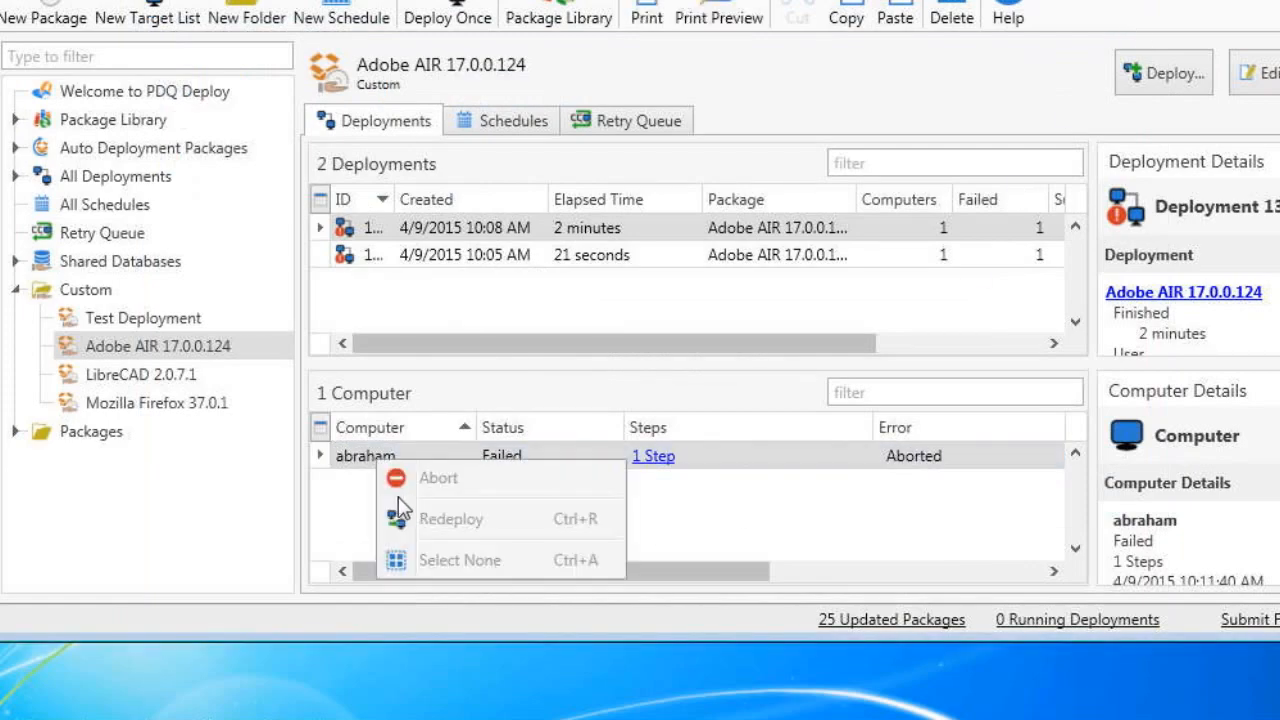
# - Redeploy Adobe AIR to abraham, which completes both steps successfully
pyautogui.click(452, 520)
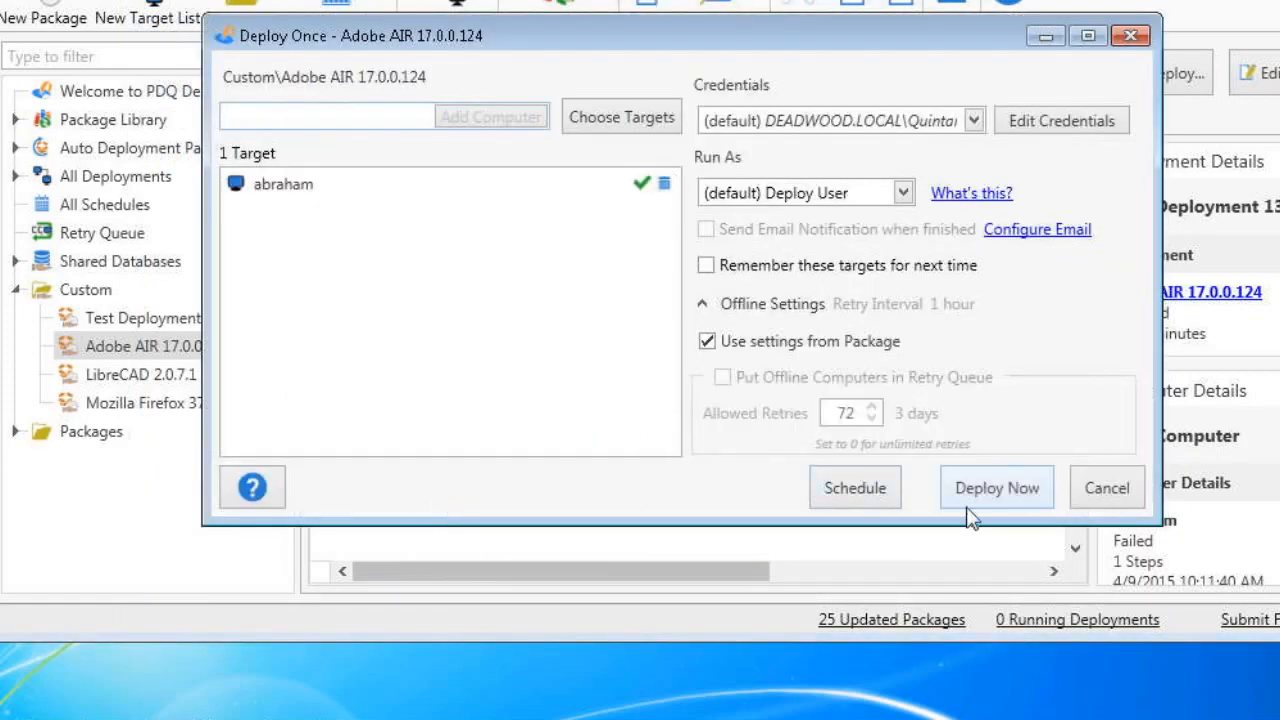
pyautogui.click(996, 488)
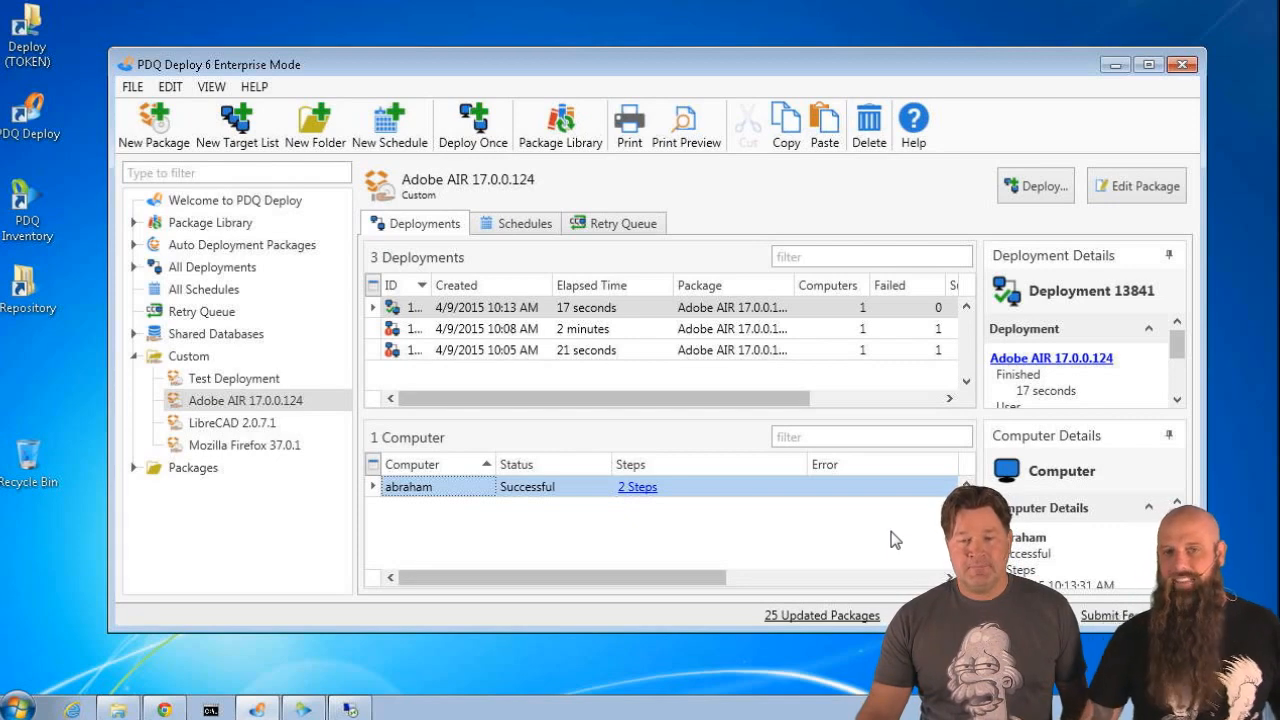
pyautogui.moveTo(556, 518)
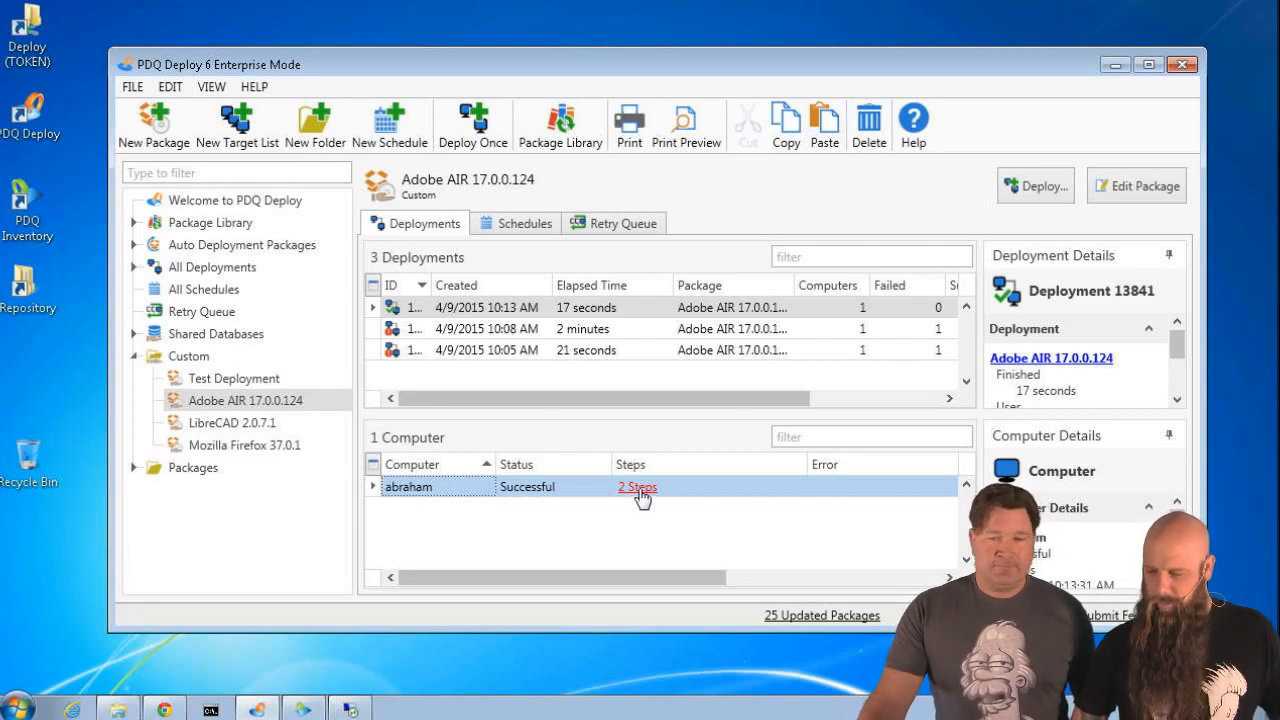
pyautogui.moveTo(640, 500)
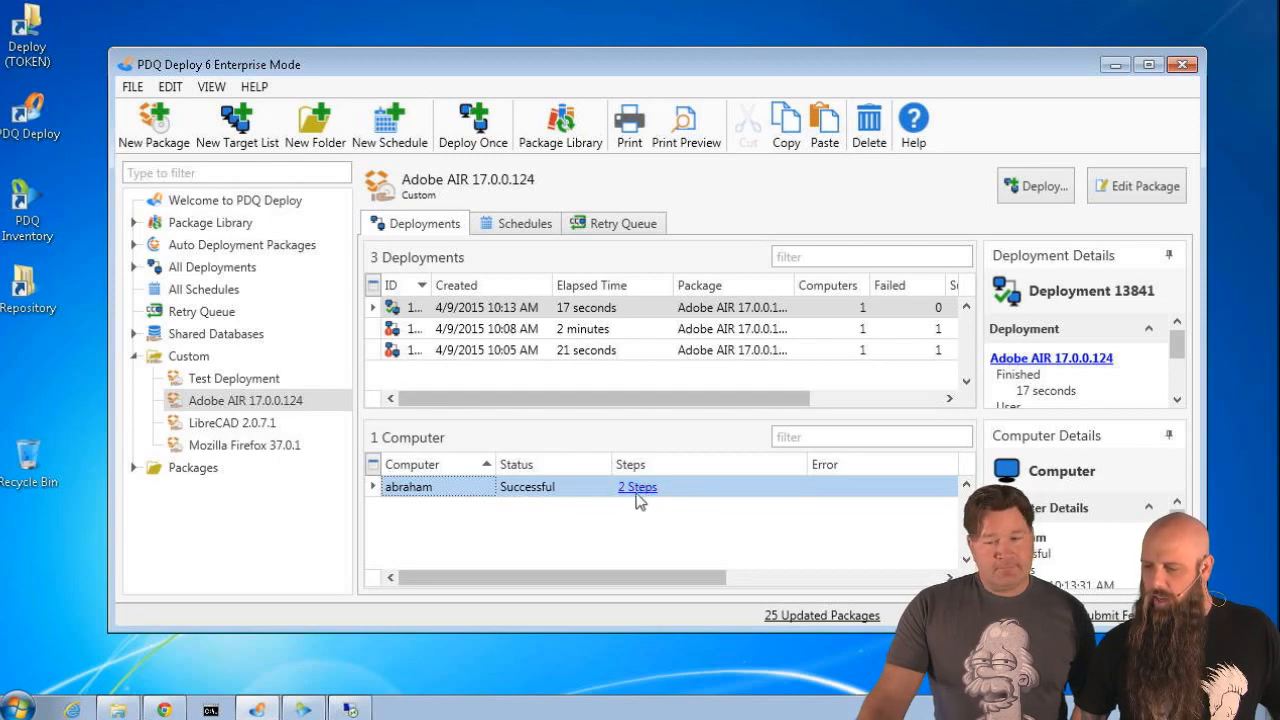
# - Review the Install Adobe AIR and Disable Auto Update step results and output log, then close them
pyautogui.click(636, 488)
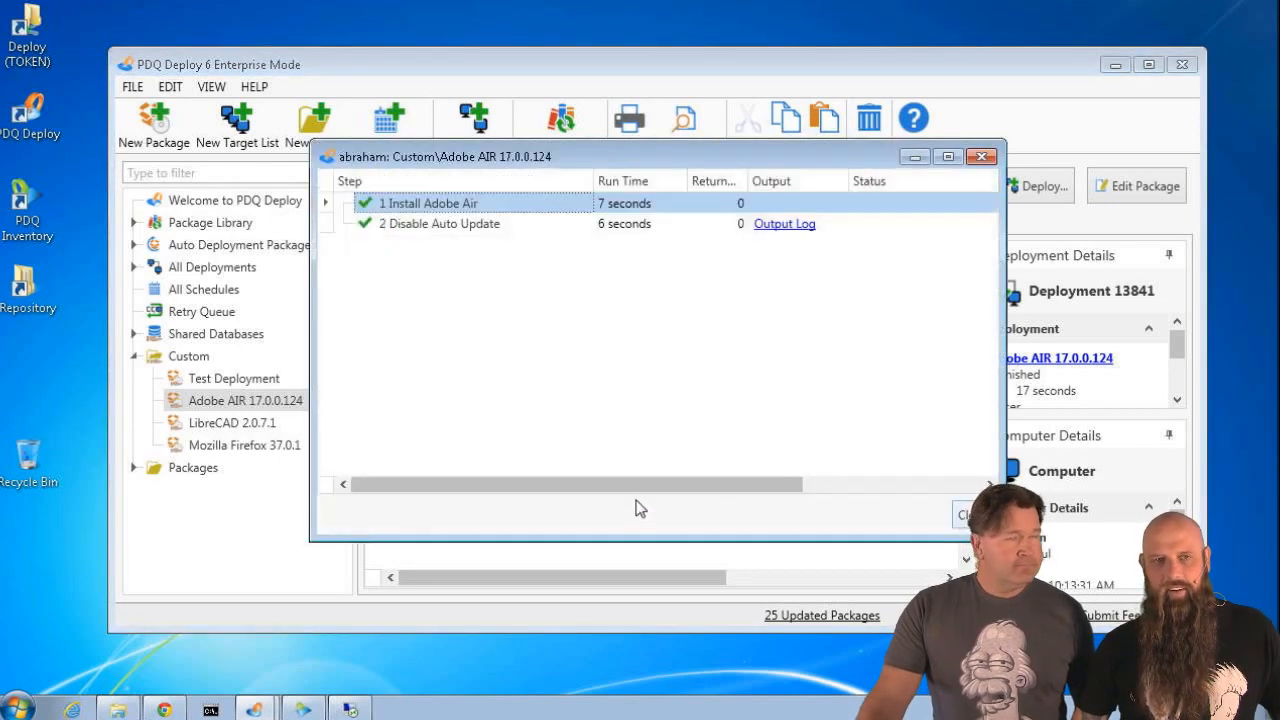
pyautogui.moveTo(730, 284)
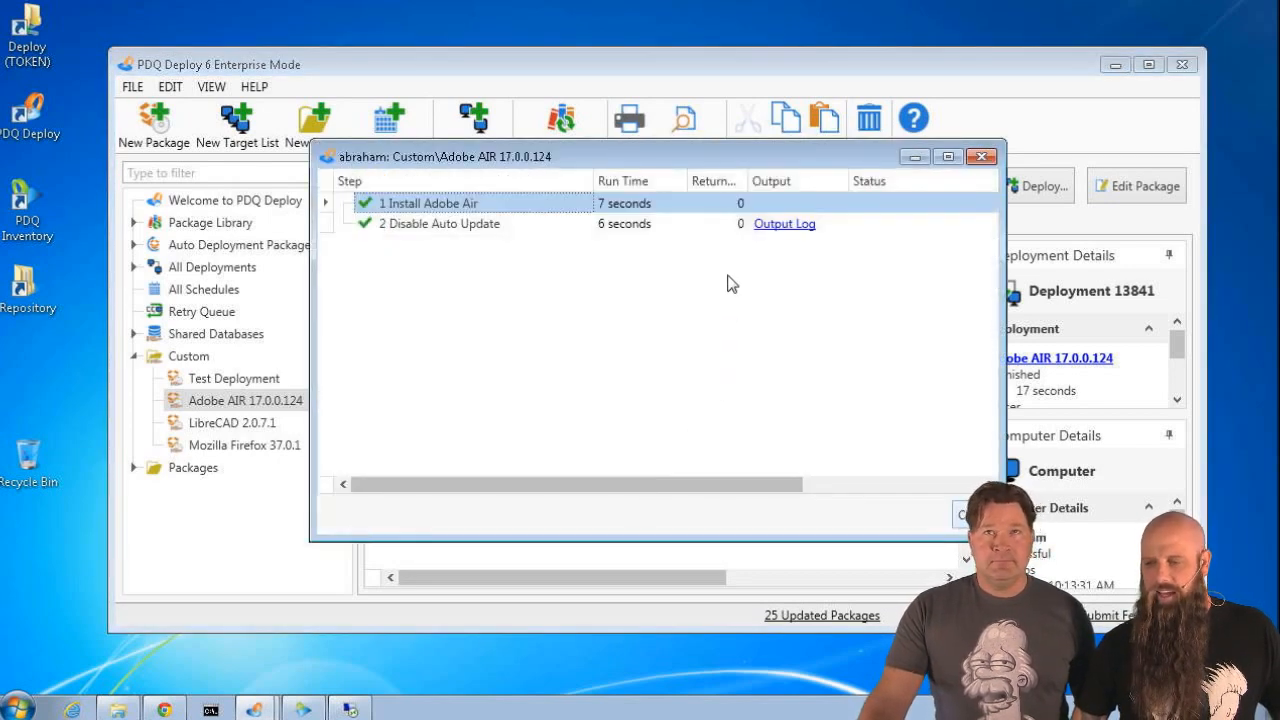
pyautogui.moveTo(730, 258)
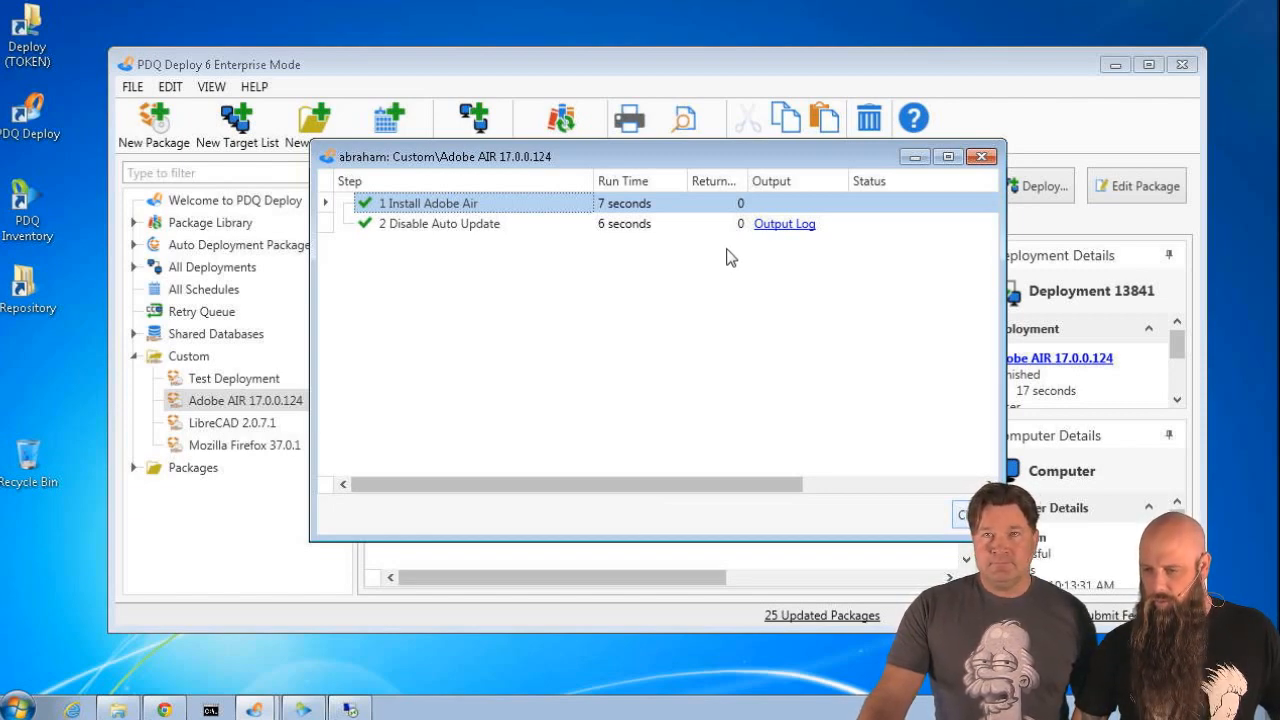
pyautogui.moveTo(762, 252)
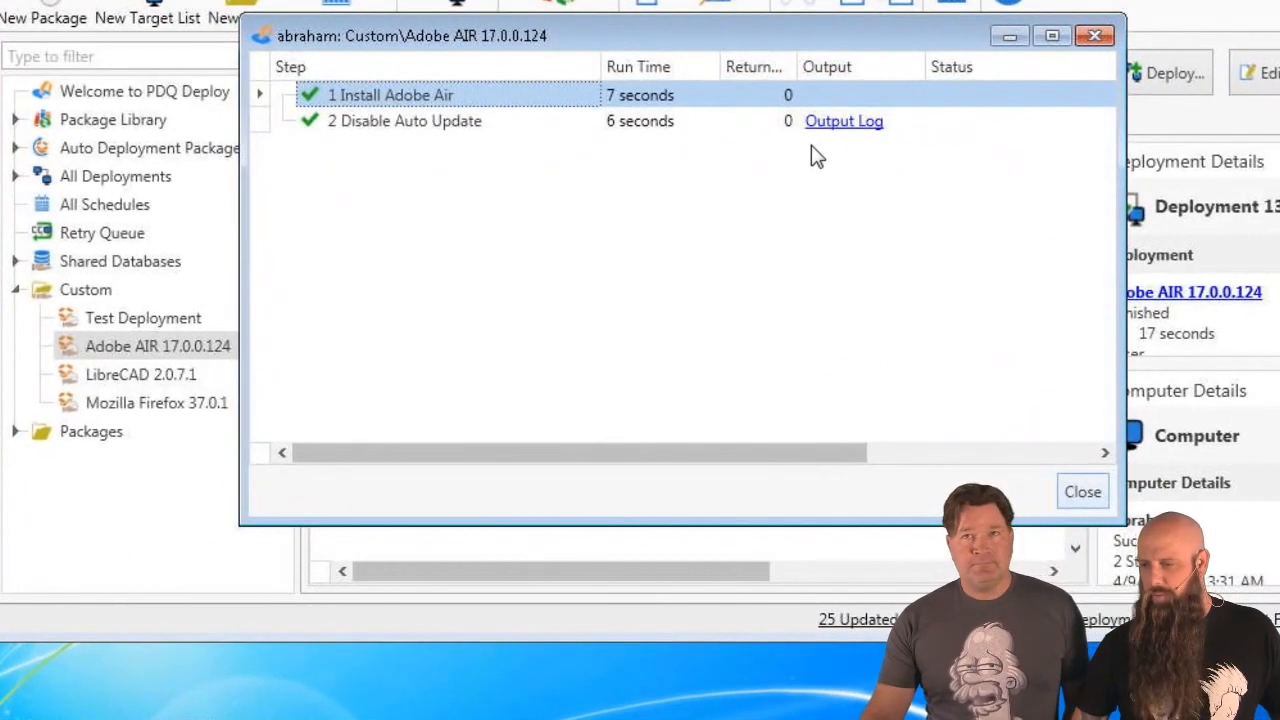
pyautogui.moveTo(708, 160)
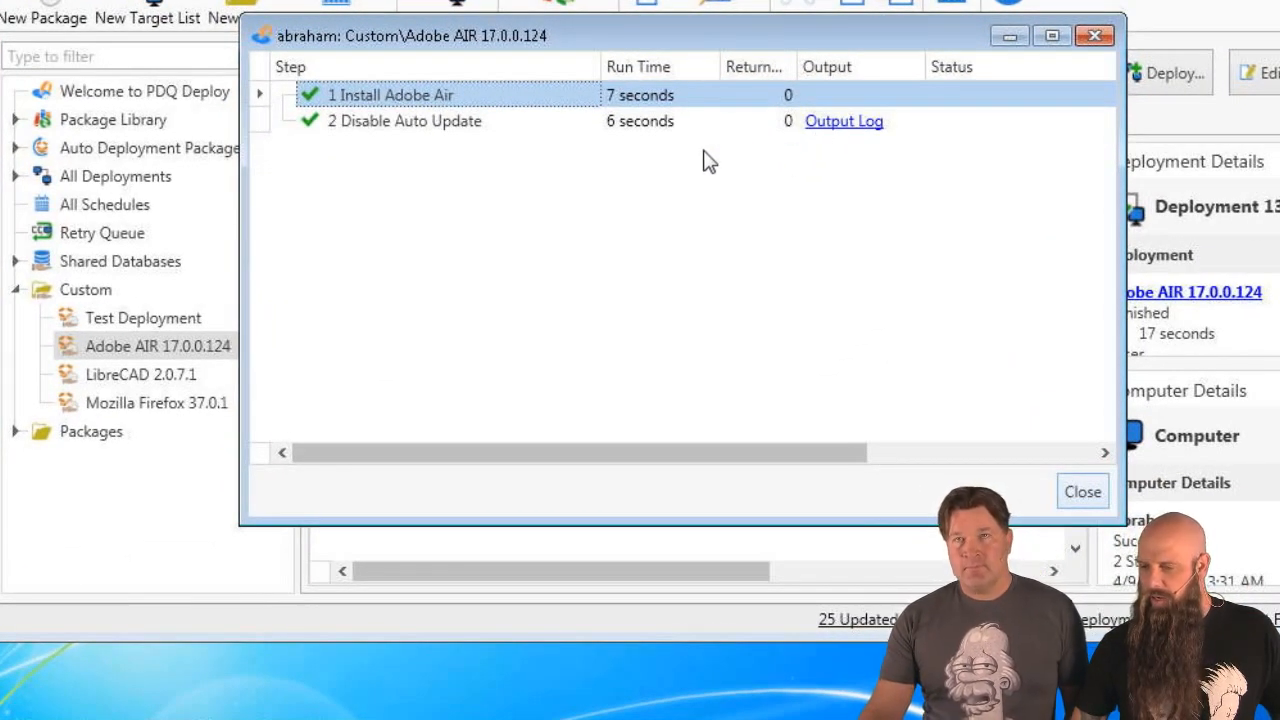
pyautogui.moveTo(844, 122)
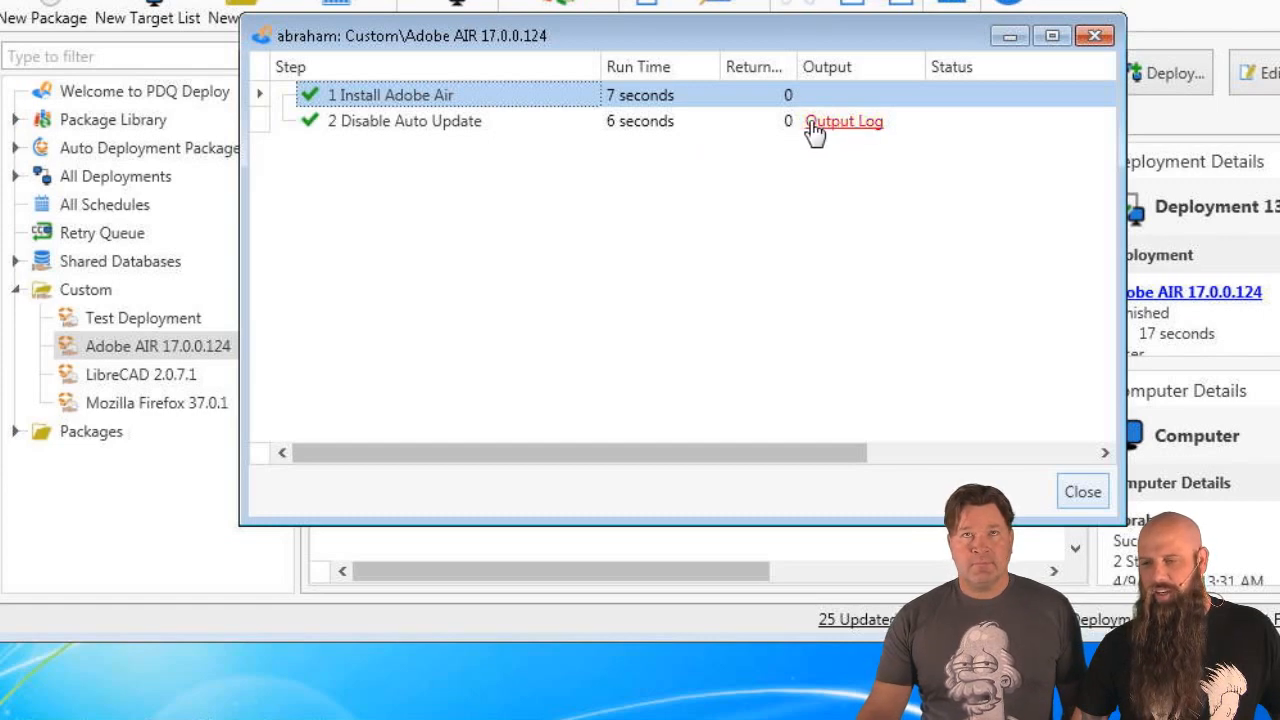
pyautogui.click(844, 122)
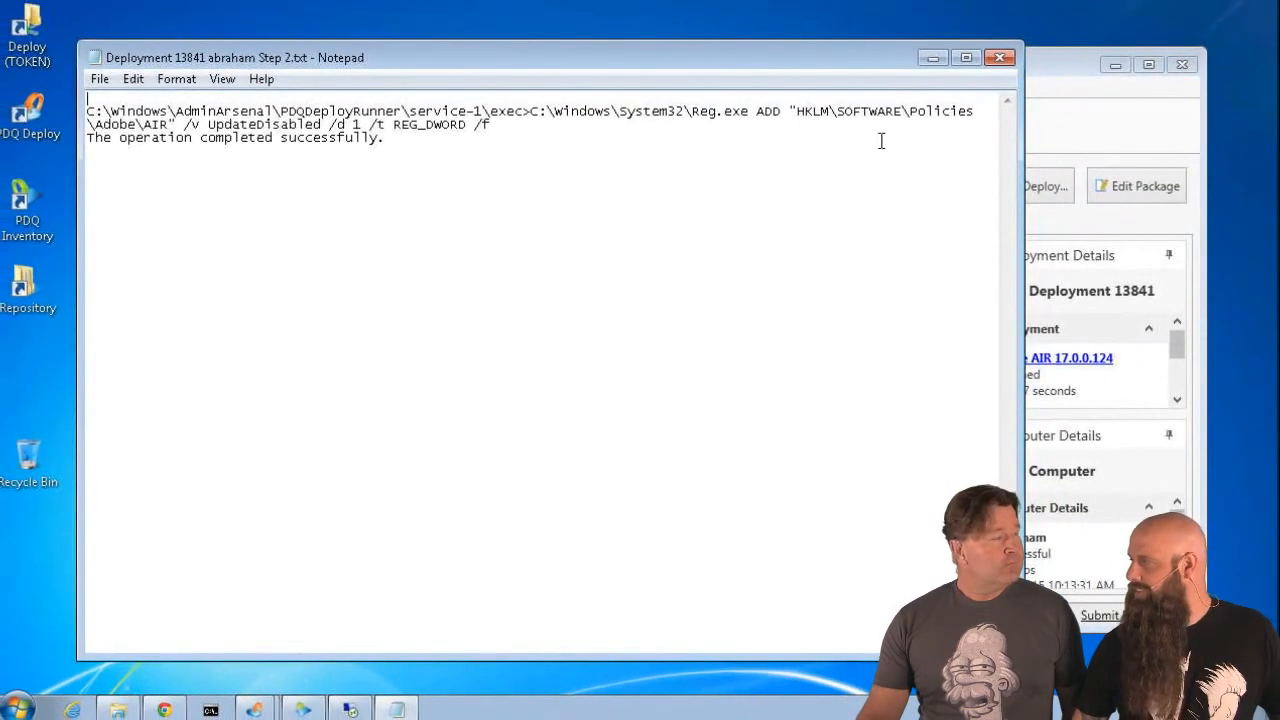
pyautogui.click(1000, 56)
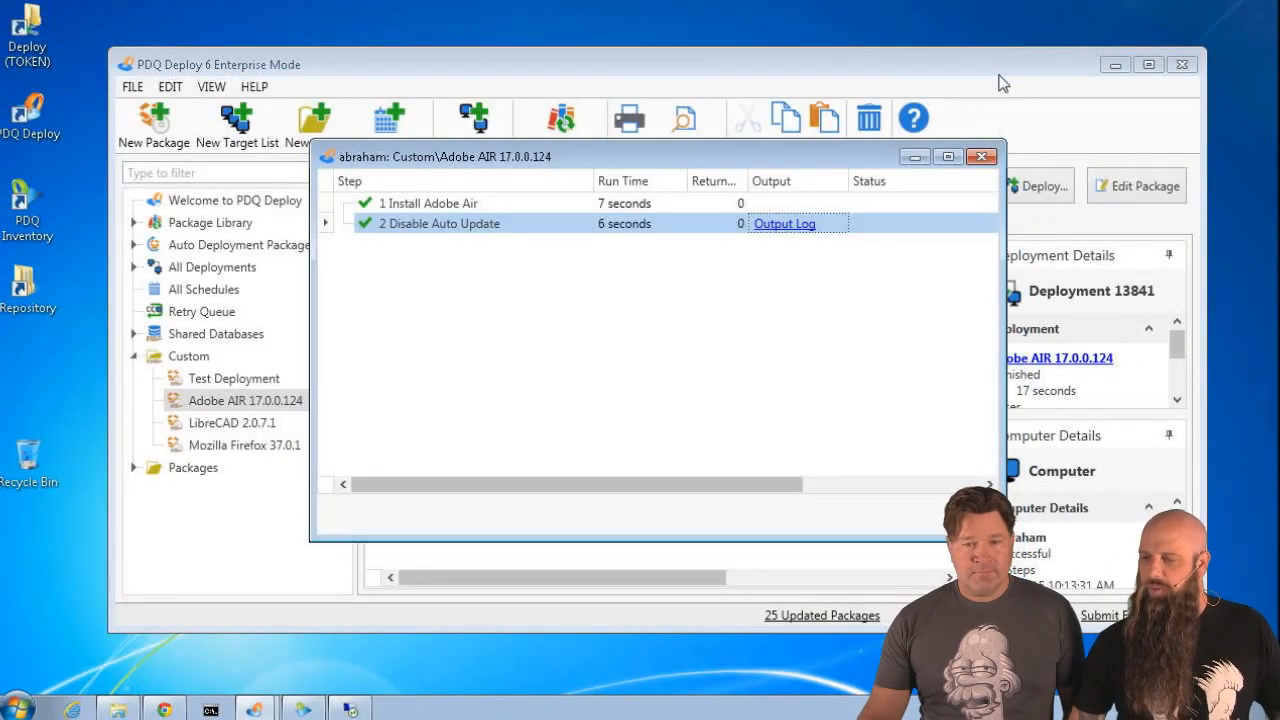
pyautogui.click(980, 156)
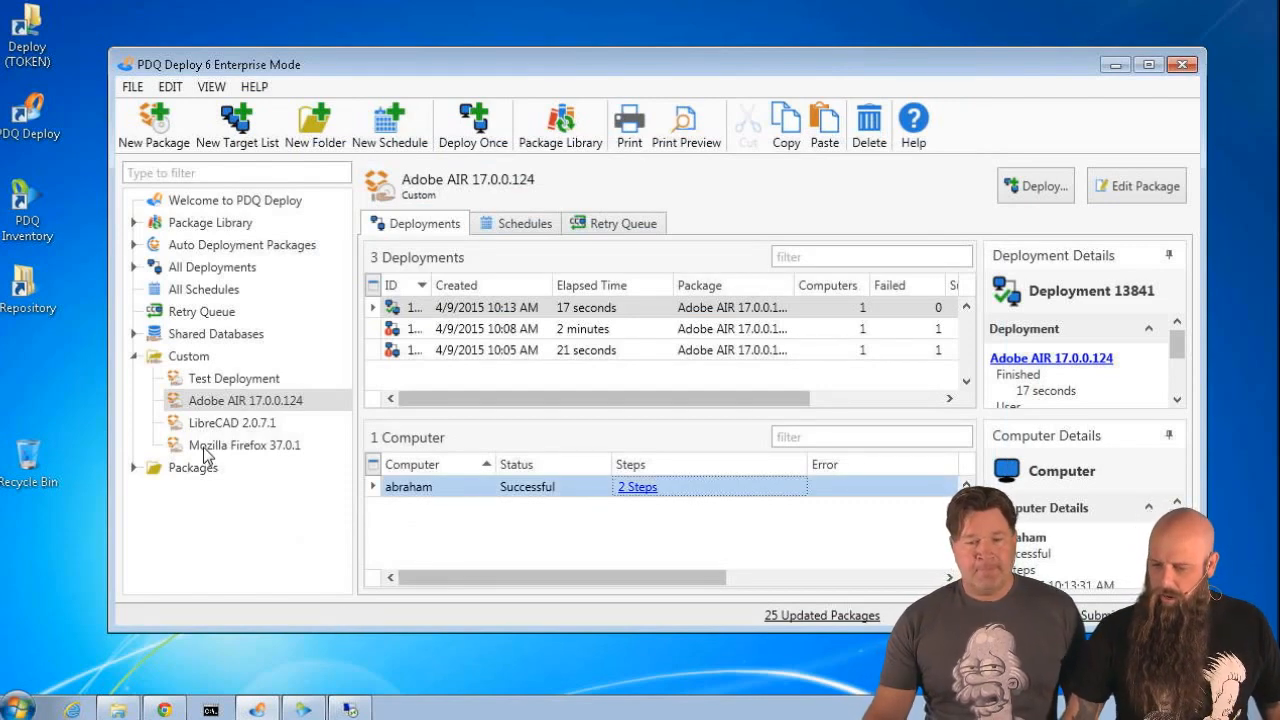
# - Deploy Mozilla Firefox 37.0.1 once to computer abraham with Deploy Now
pyautogui.click(244, 444)
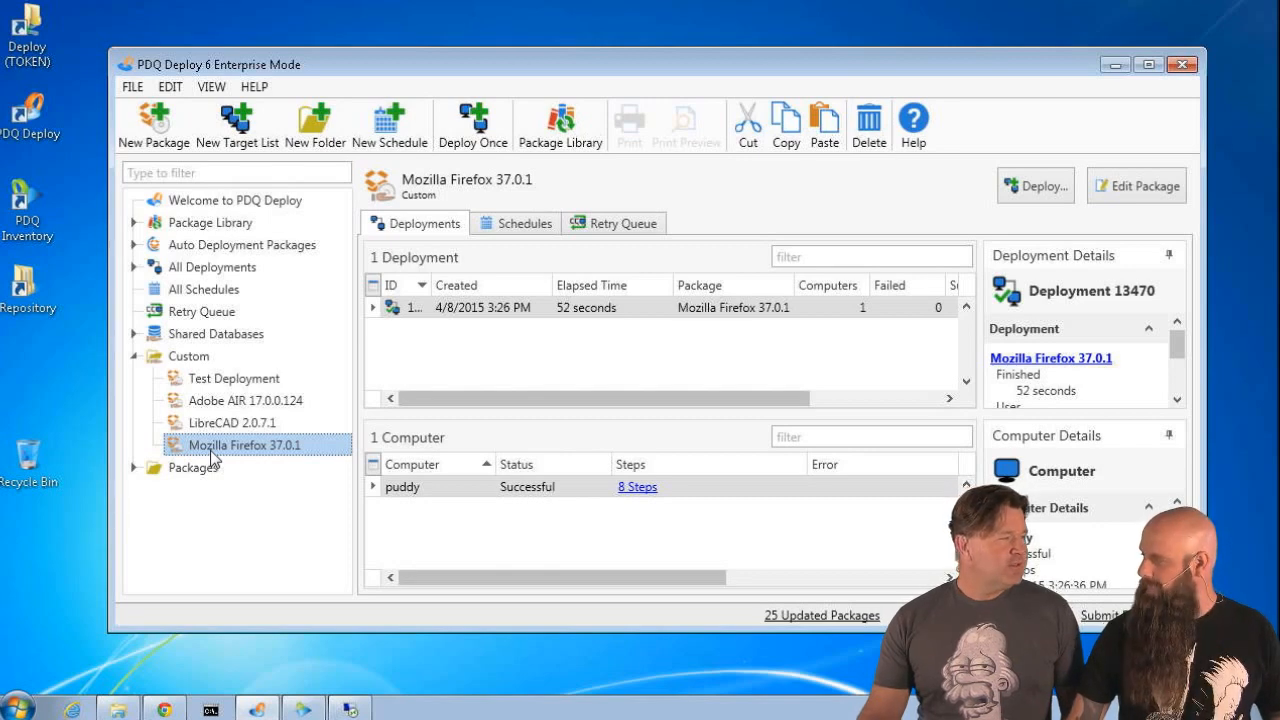
pyautogui.moveTo(372, 456)
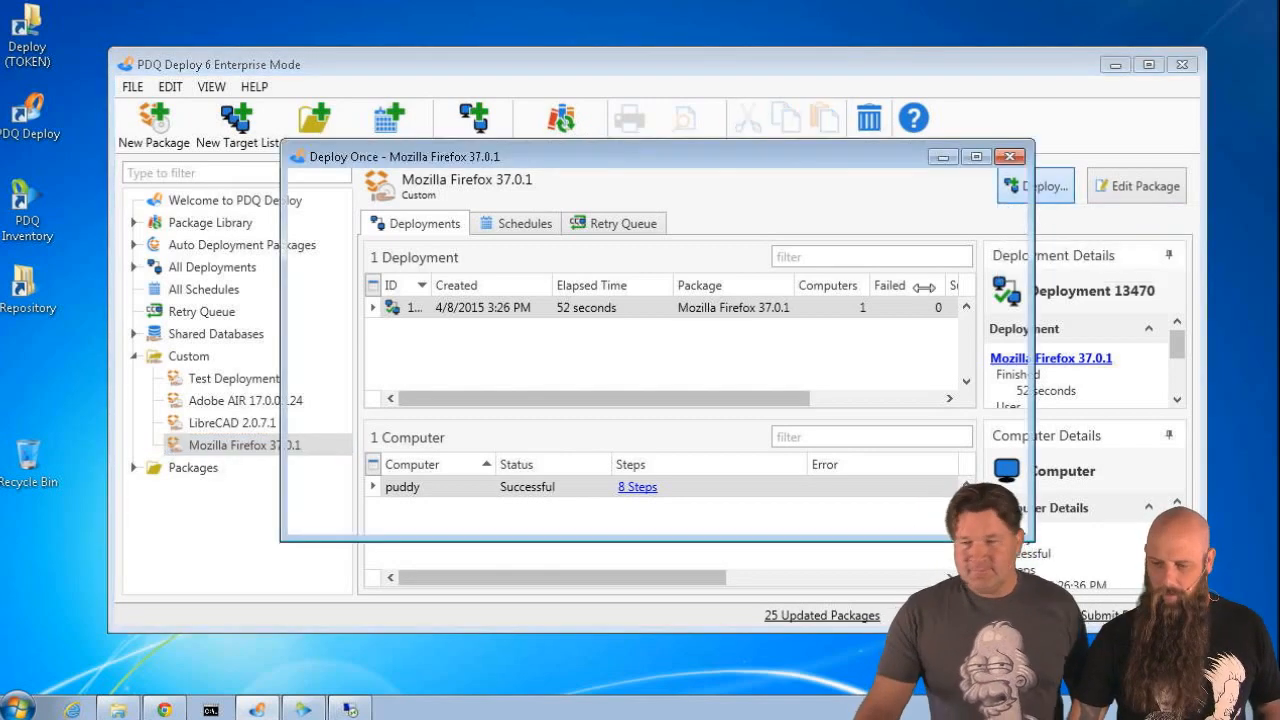
pyautogui.click(1034, 186)
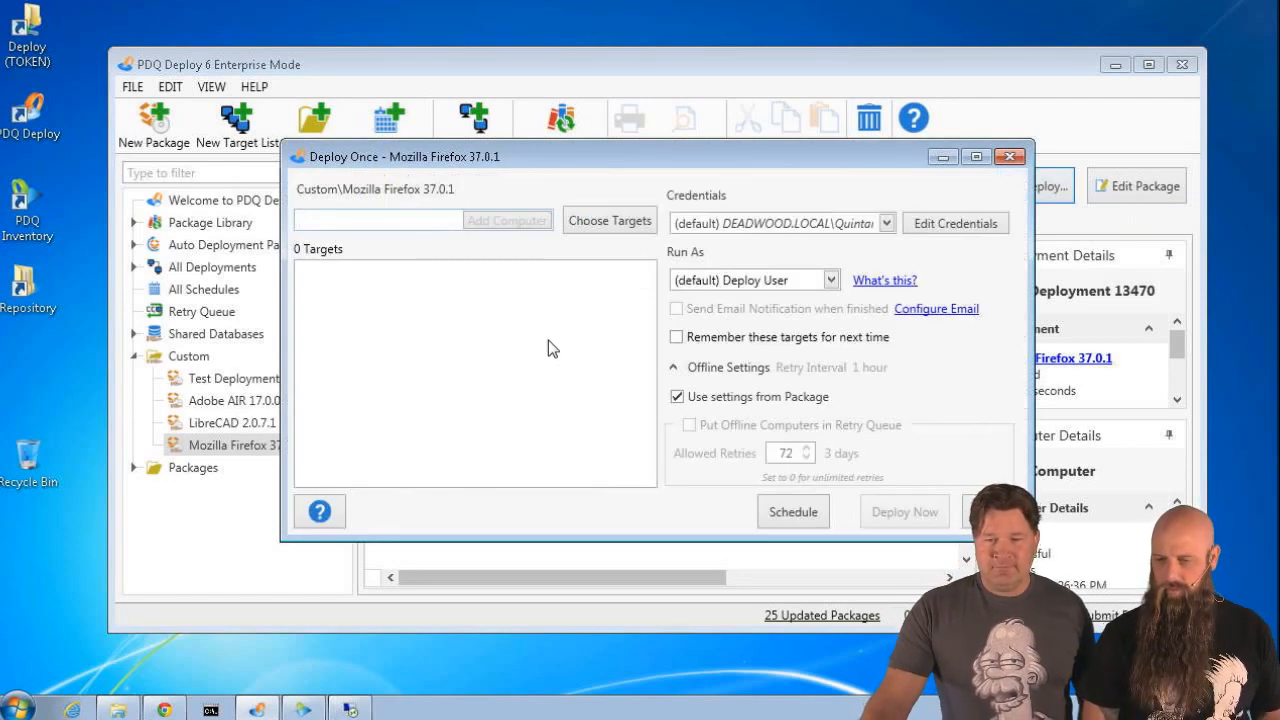
pyautogui.write('abraha')
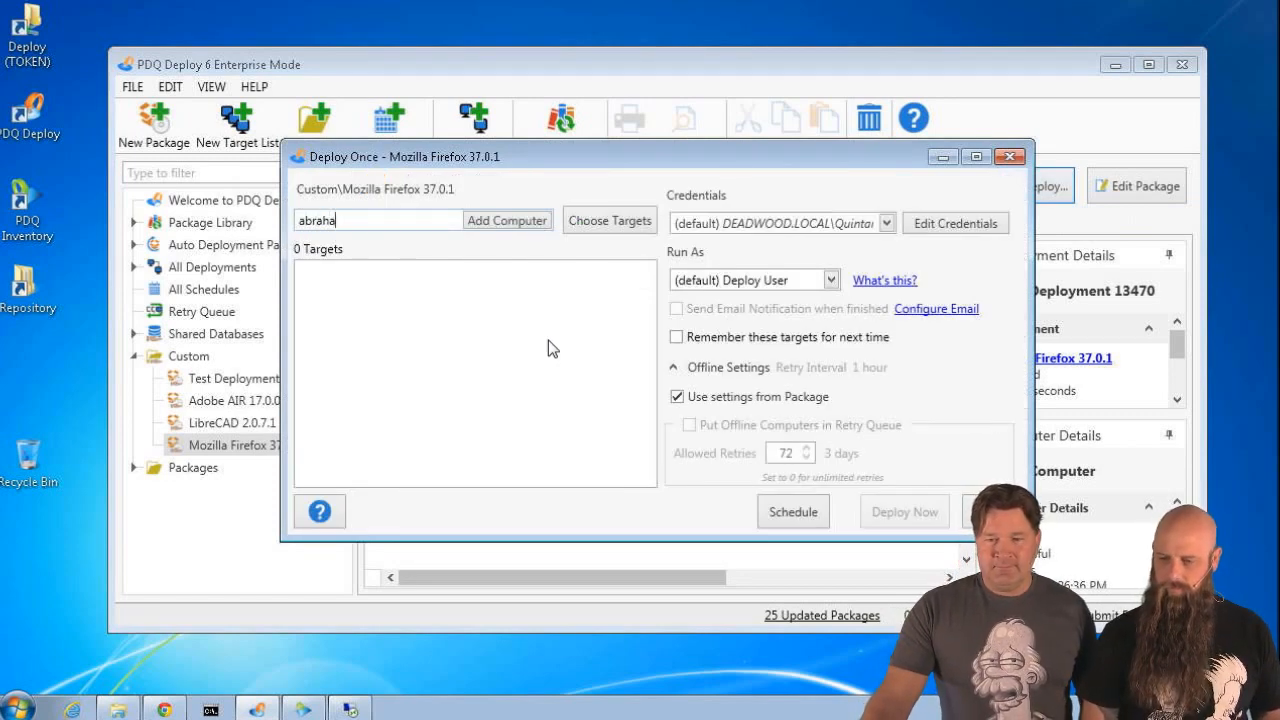
pyautogui.click(506, 220)
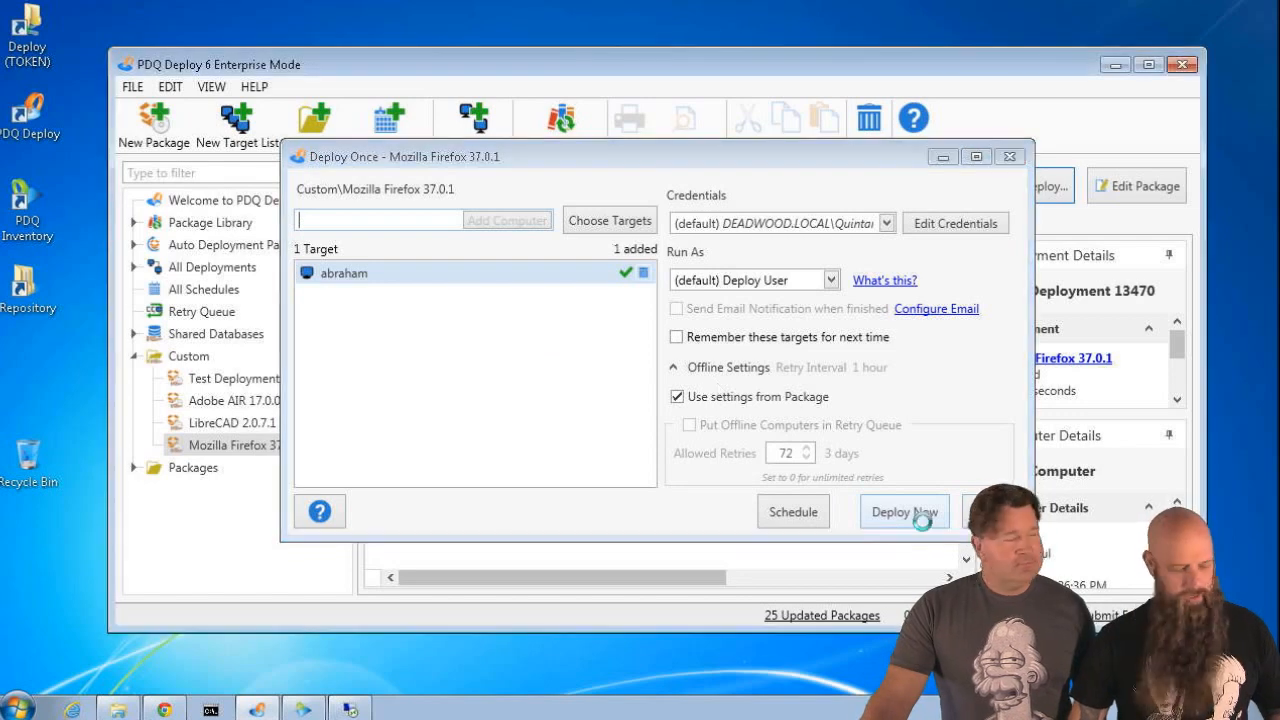
pyautogui.click(904, 512)
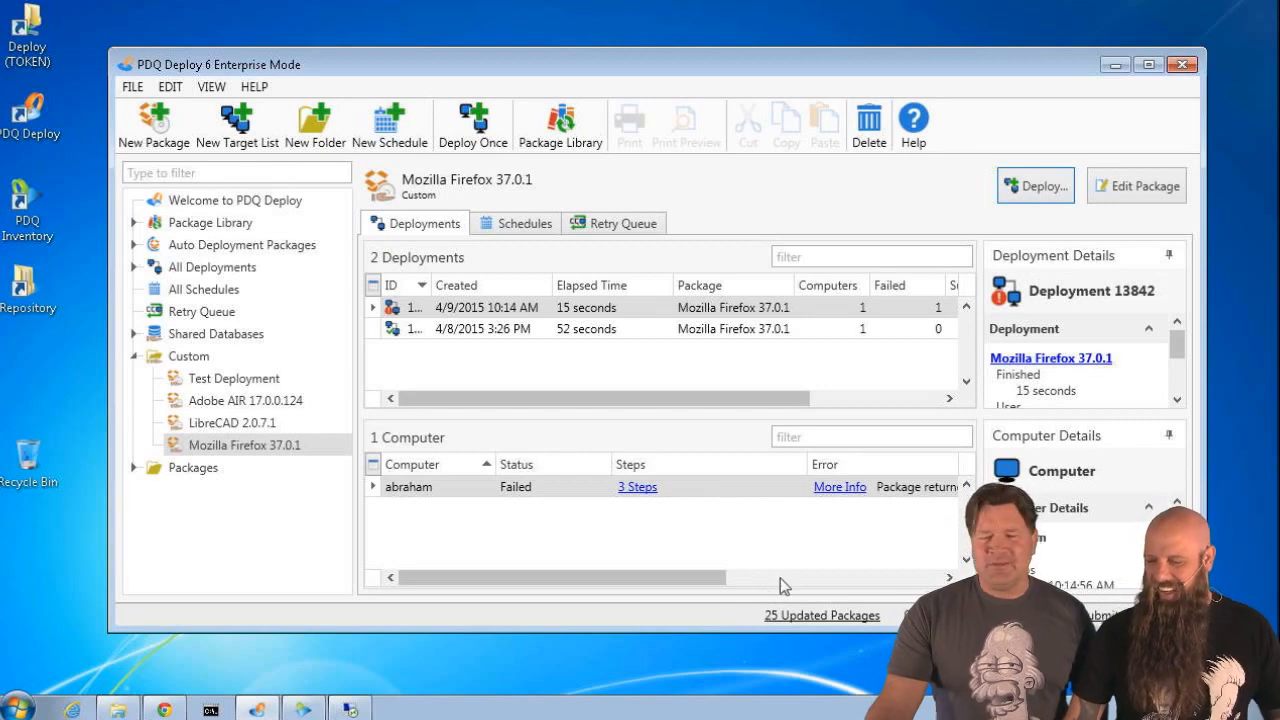
pyautogui.moveTo(836, 486)
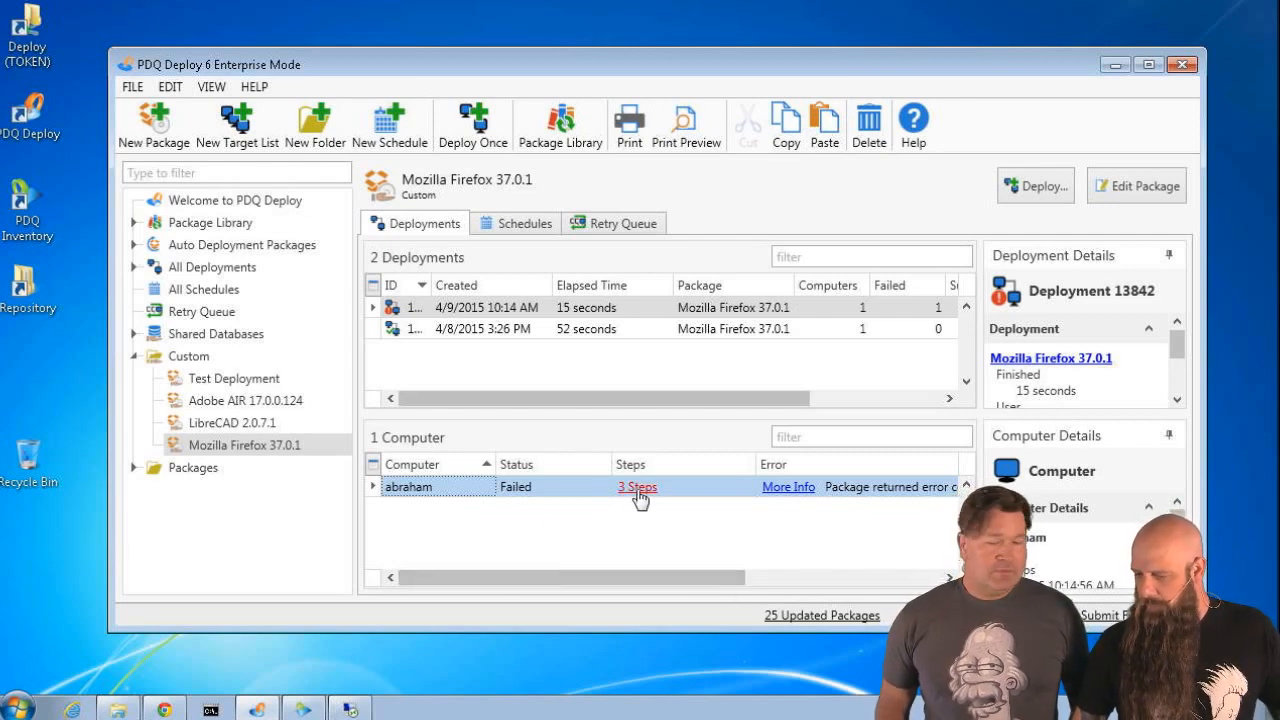
pyautogui.click(636, 488)
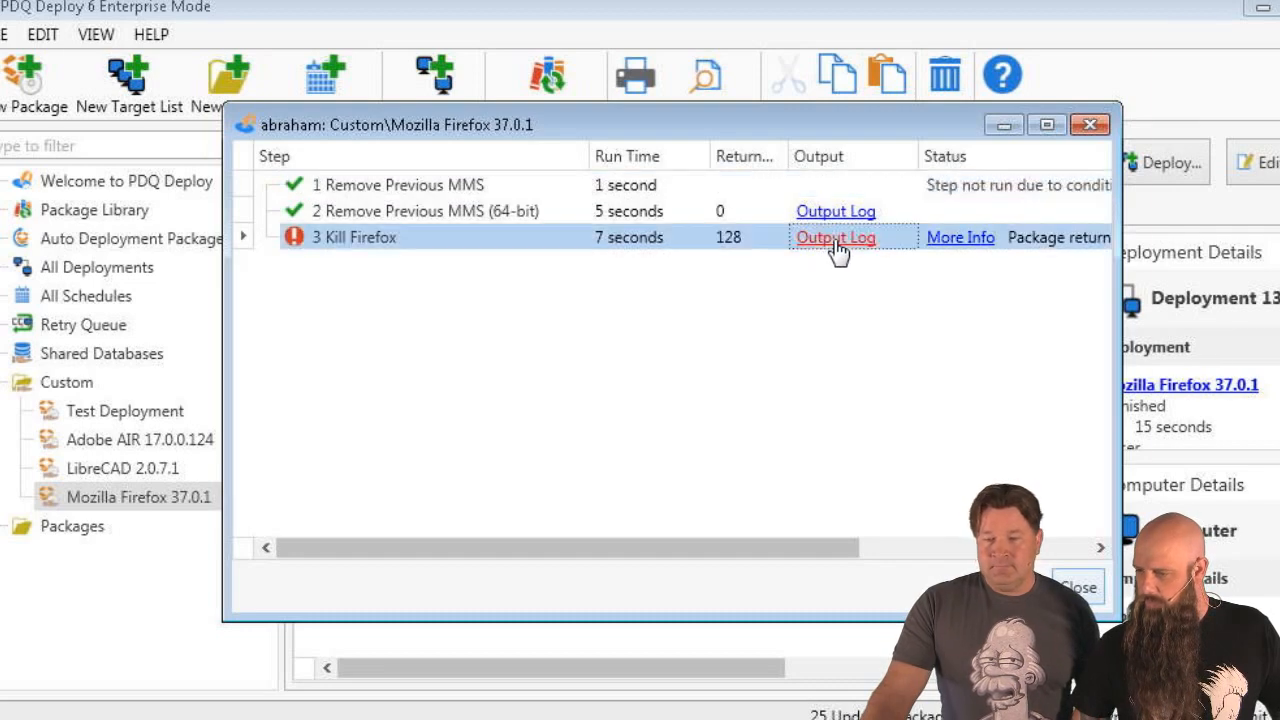
pyautogui.click(836, 236)
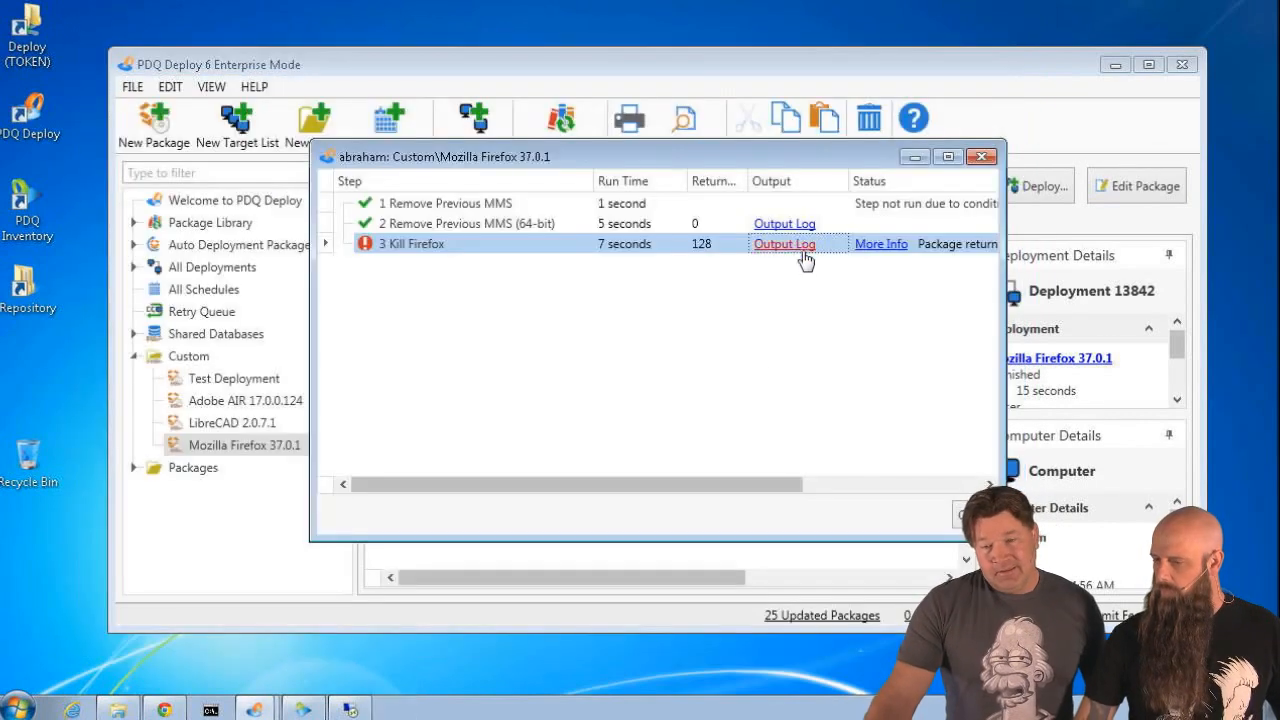
pyautogui.click(980, 156)
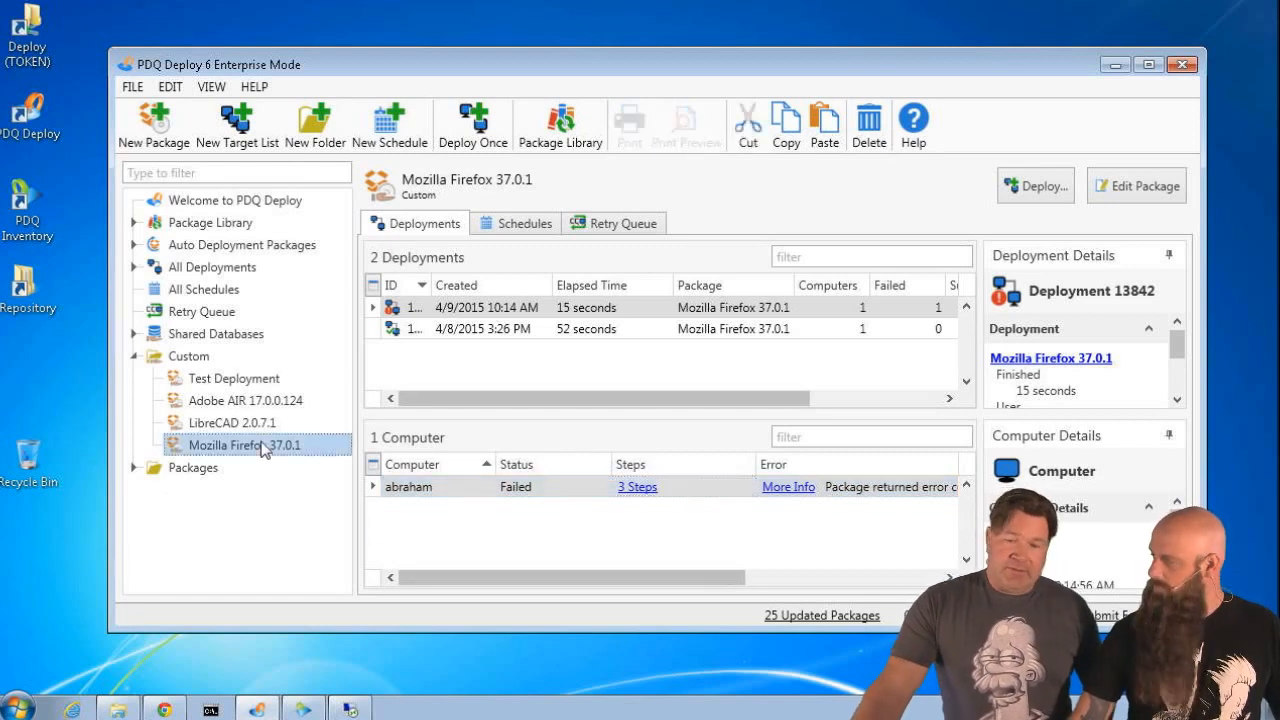
# - Edit the Firefox package's Kill Firefox step, trying success code 128 then removing it to leave only 0
pyautogui.click(1136, 186)
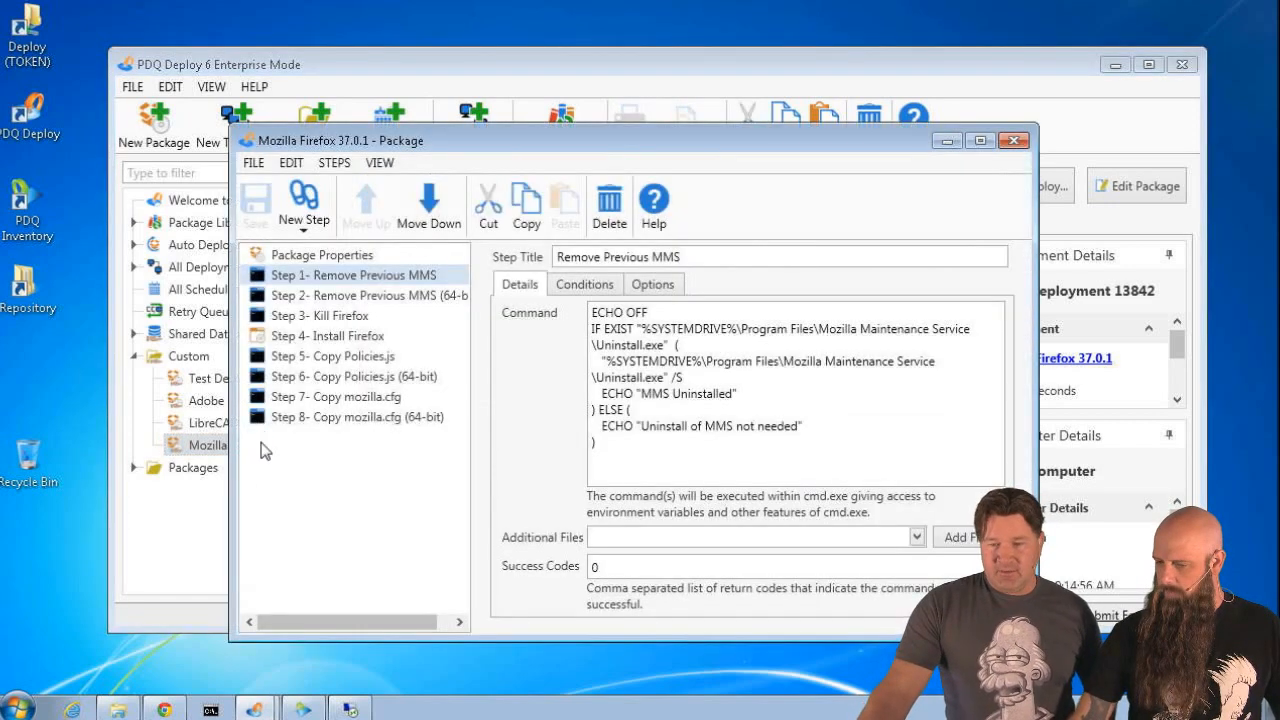
pyautogui.click(328, 316)
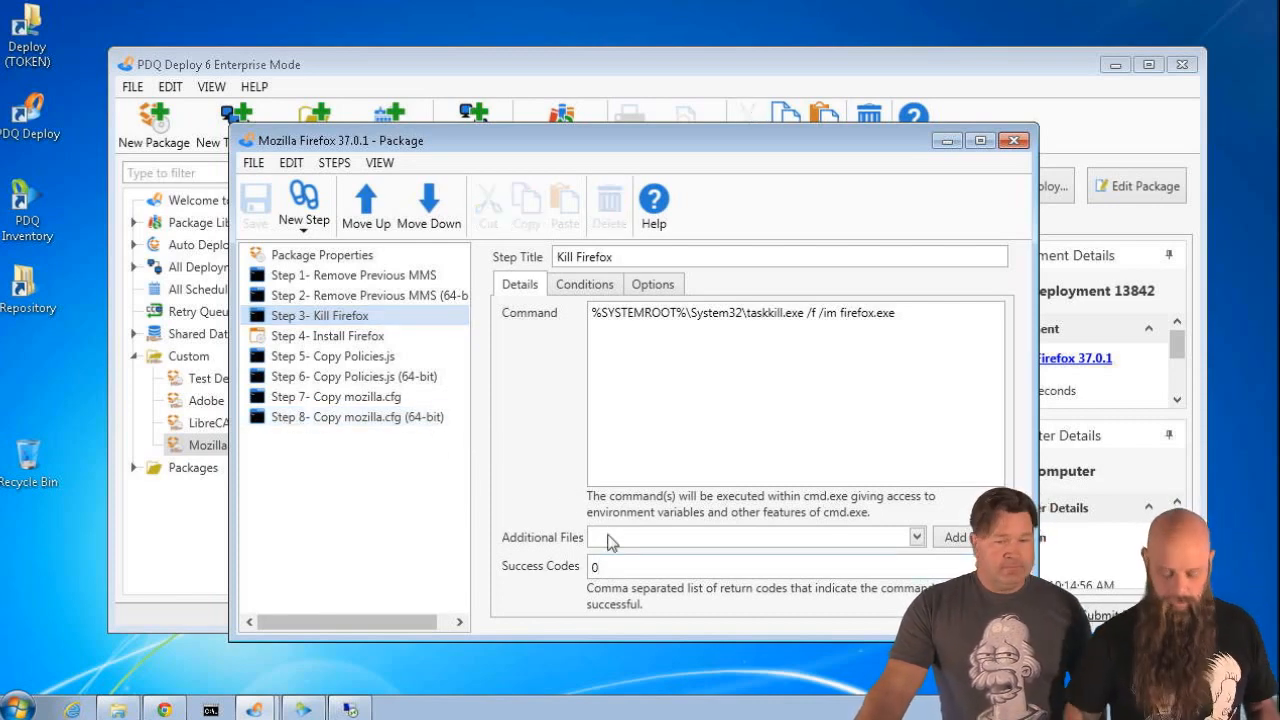
pyautogui.write(',12')
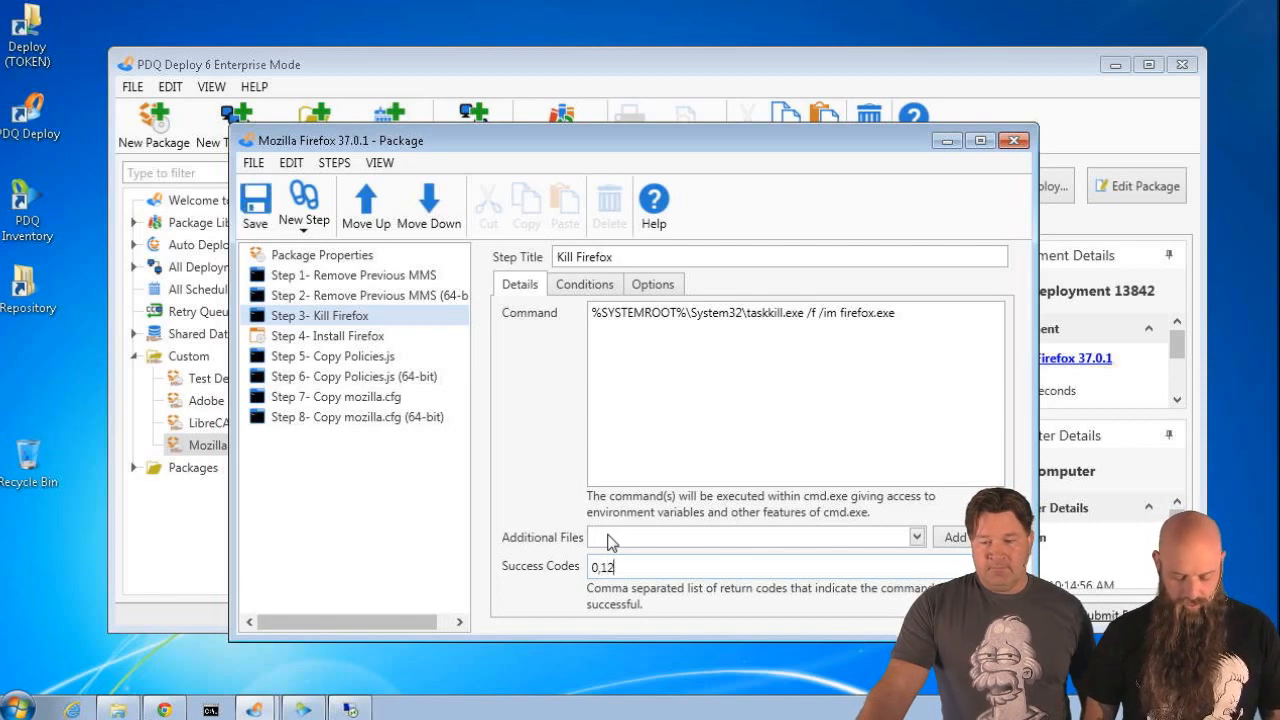
pyautogui.write('8')
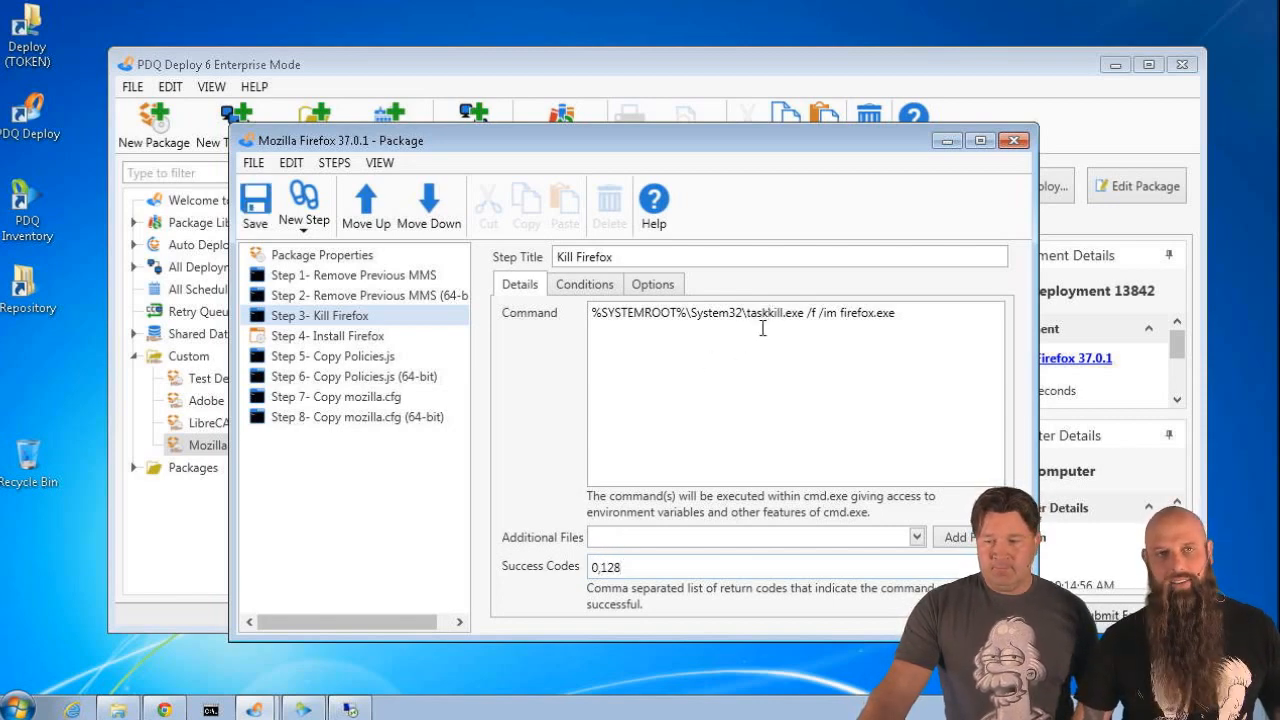
pyautogui.click(604, 568)
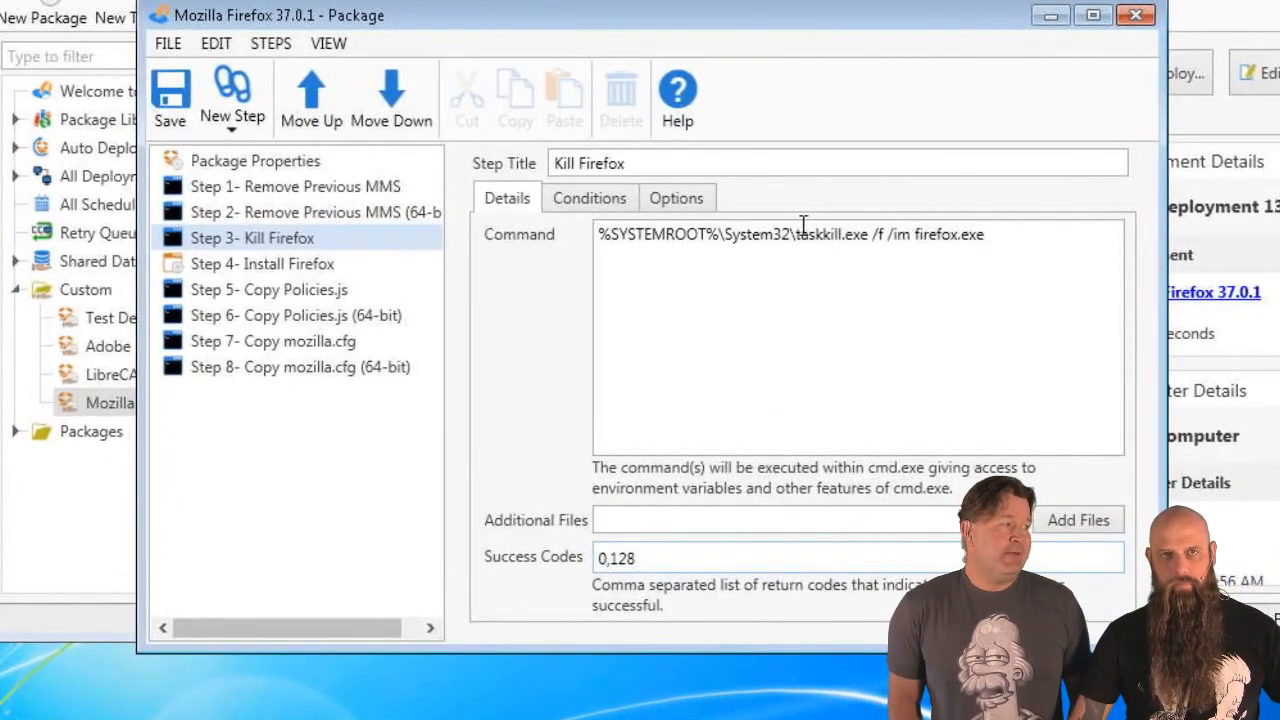
pyautogui.doubleClick(826, 234)
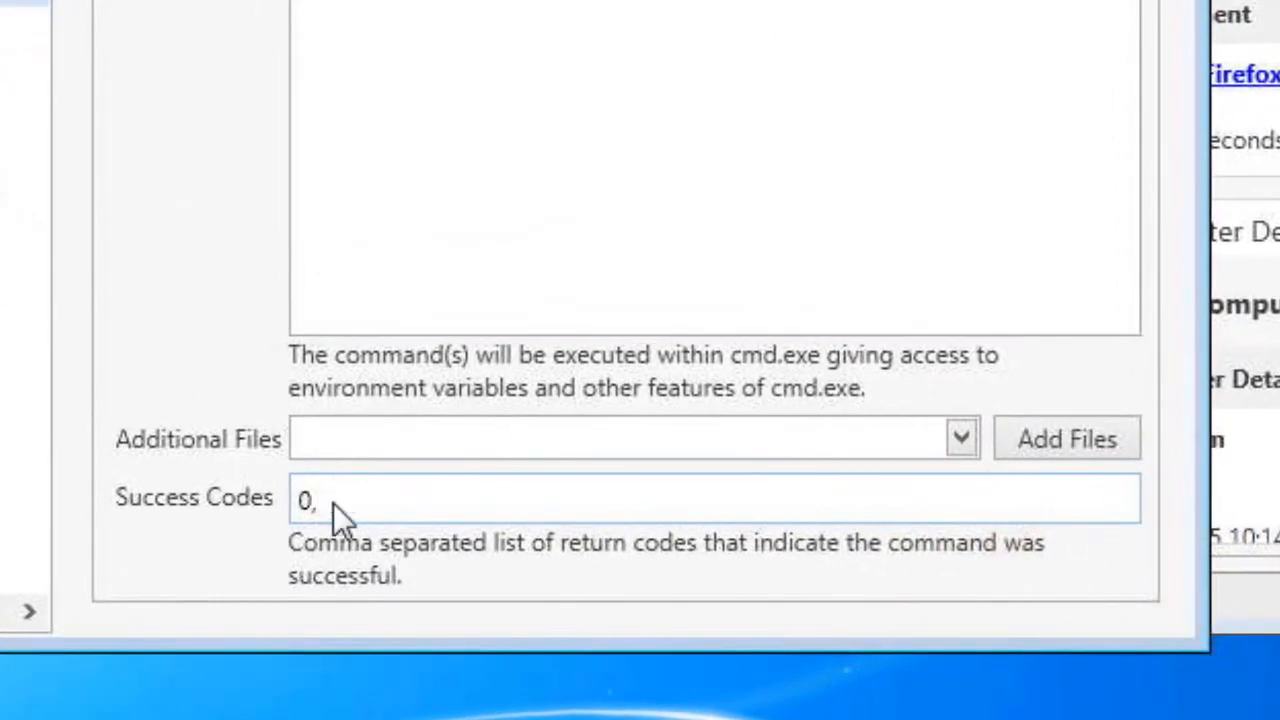
pyautogui.press('Backspace')
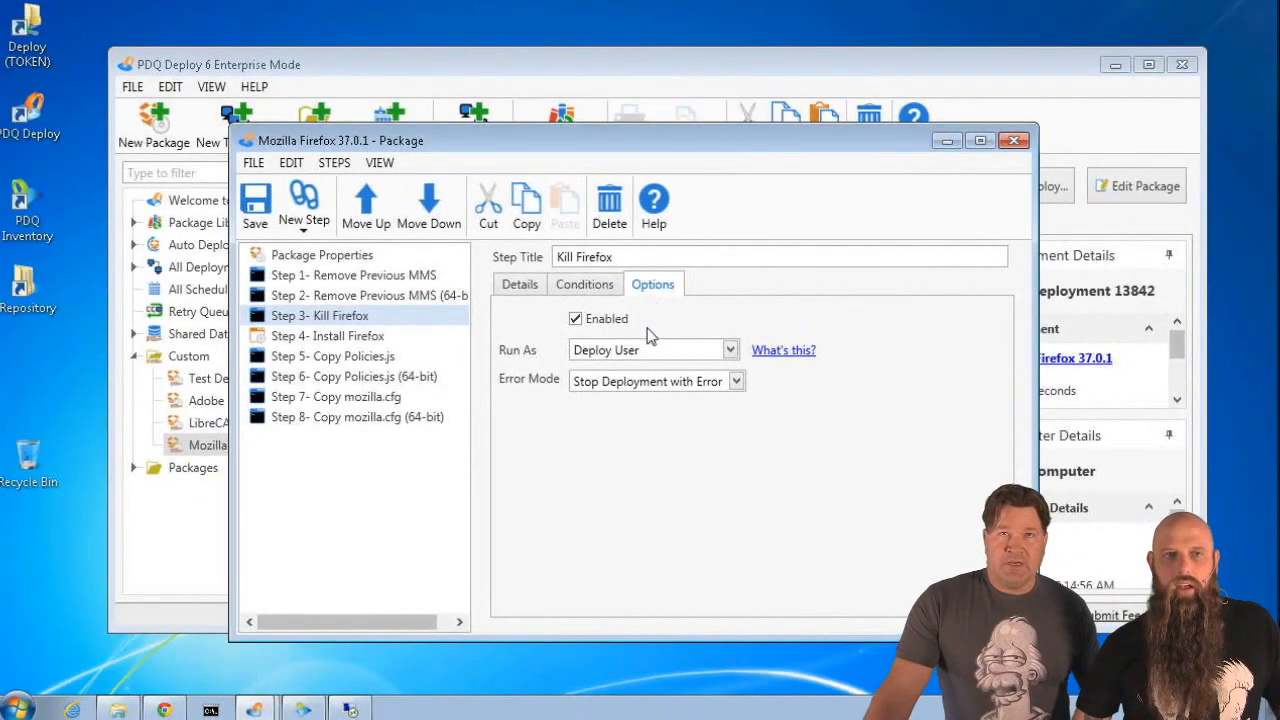
pyautogui.moveTo(636, 420)
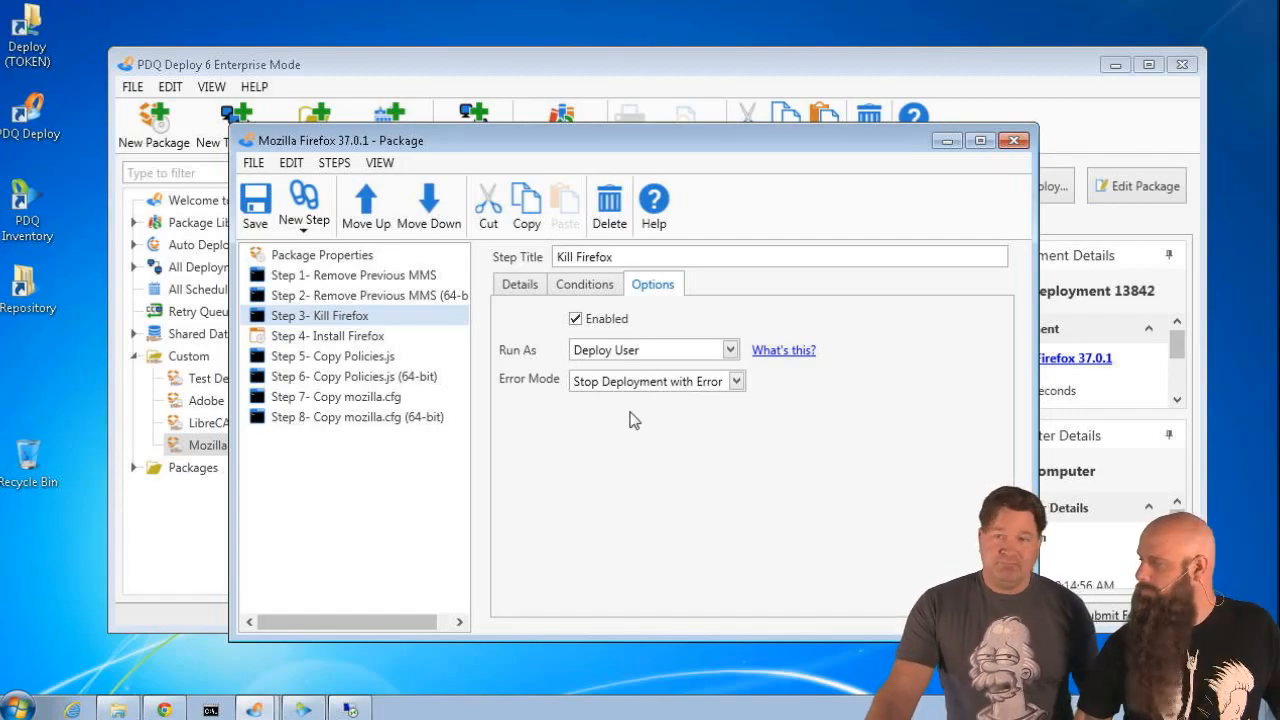
pyautogui.moveTo(648, 308)
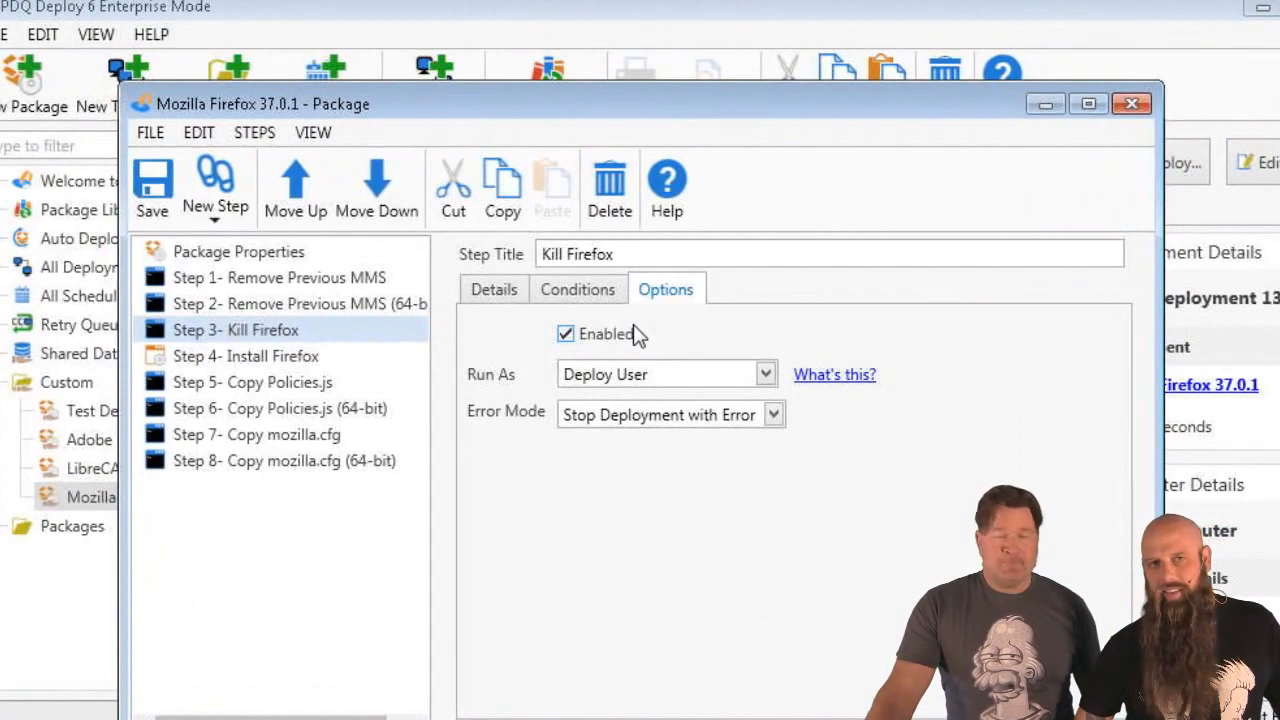
pyautogui.moveTo(660, 444)
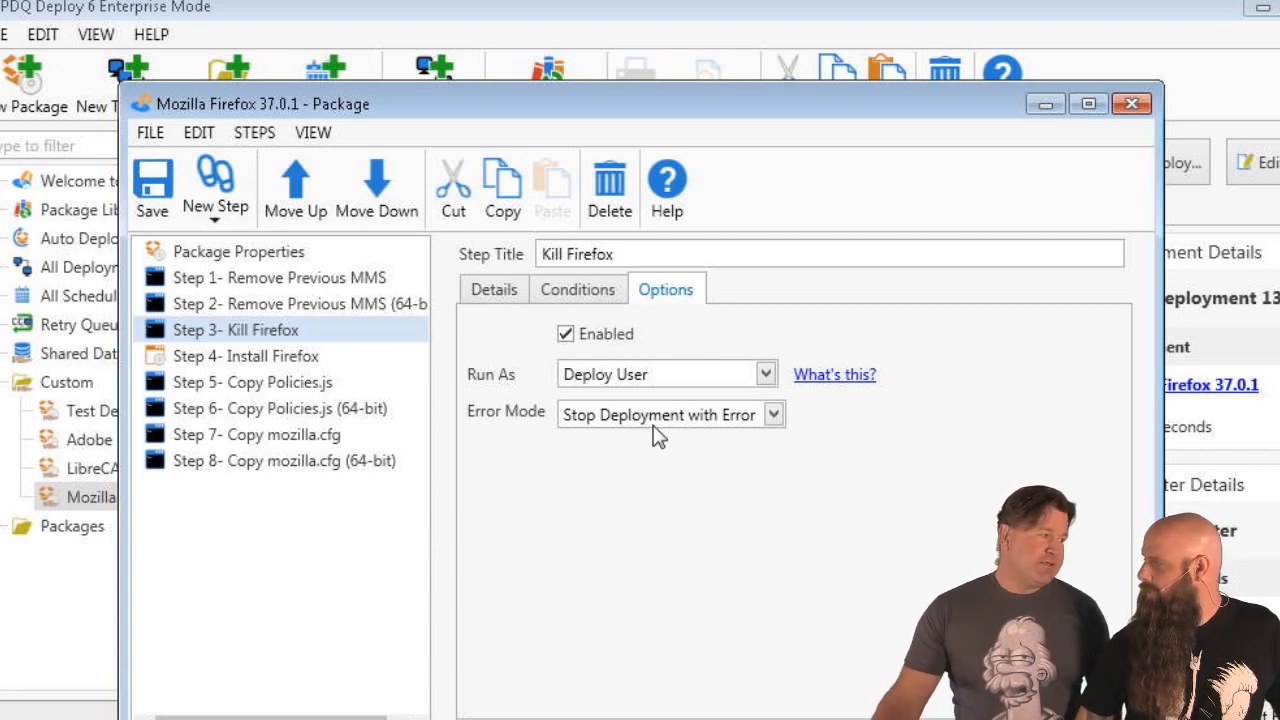
# - Set the Kill Firefox step's Error Mode to Continue and close the package editor
pyautogui.click(772, 414)
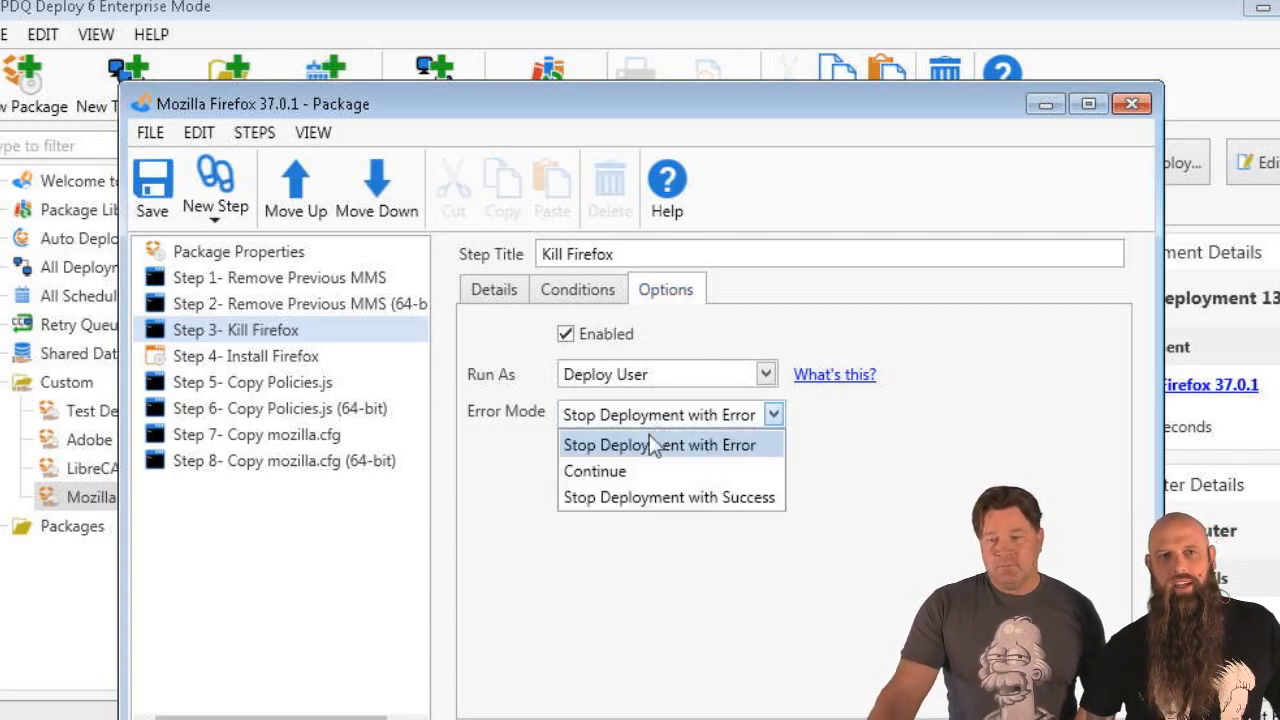
pyautogui.click(594, 472)
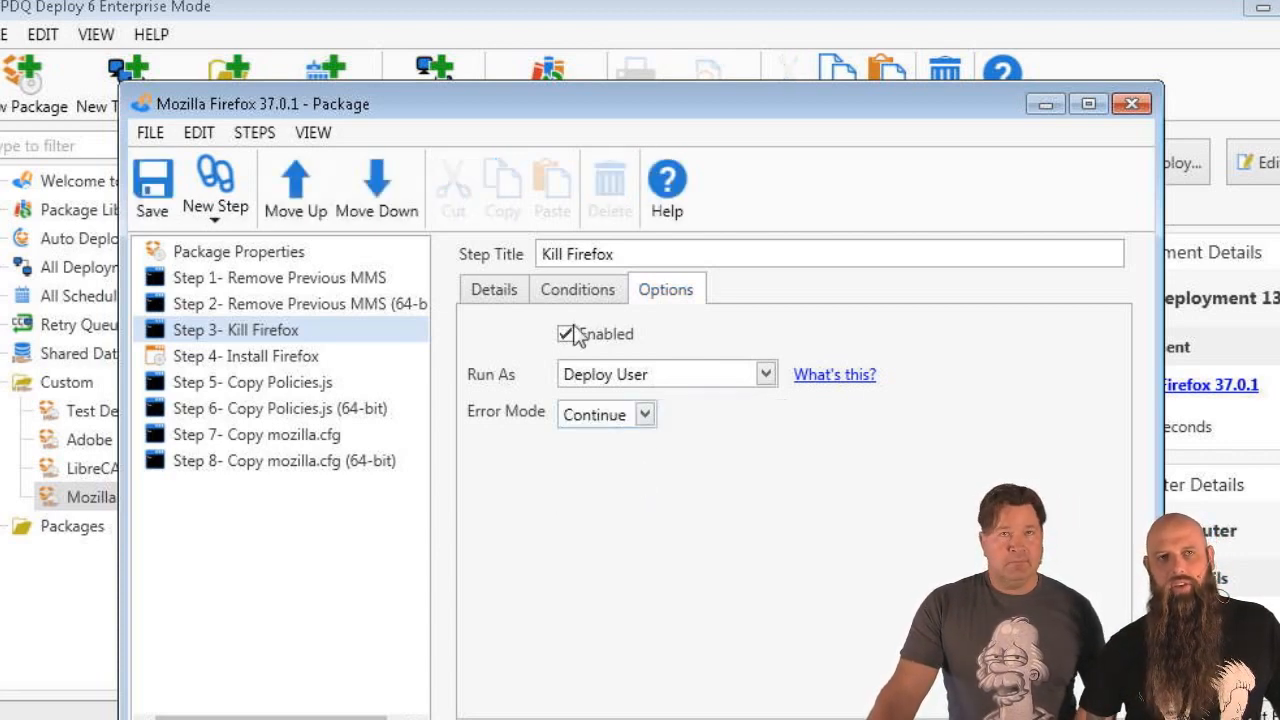
pyautogui.click(492, 288)
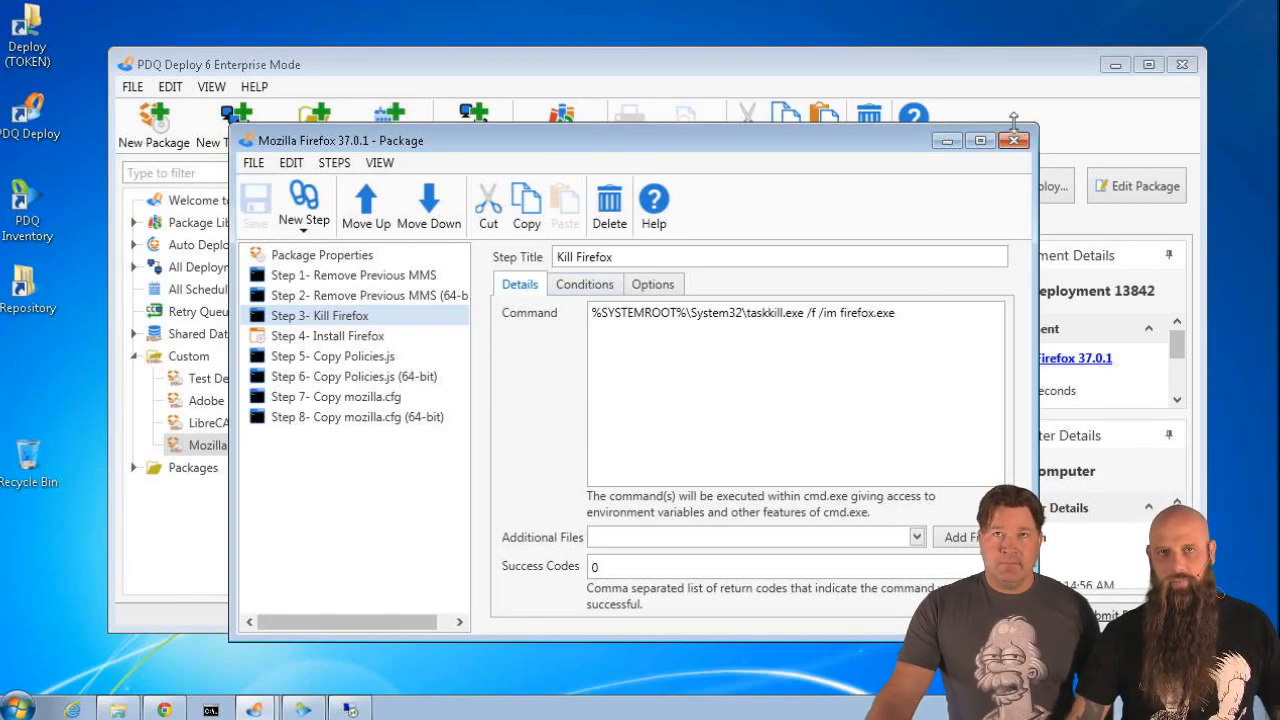
pyautogui.click(1012, 140)
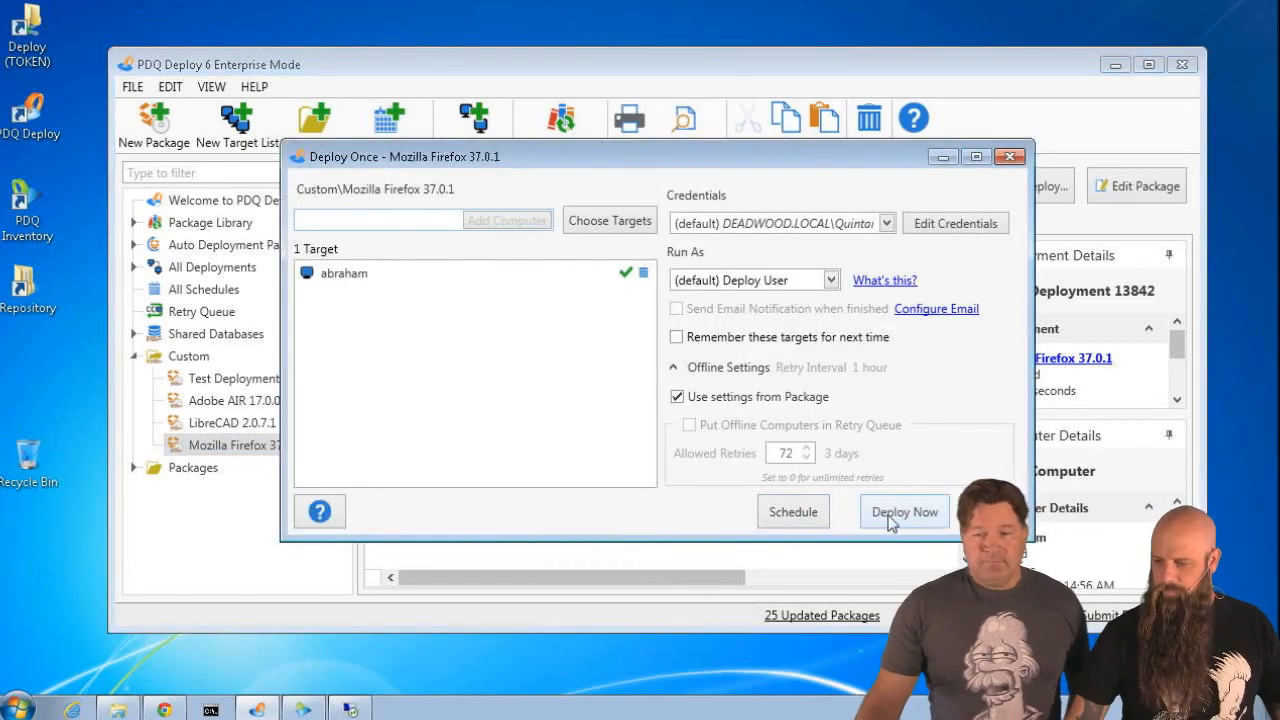
# - Redeploy Firefox 37.0.1 to abraham now, watch its step progress, then close the results
pyautogui.click(904, 512)
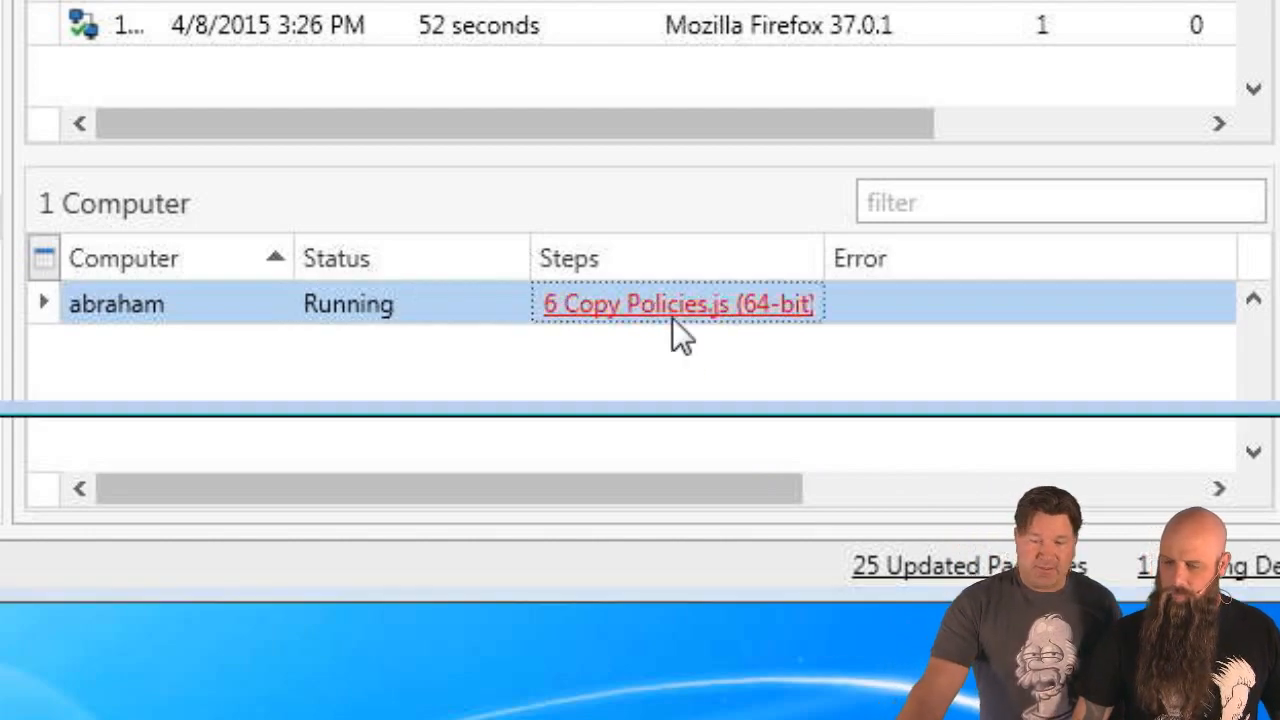
pyautogui.click(676, 304)
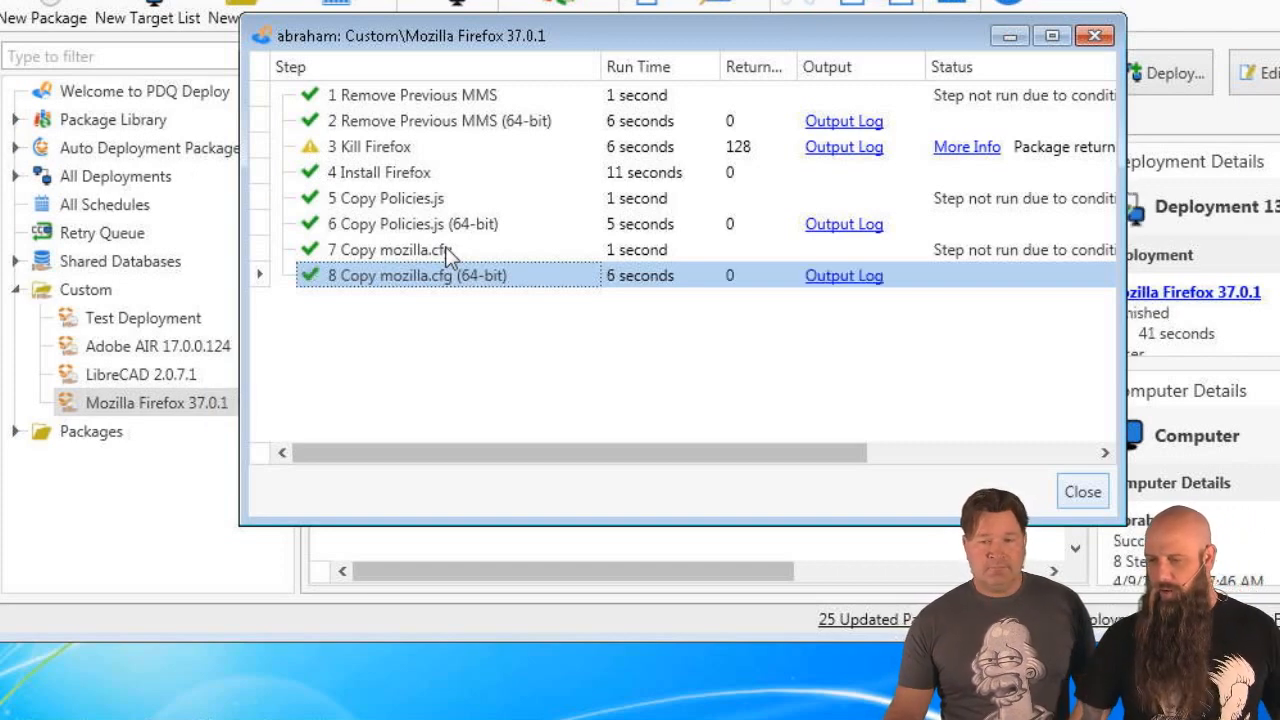
pyautogui.moveTo(418, 240)
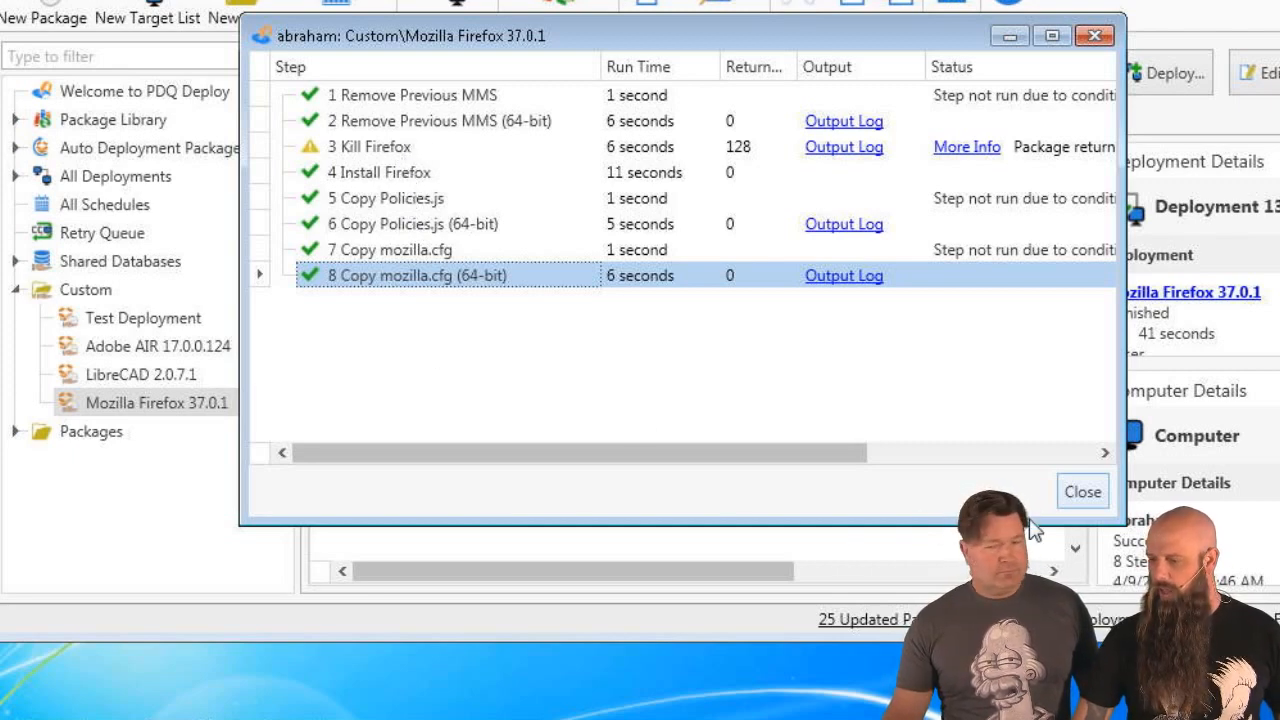
pyautogui.moveTo(336, 148)
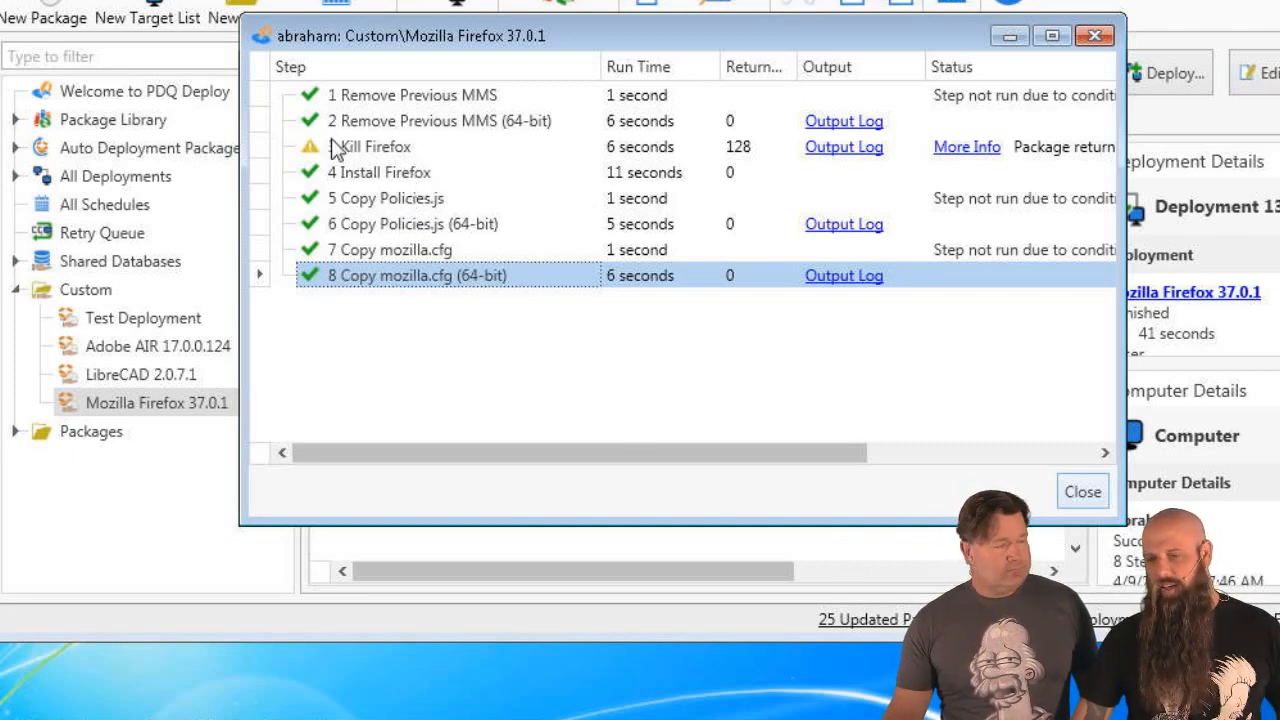
pyautogui.moveTo(318, 178)
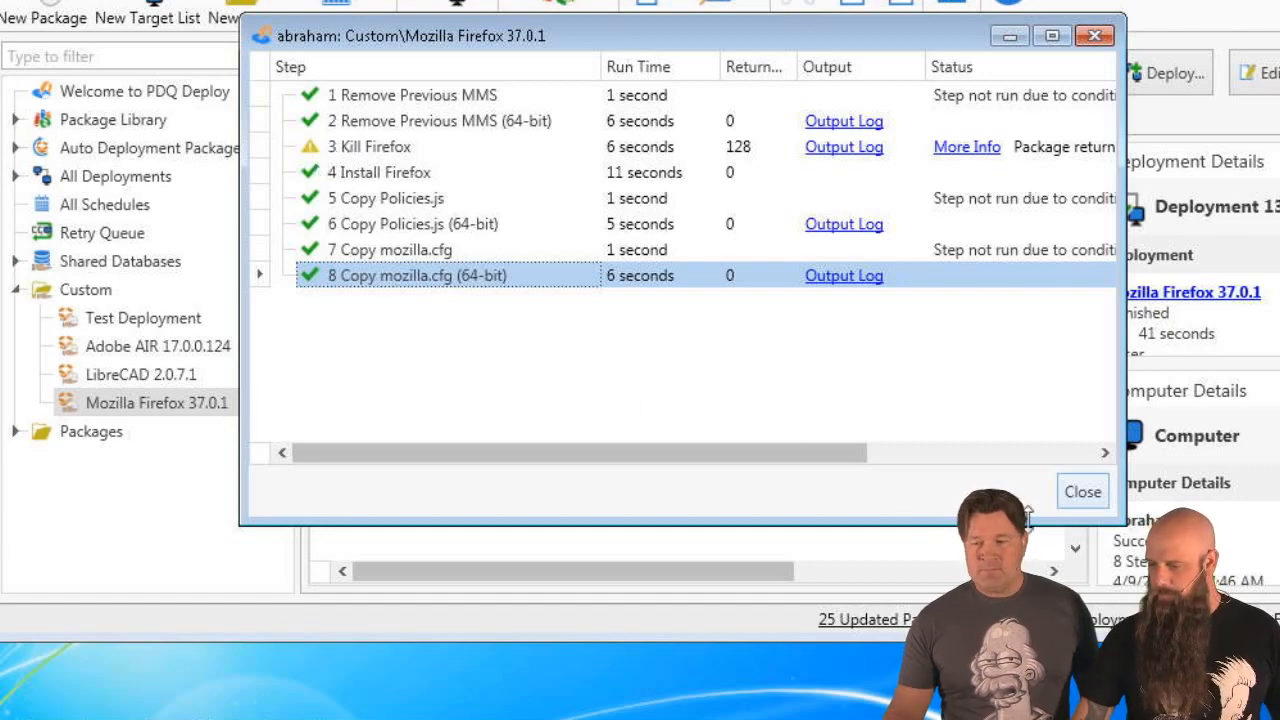
pyautogui.click(1082, 492)
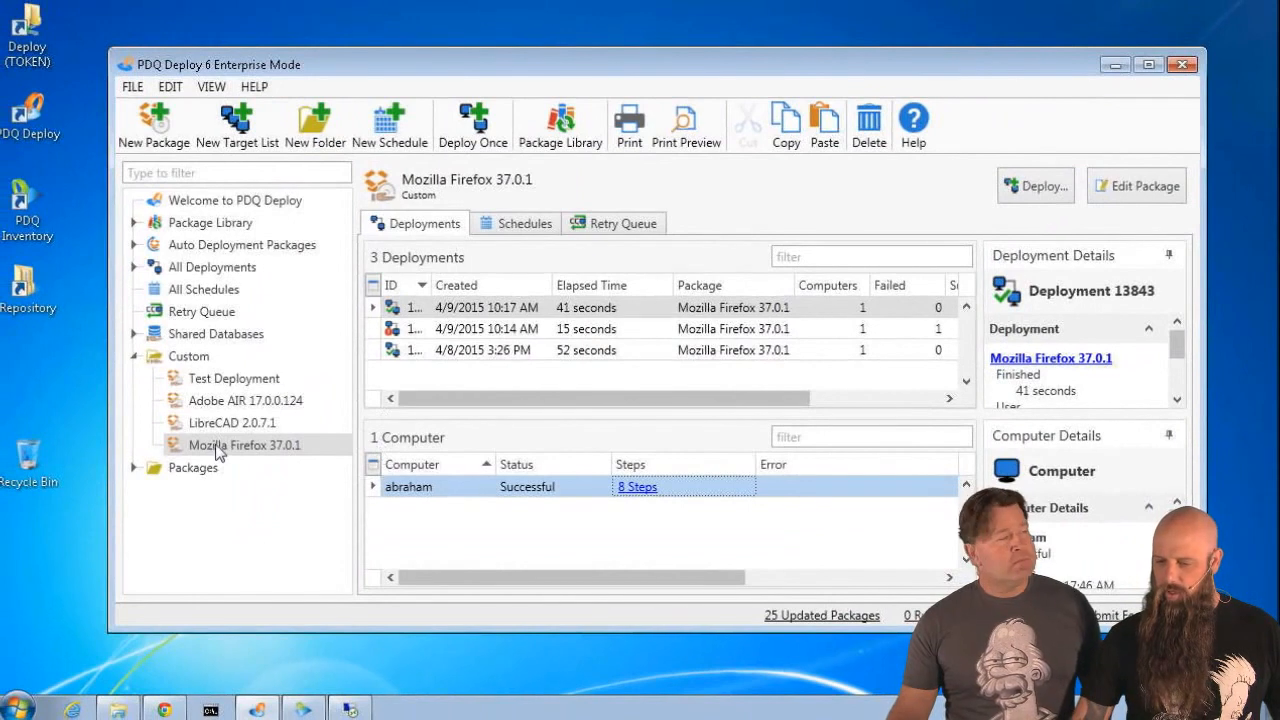
# - Append ,128 to the Kill Firefox step's Success Codes and review the Install Firefox step
pyautogui.click(1136, 186)
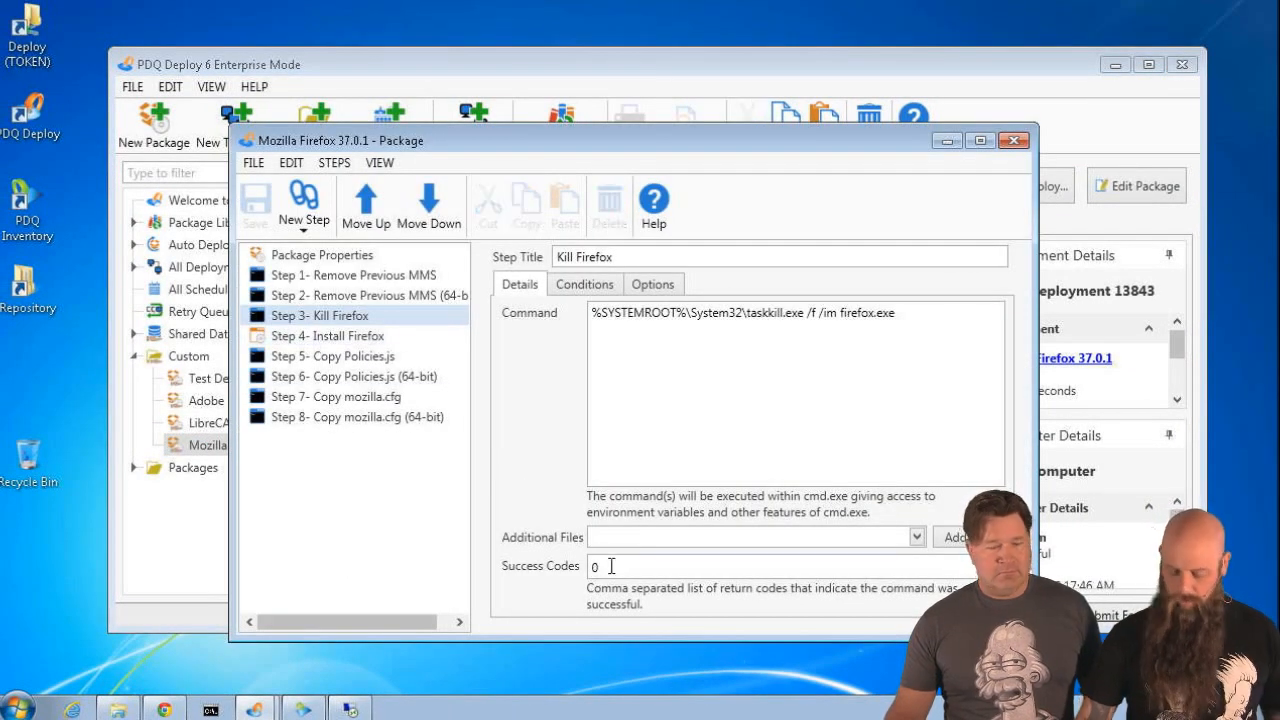
pyautogui.write(',128')
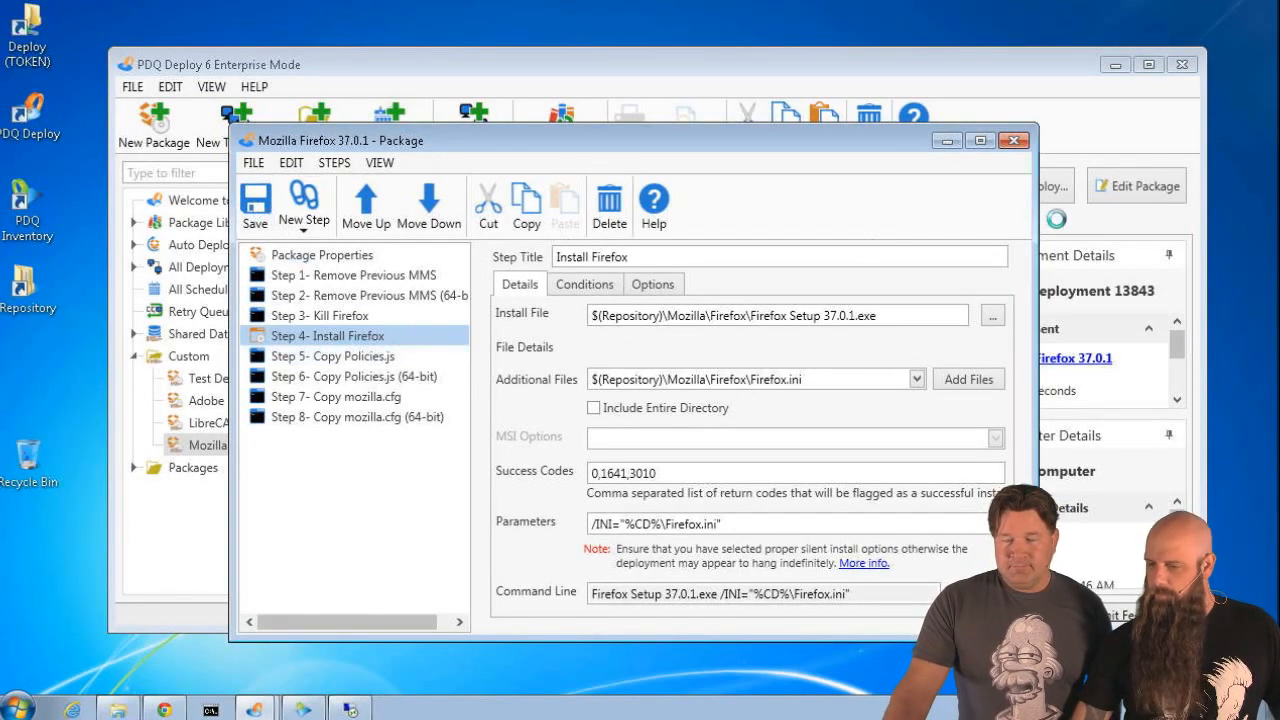
pyautogui.click(1014, 140)
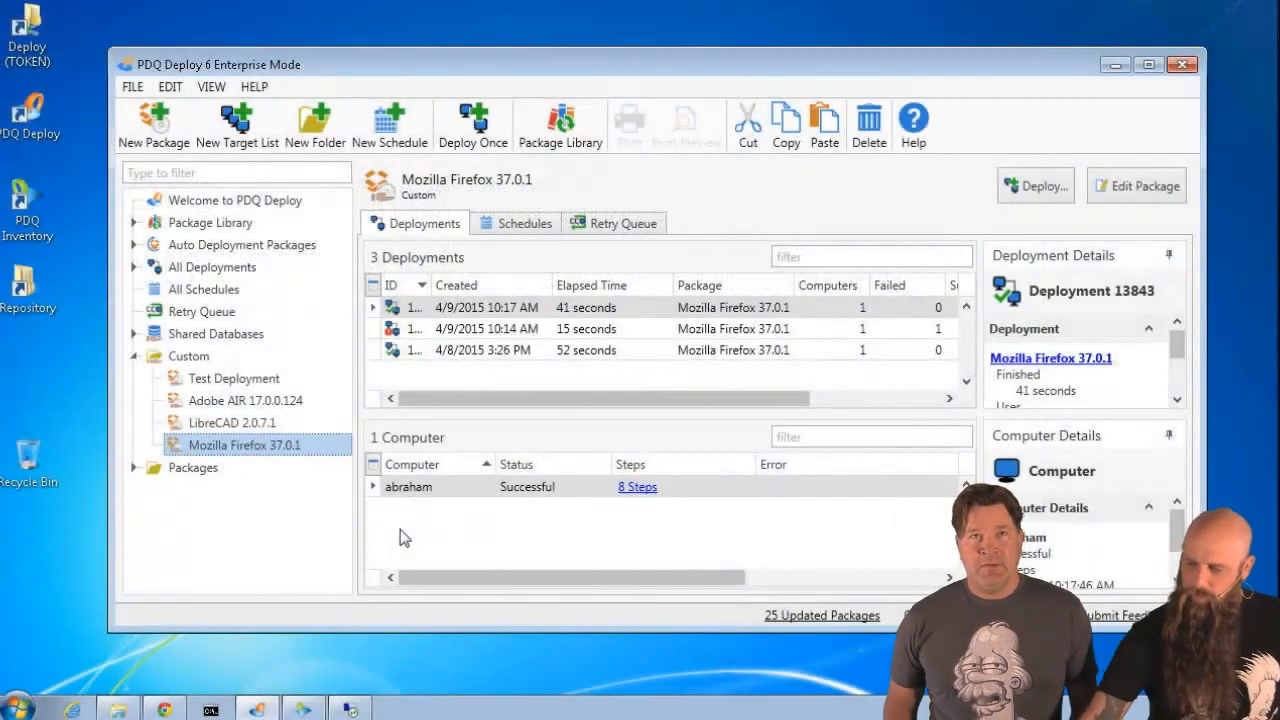
pyautogui.moveTo(462, 508)
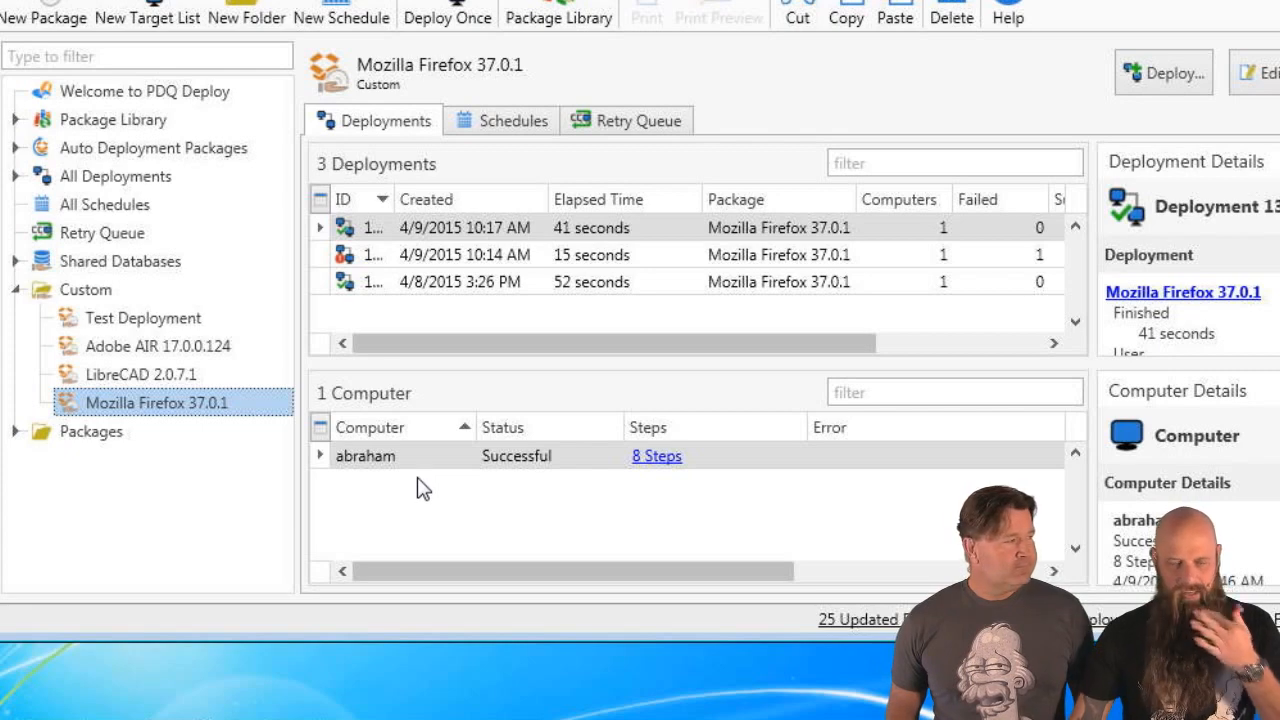
pyautogui.moveTo(424, 496)
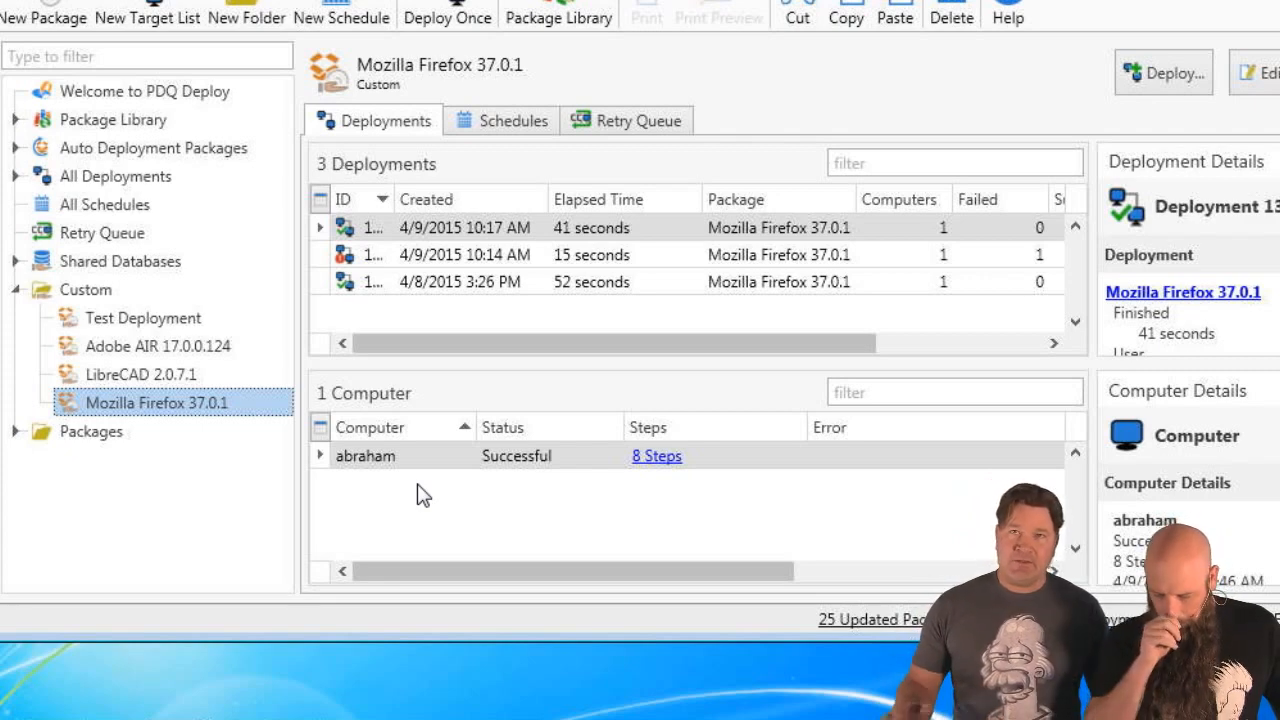
pyautogui.moveTo(348, 566)
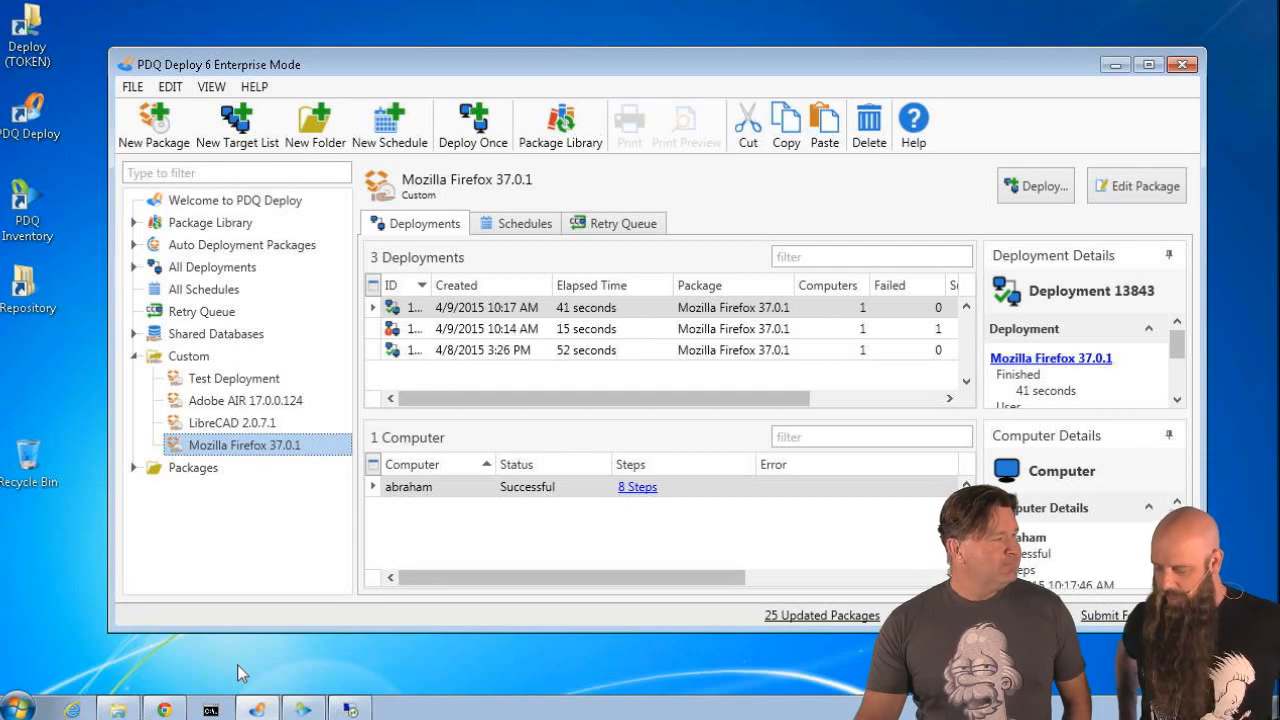
pyautogui.moveTo(338, 634)
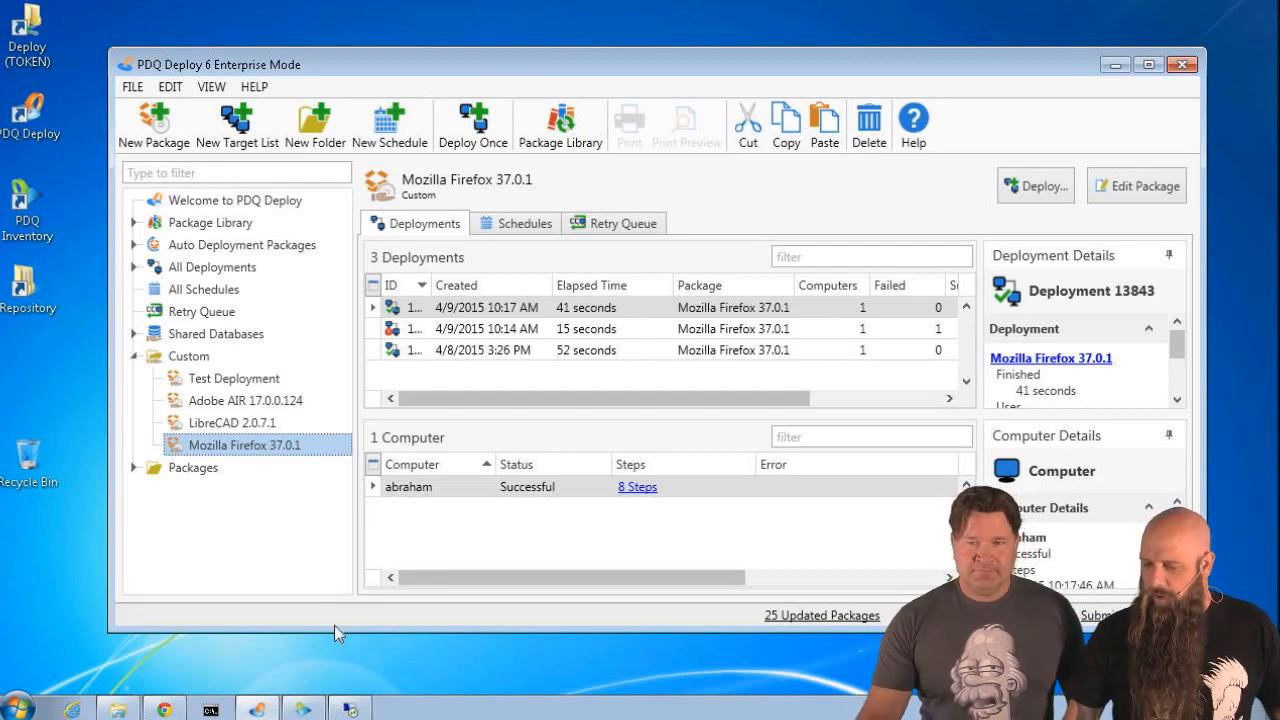
pyautogui.moveTo(408, 632)
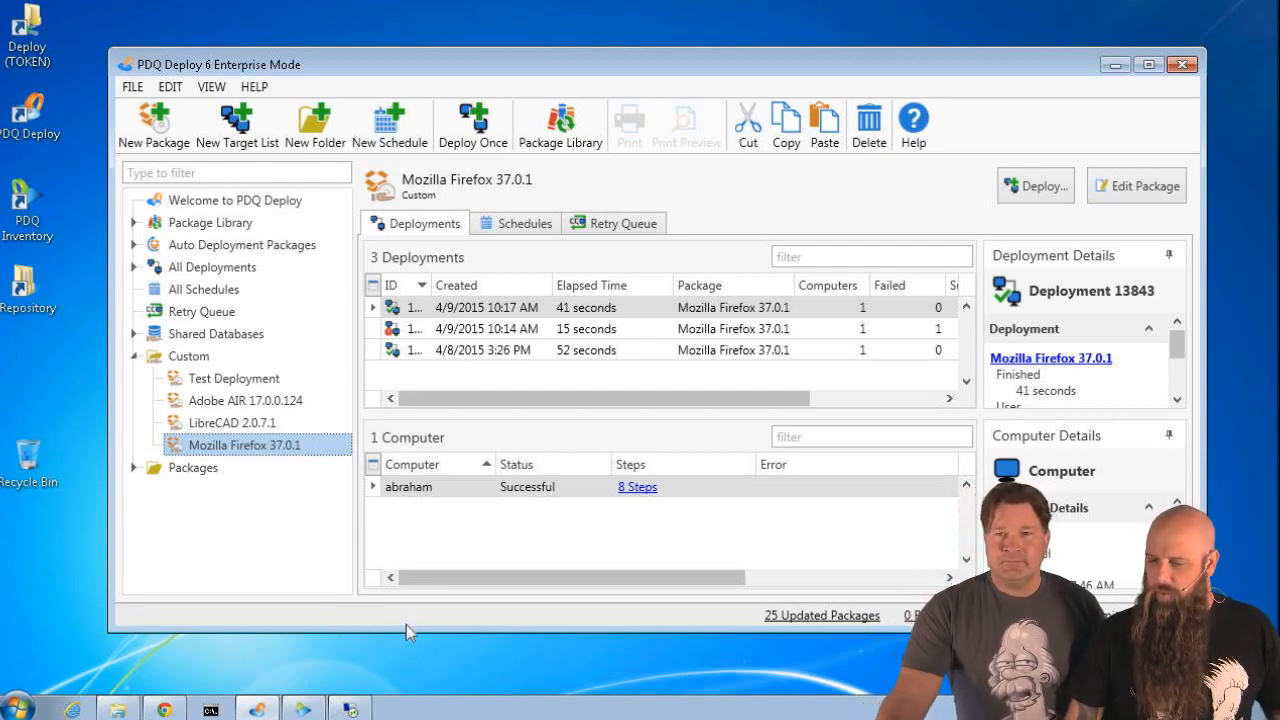
# - Deploy LibreCAD 2.0.7.1 once to computer abraham with Deploy Now
pyautogui.click(240, 422)
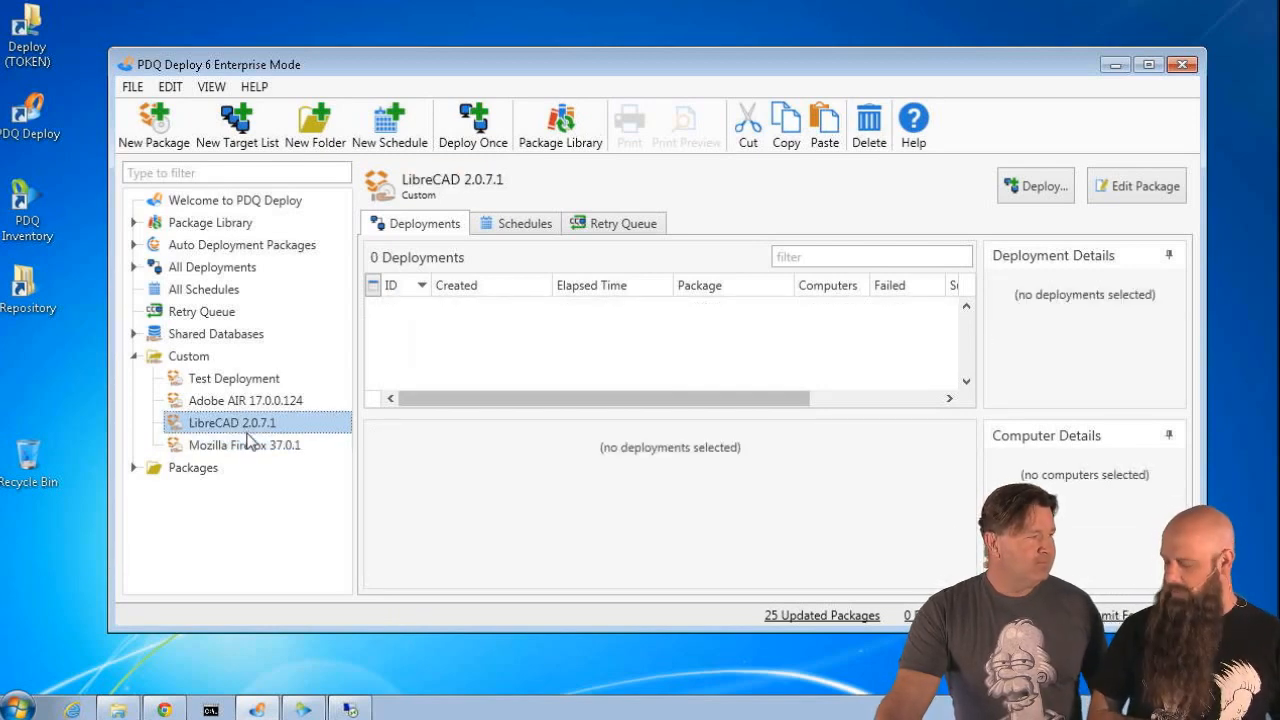
pyautogui.moveTo(248, 436)
pyautogui.write('a')
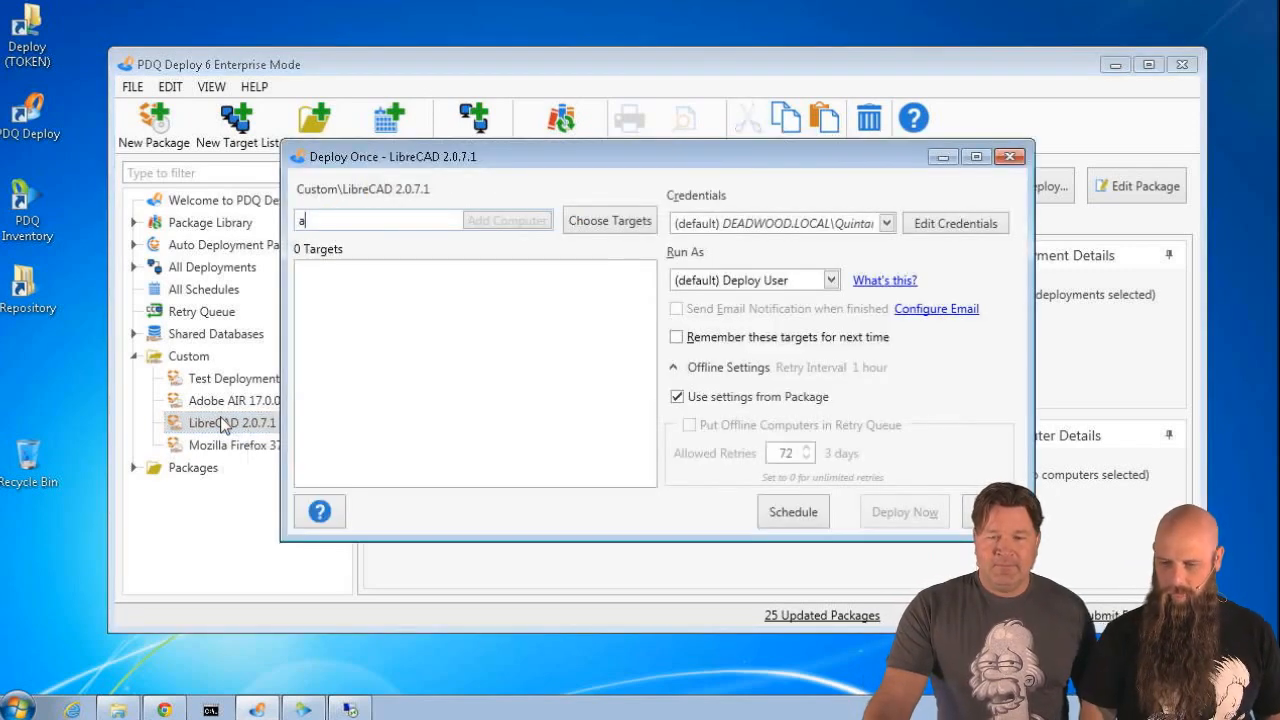
pyautogui.write('braham')
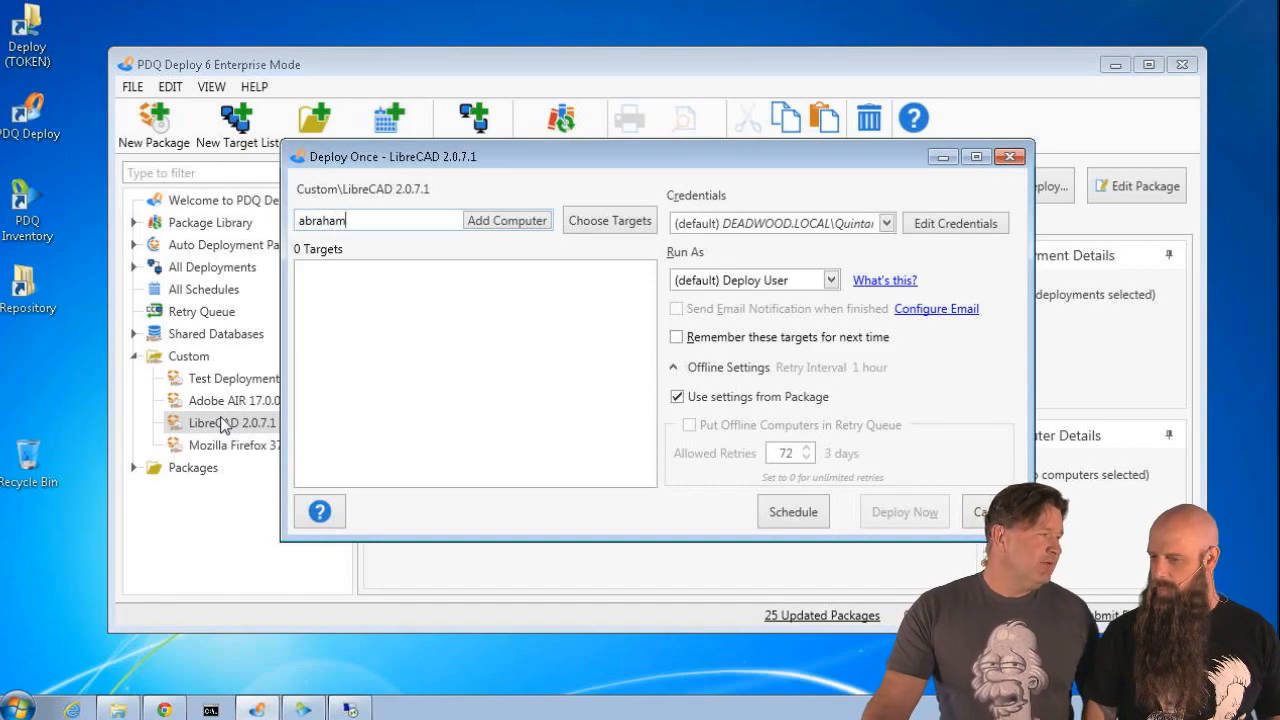
pyautogui.click(506, 220)
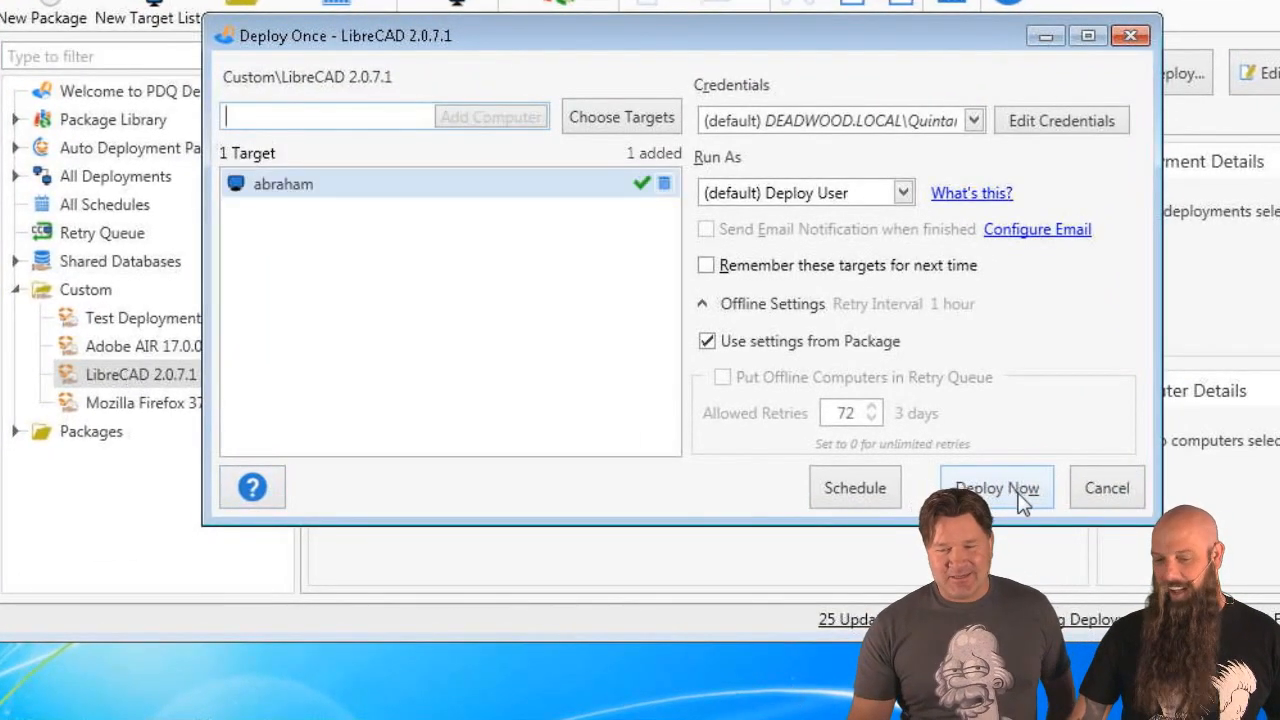
pyautogui.click(996, 488)
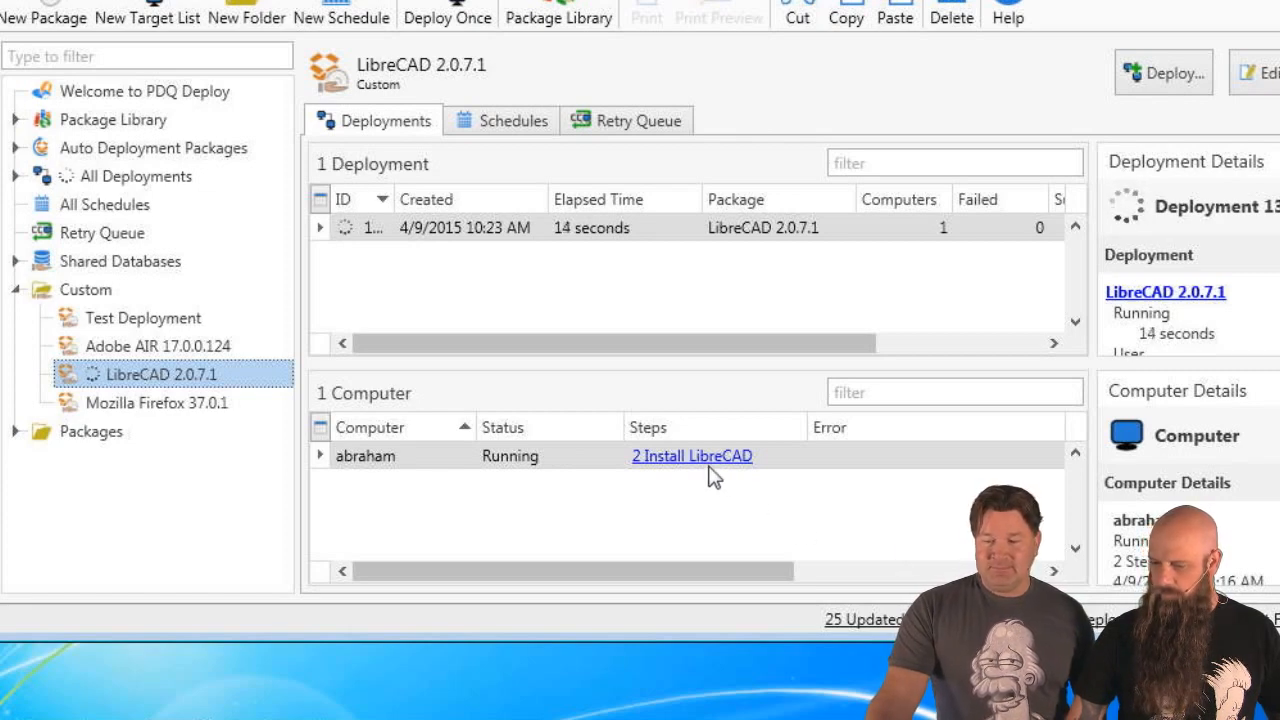
# - Check the LibreCAD deployment's step progress, then open the package's Install LibreCAD step showing /s
pyautogui.click(692, 456)
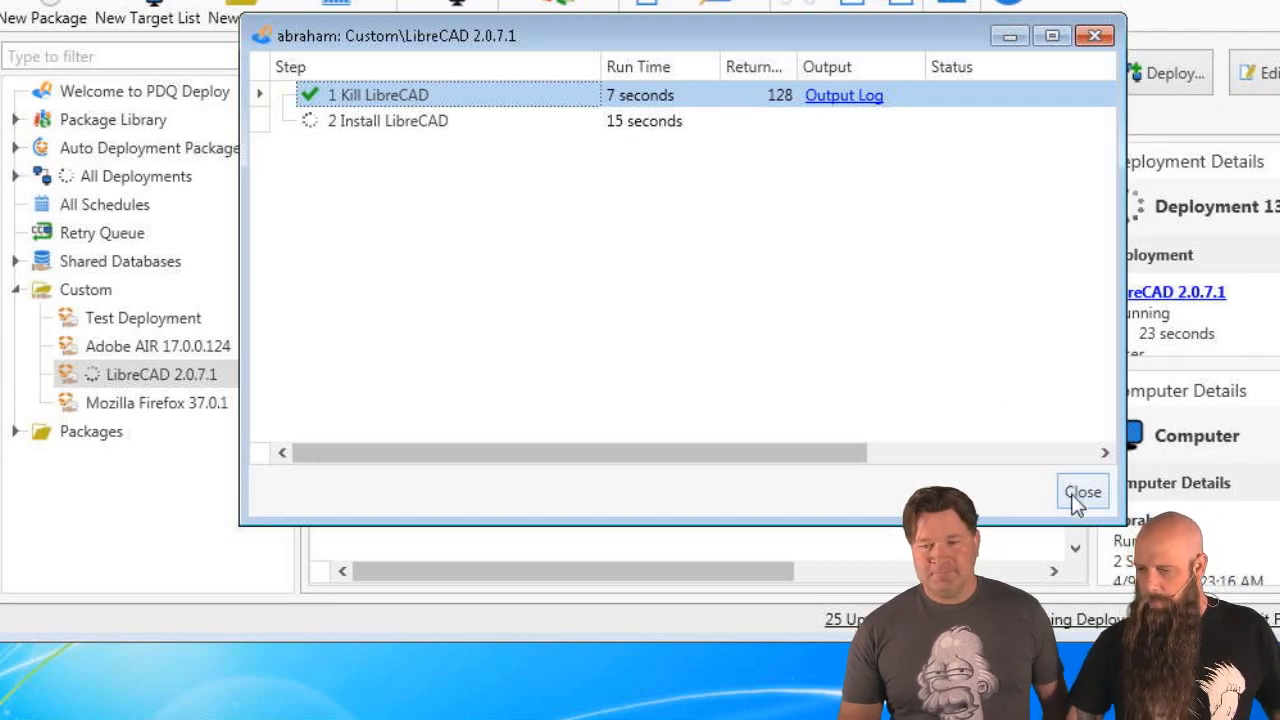
pyautogui.click(1082, 492)
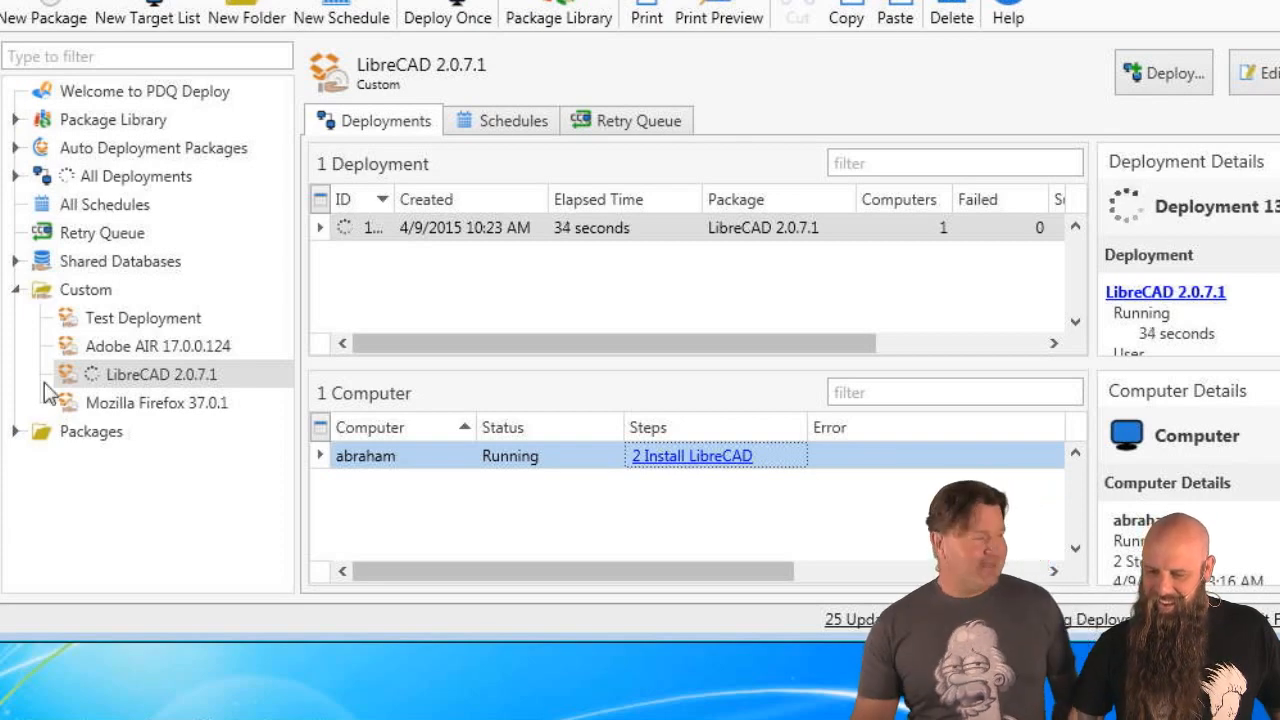
pyautogui.doubleClick(156, 374)
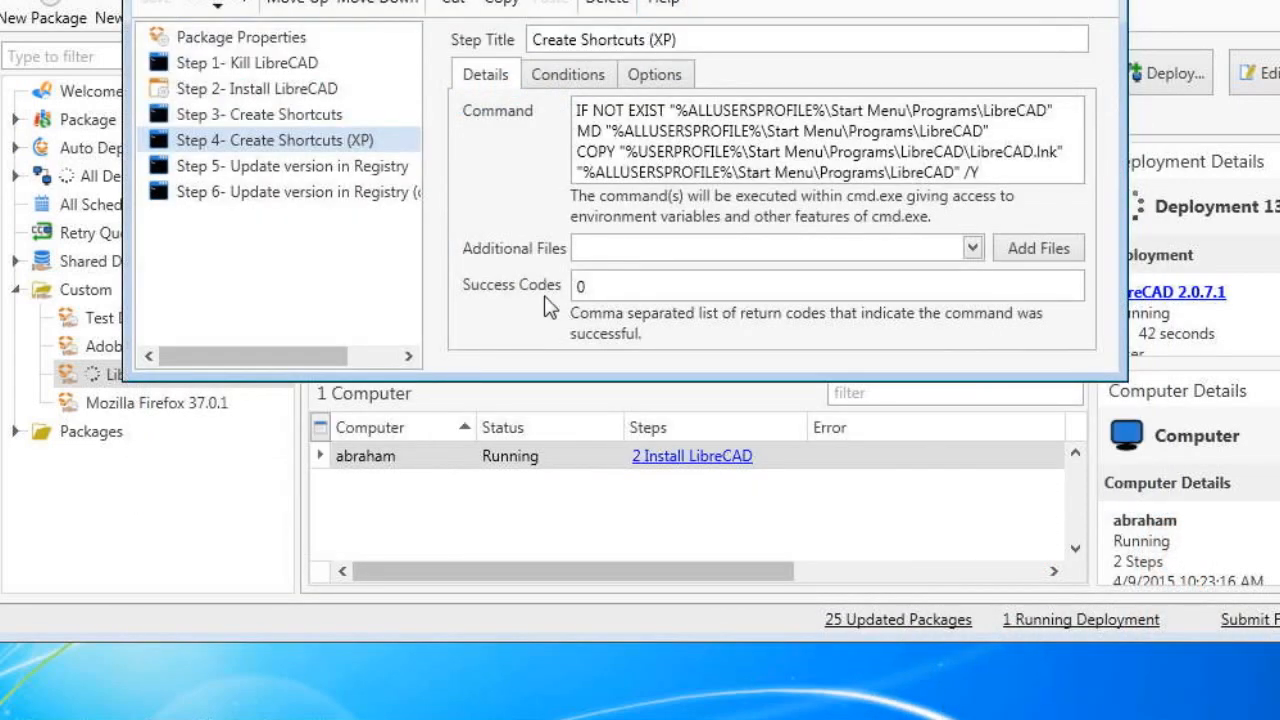
pyautogui.click(248, 132)
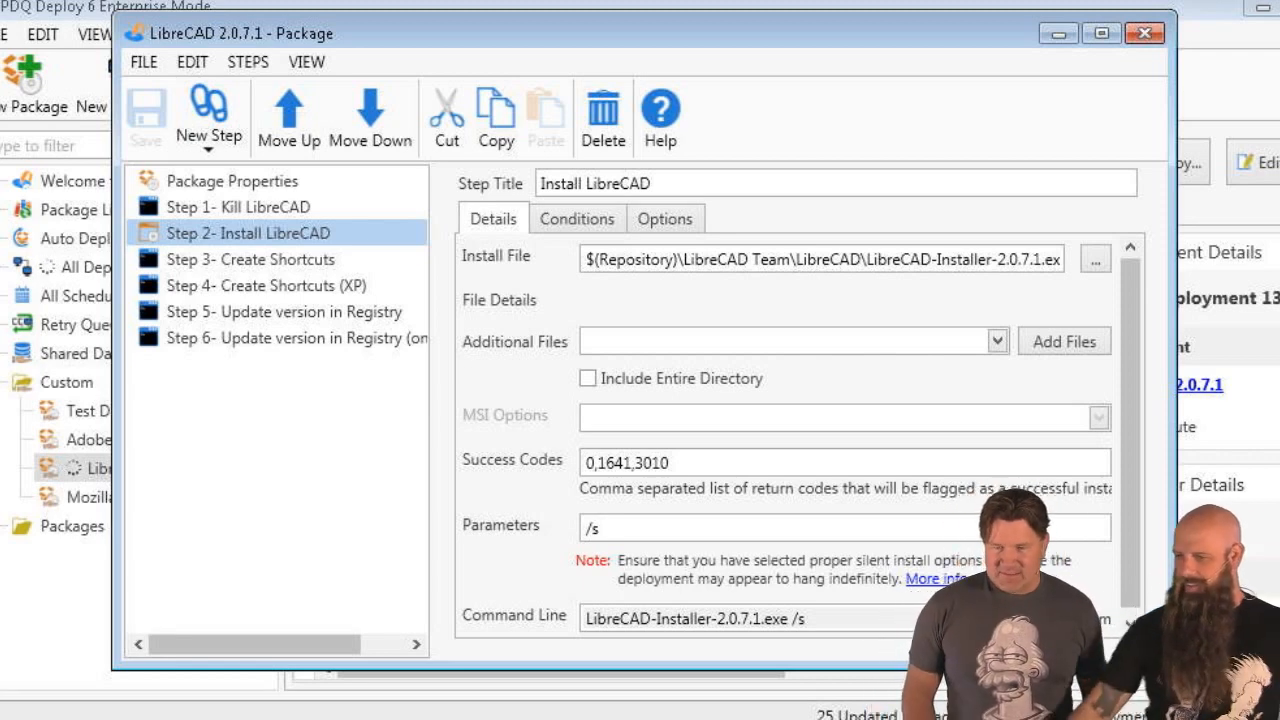
# - Change the Install LibreCAD step's parameter from /s to /S and close the editor
pyautogui.click(1144, 32)
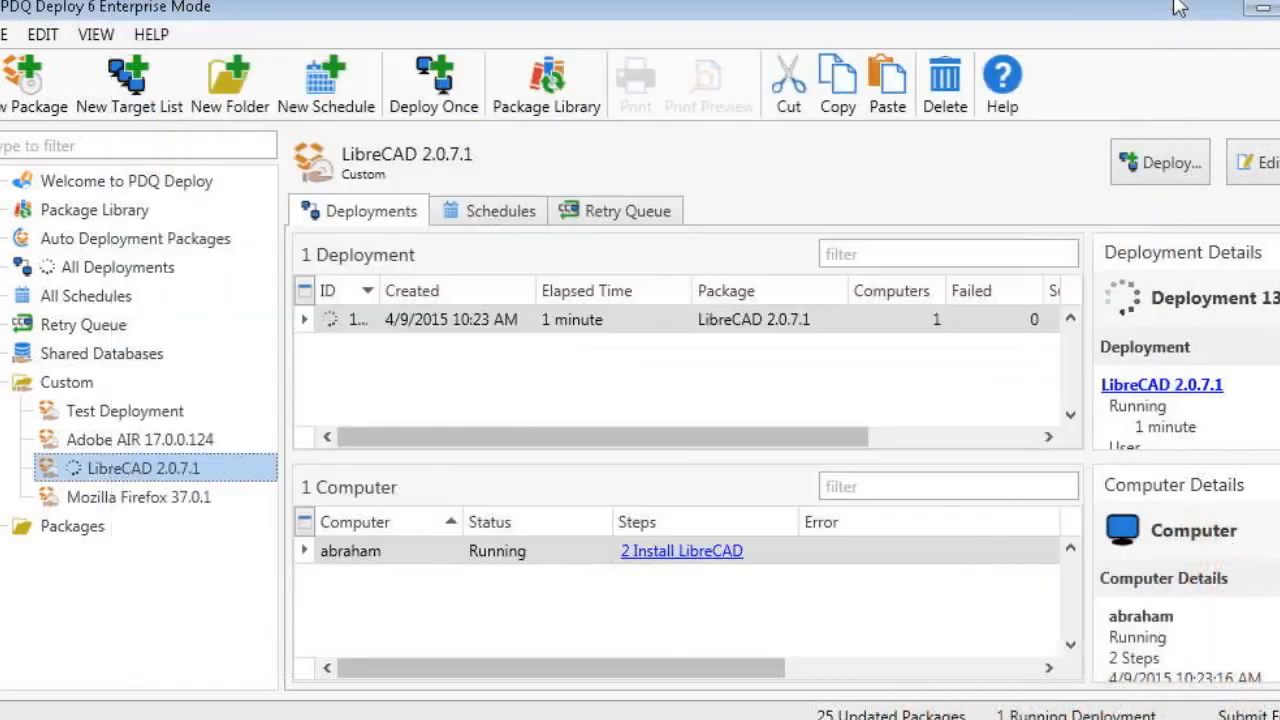
pyautogui.moveTo(700, 648)
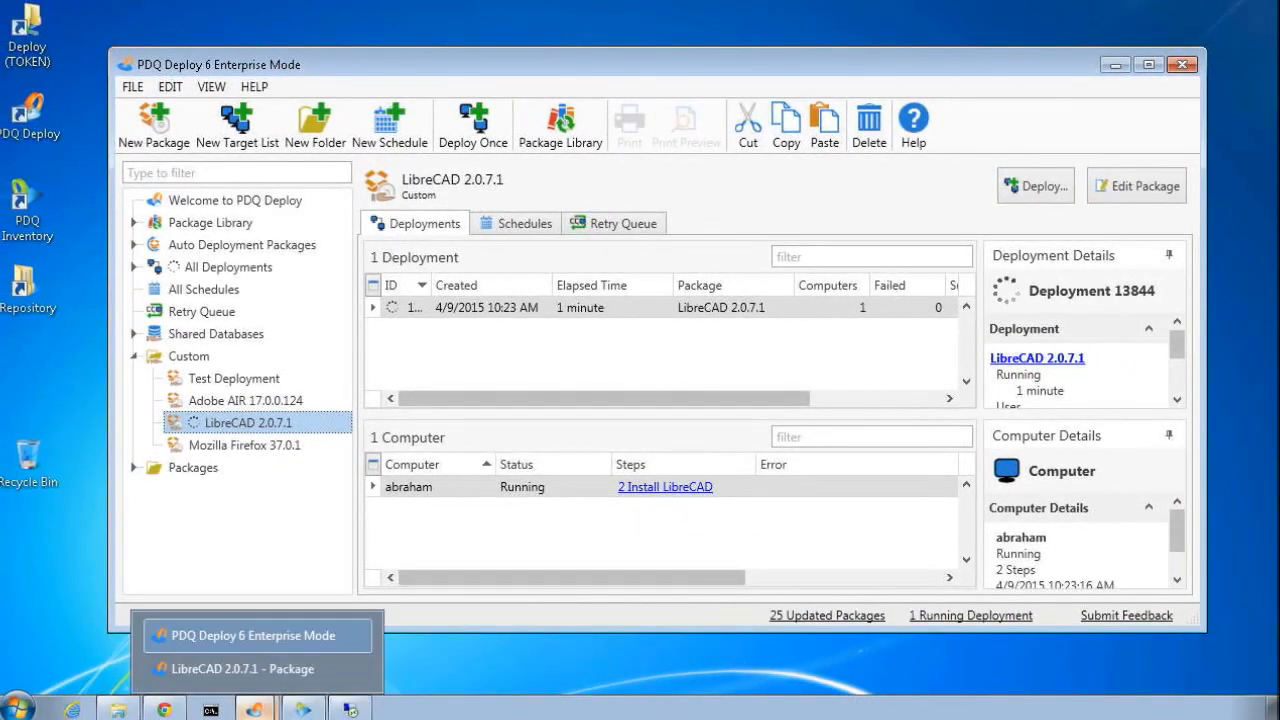
pyautogui.click(230, 668)
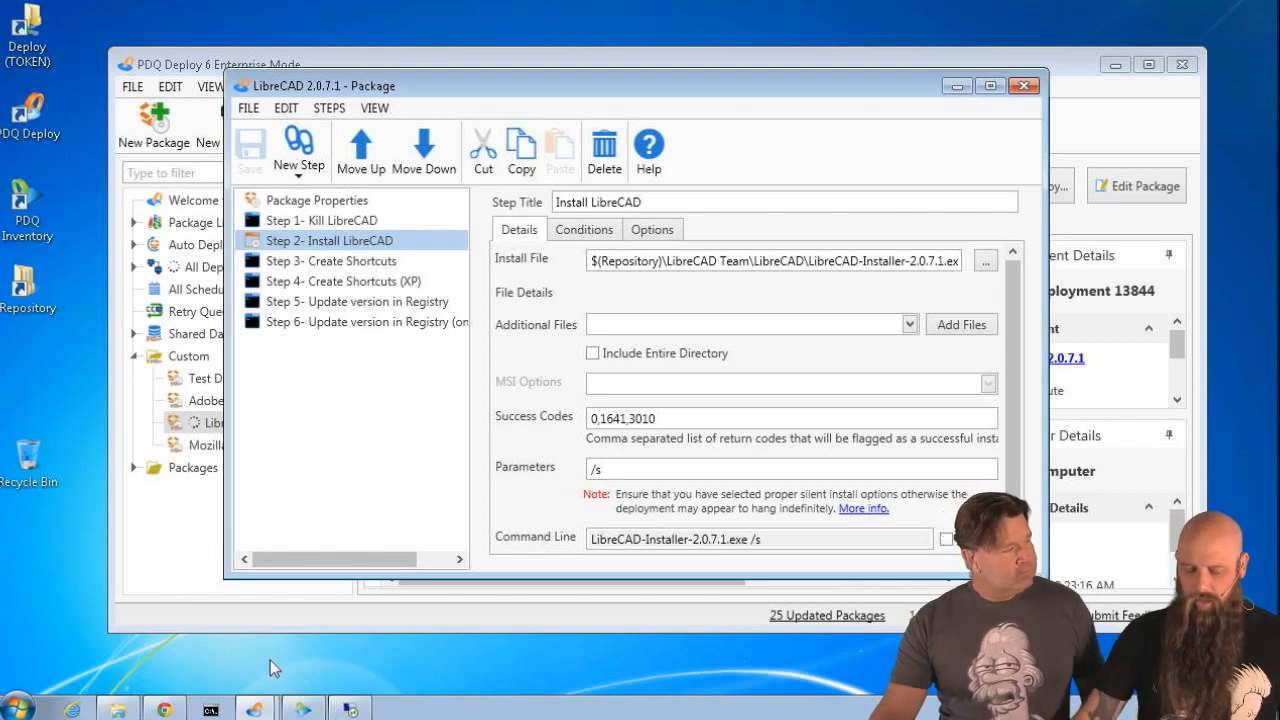
pyautogui.moveTo(320, 644)
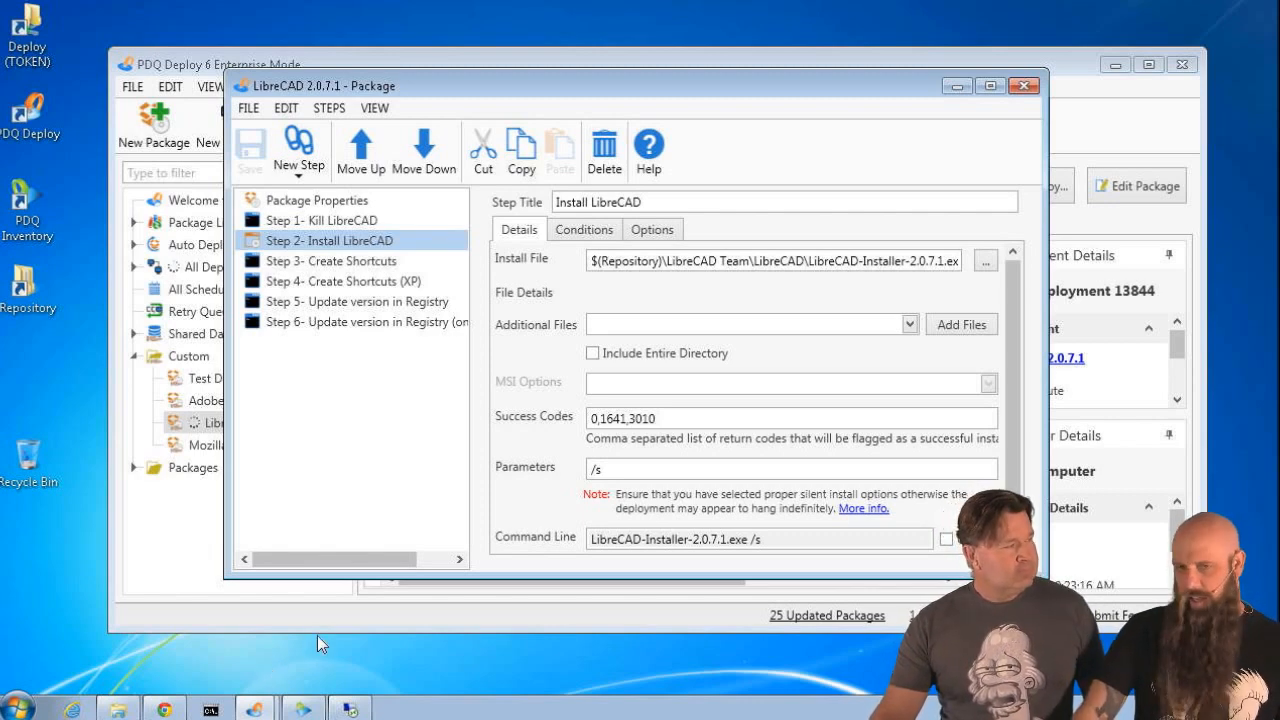
pyautogui.moveTo(596, 522)
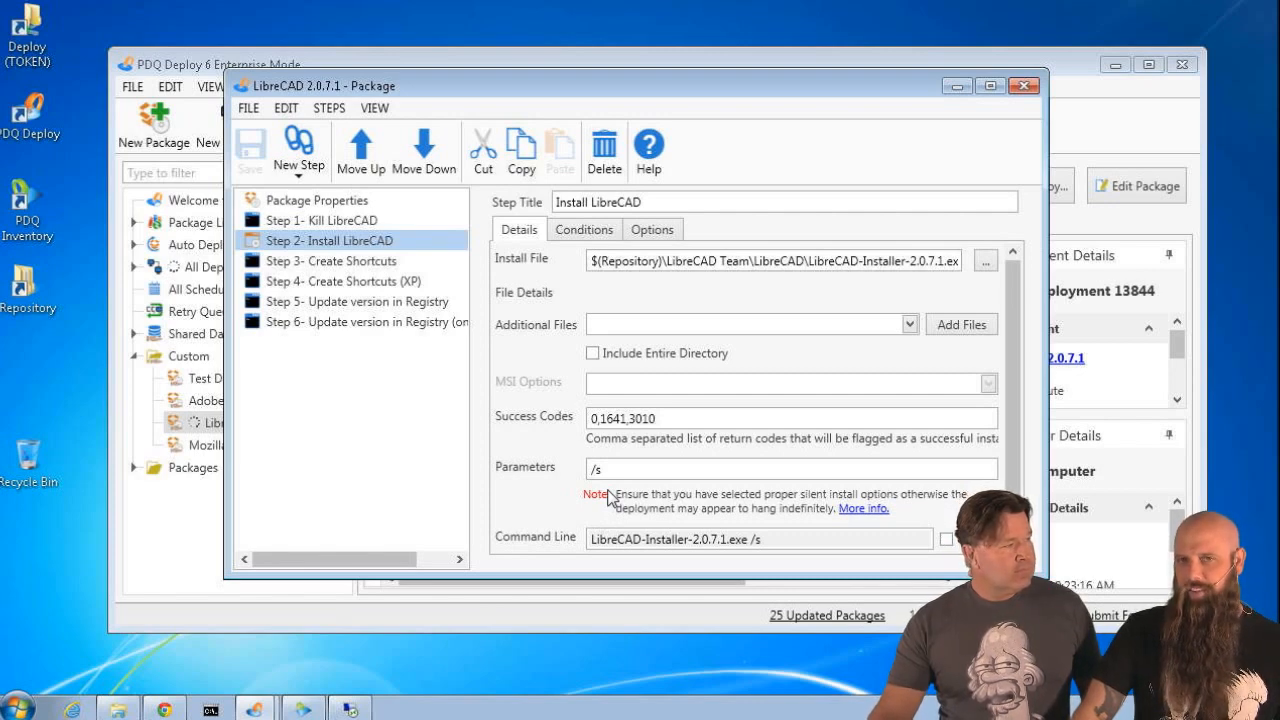
pyautogui.moveTo(612, 494)
pyautogui.write('S')
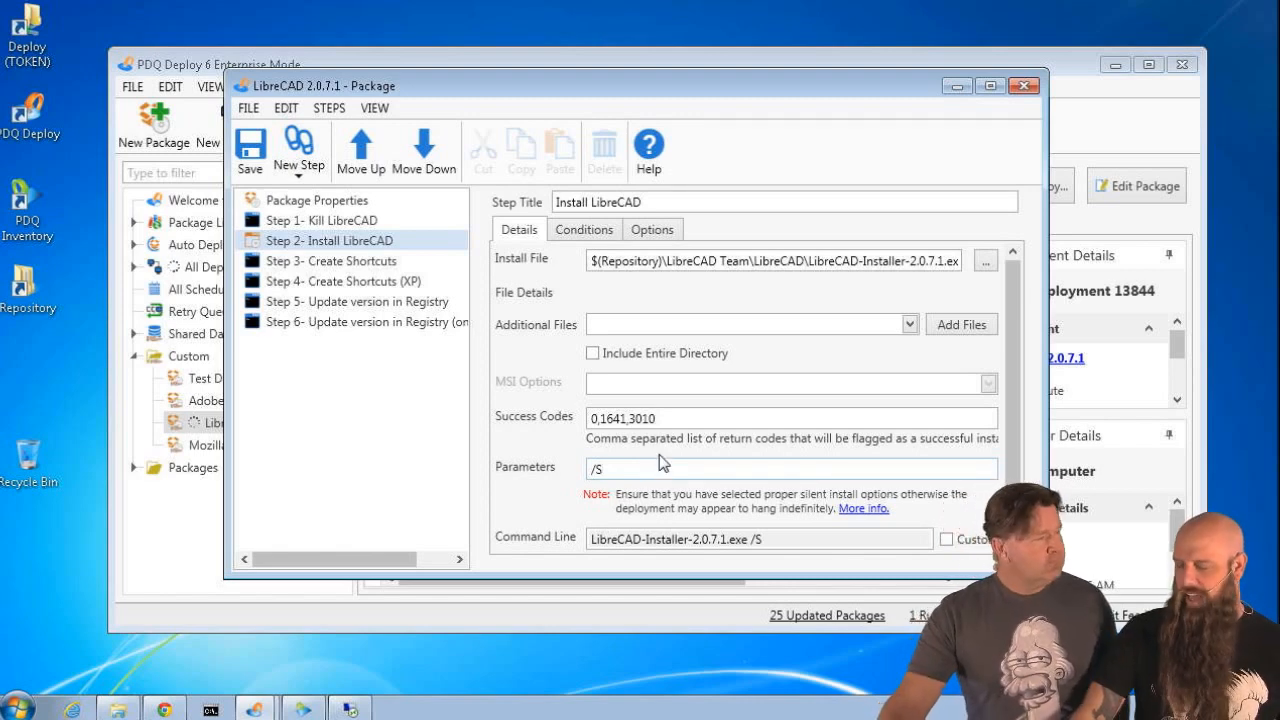
pyautogui.moveTo(664, 464)
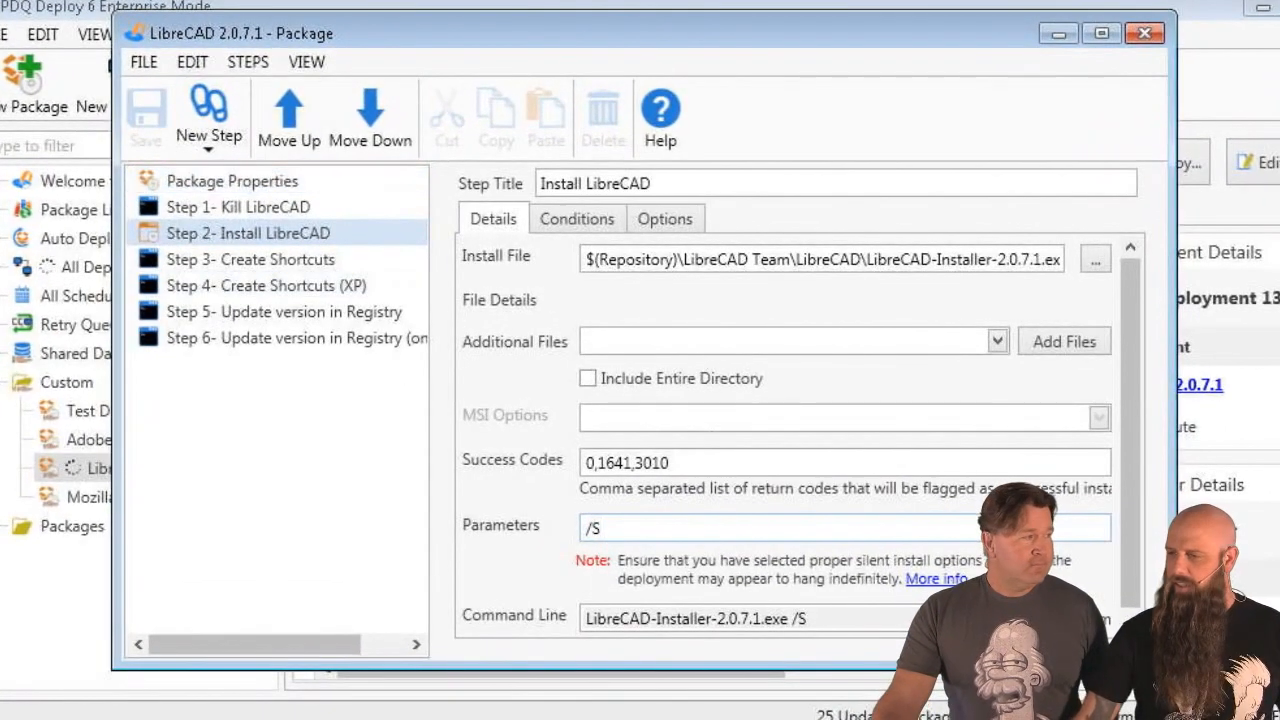
pyautogui.moveTo(1144, 32)
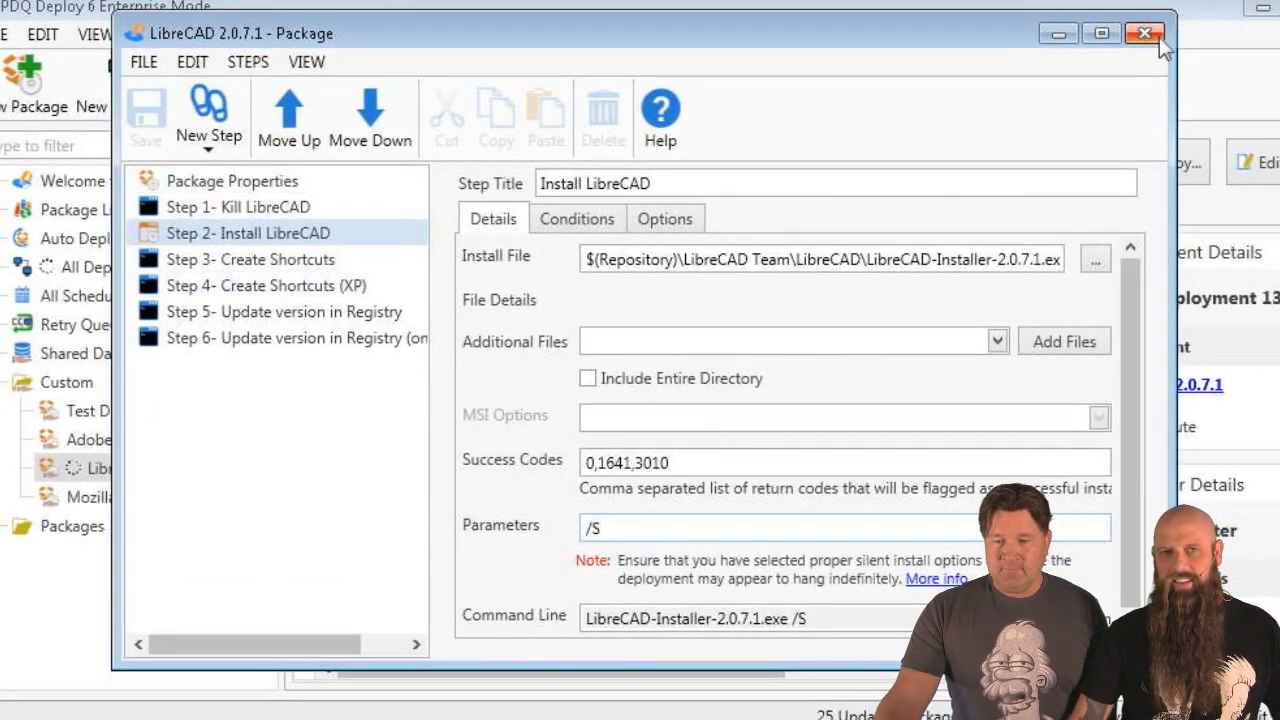
pyautogui.click(1144, 32)
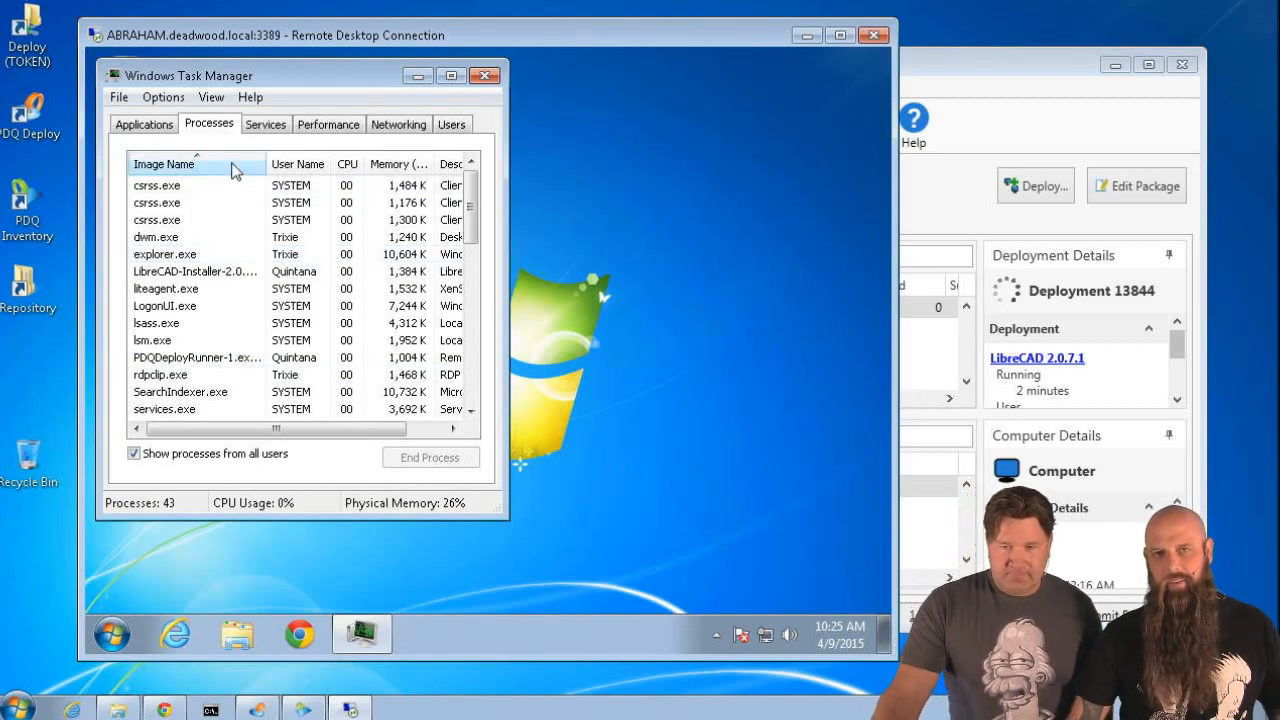
pyautogui.moveTo(222, 222)
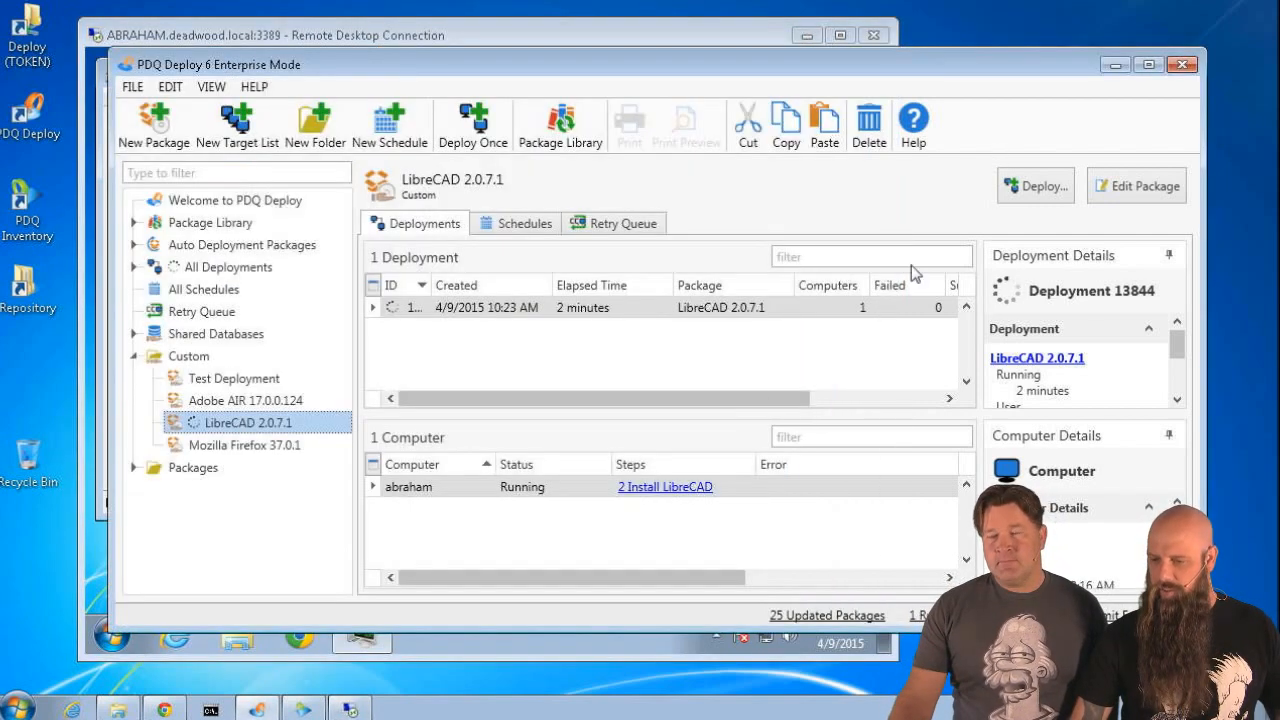
# - Abort abraham's running LibreCAD deployment, then choose Redeploy to target abraham again
pyautogui.rightClick(408, 486)
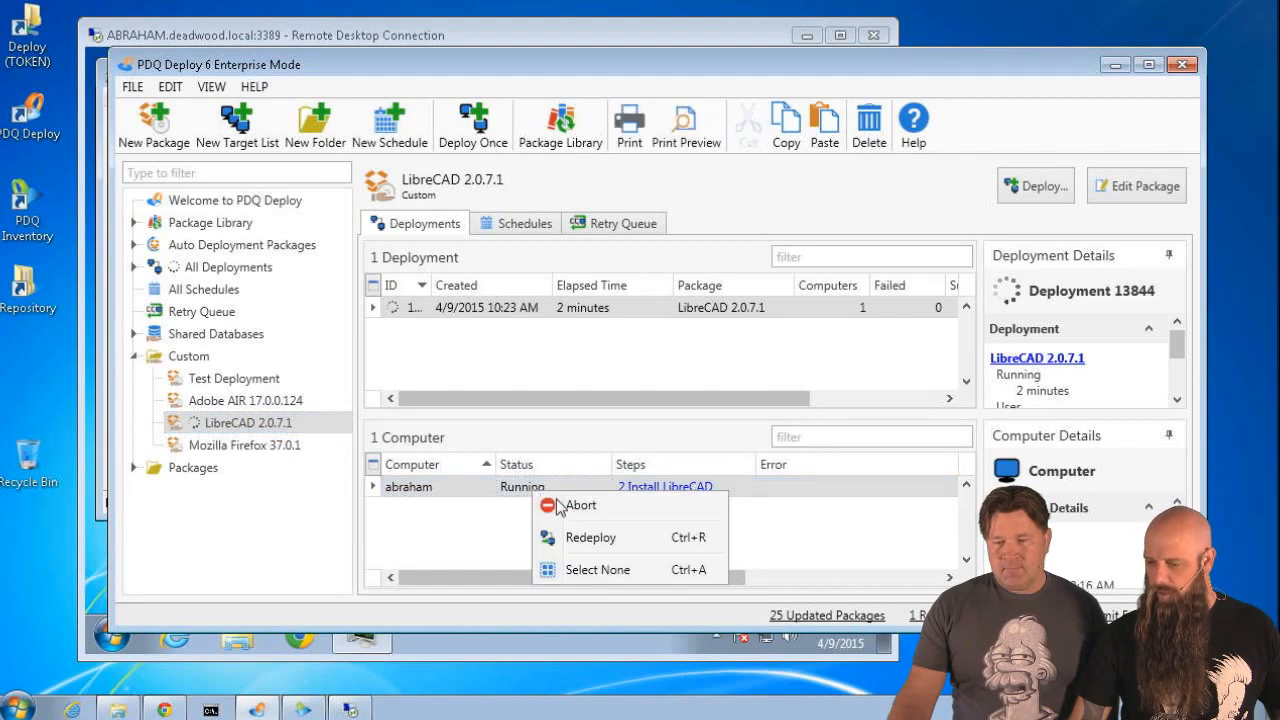
pyautogui.click(582, 504)
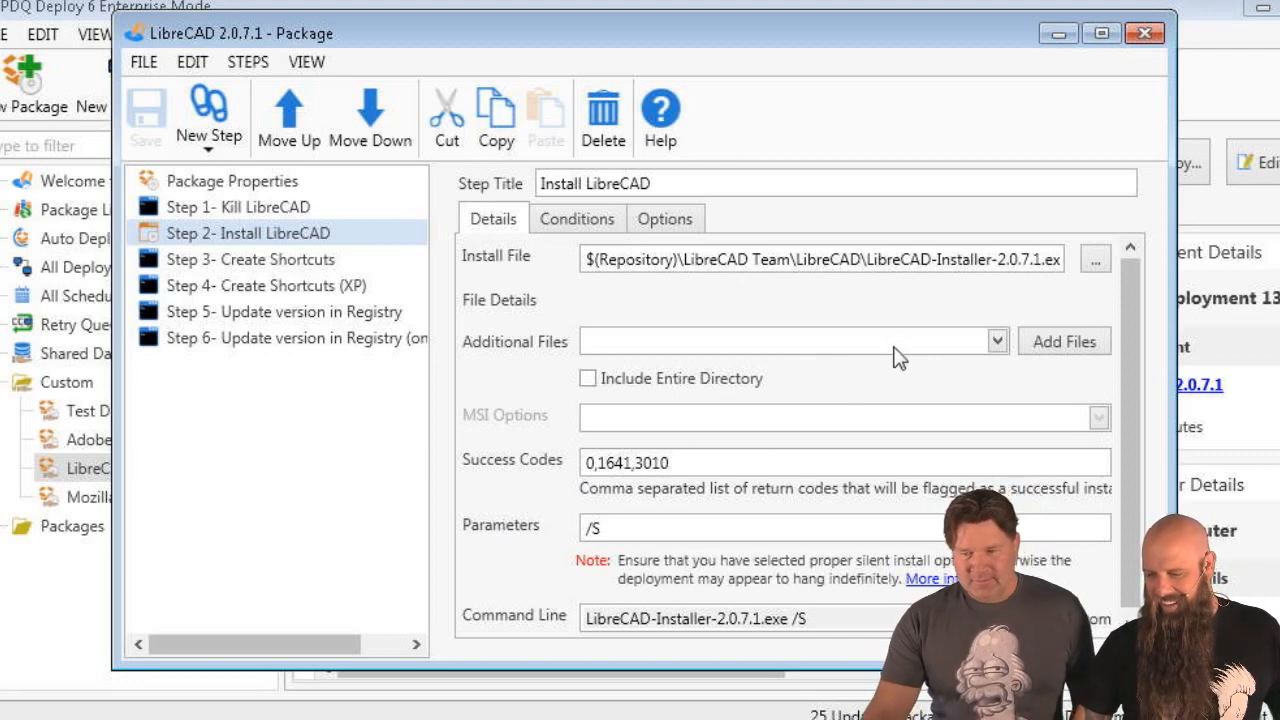
pyautogui.moveTo(716, 552)
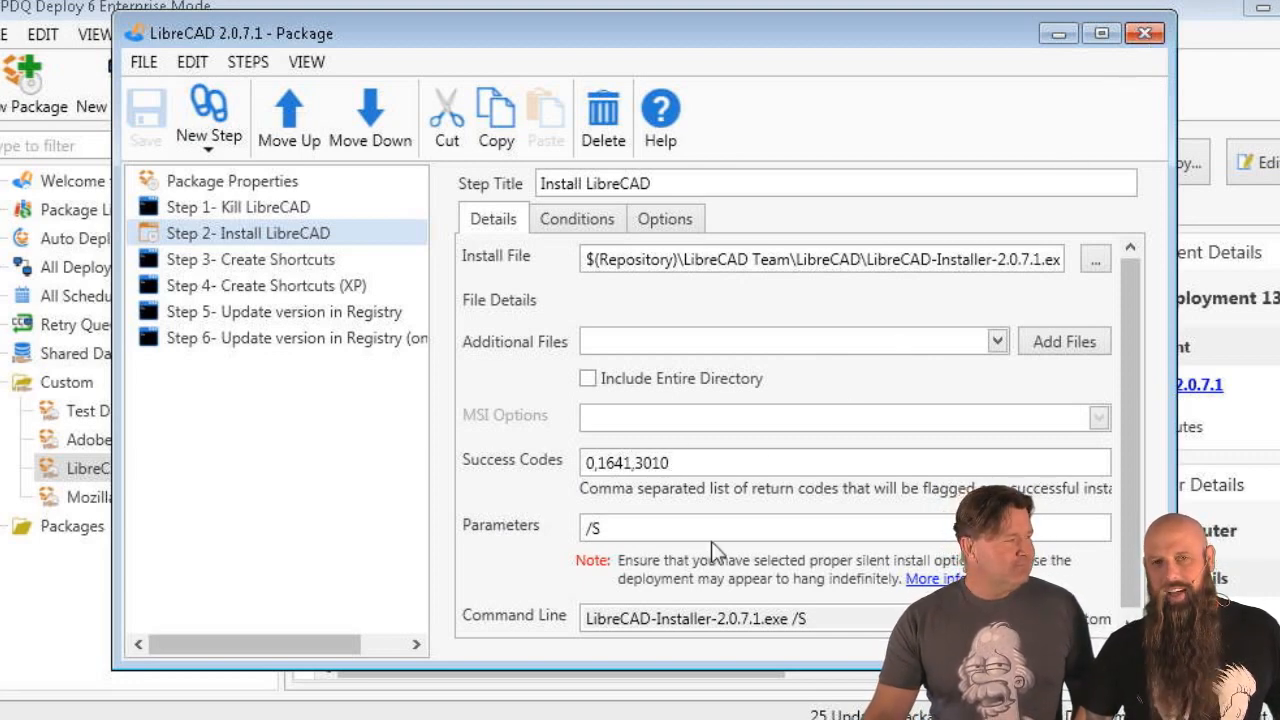
pyautogui.moveTo(720, 528)
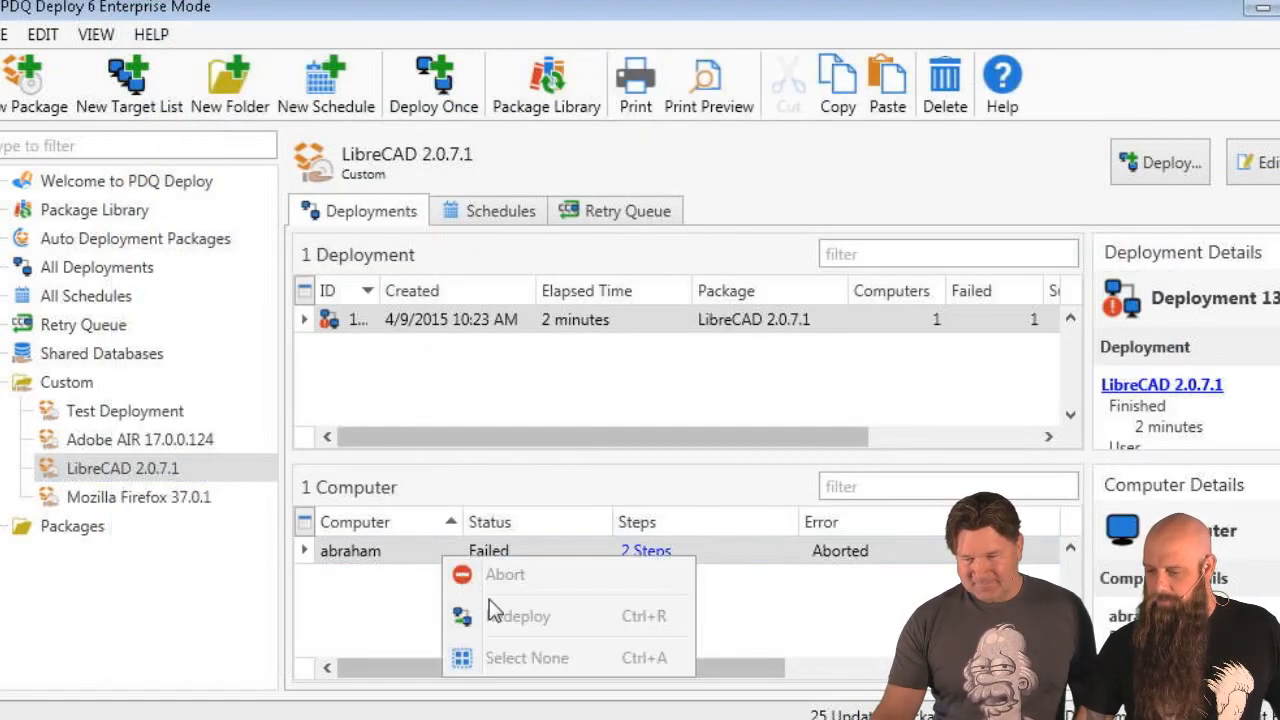
pyautogui.click(518, 616)
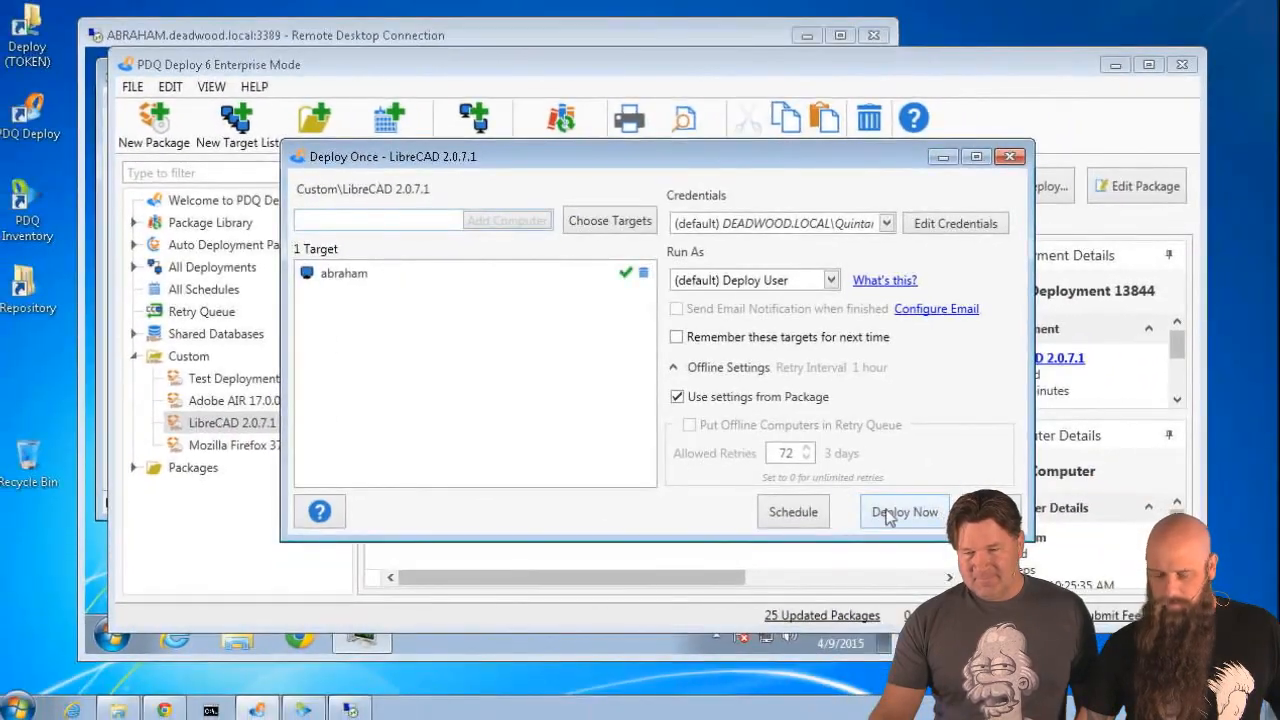
# - Deploy LibreCAD to abraham now, check Task Manager on the target, and confirm the run succeeded
pyautogui.click(904, 512)
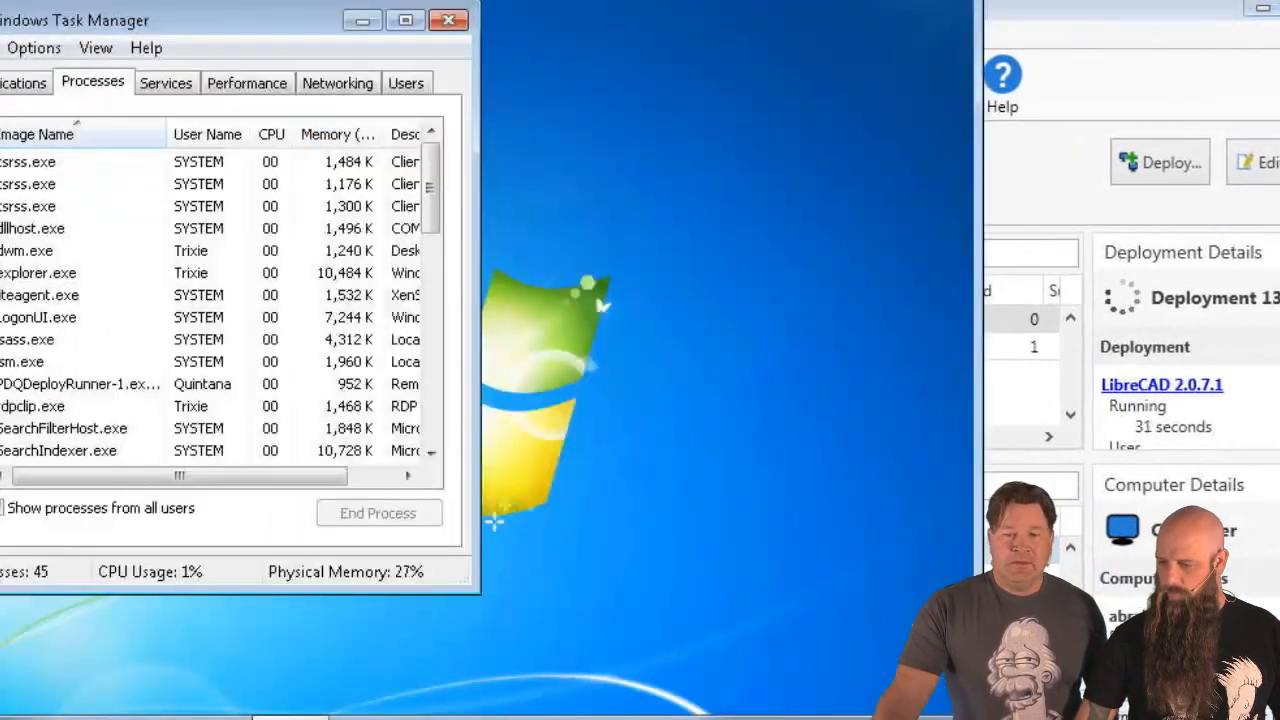
pyautogui.click(448, 20)
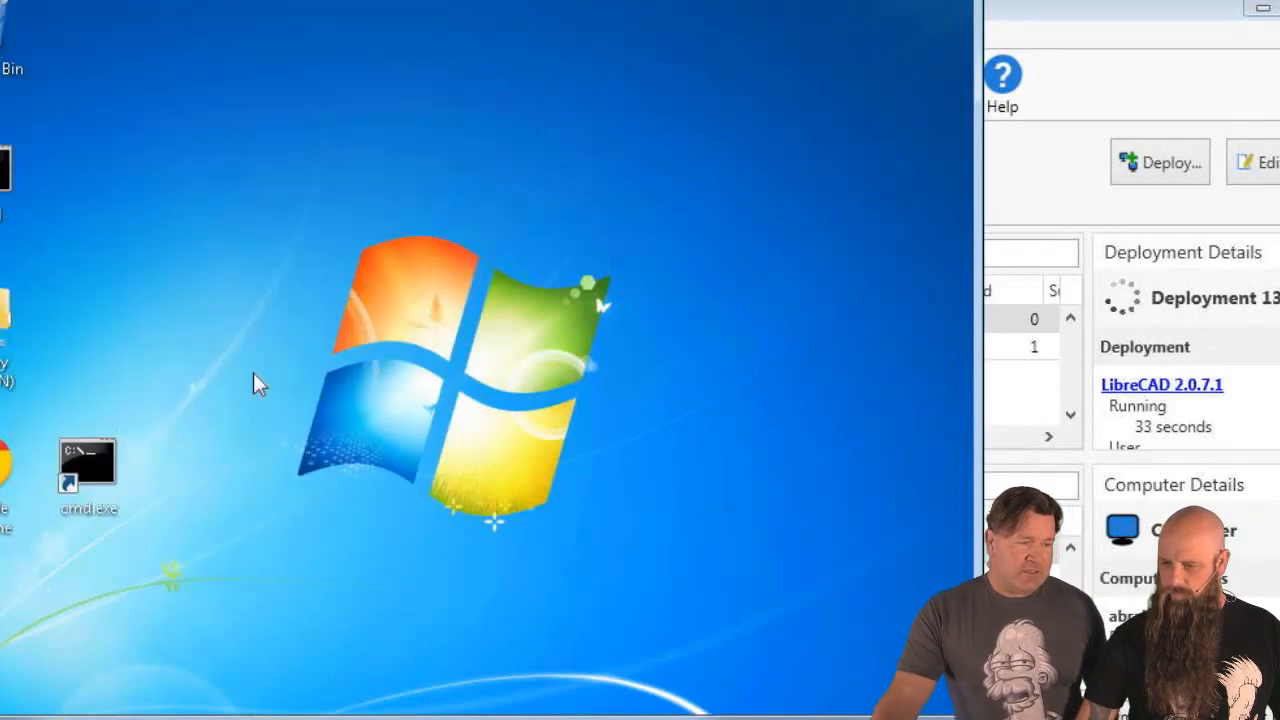
pyautogui.click(10, 710)
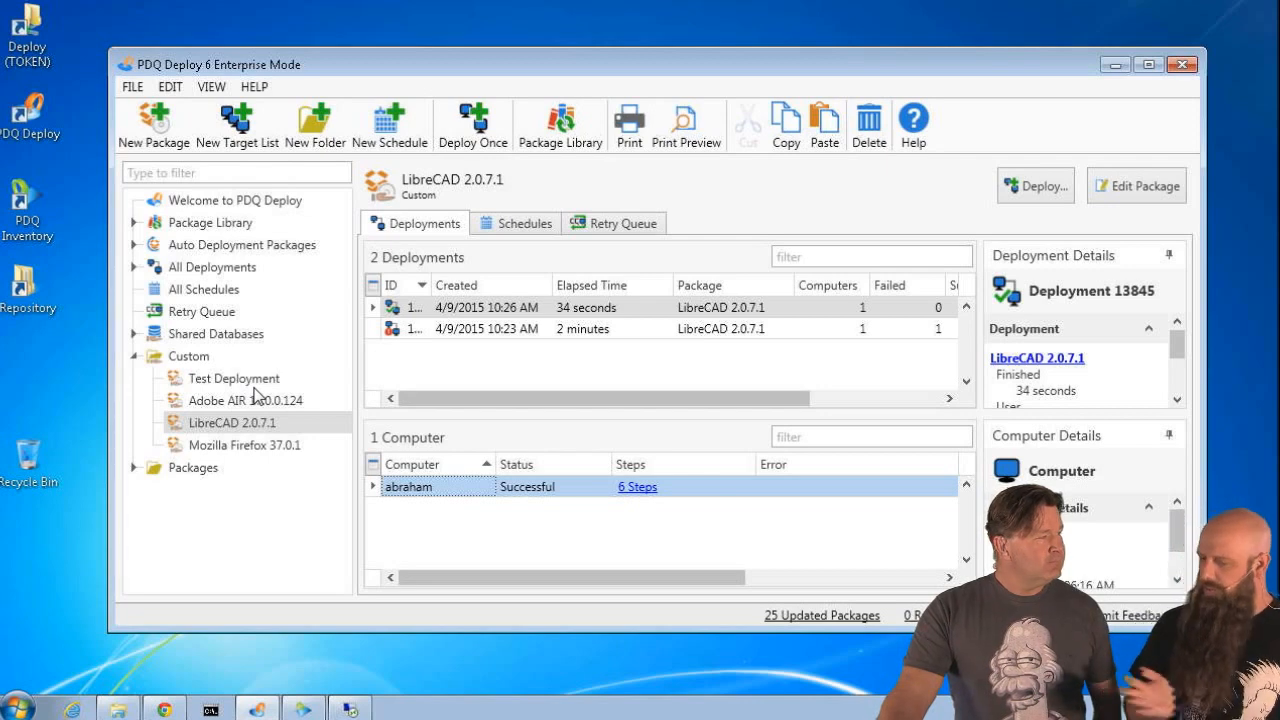
pyautogui.moveTo(232, 384)
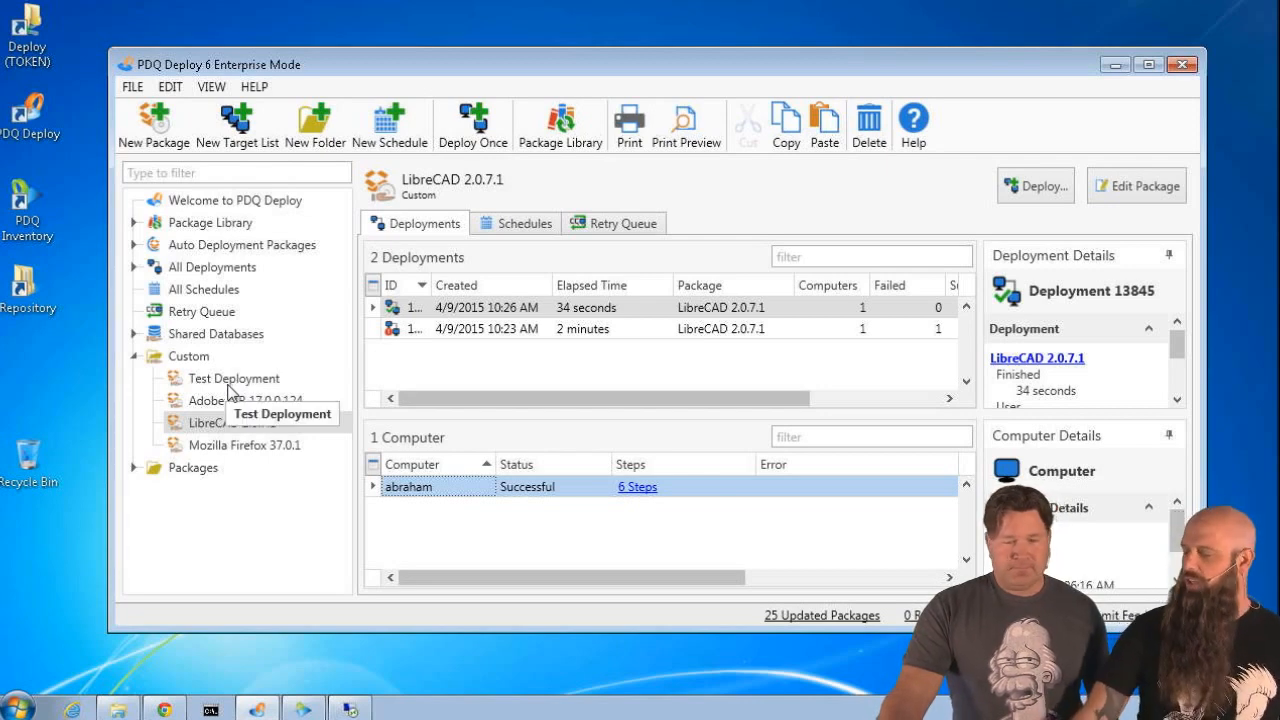
pyautogui.moveTo(248, 482)
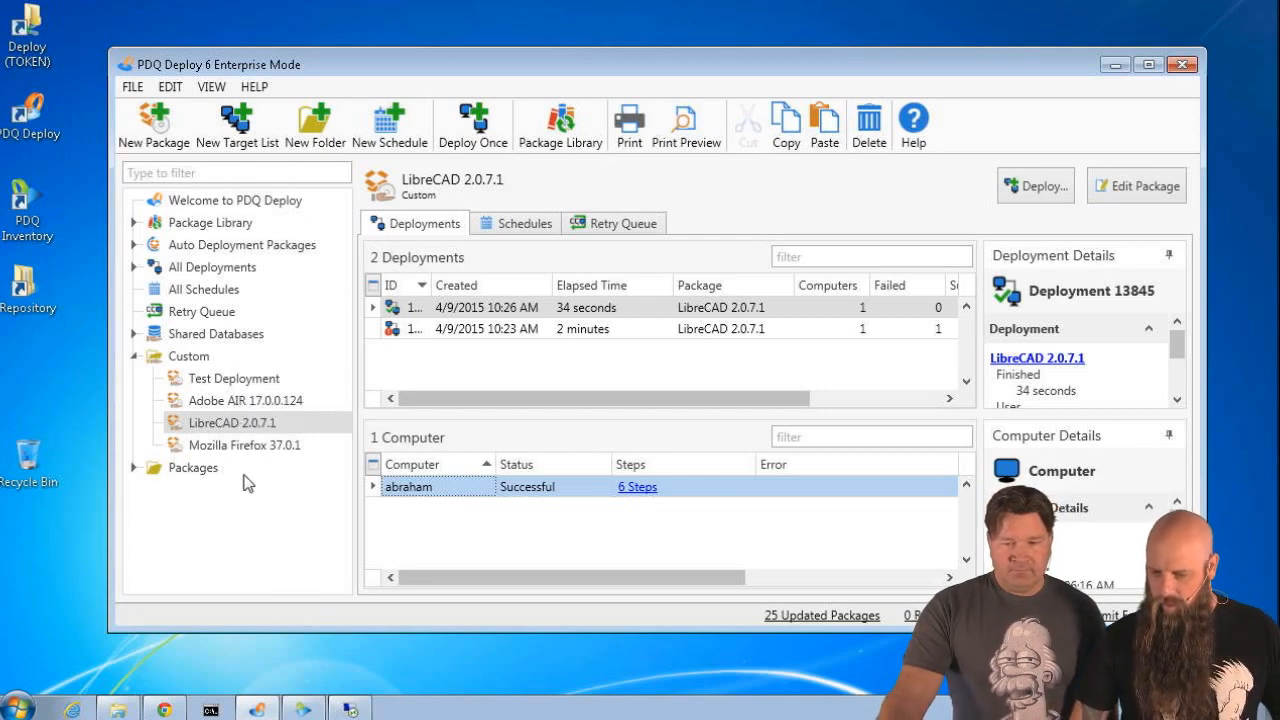
pyautogui.doubleClick(244, 444)
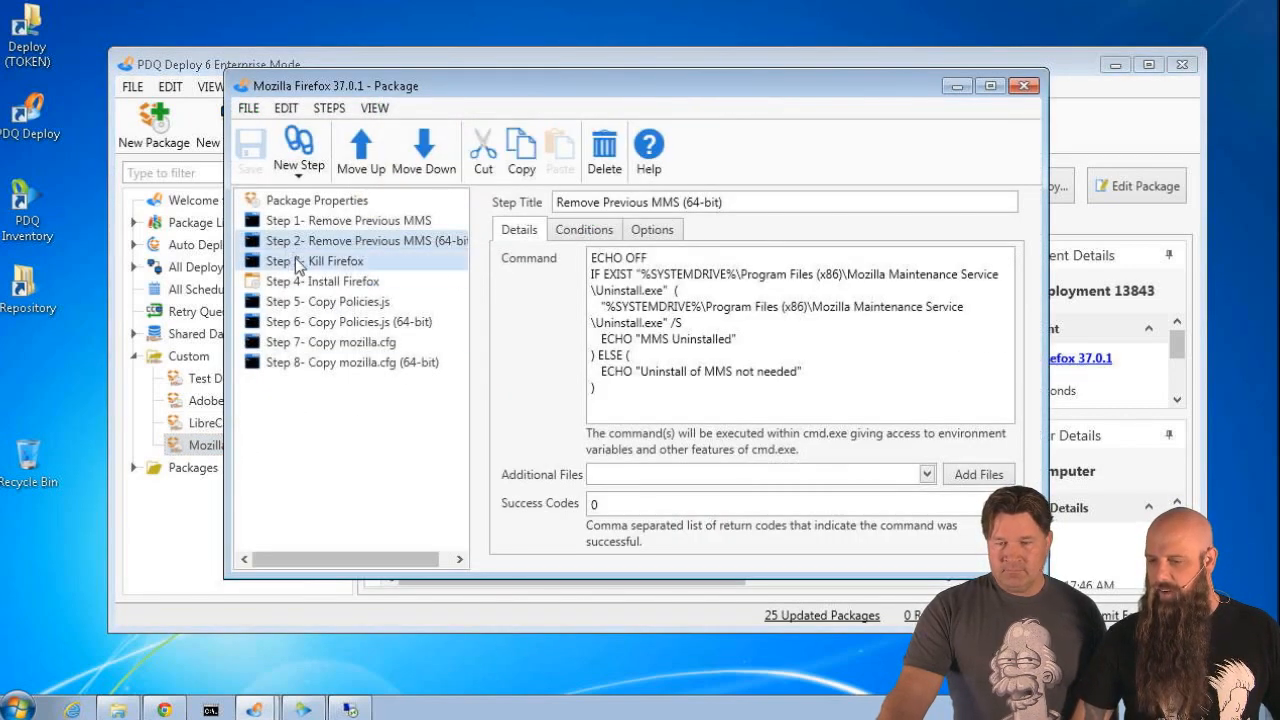
# - Review the Kill Firefox step's options and the Install Firefox step's details
pyautogui.click(316, 260)
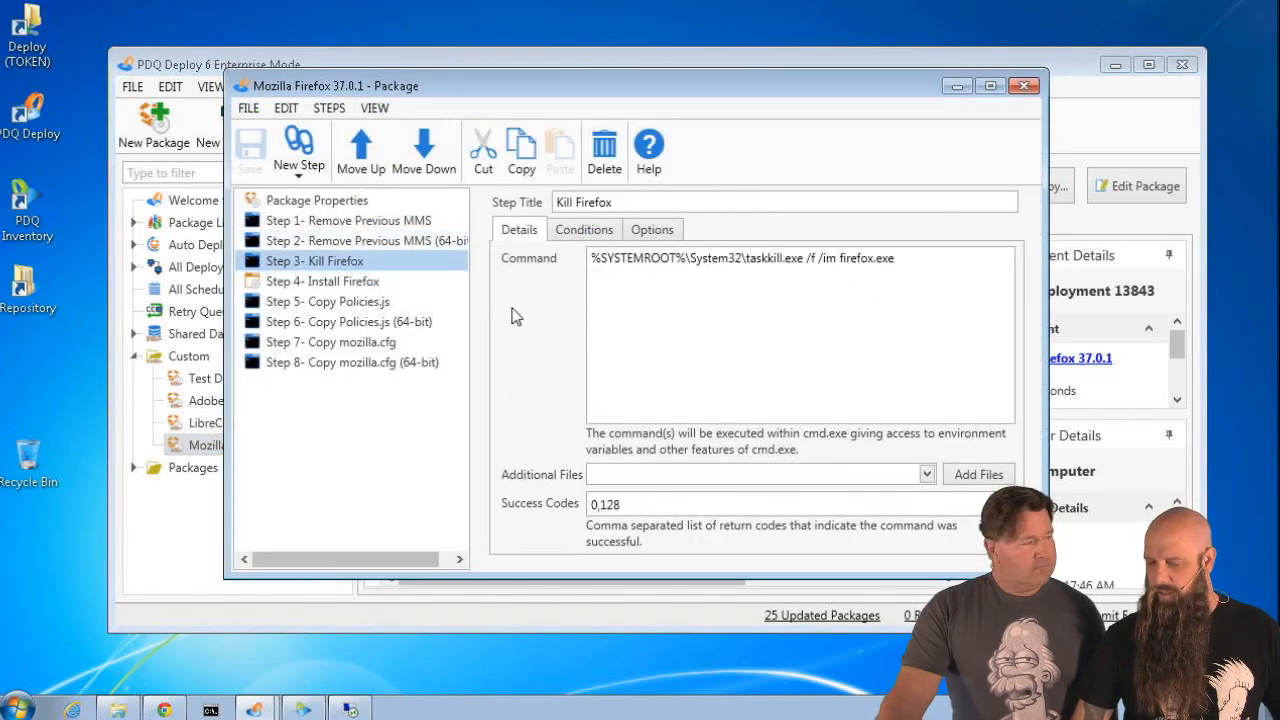
pyautogui.click(652, 228)
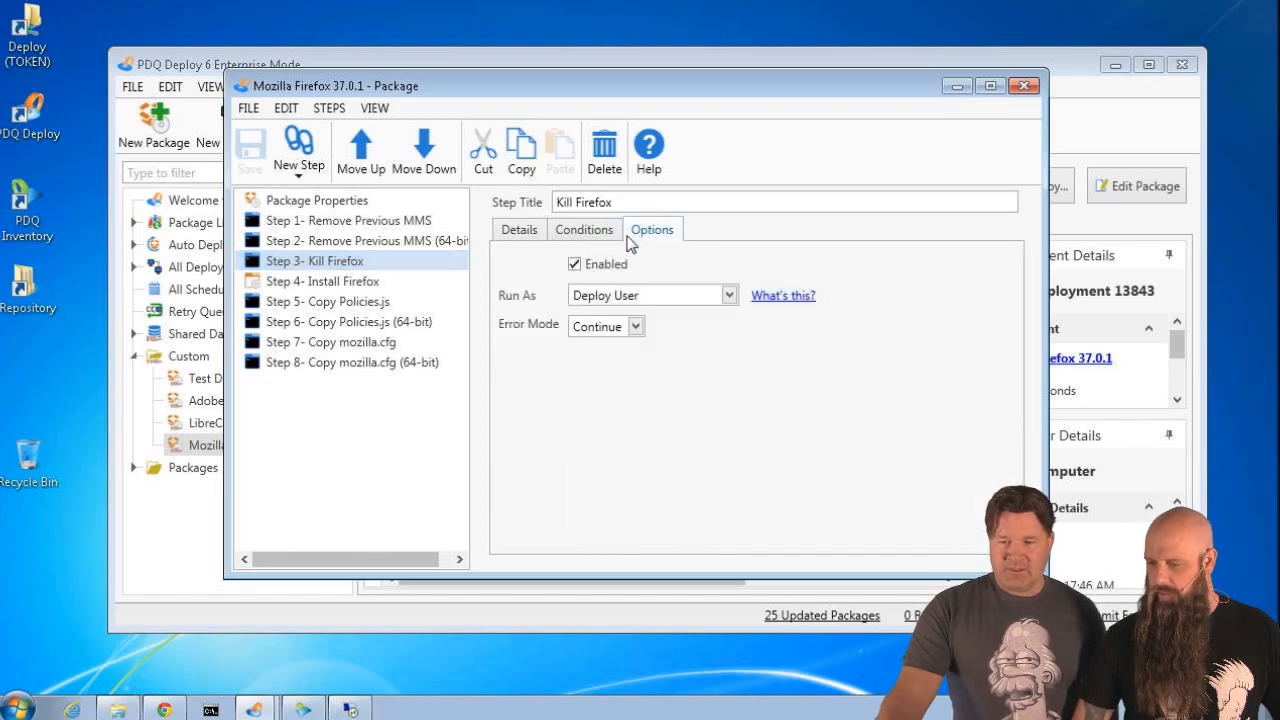
pyautogui.click(322, 280)
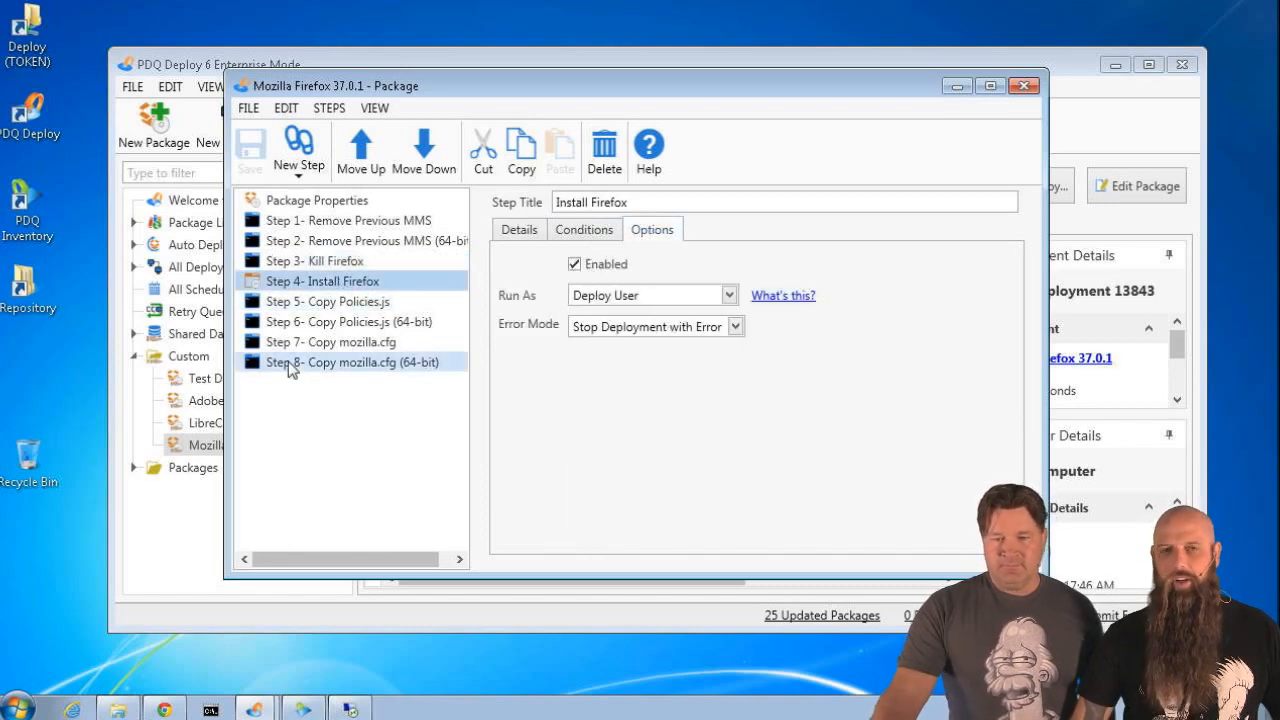
pyautogui.click(520, 228)
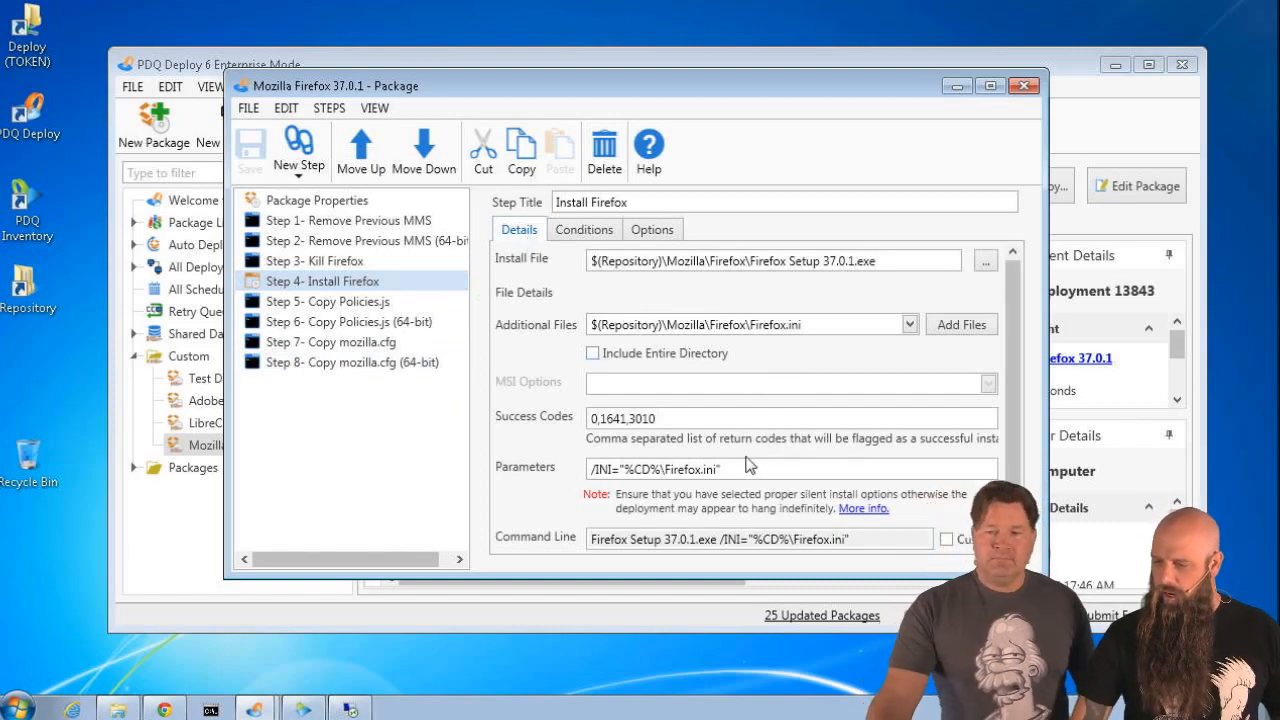
pyautogui.moveTo(702, 488)
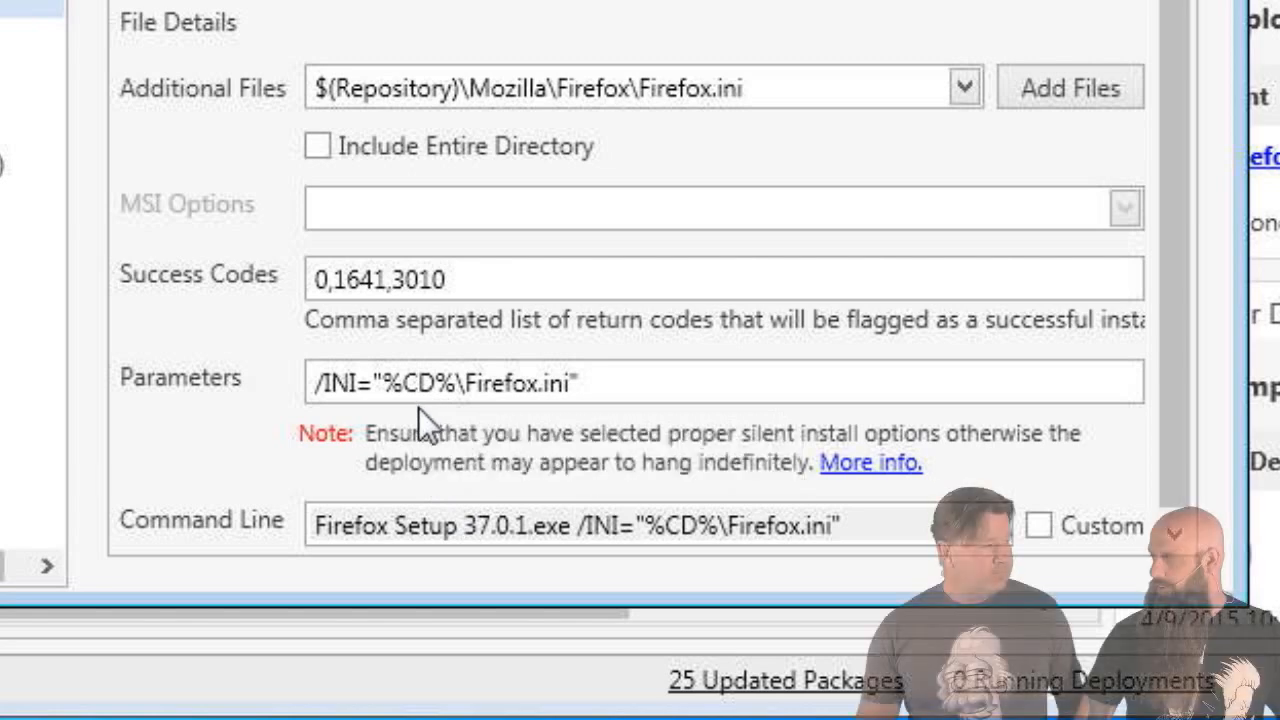
pyautogui.moveTo(430, 424)
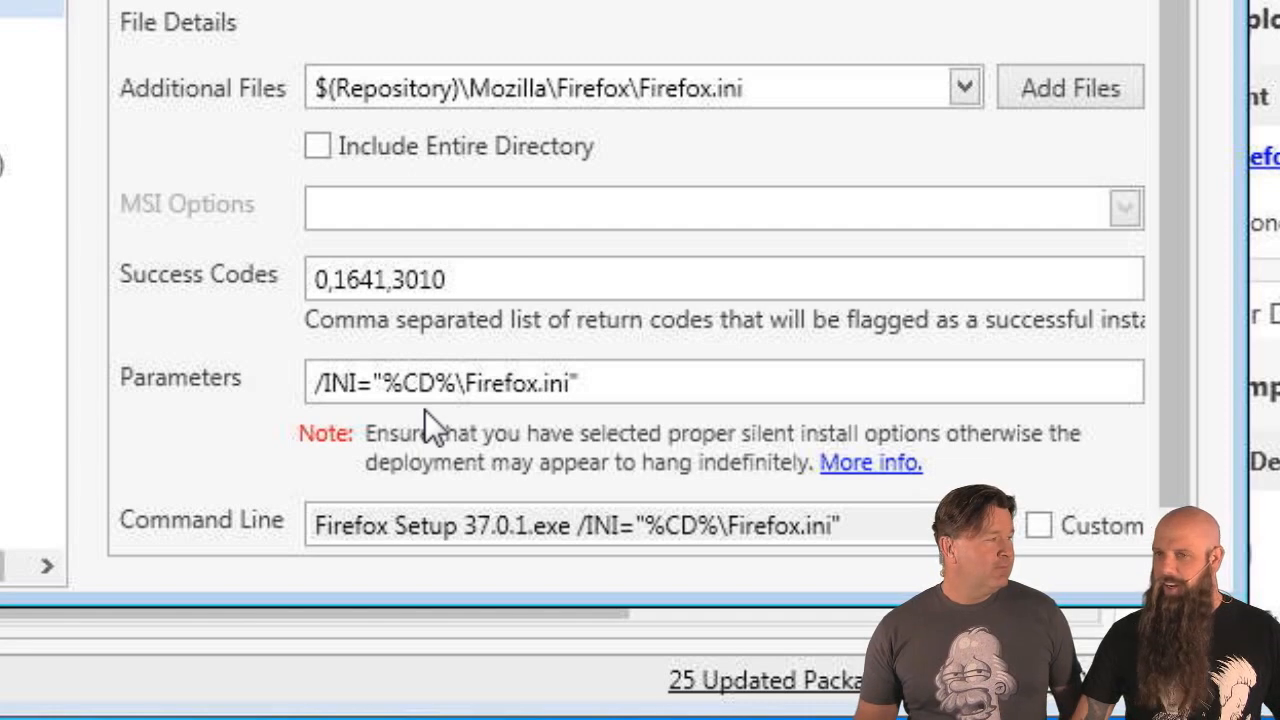
pyautogui.moveTo(444, 420)
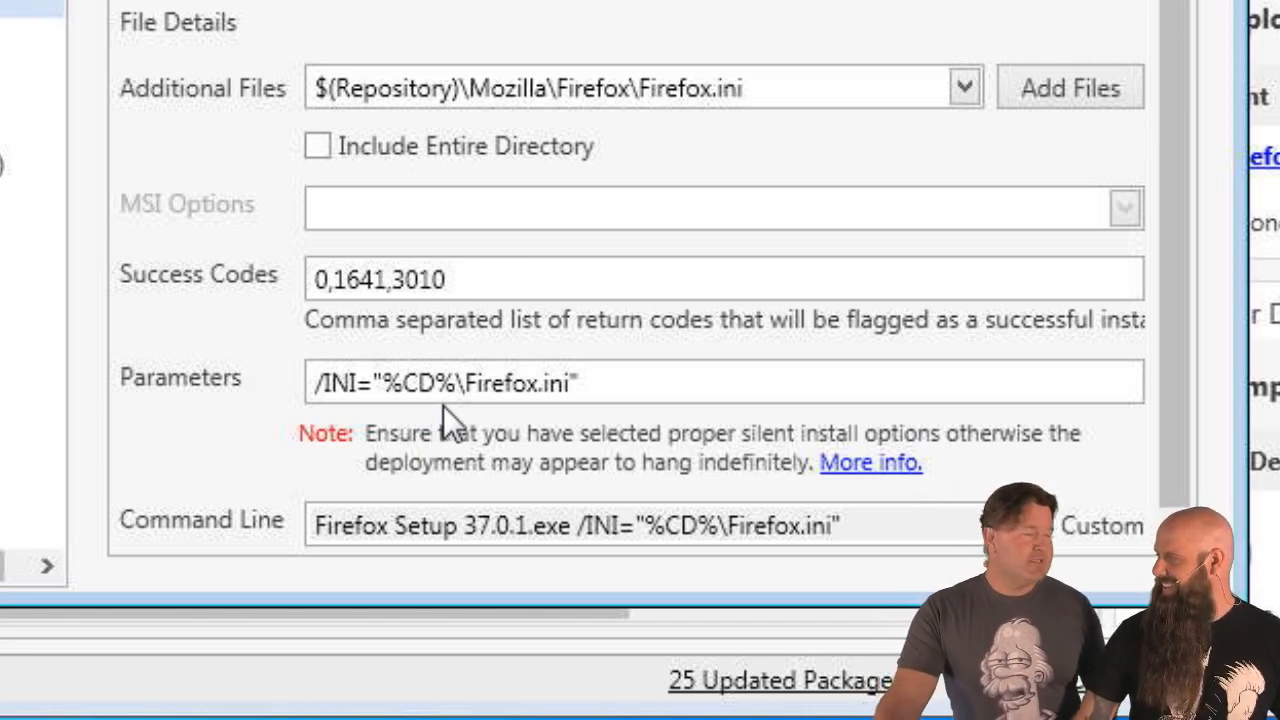
pyautogui.moveTo(268, 262)
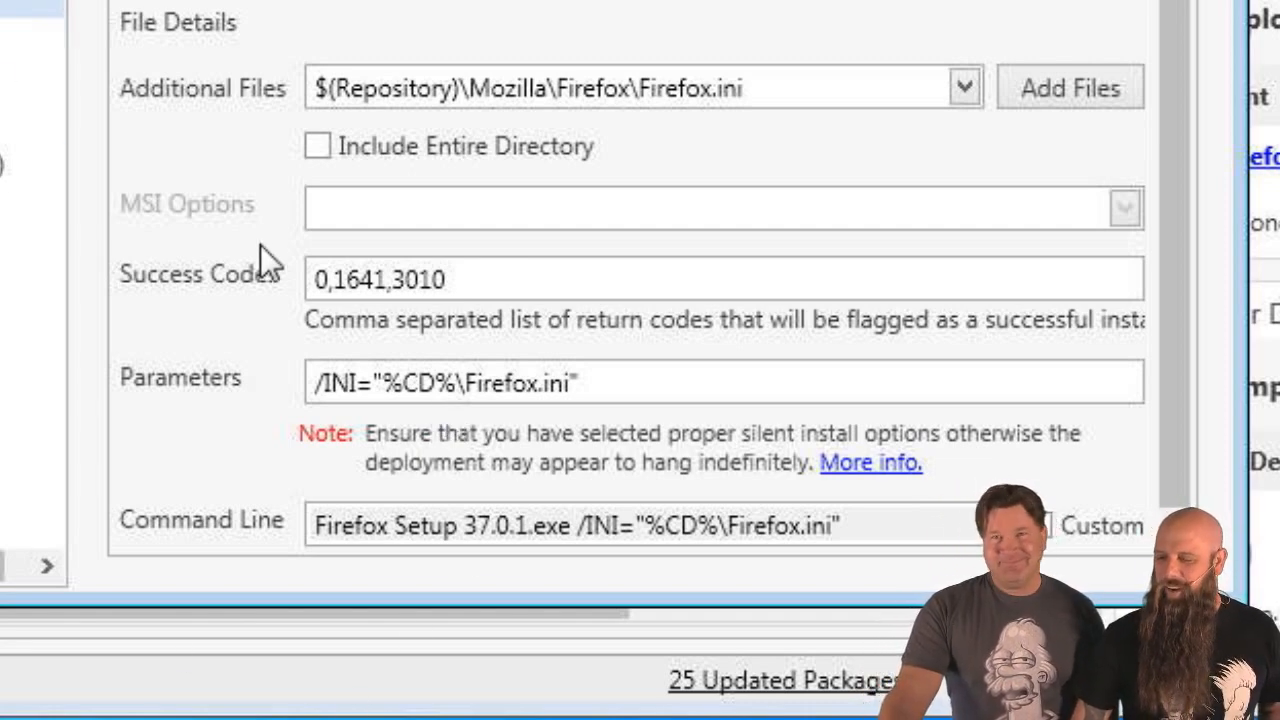
pyautogui.moveTo(800, 30)
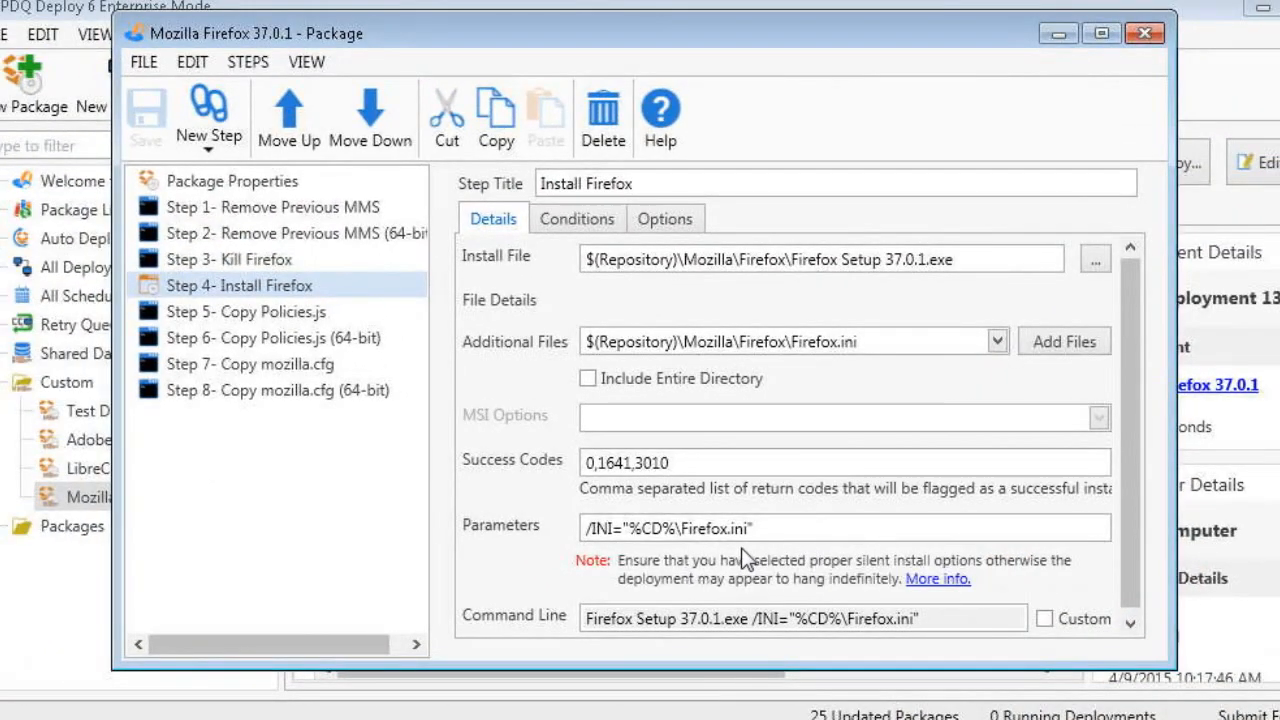
pyautogui.moveTo(818, 374)
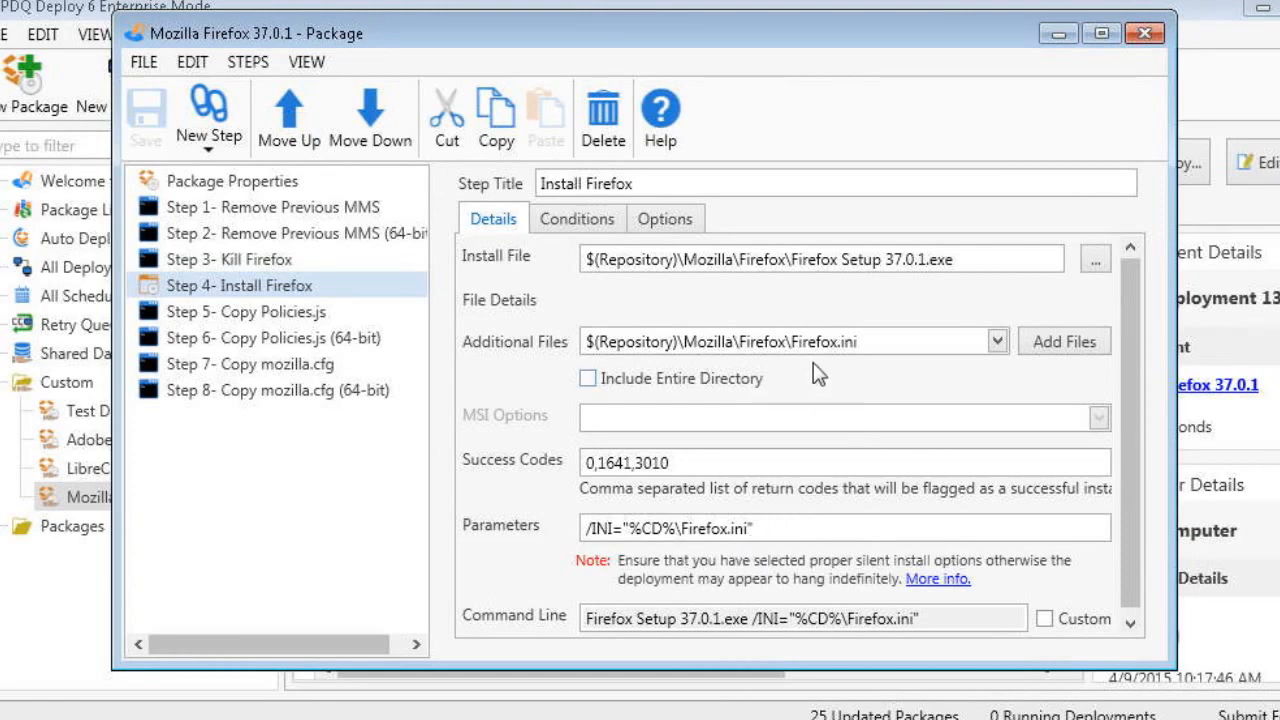
# - Clear the Firefox.ini additional file from Install Firefox, save the package and close it
pyautogui.click(996, 340)
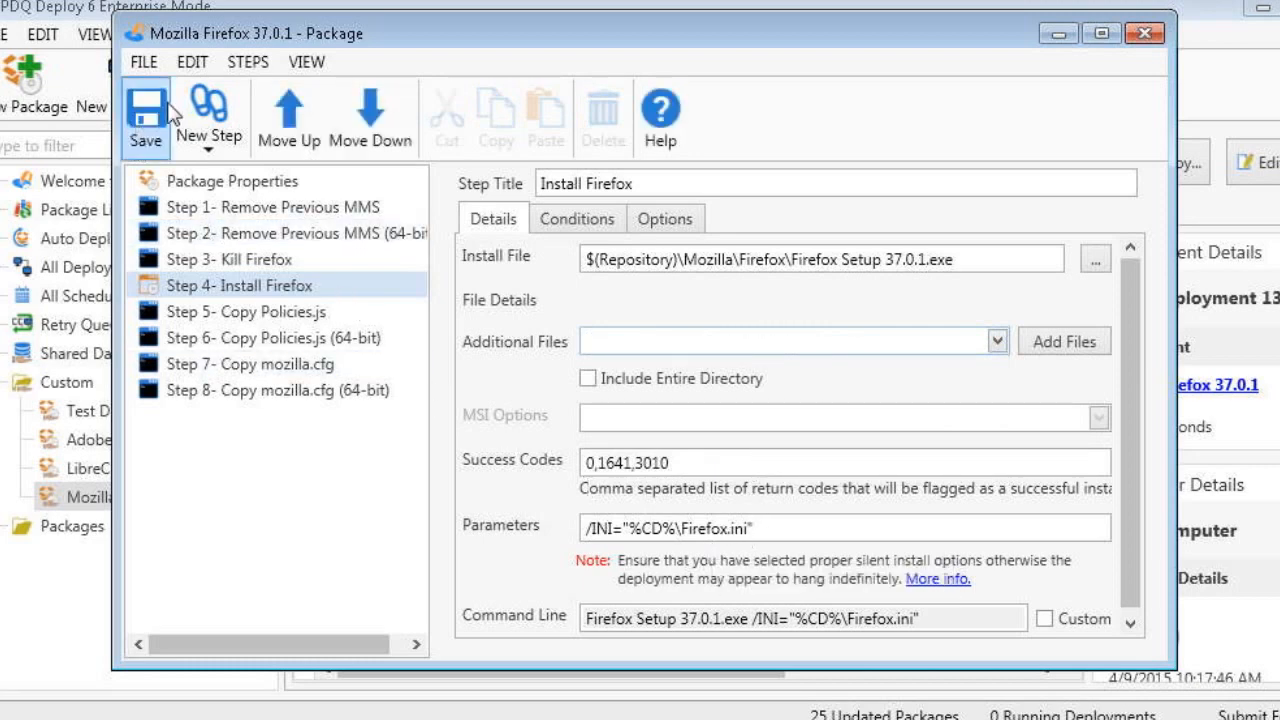
pyautogui.click(144, 114)
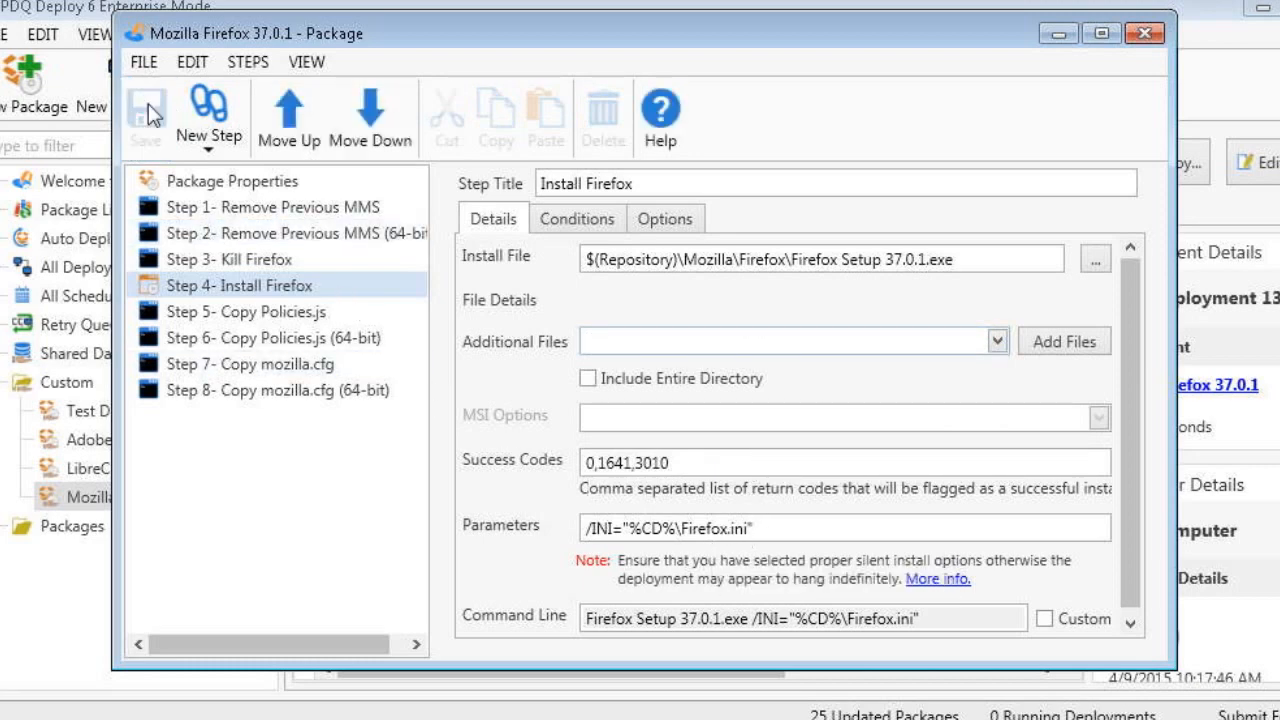
pyautogui.moveTo(1144, 32)
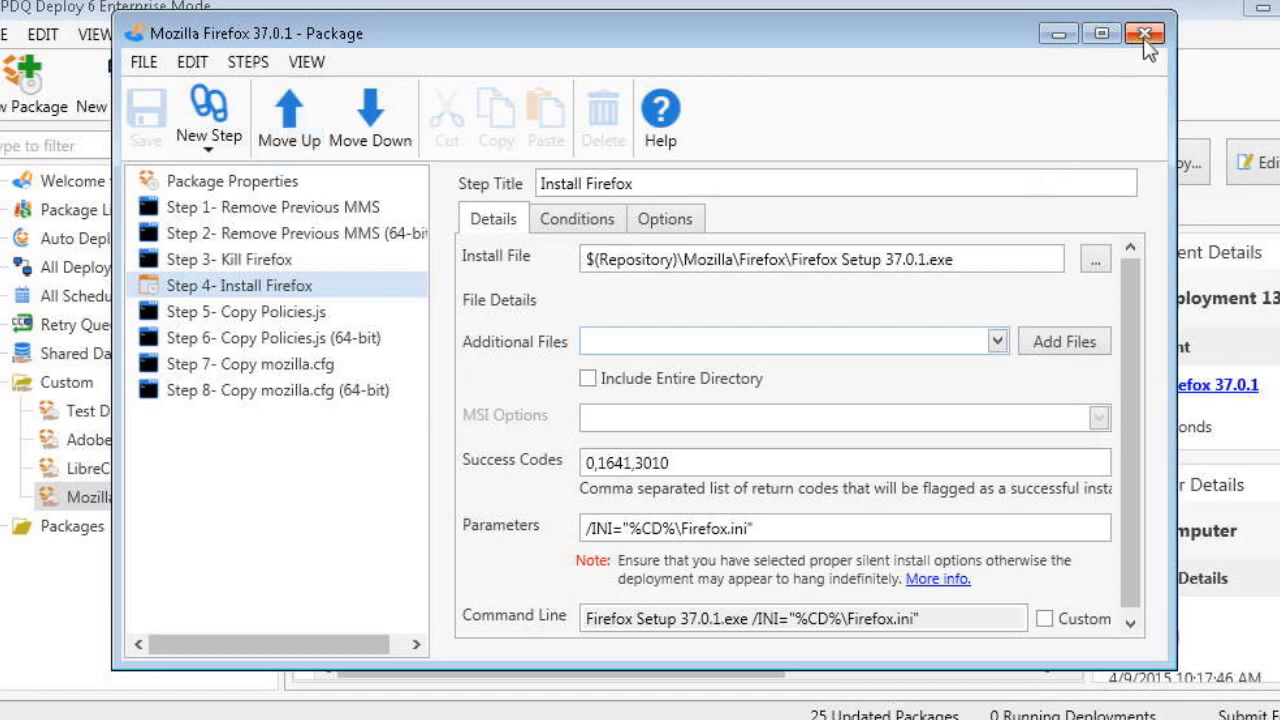
pyautogui.click(1144, 32)
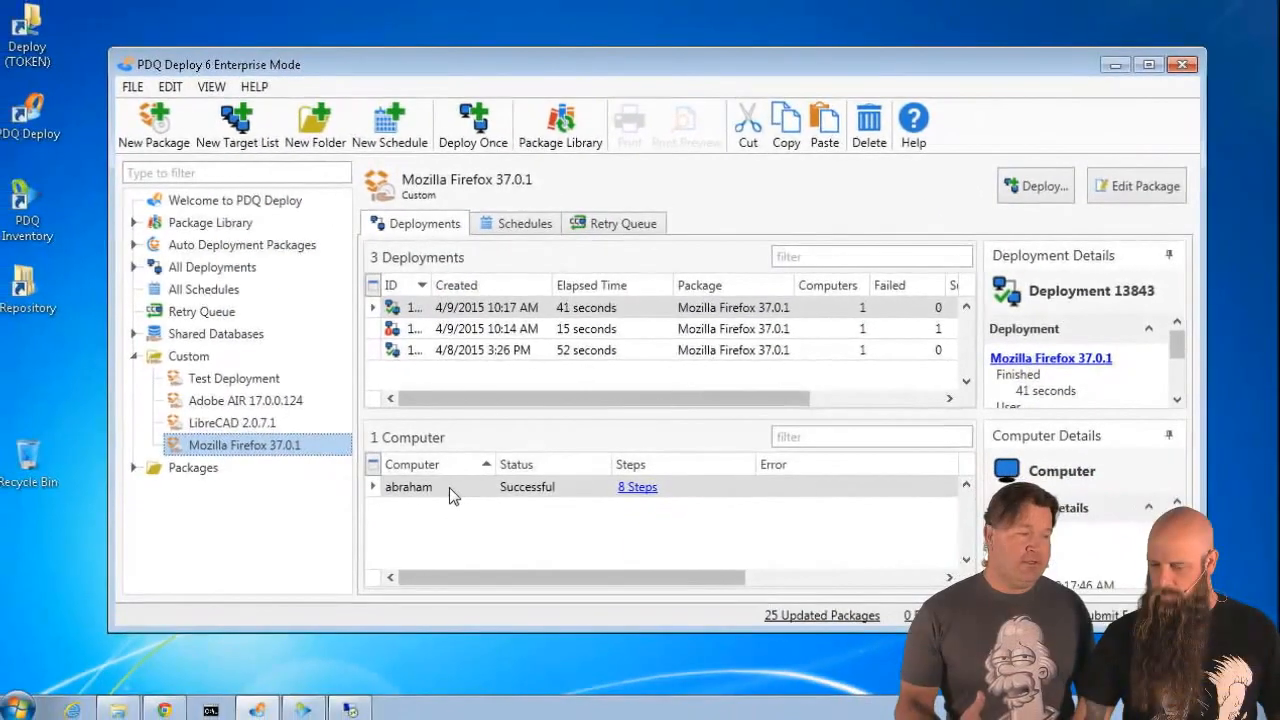
# - Redeploy Mozilla Firefox 37.0.1 to abraham and start it now
pyautogui.rightClick(408, 486)
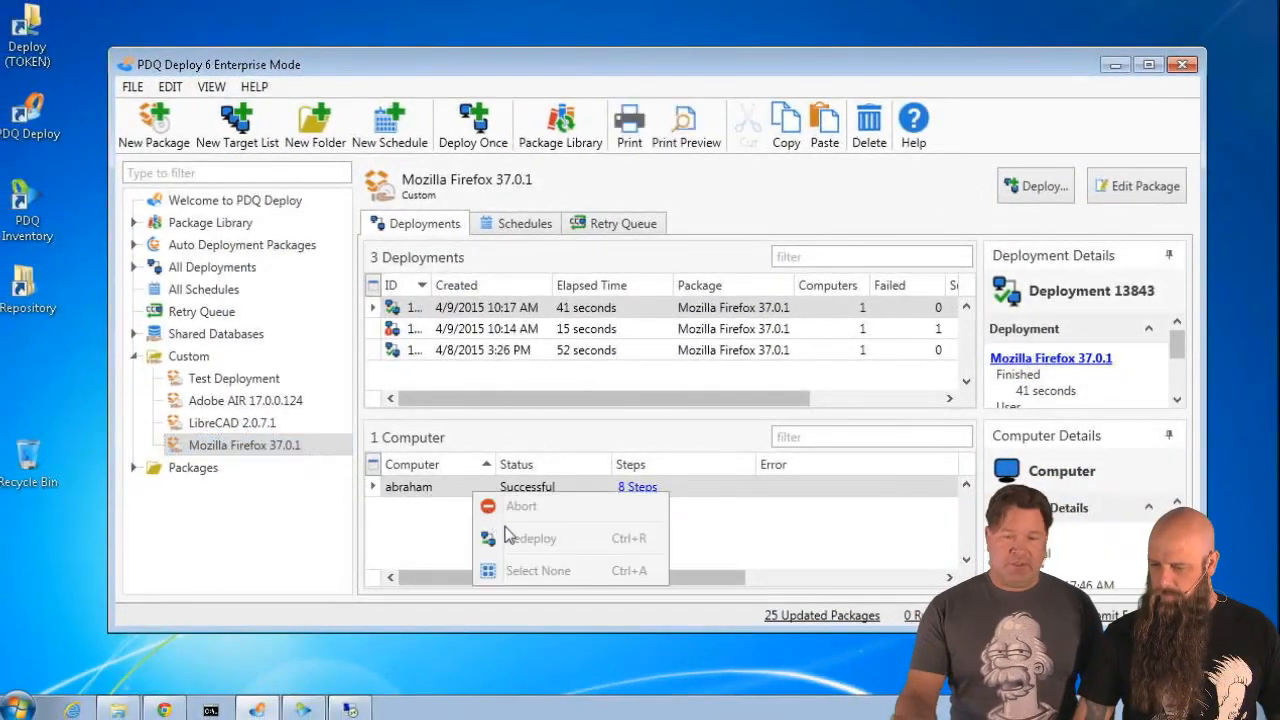
pyautogui.click(532, 538)
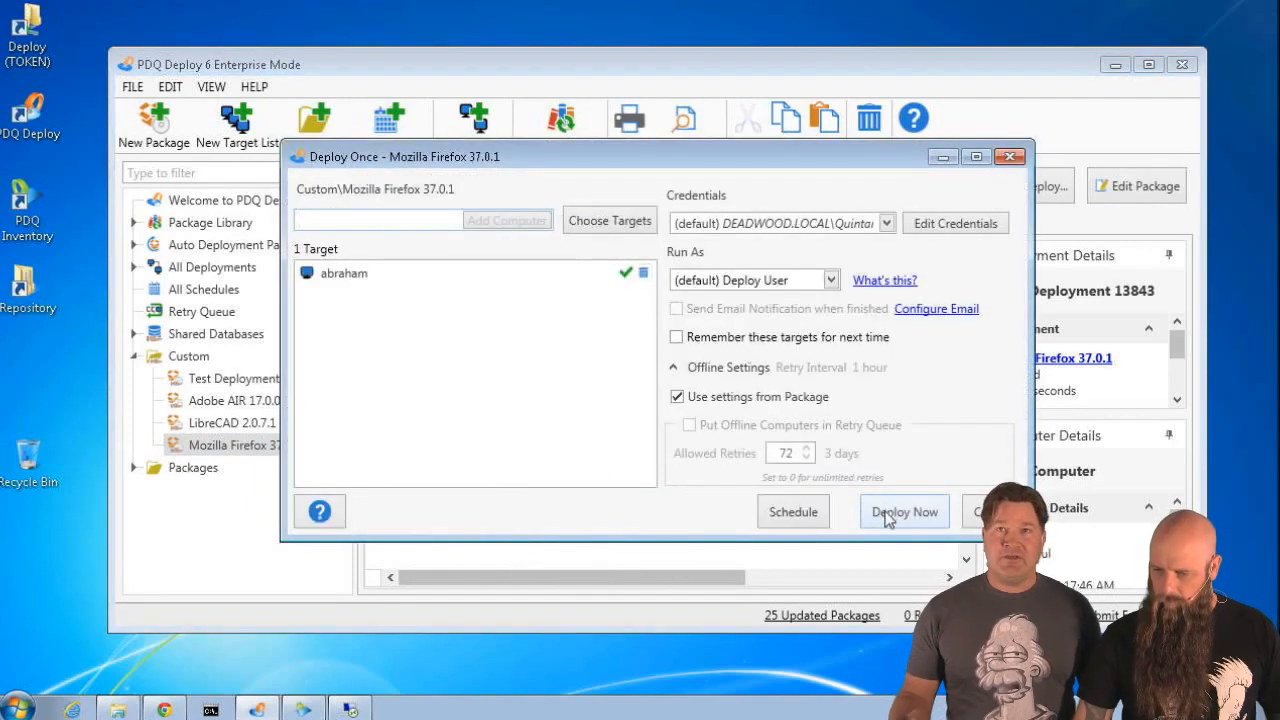
pyautogui.click(904, 512)
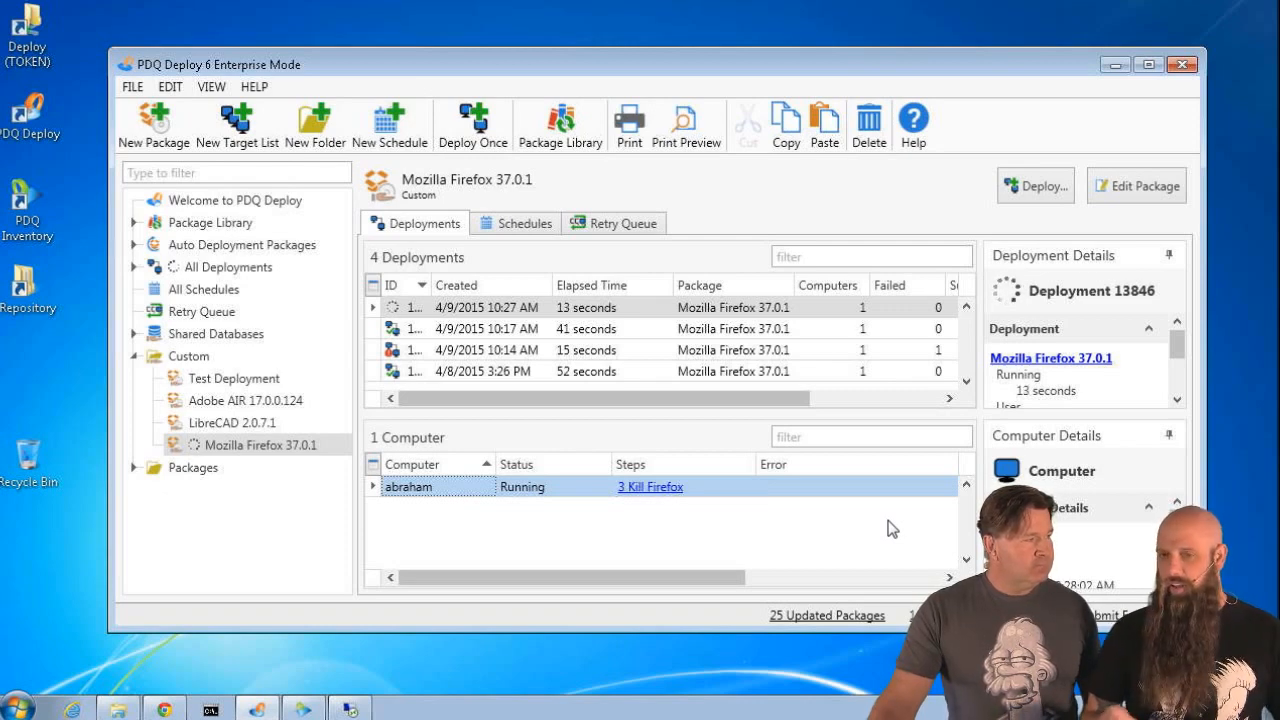
pyautogui.moveTo(230, 448)
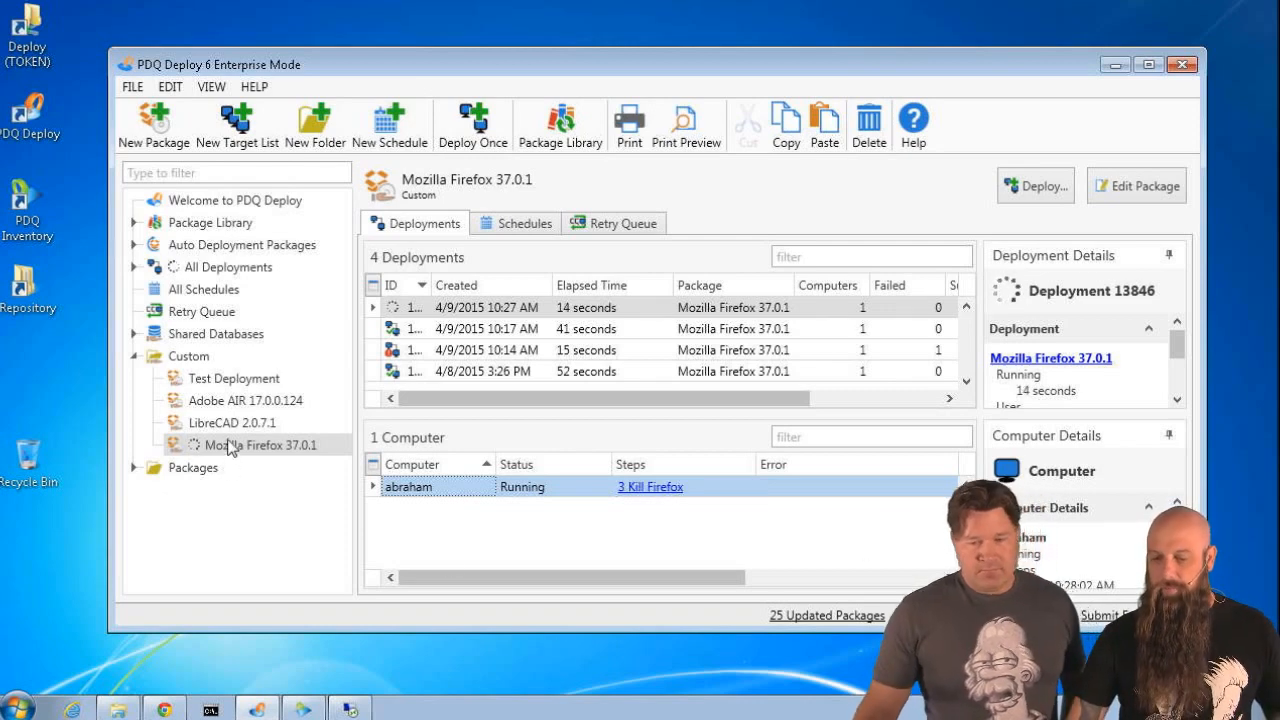
# - Inspect the Firefox package and its Add Files browser, leaving the deployment to end aborted
pyautogui.click(1136, 186)
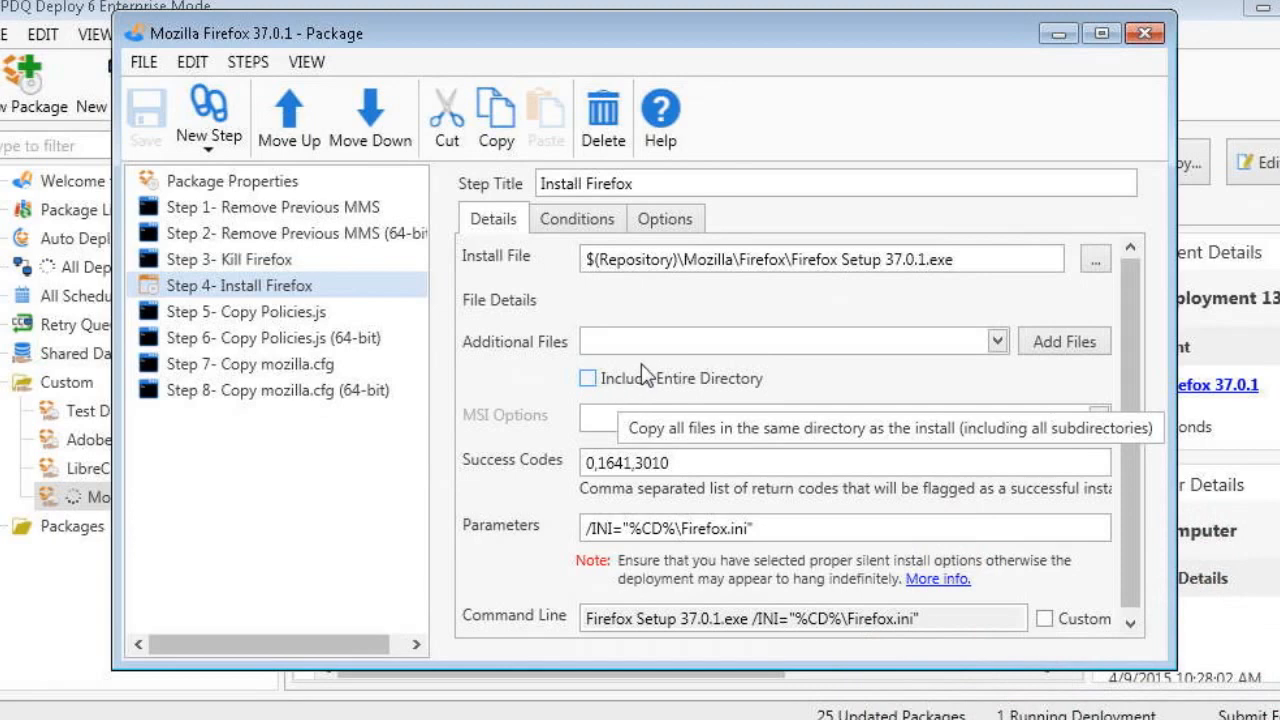
pyautogui.moveTo(910, 384)
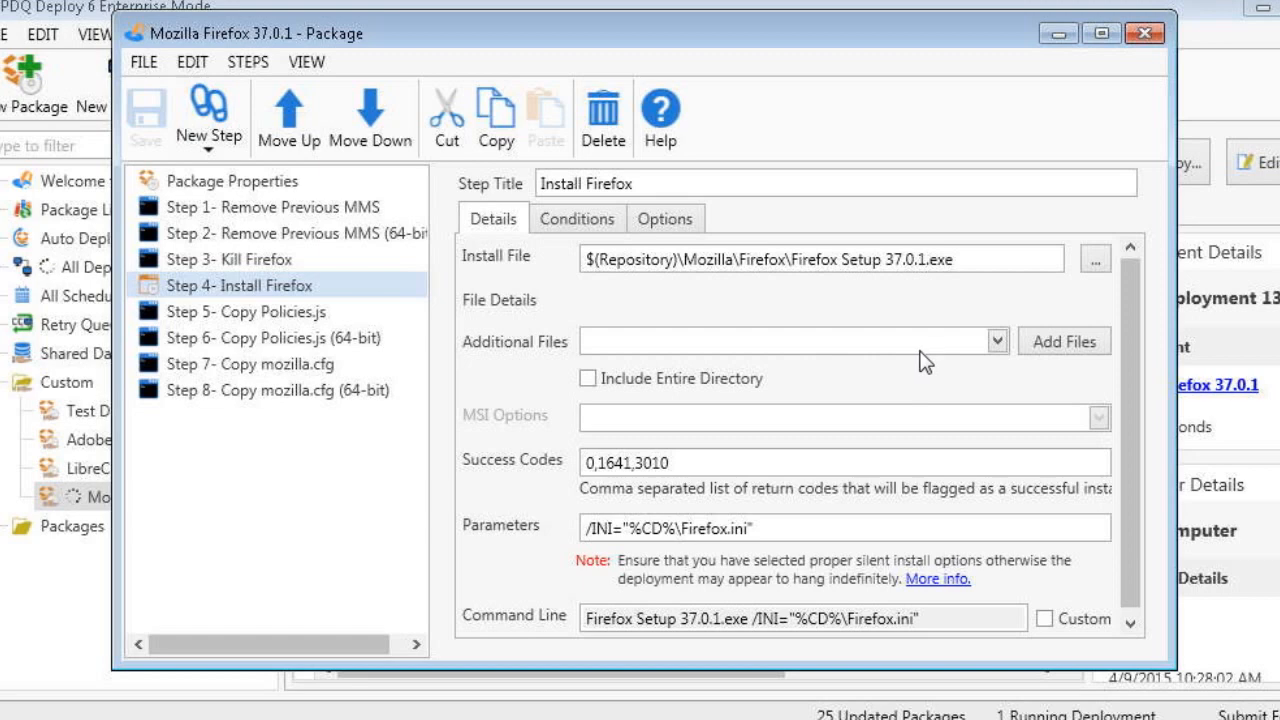
pyautogui.moveTo(1100, 110)
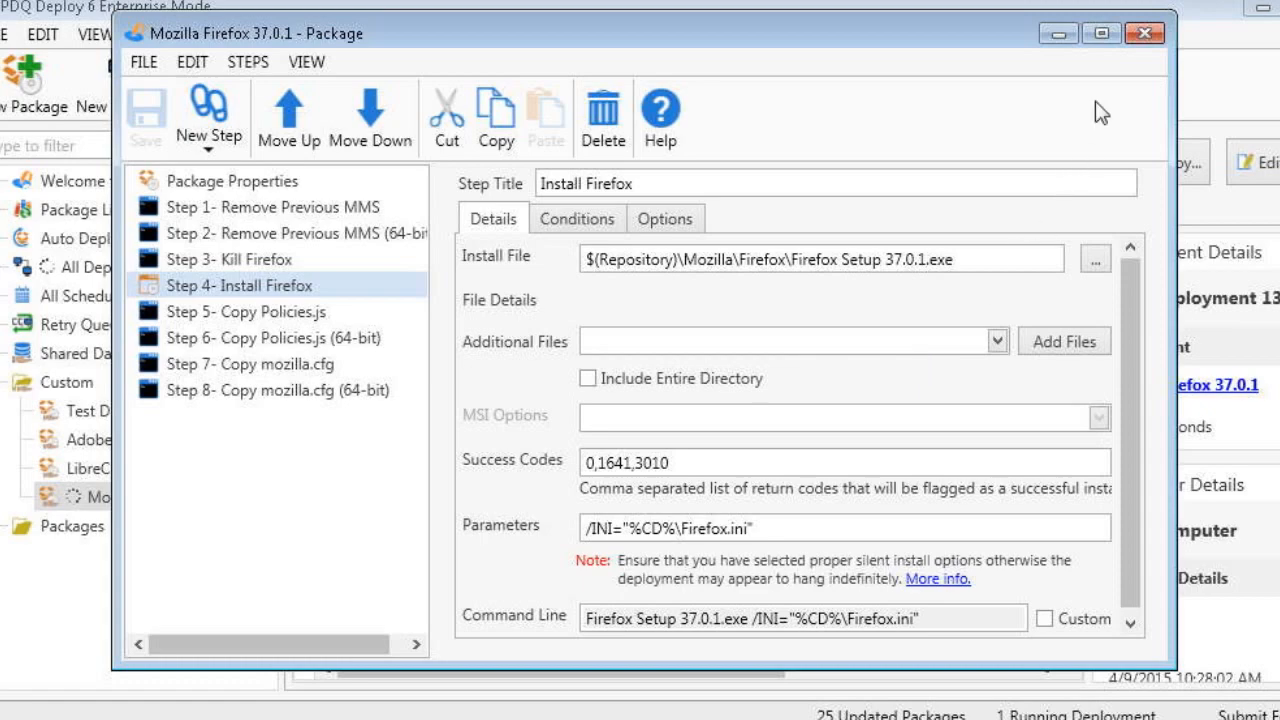
pyautogui.click(1144, 32)
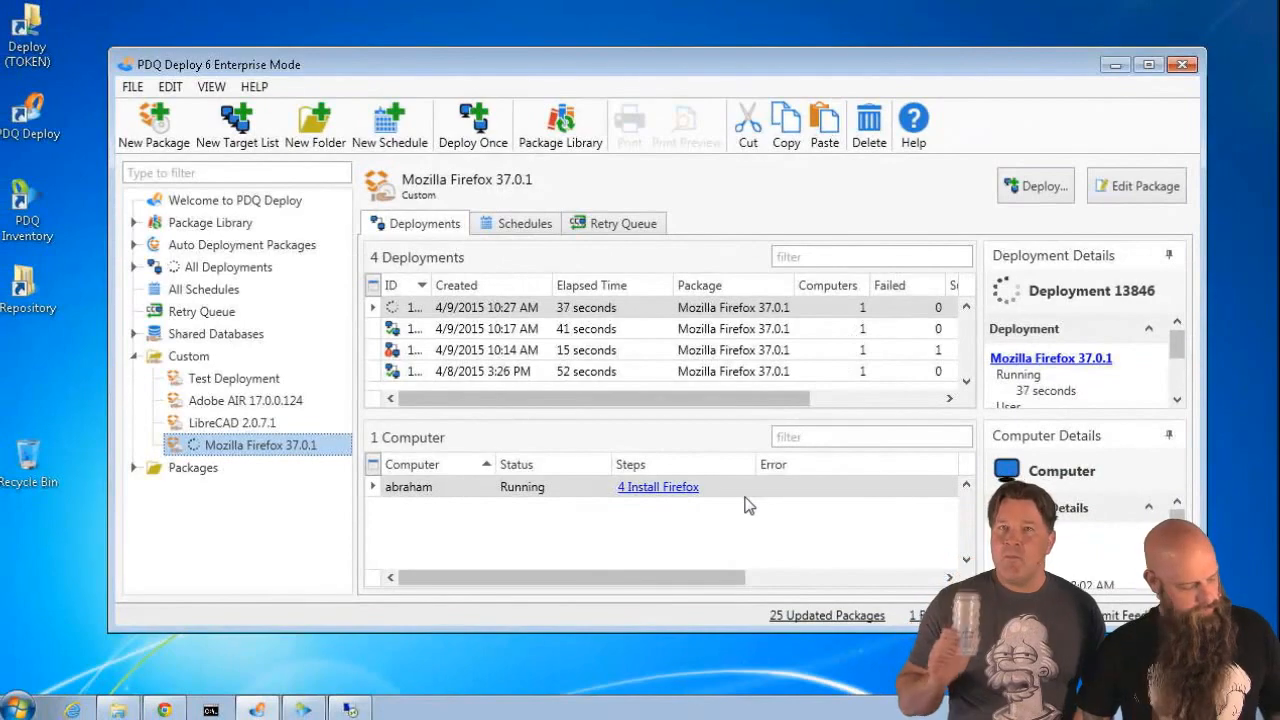
pyautogui.moveTo(676, 536)
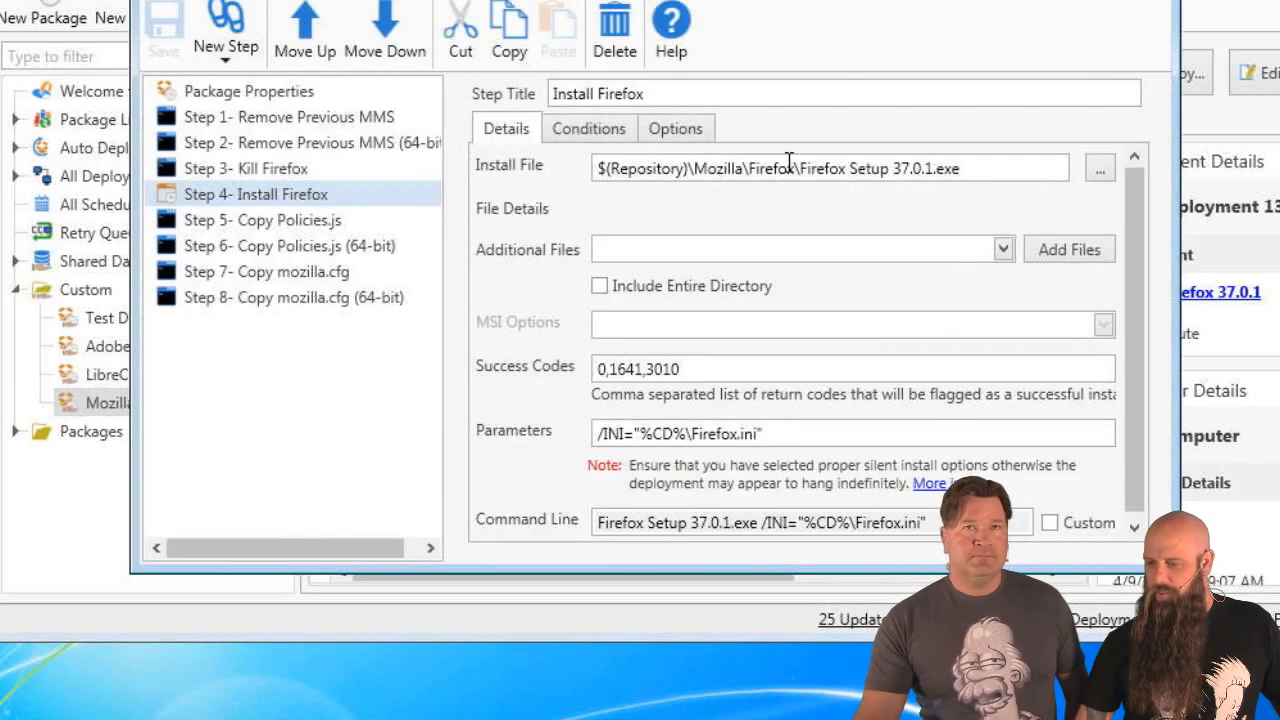
pyautogui.click(1100, 168)
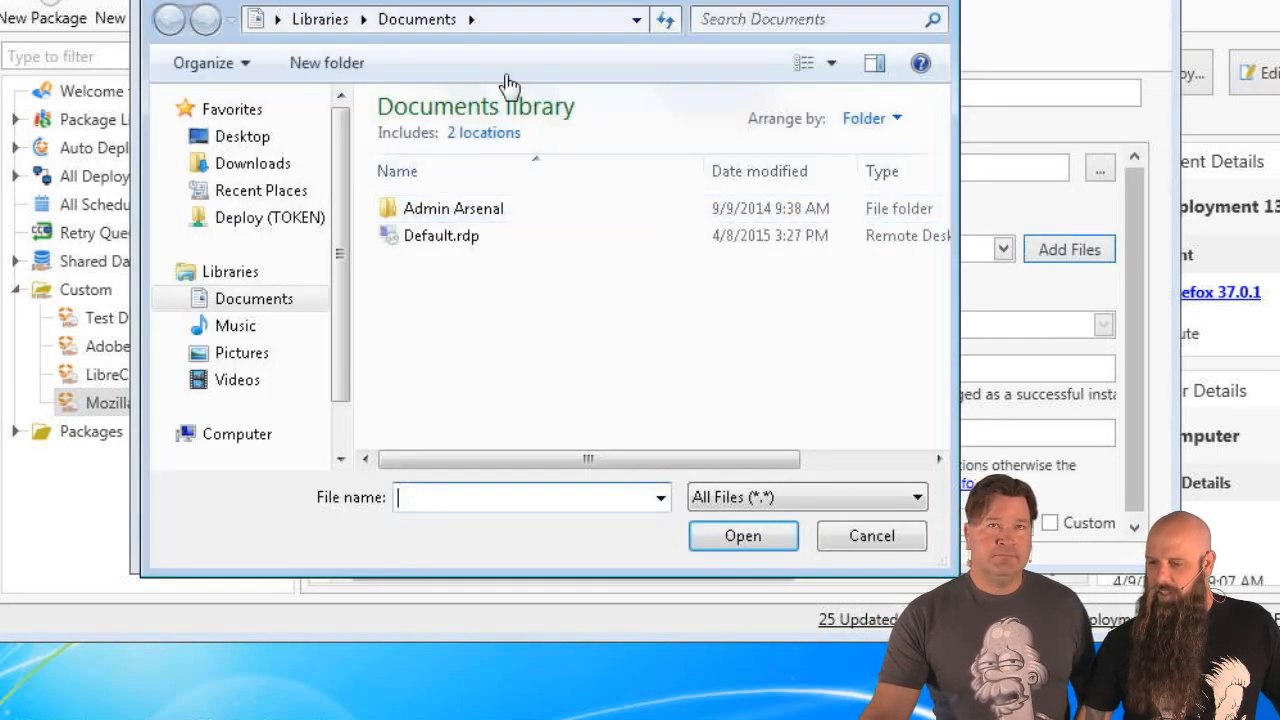
pyautogui.click(872, 536)
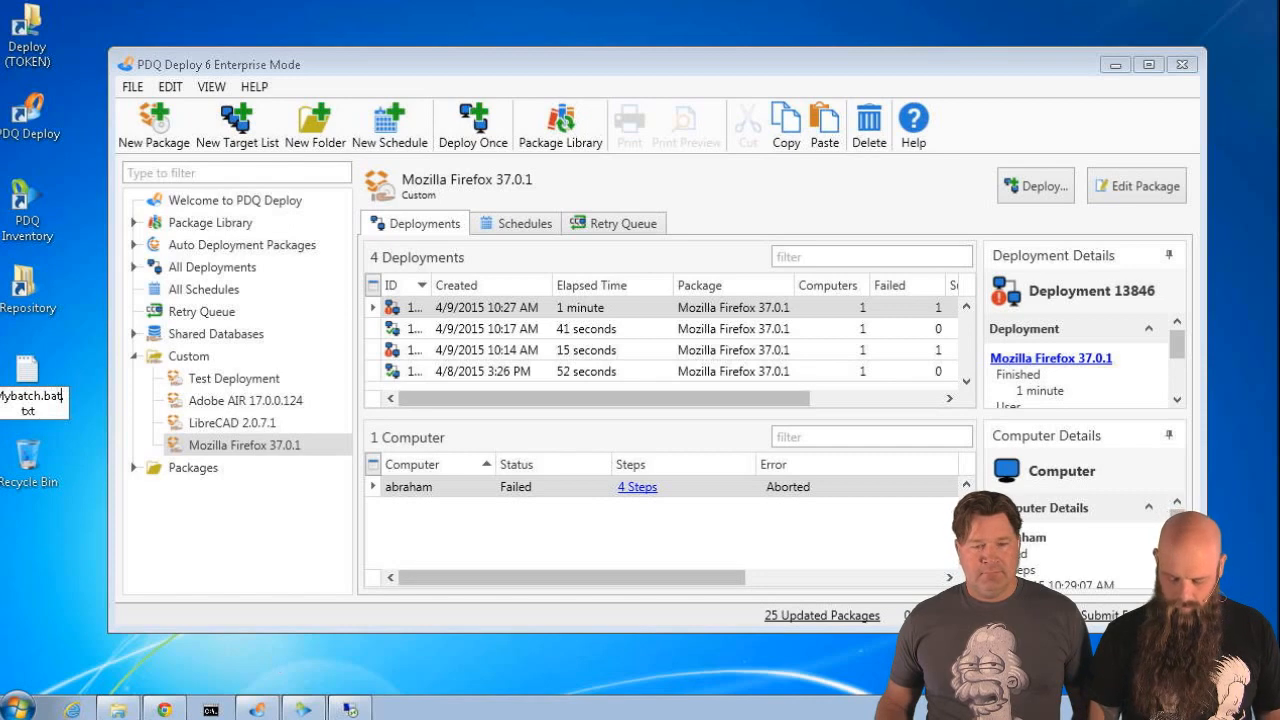
# - Rename the desktop file to Mybatch.bat, confirm the extension change, and load it in Notepad
pyautogui.press('Return')
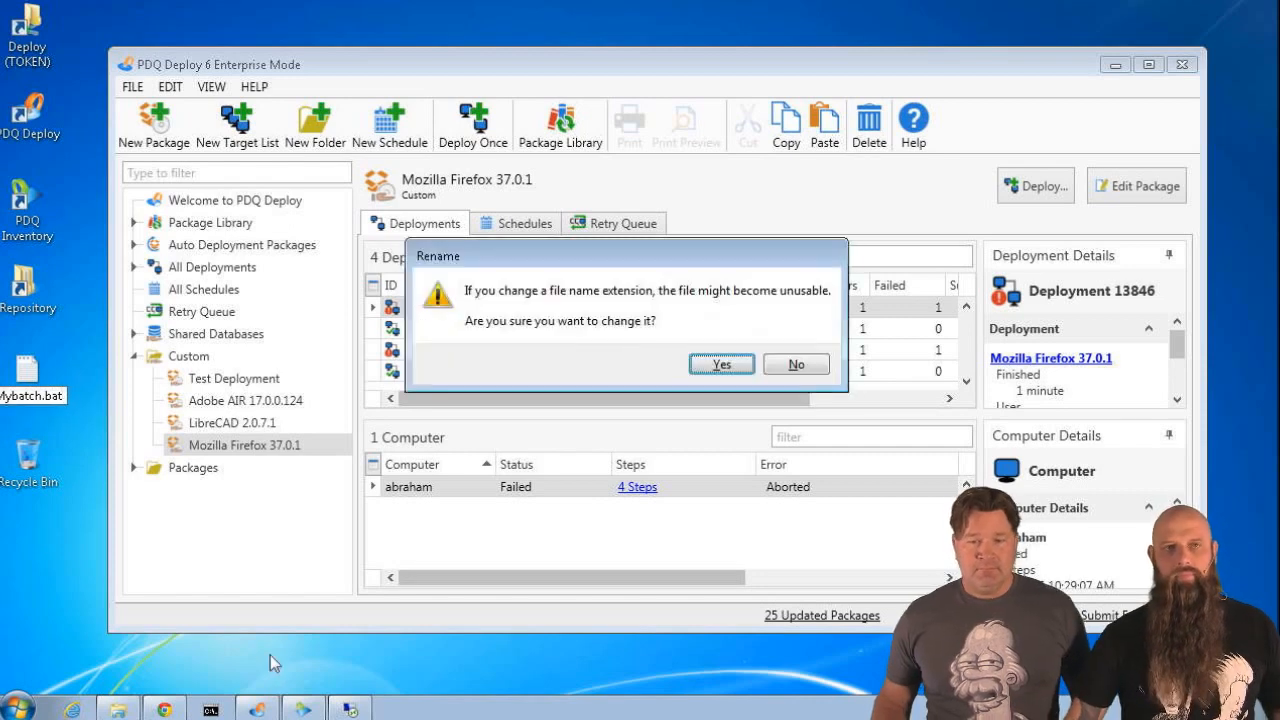
pyautogui.click(796, 364)
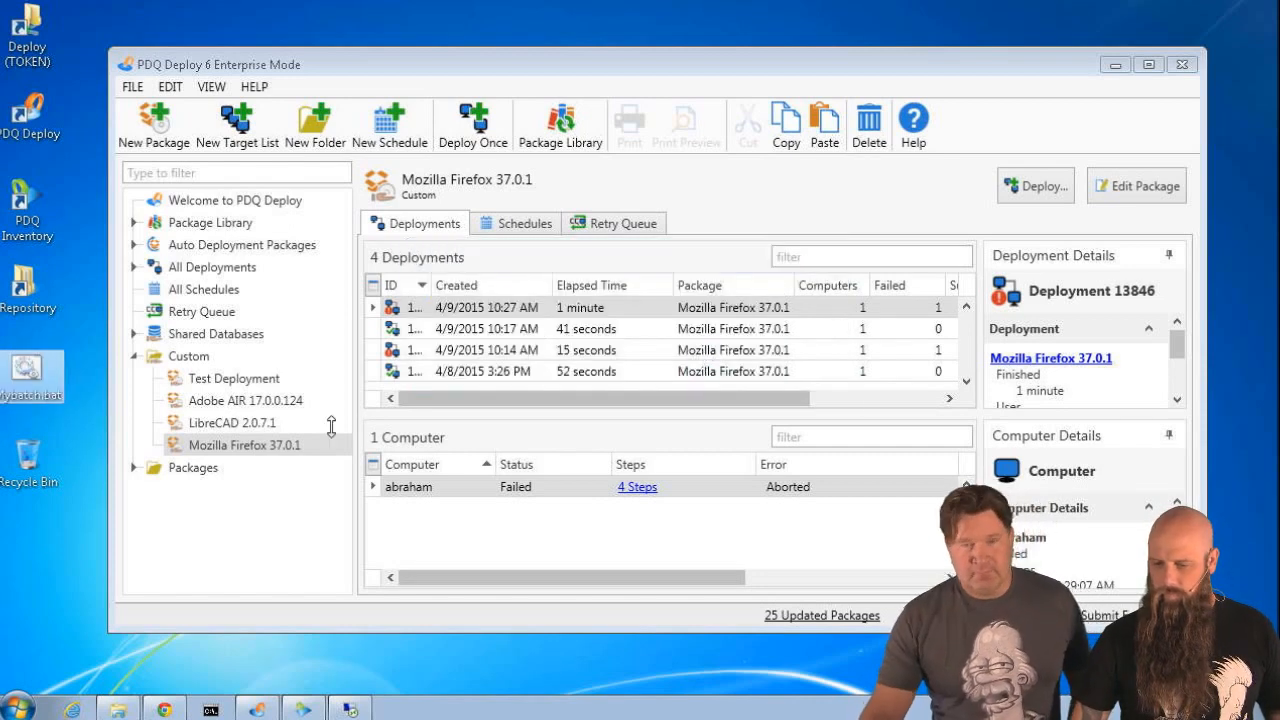
pyautogui.doubleClick(32, 368)
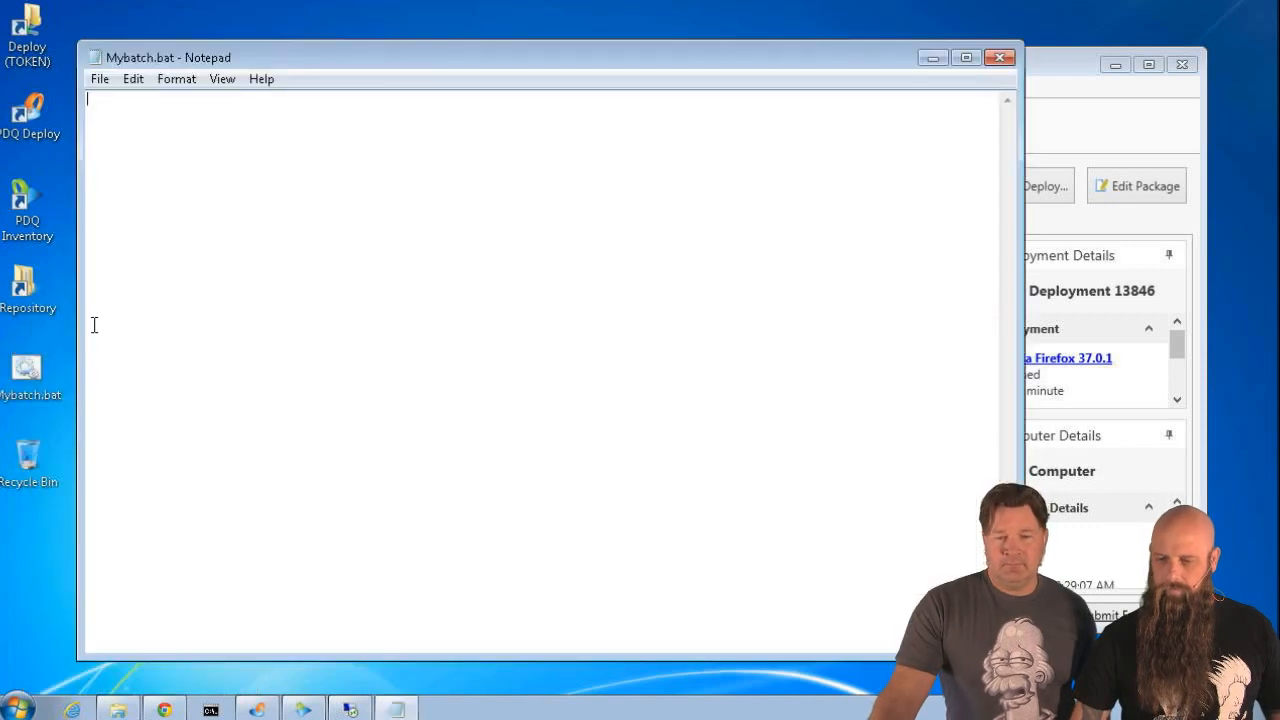
pyautogui.moveTo(116, 364)
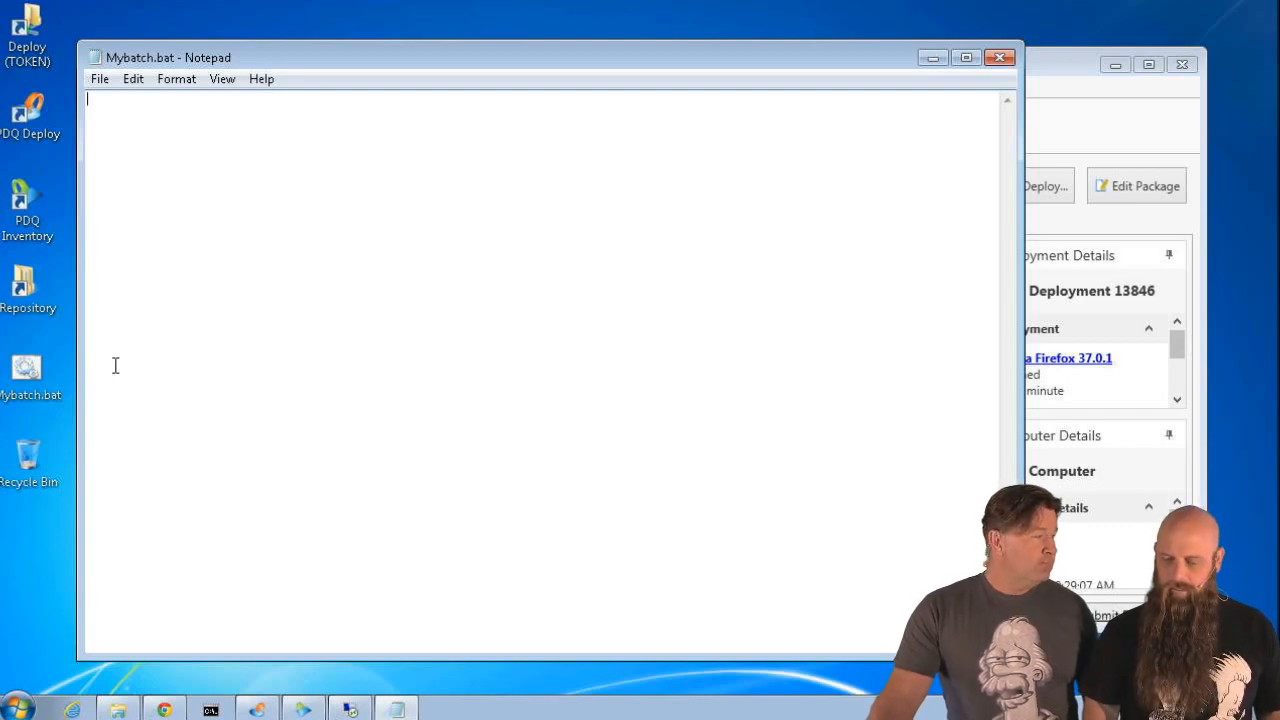
# - Enter the two lines set %ERRORLEVEL%=1 and exit 0 into Mybatch.bat
pyautogui.write('se')
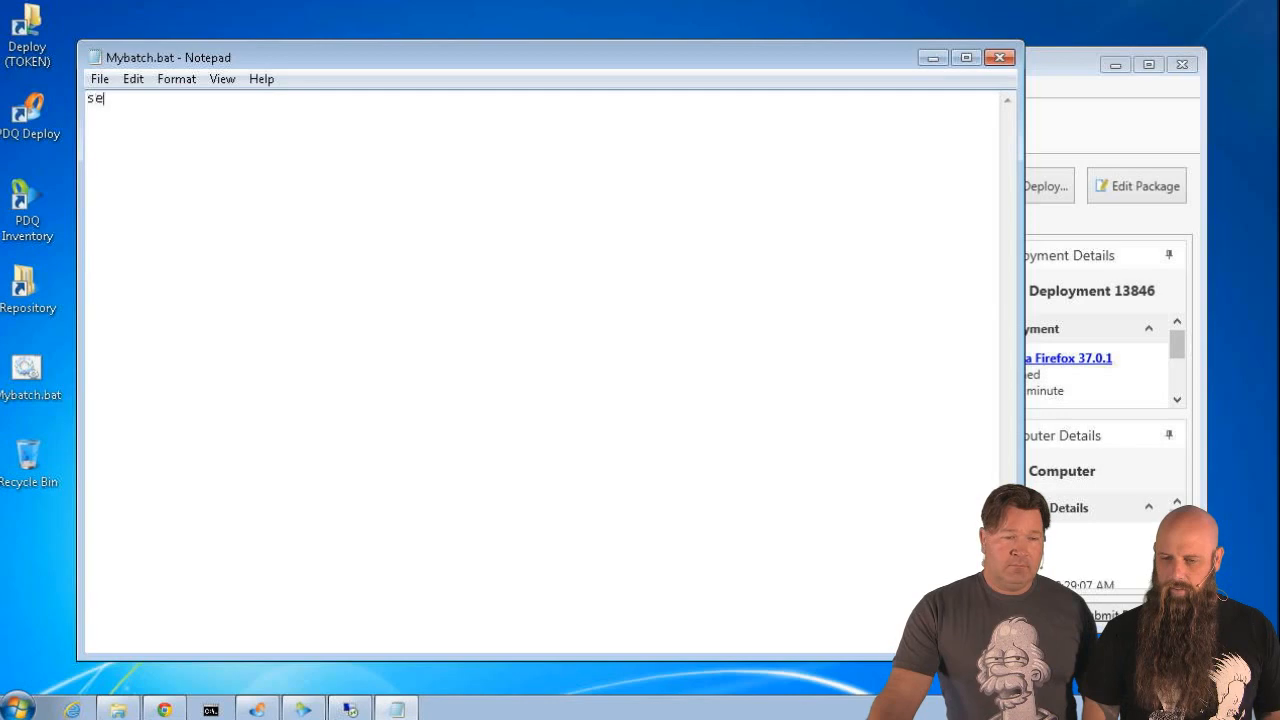
pyautogui.write('t %ER')
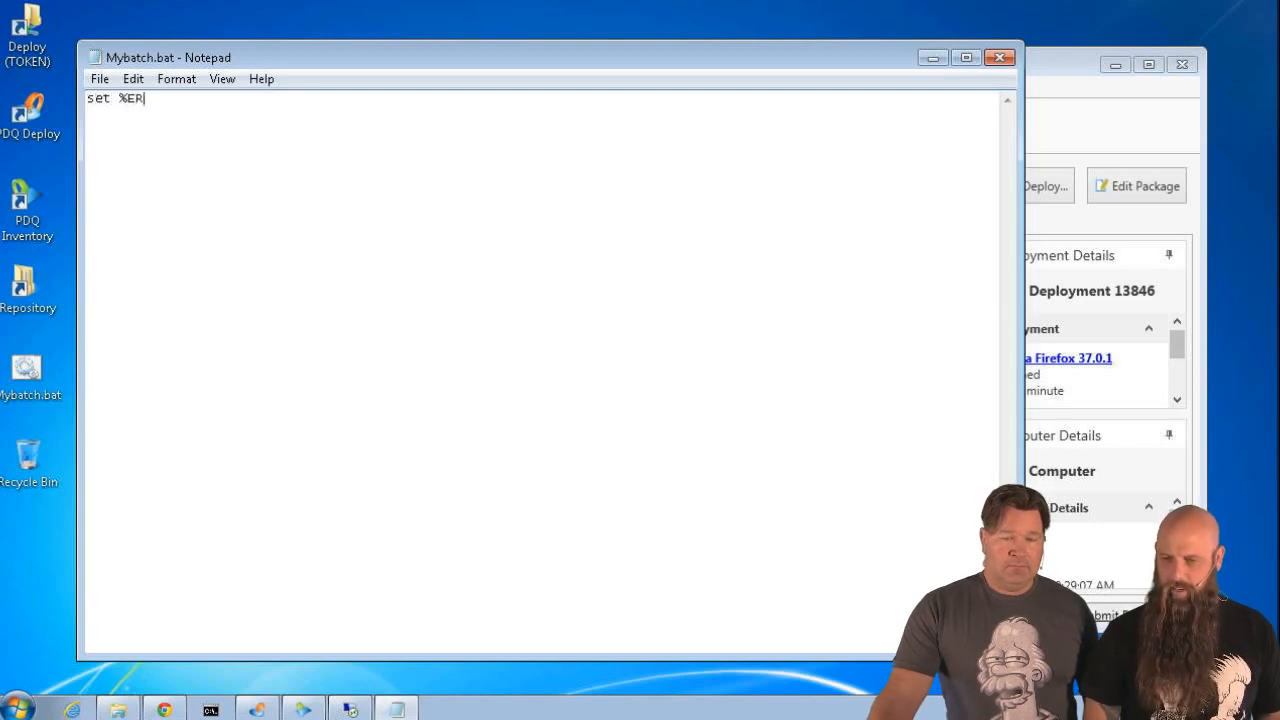
pyautogui.write('RORLEVEL%=1')
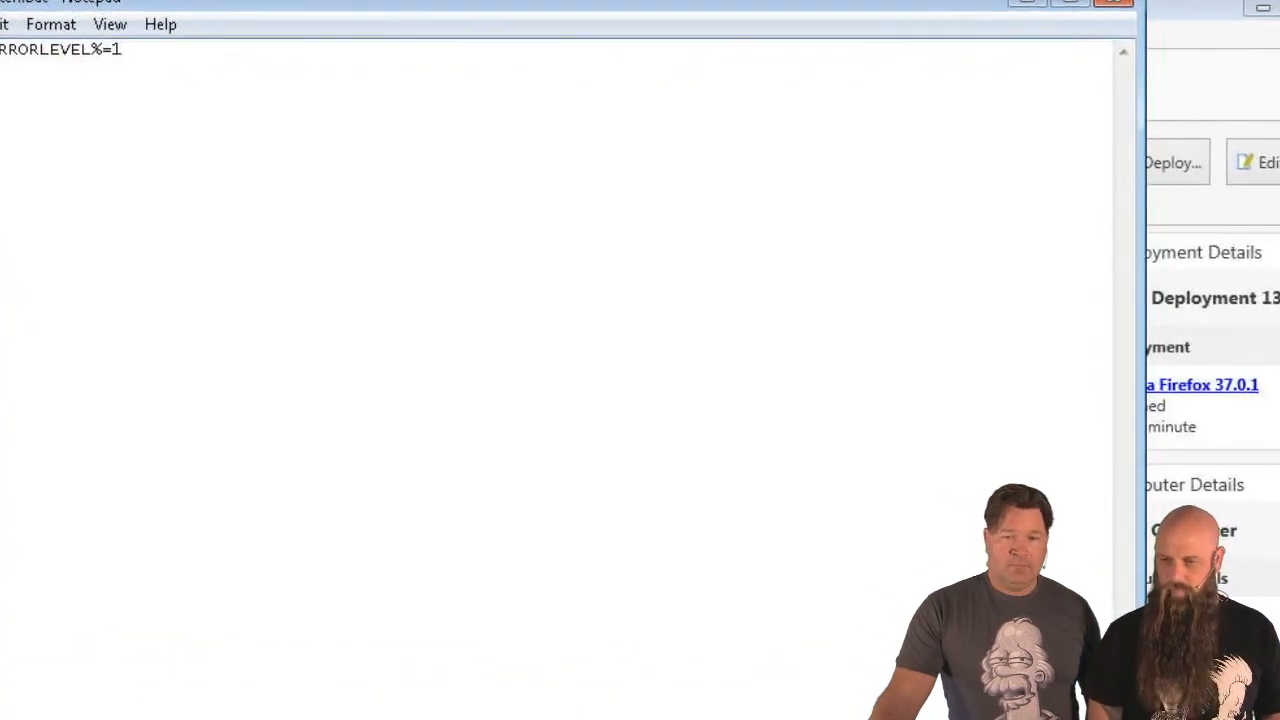
pyautogui.write('exit')
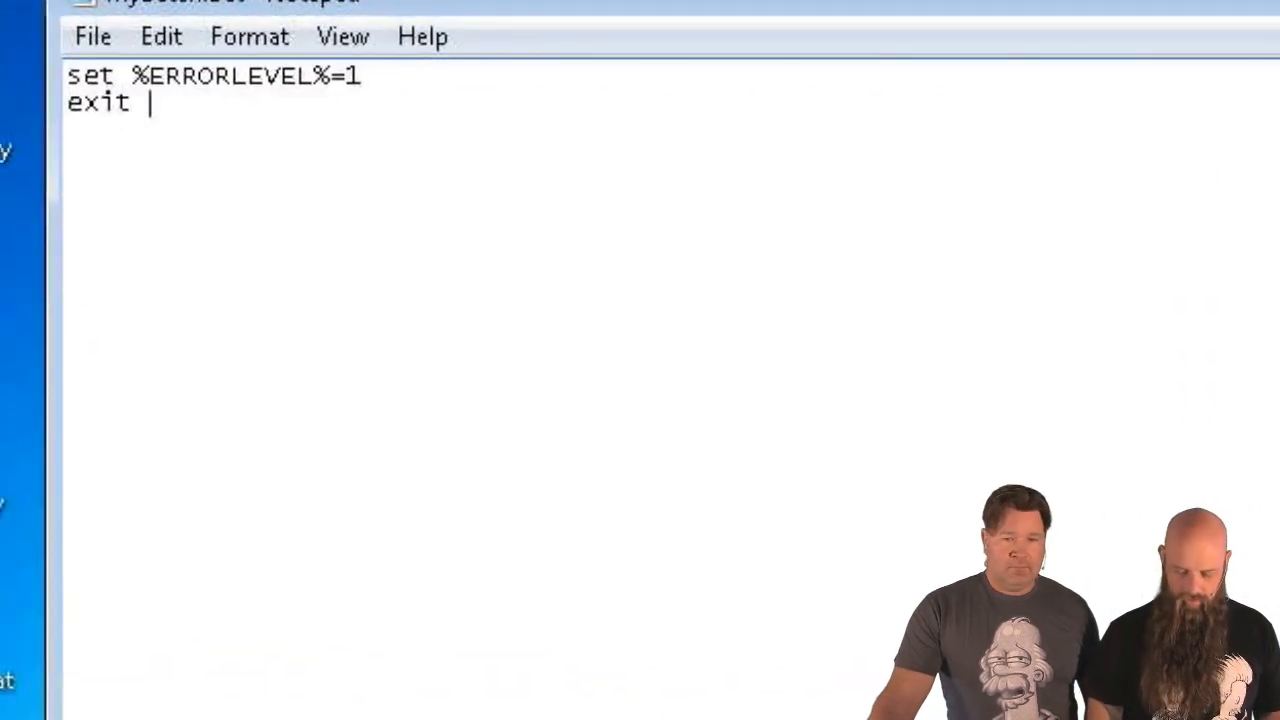
pyautogui.write('0')
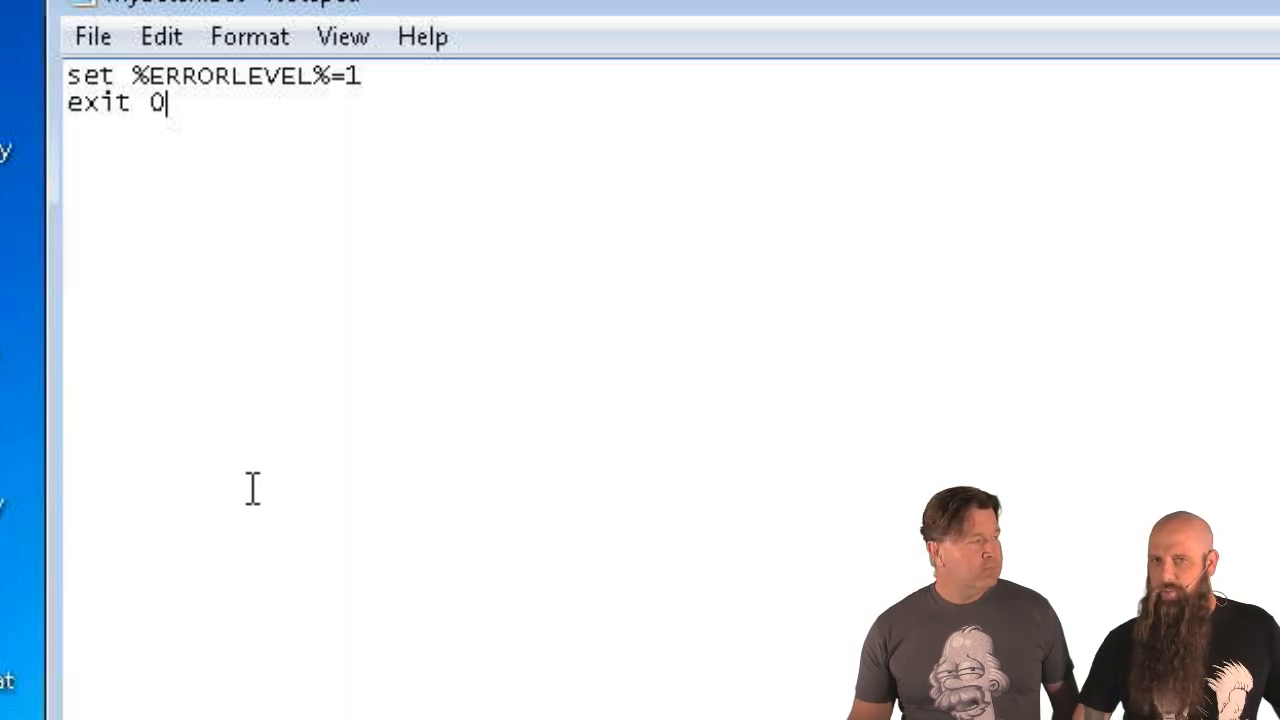
pyautogui.moveTo(266, 444)
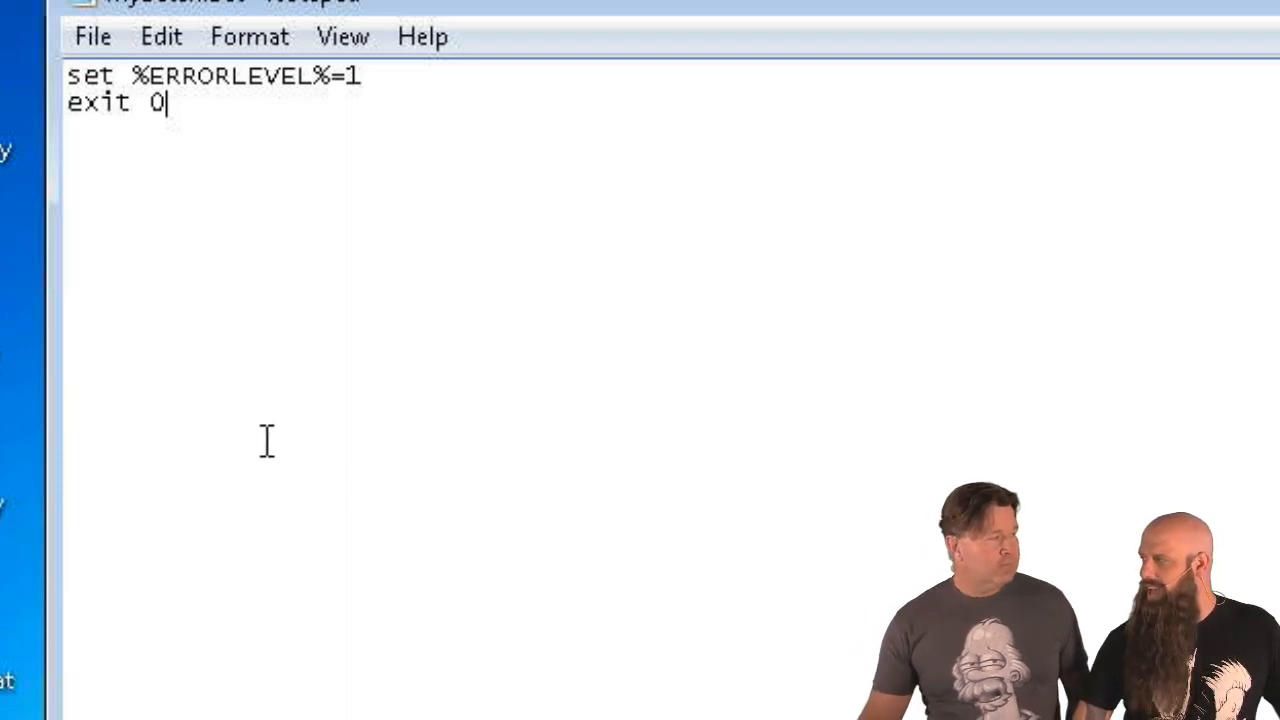
pyautogui.moveTo(468, 104)
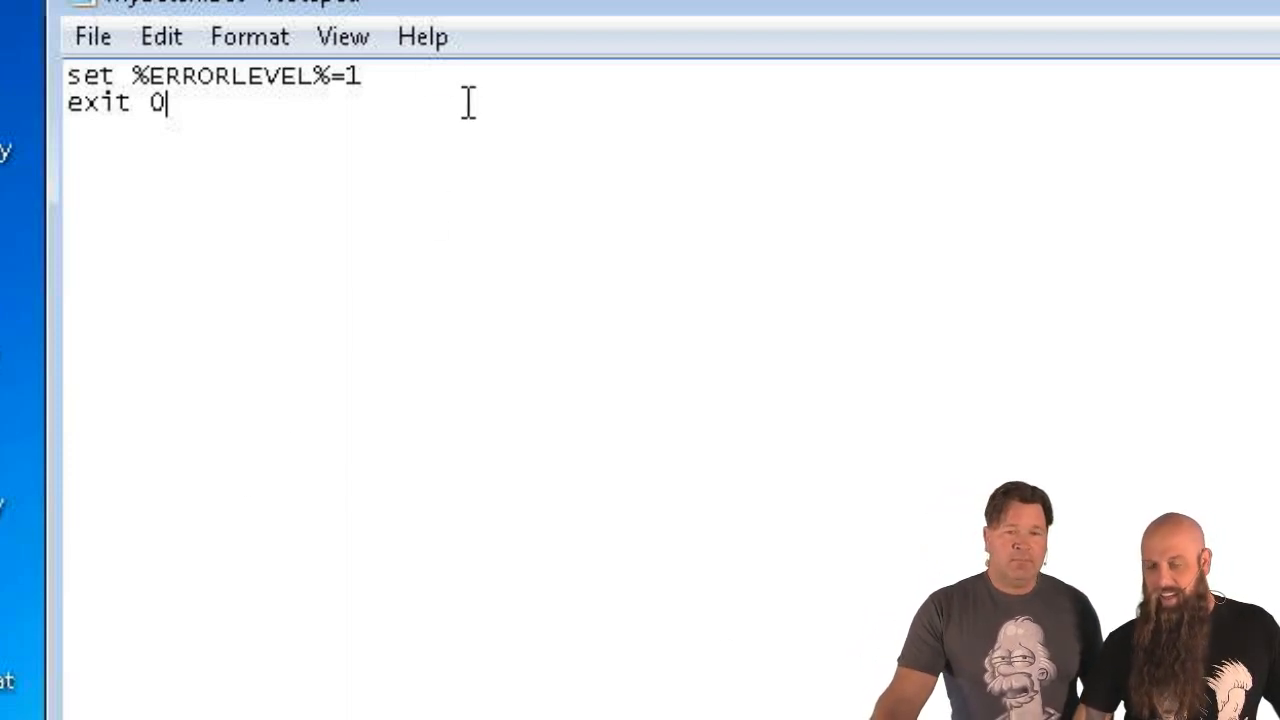
pyautogui.moveTo(440, 140)
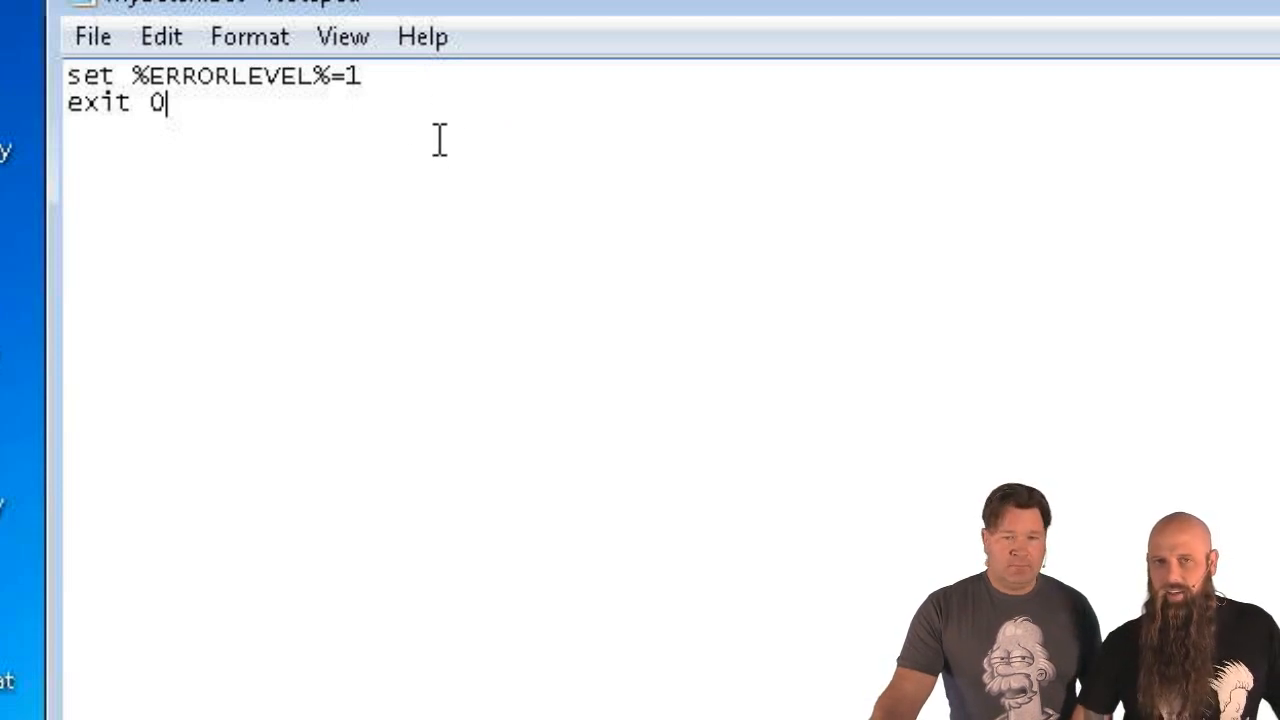
pyautogui.moveTo(278, 150)
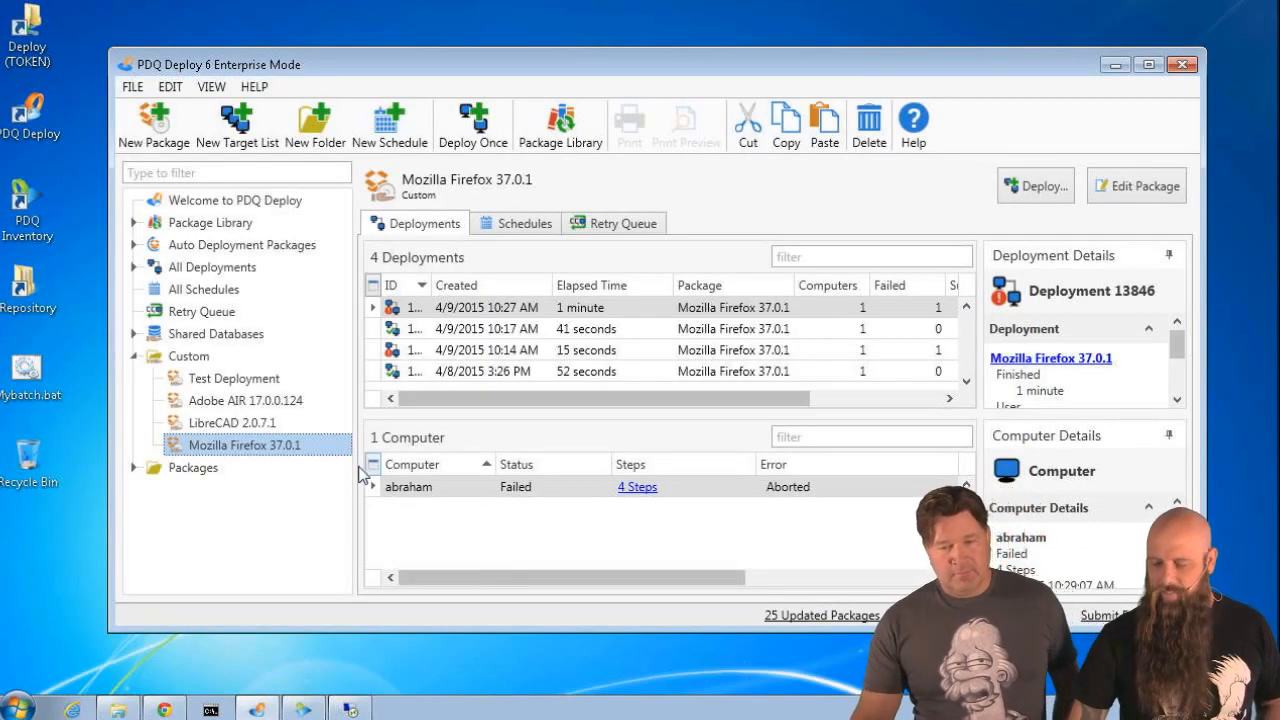
pyautogui.moveTo(318, 444)
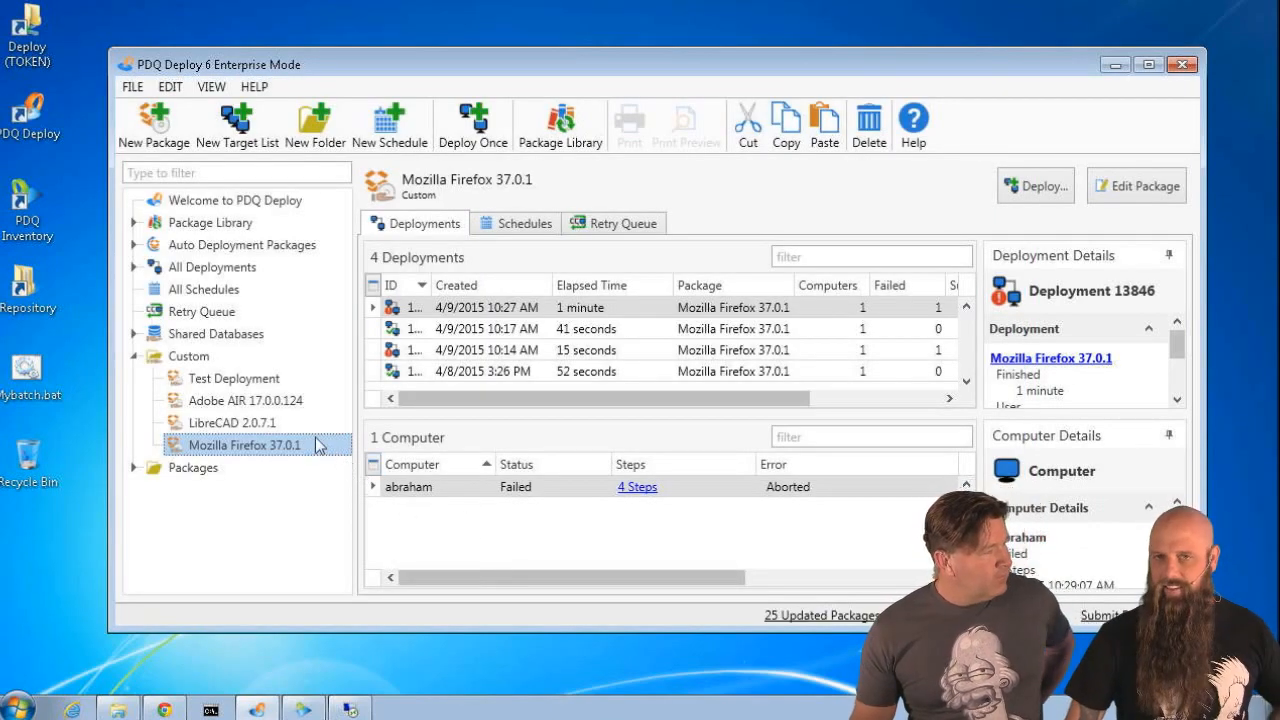
pyautogui.moveTo(308, 524)
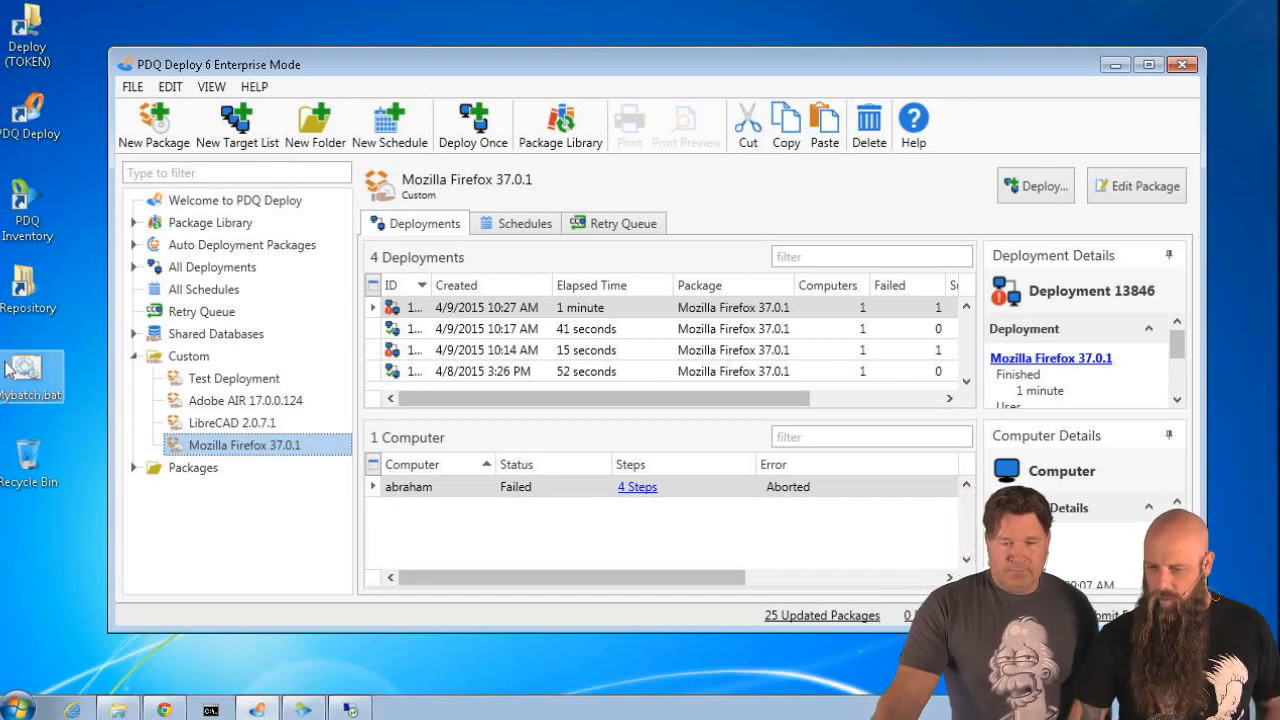
# - Create a package from Mybatch.bat via Deploy with PDQ Deploy and name it My Batch
pyautogui.rightClick(30, 370)
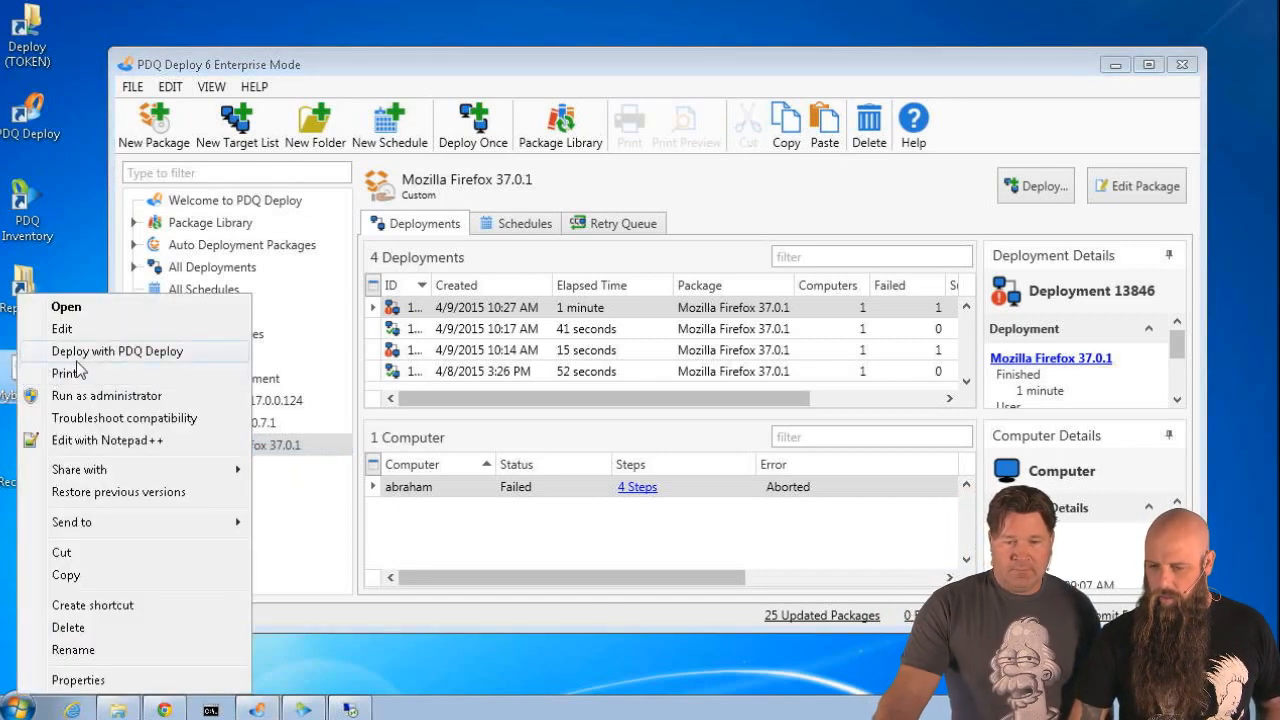
pyautogui.click(66, 306)
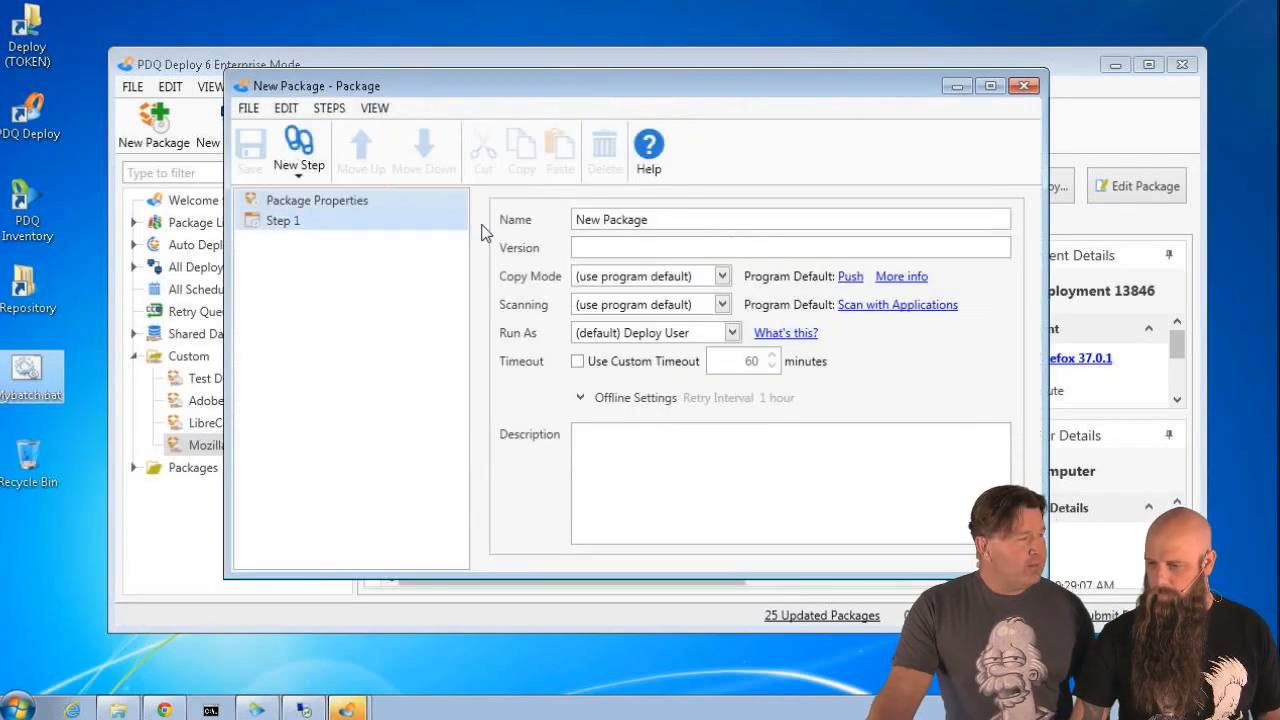
pyautogui.tripleClick(790, 218)
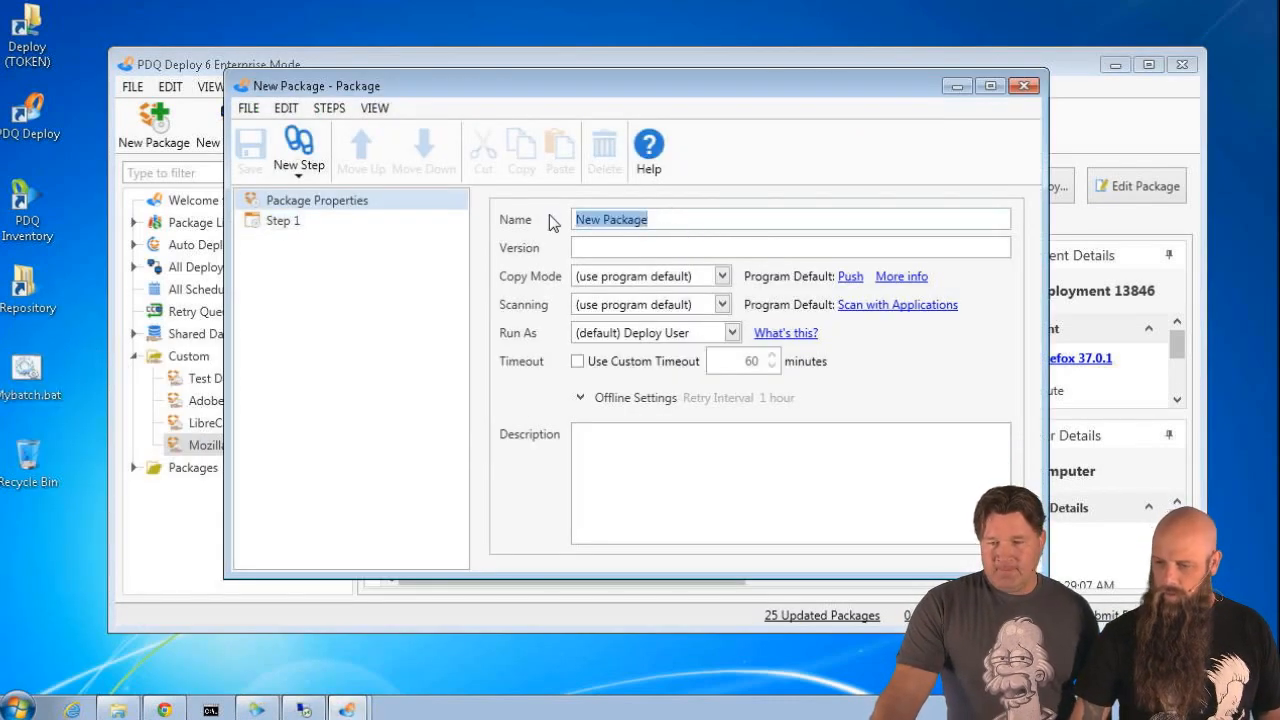
pyautogui.write('My Bat')
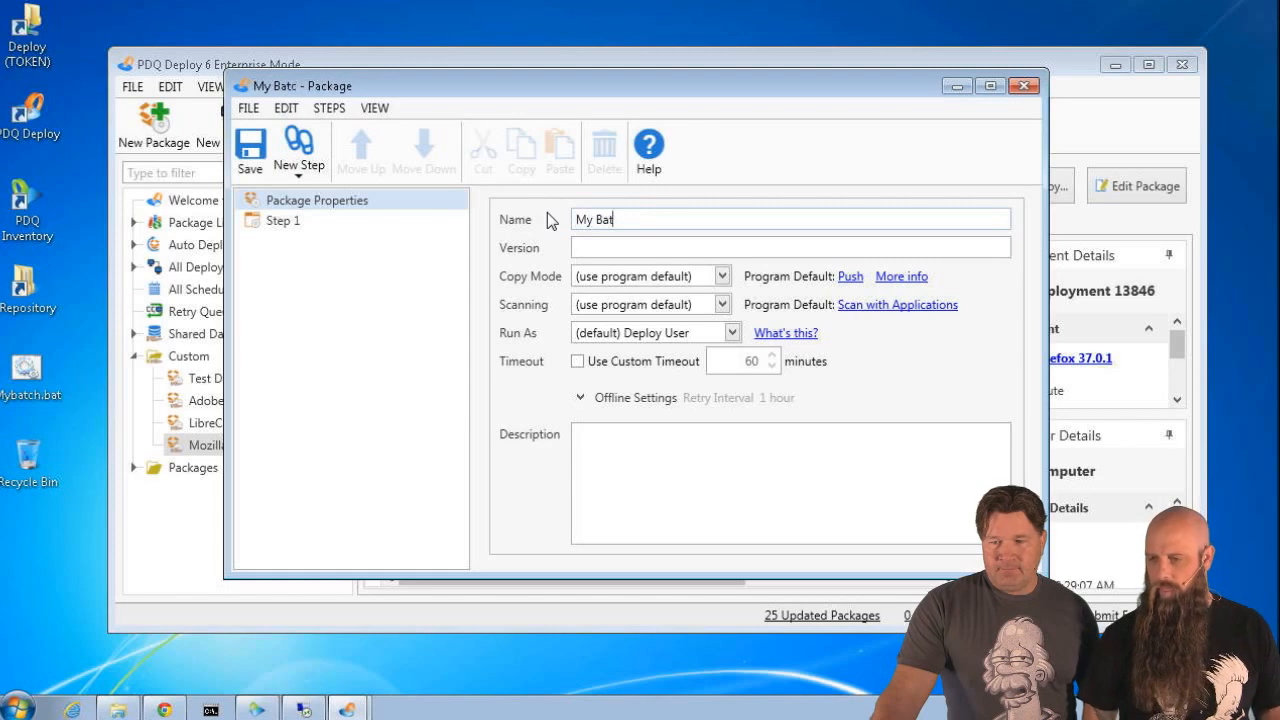
# - Review the step that runs the batch file and save the My Batch package
pyautogui.click(284, 220)
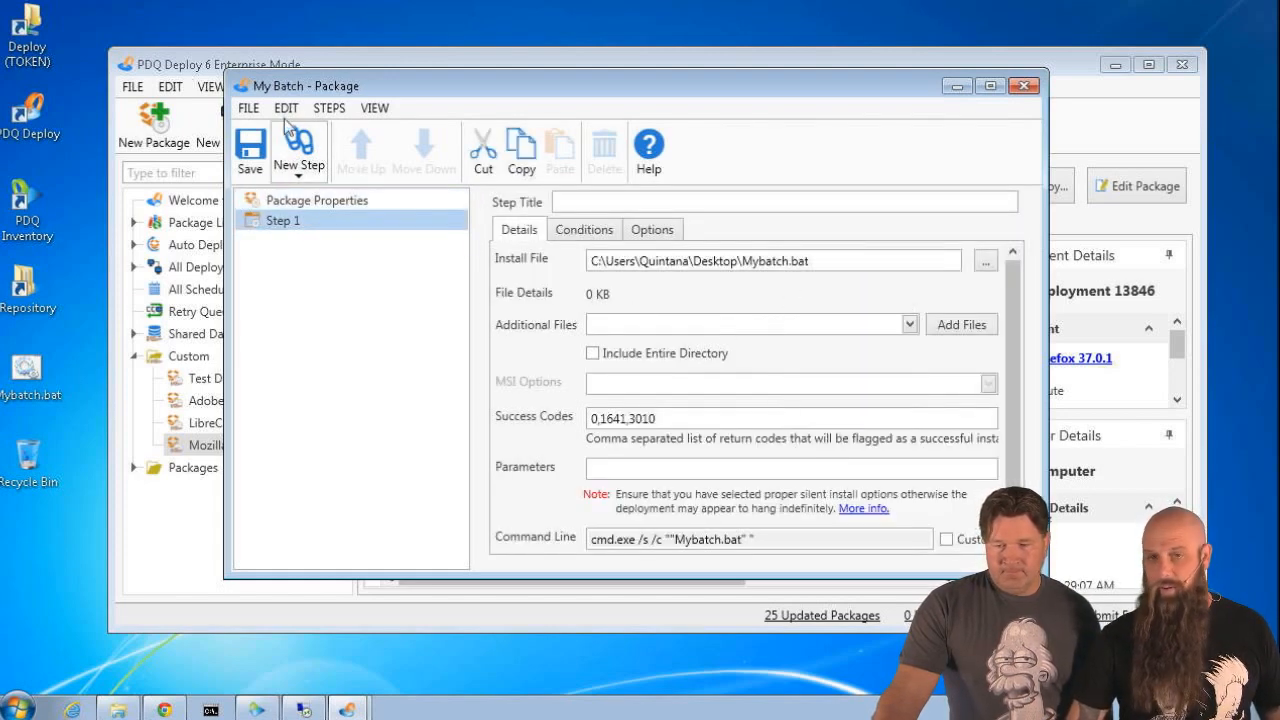
pyautogui.click(248, 150)
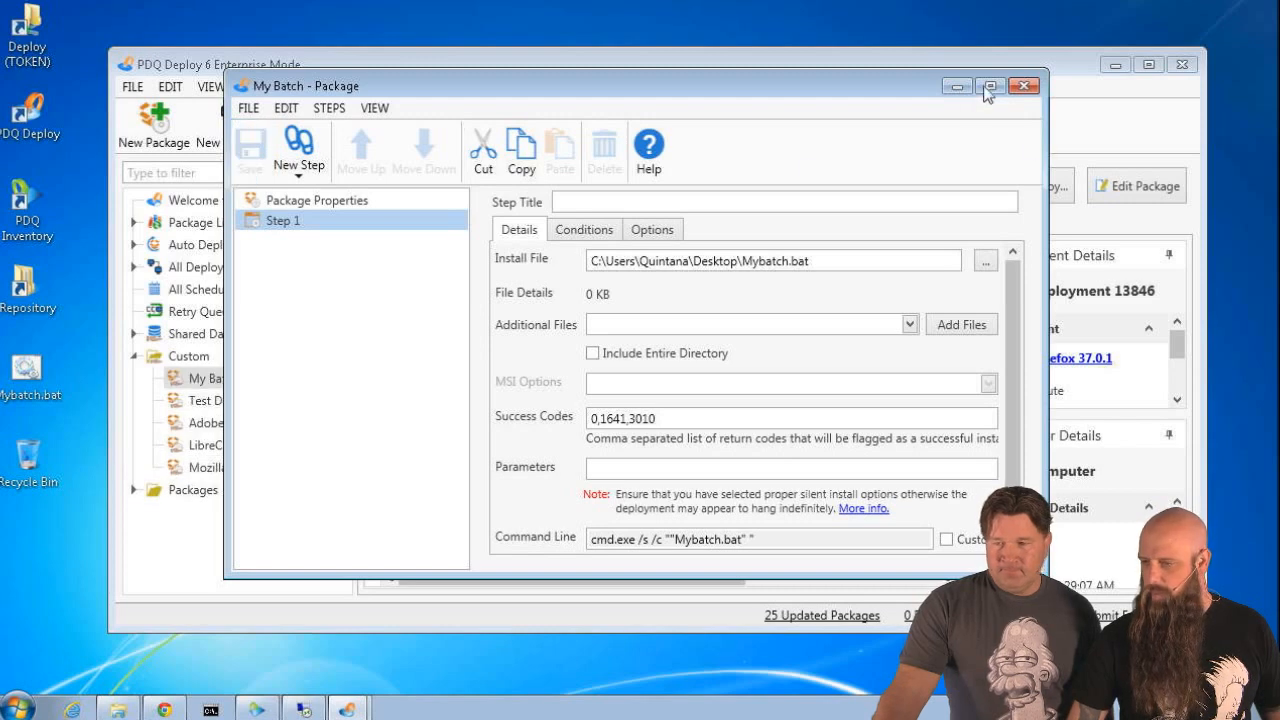
pyautogui.click(1022, 84)
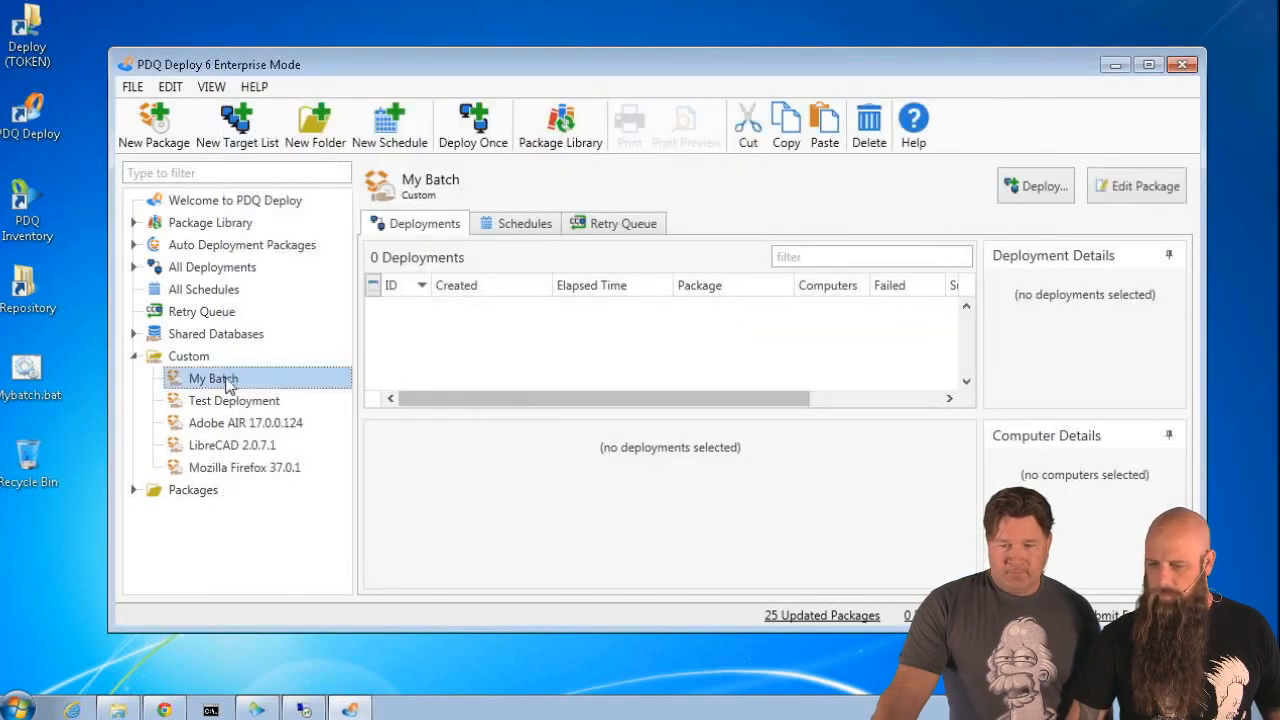
# - Deploy My Batch once to abraham and check its step result returned 0
pyautogui.rightClick(210, 378)
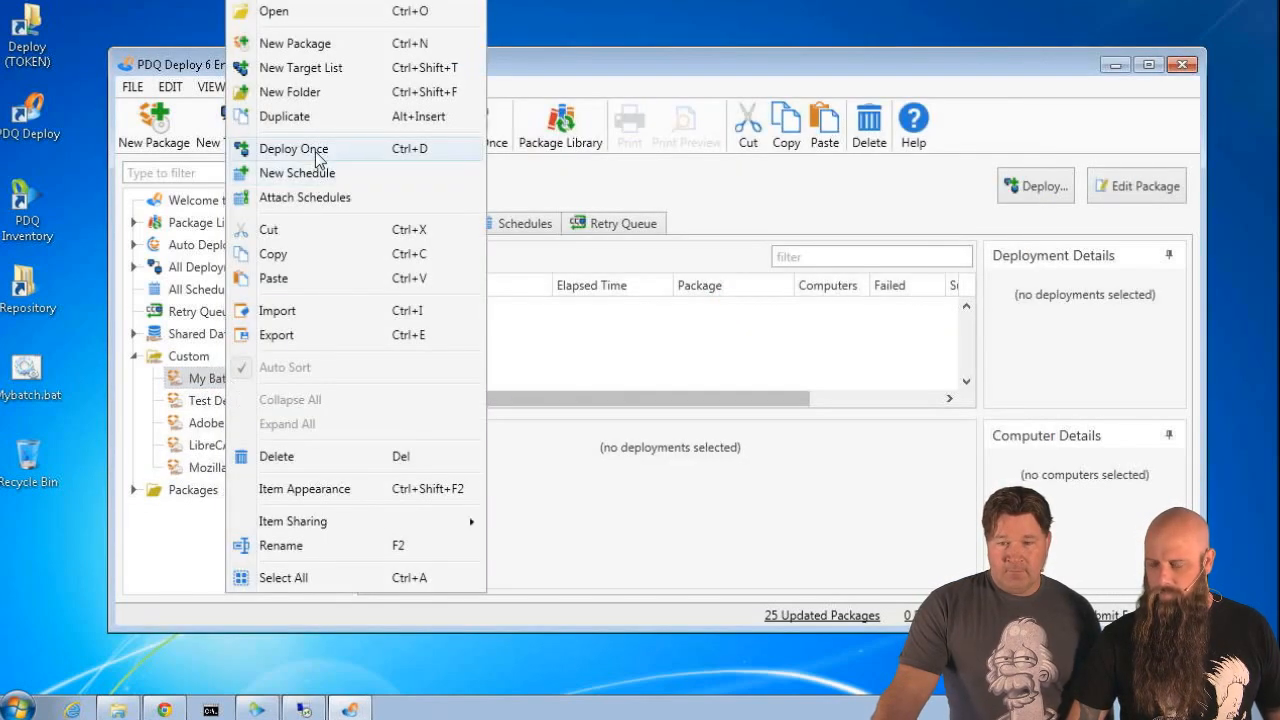
pyautogui.click(292, 148)
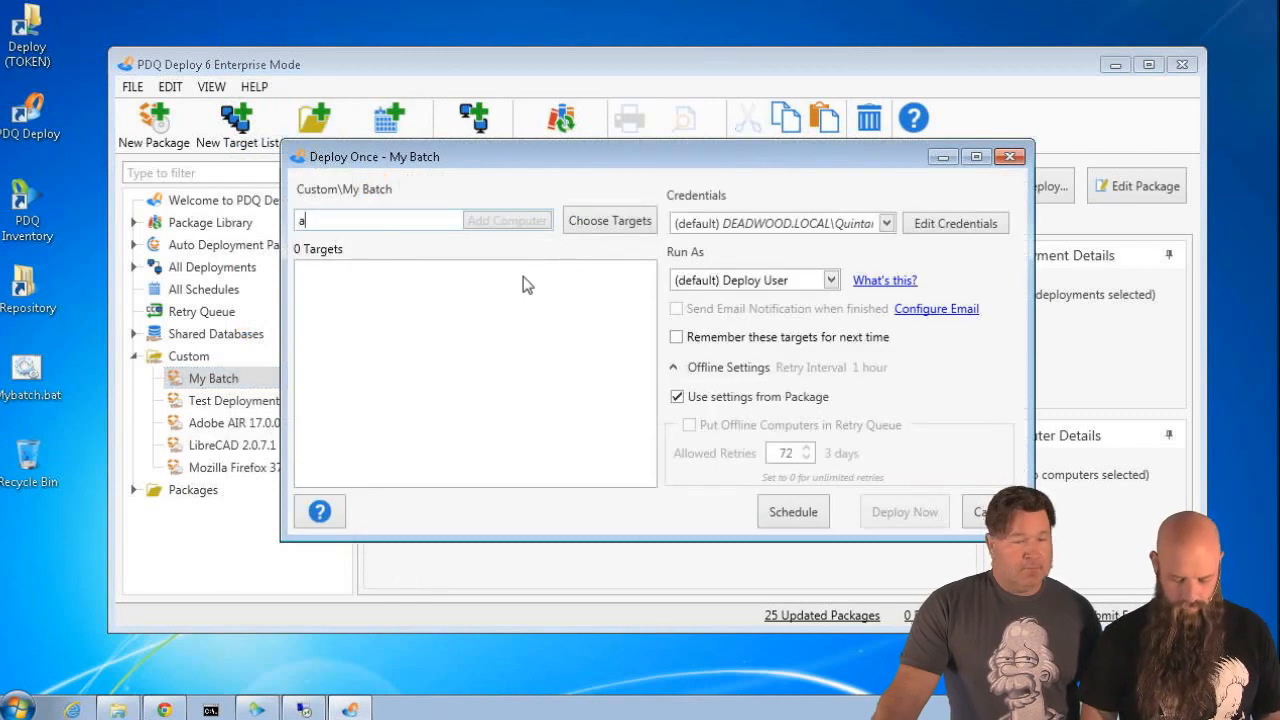
pyautogui.click(508, 218)
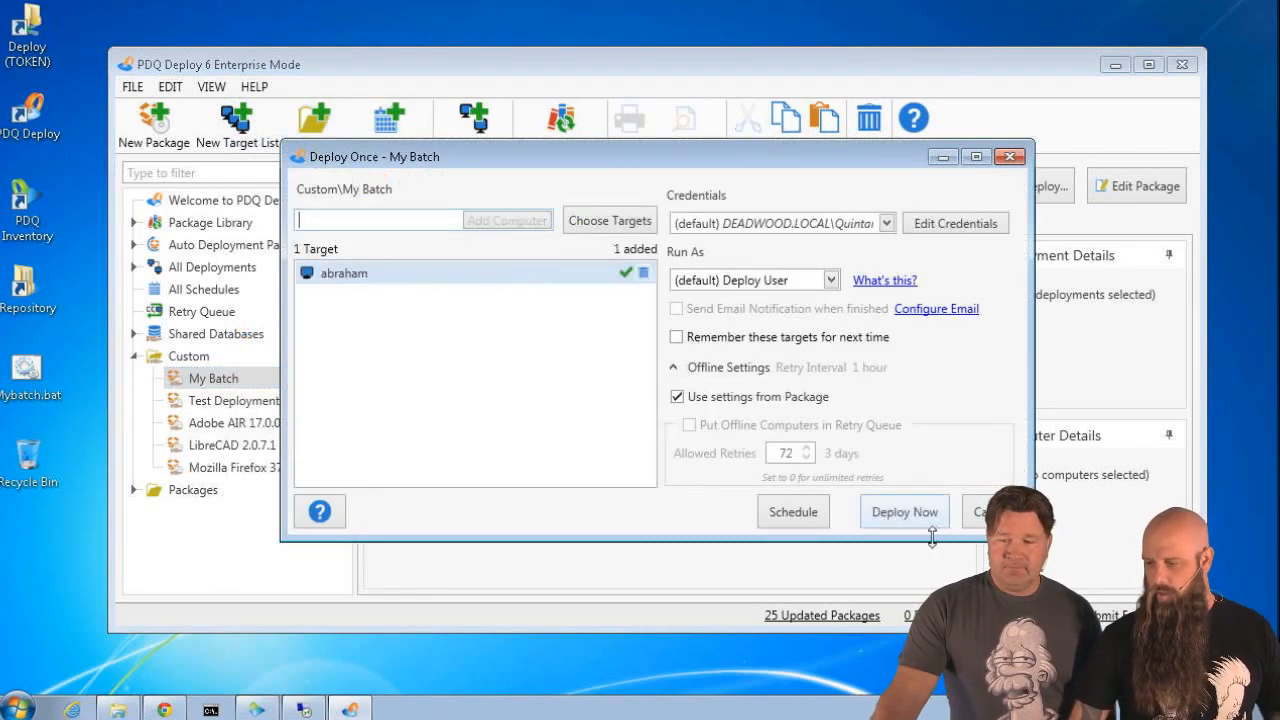
pyautogui.click(904, 512)
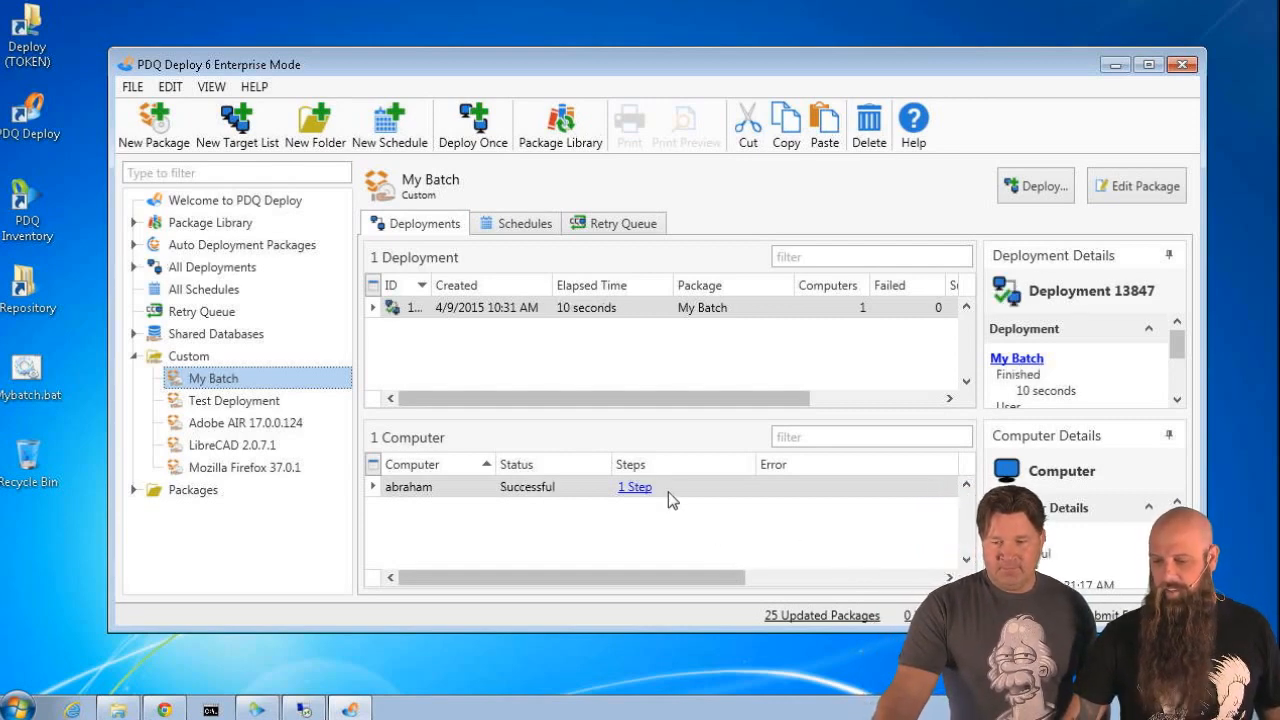
pyautogui.click(634, 488)
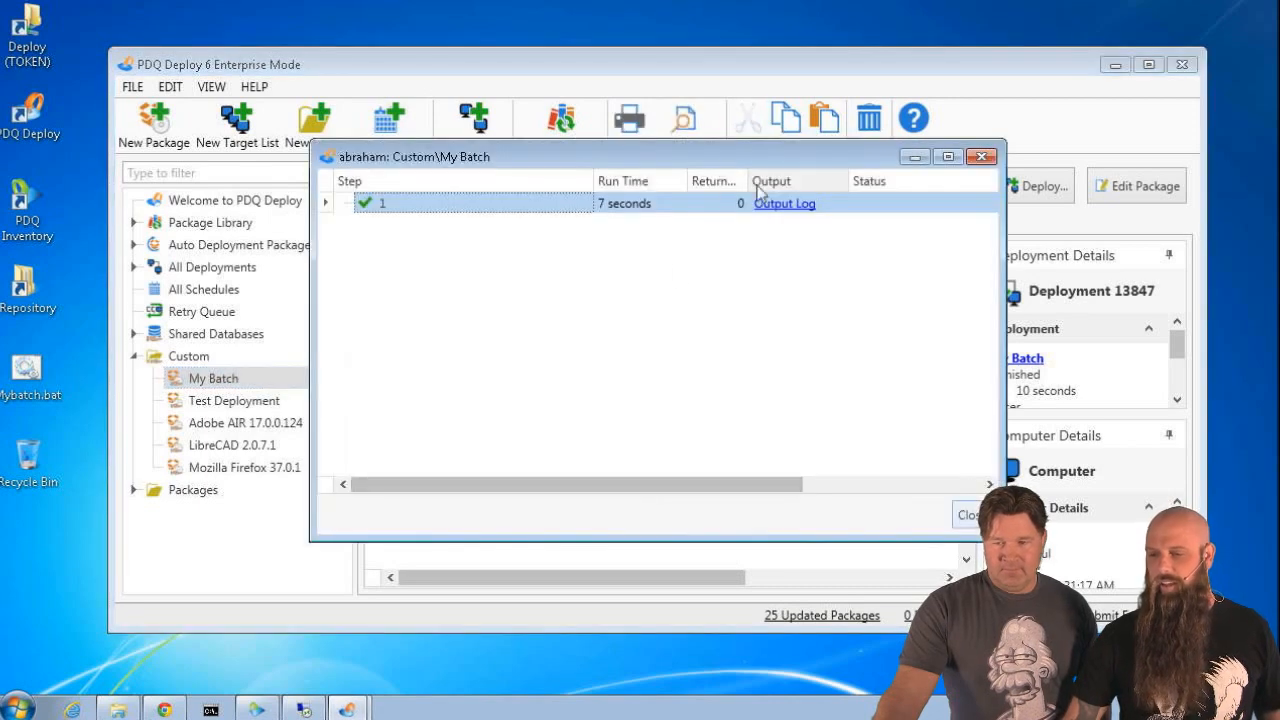
pyautogui.moveTo(752, 230)
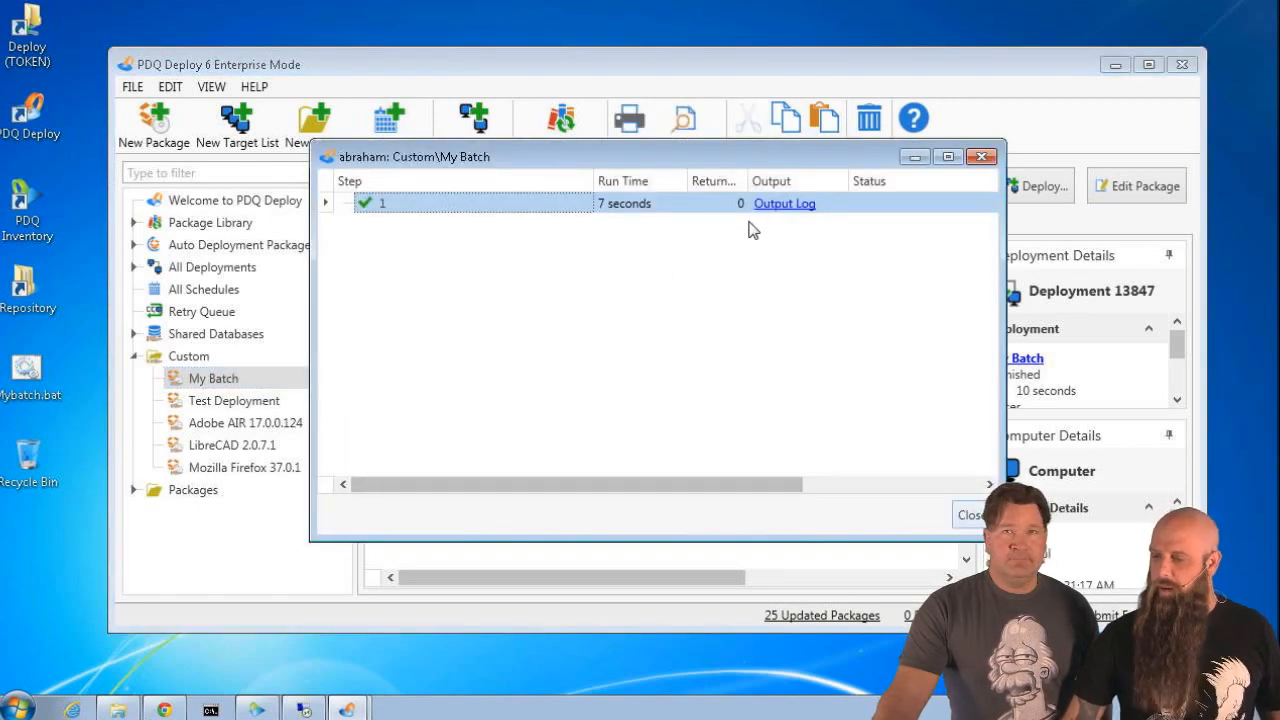
pyautogui.moveTo(764, 248)
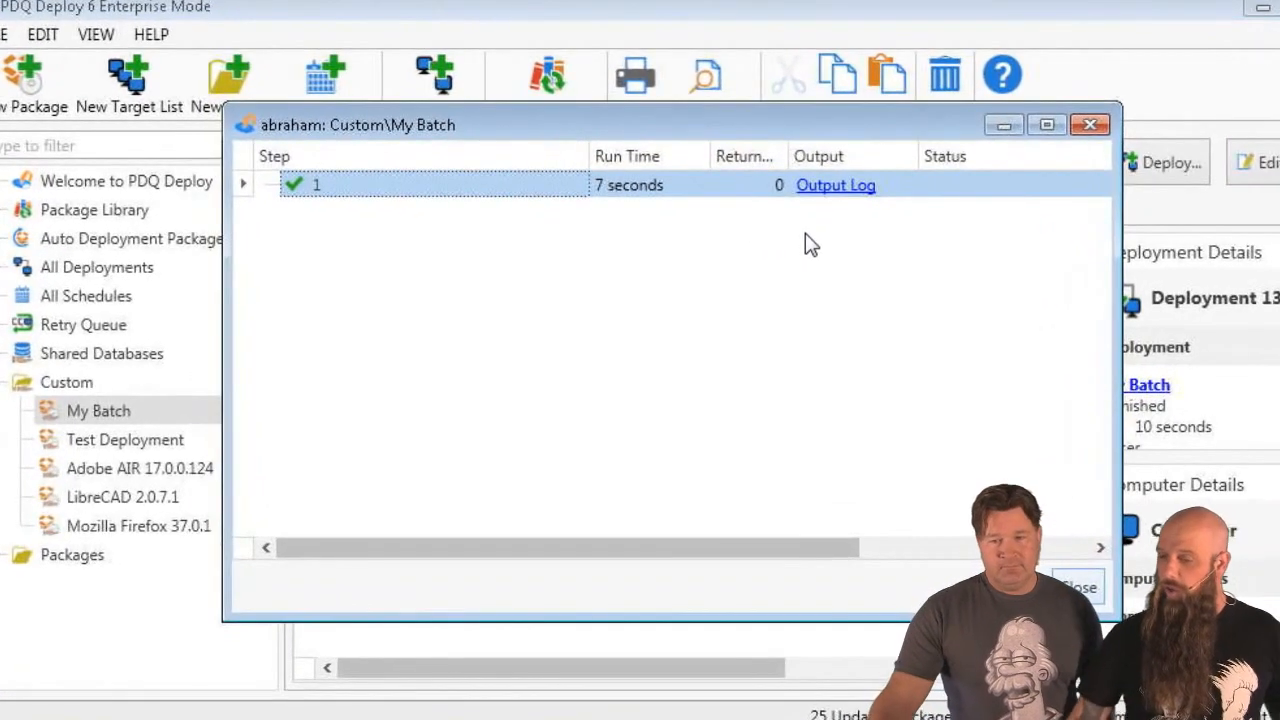
pyautogui.click(1088, 124)
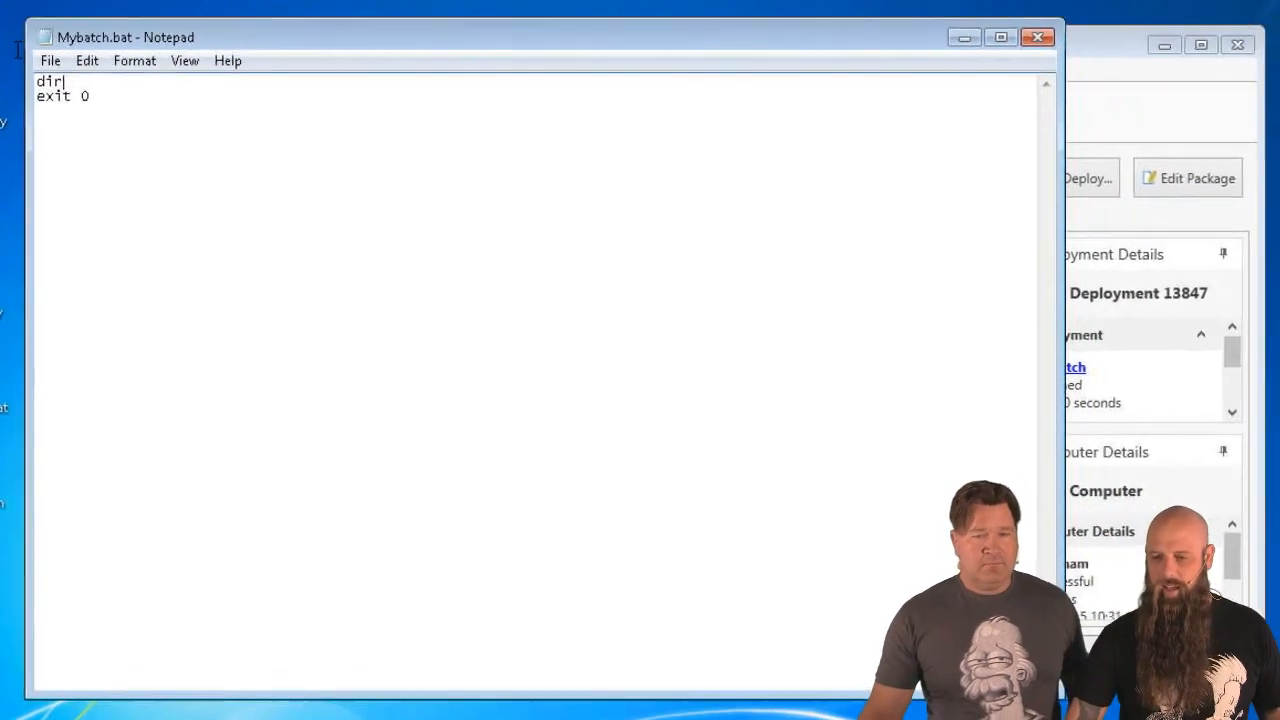
# - Change Mybatch.bat's last line to exit 1 and save it
pyautogui.write('1')
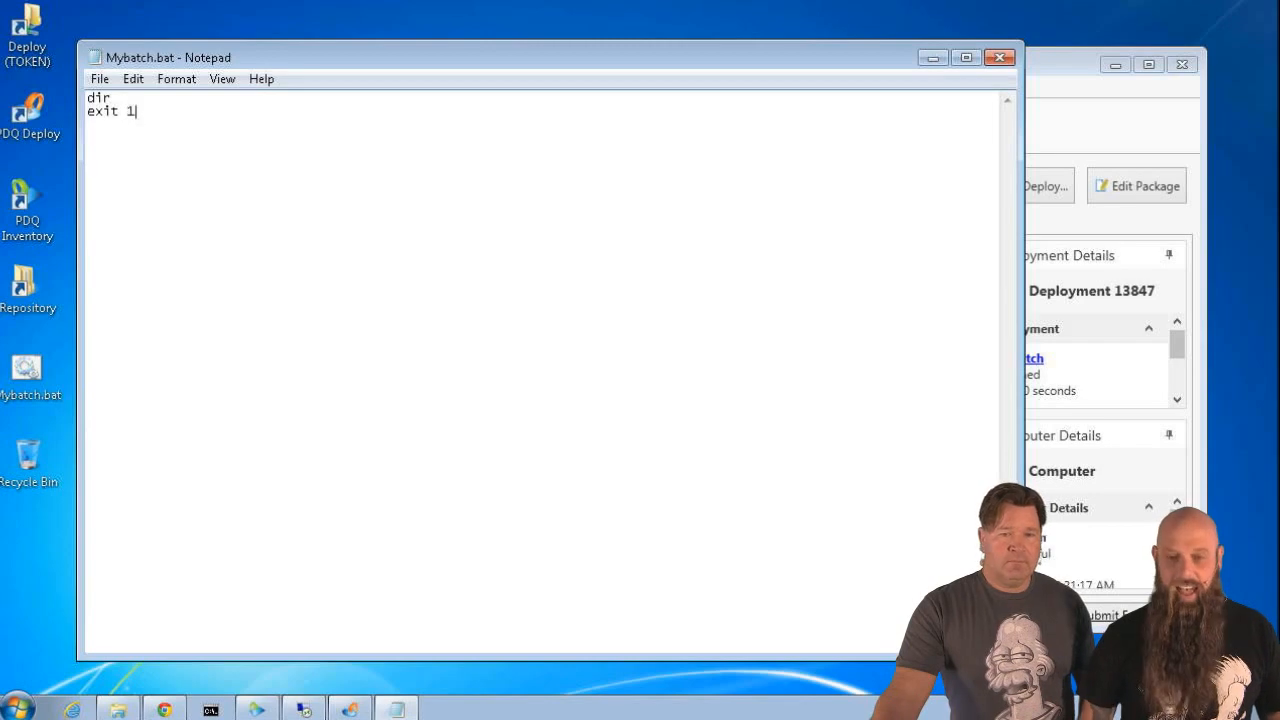
pyautogui.click(100, 78)
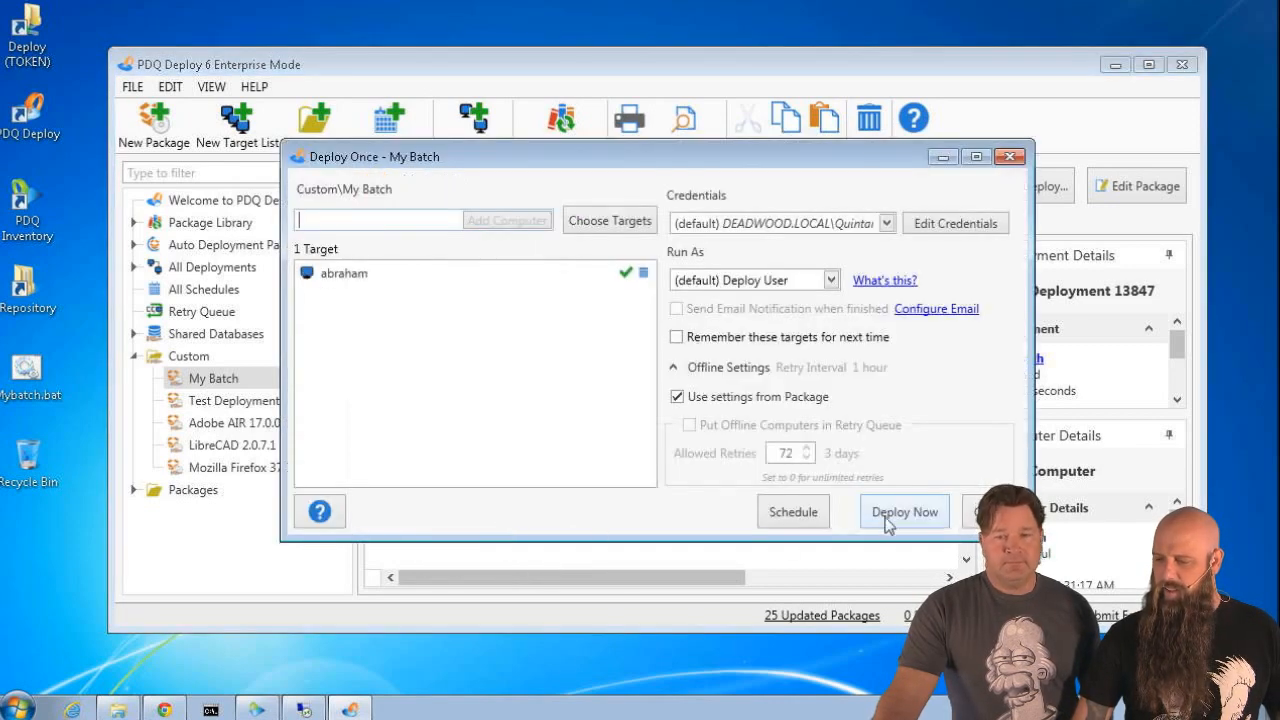
# - Redeploy My Batch to abraham and read the failed step's output log showing return code 1
pyautogui.click(904, 512)
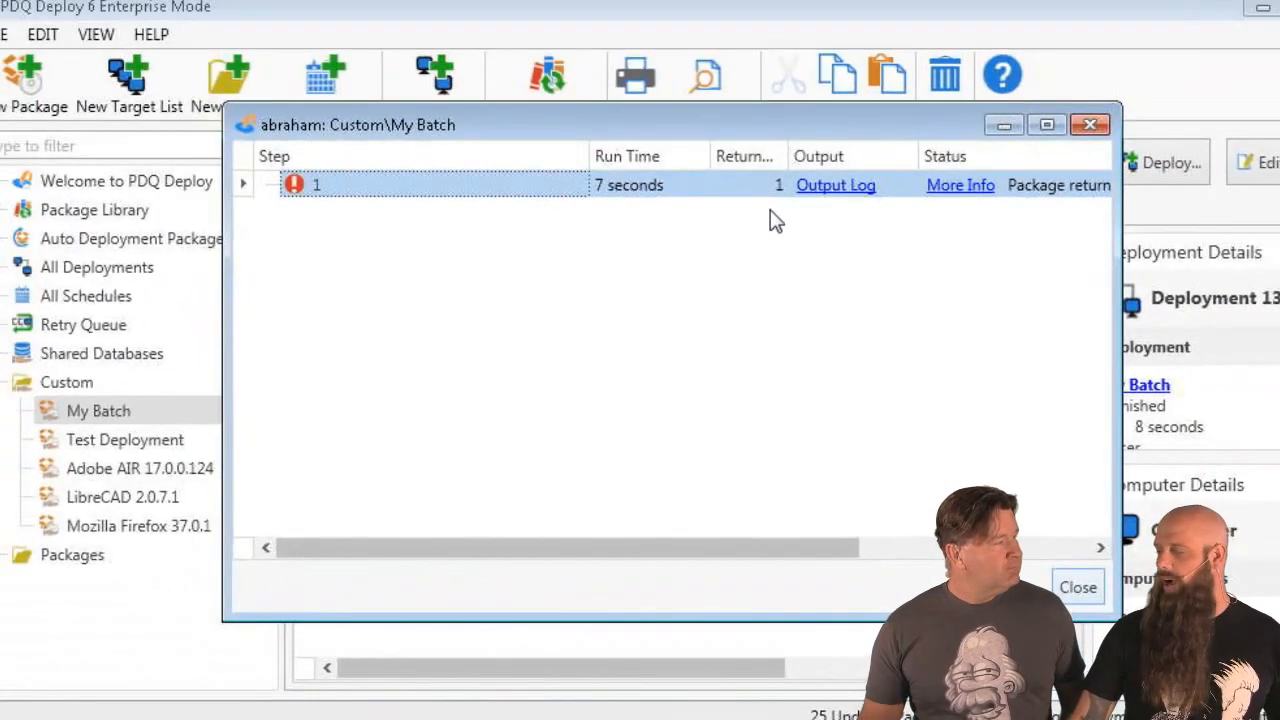
pyautogui.moveTo(776, 228)
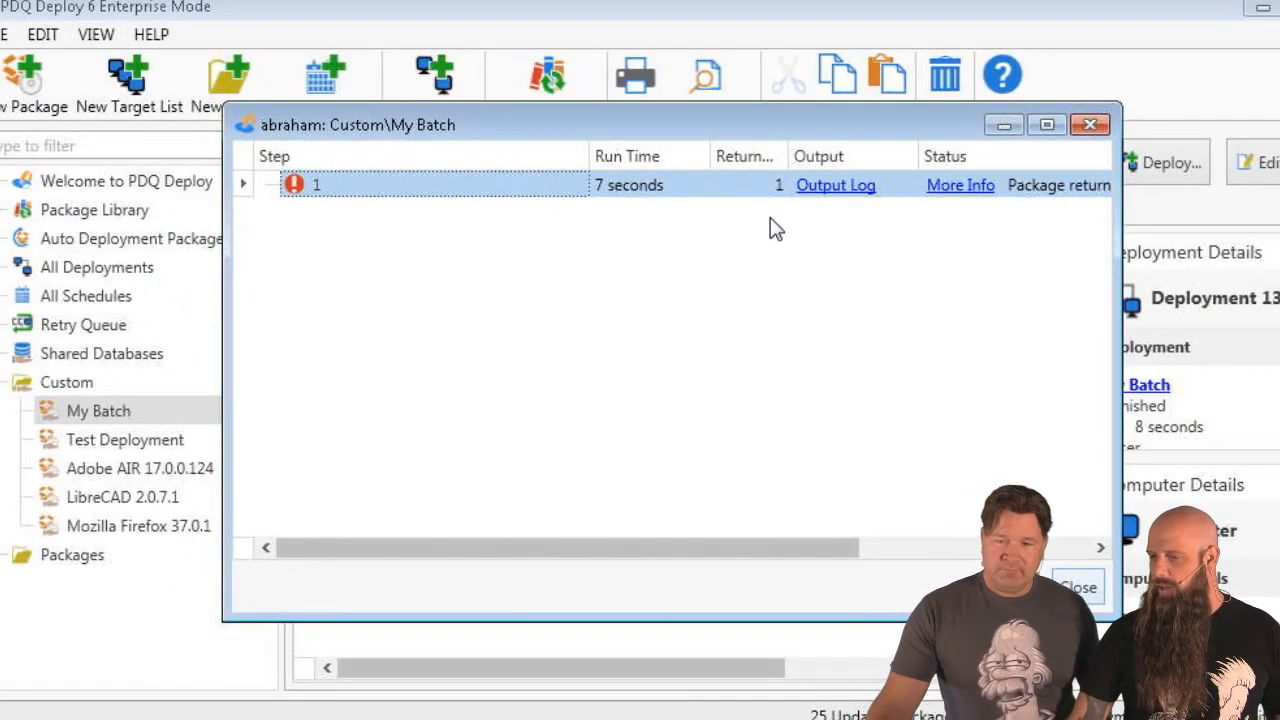
pyautogui.moveTo(836, 190)
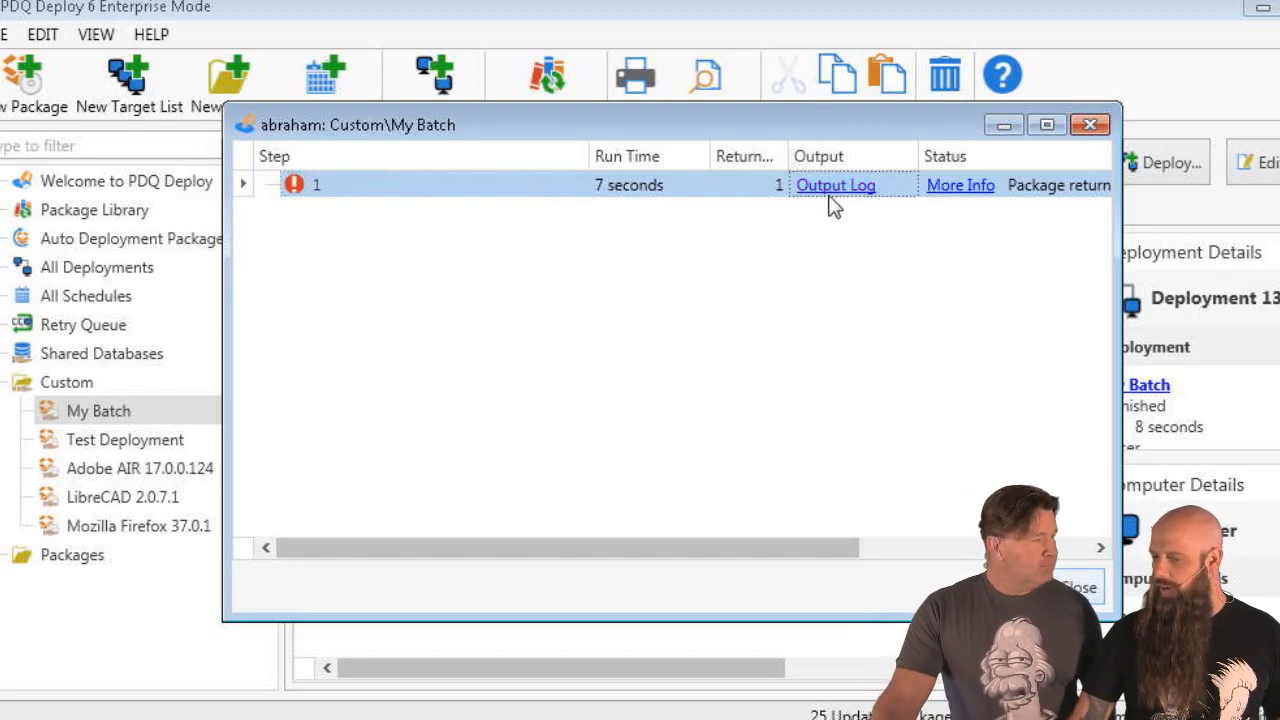
pyautogui.click(836, 184)
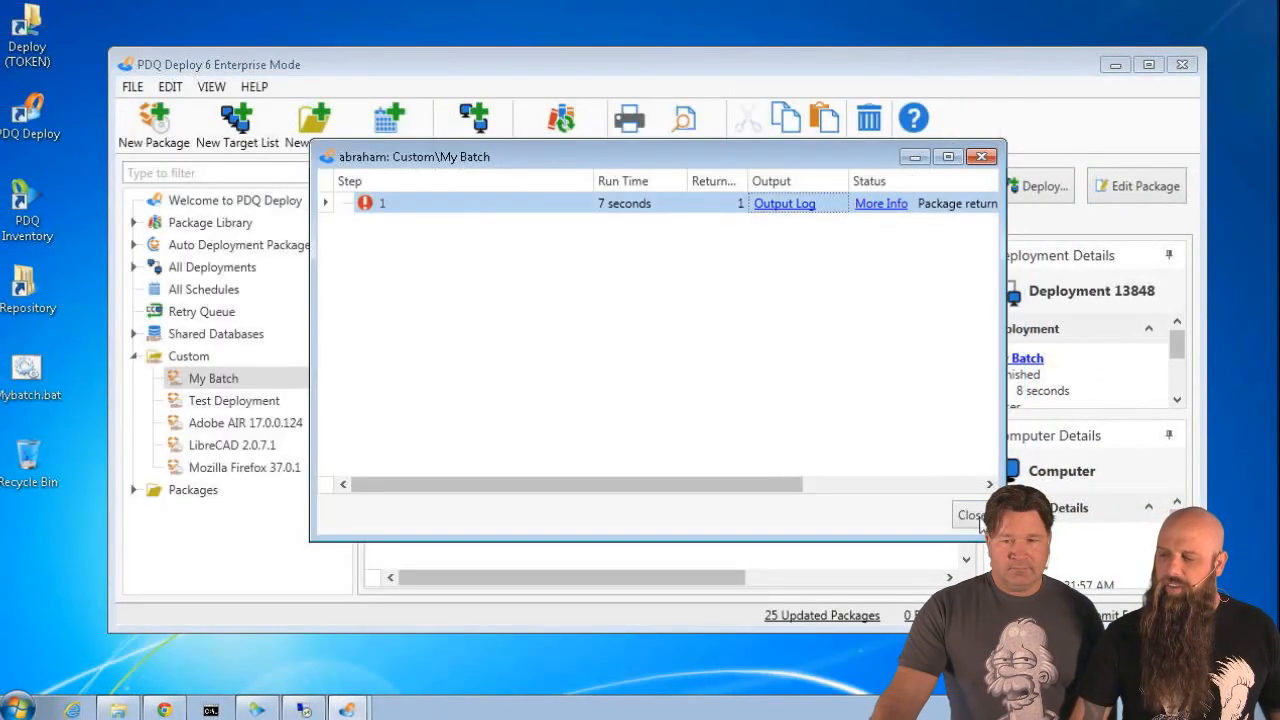
pyautogui.click(970, 514)
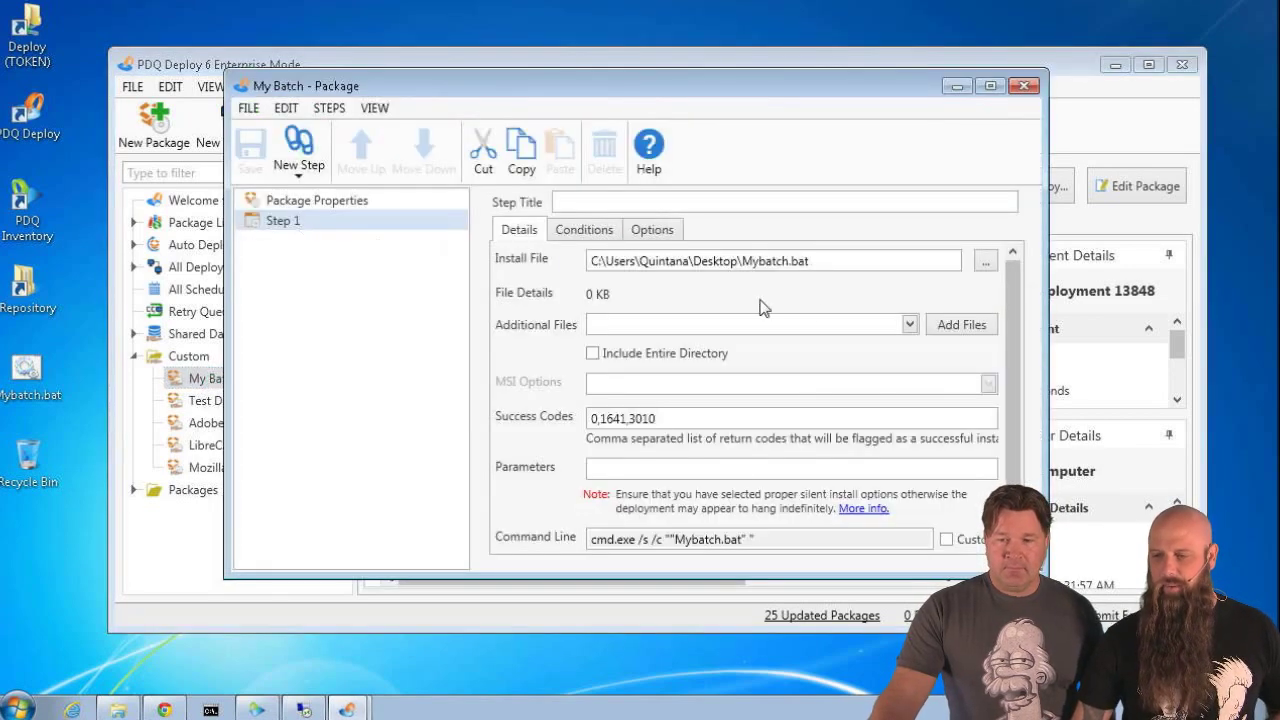
pyautogui.moveTo(840, 322)
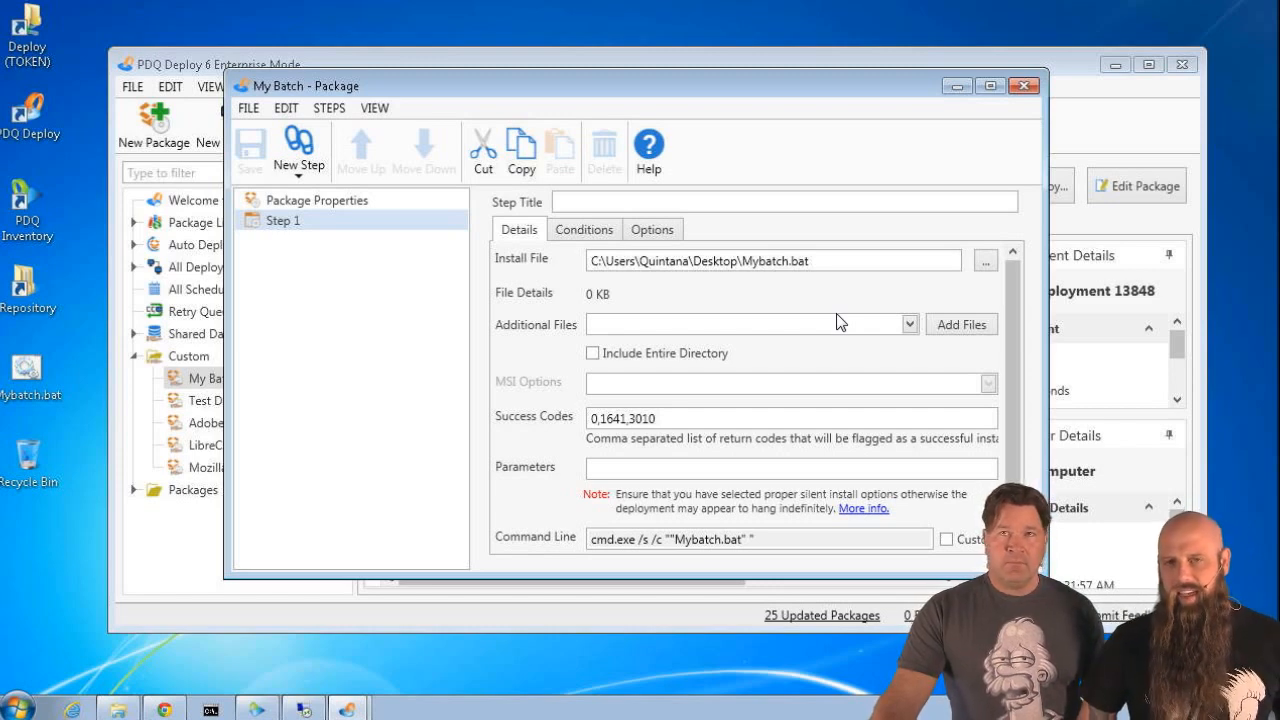
pyautogui.moveTo(770, 276)
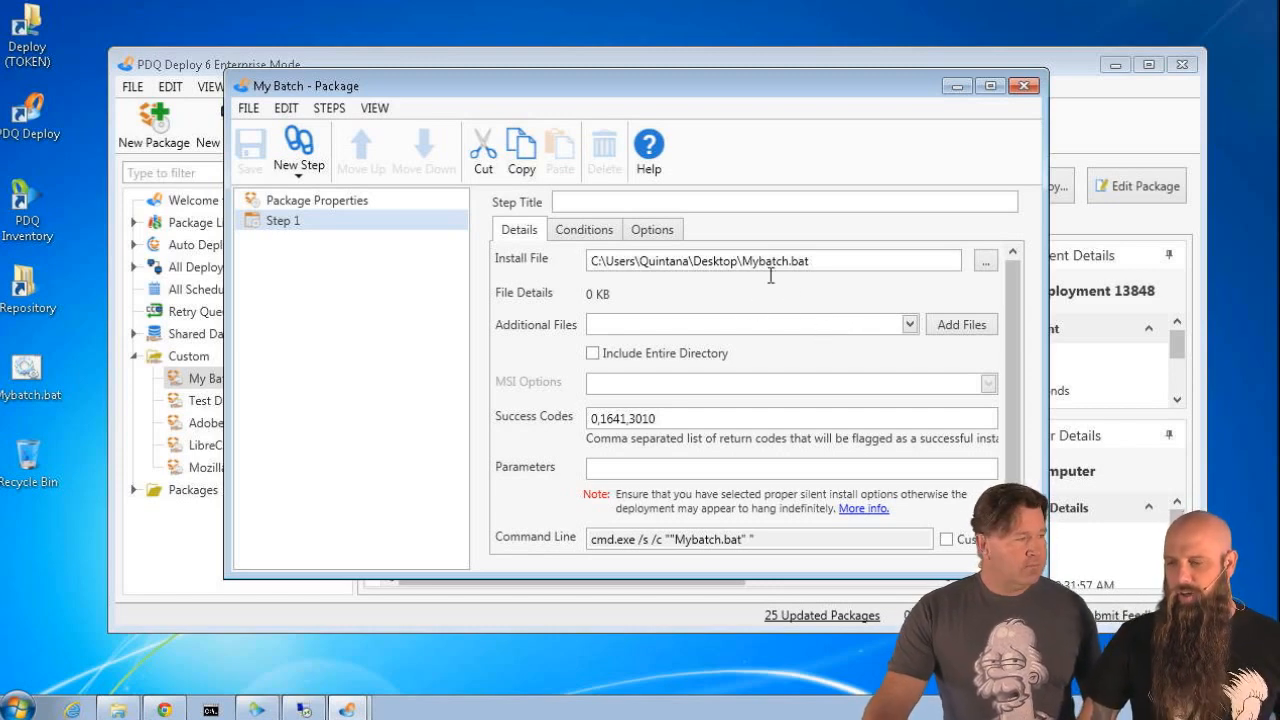
pyautogui.moveTo(796, 276)
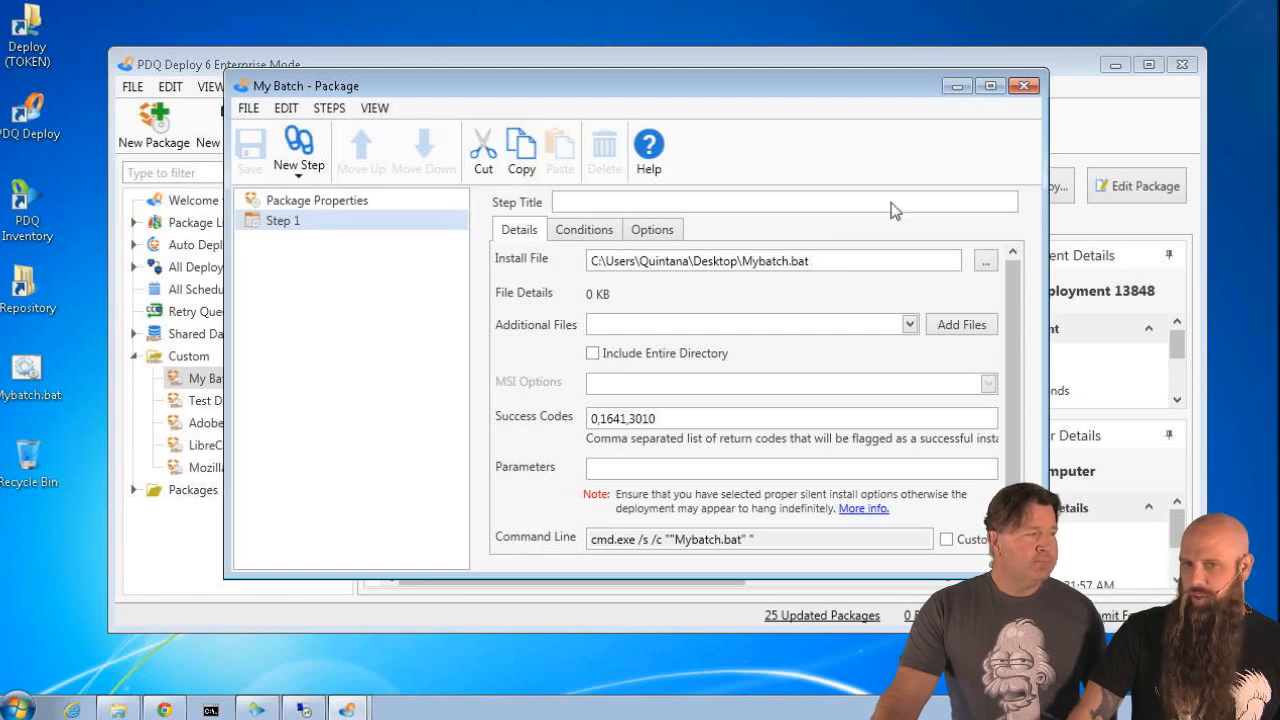
# - Close the My Batch package editor without changes, returning to the deployments list
pyautogui.click(1024, 84)
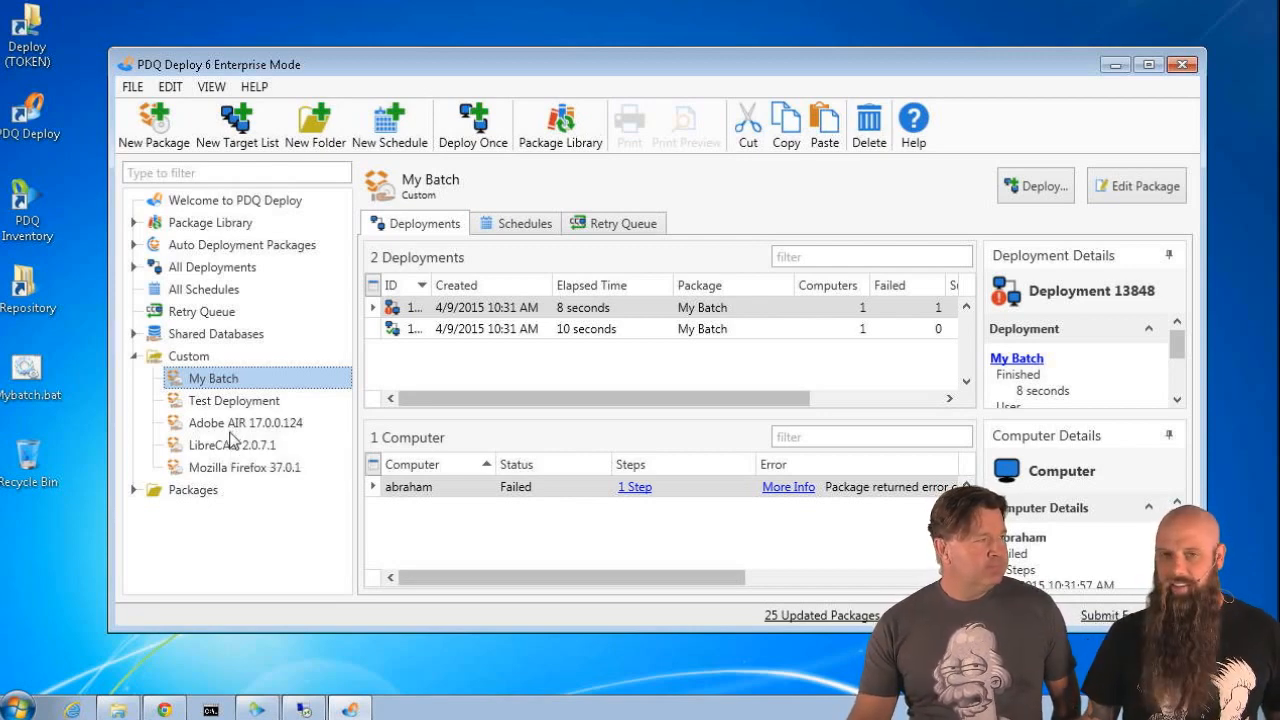
pyautogui.moveTo(198, 632)
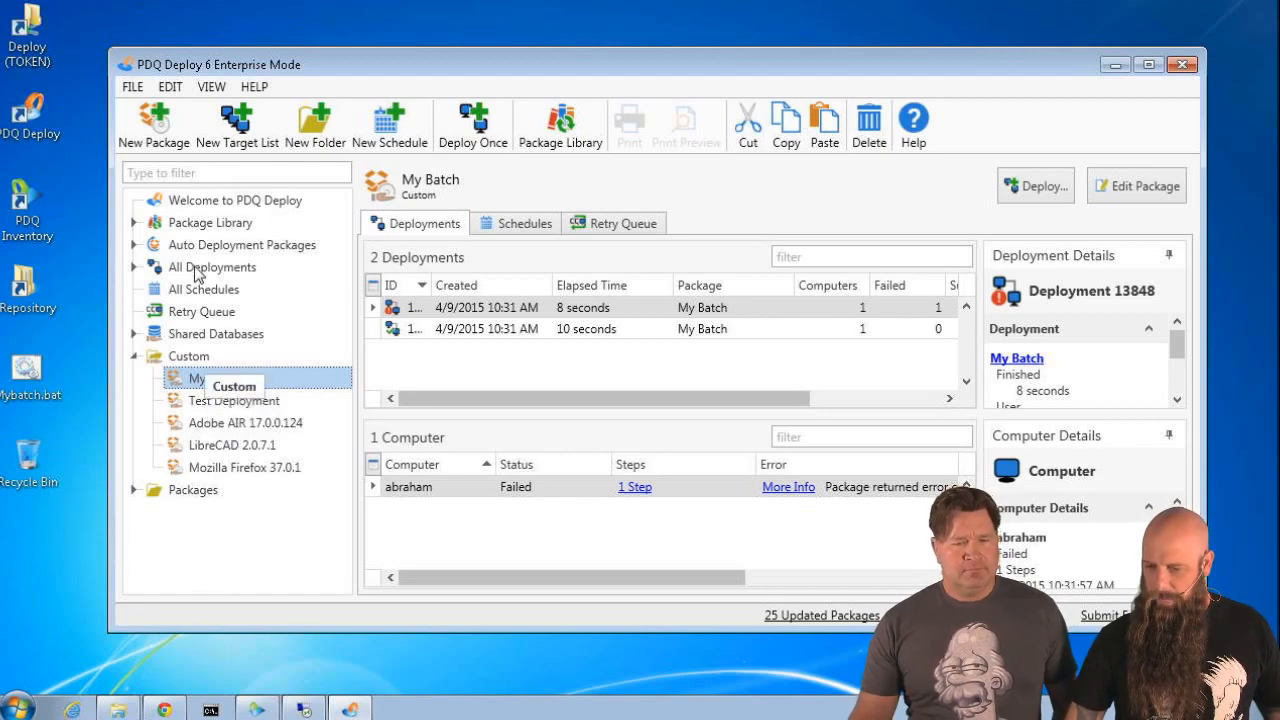
# - Create a new package, discard an extra step, and show its properties
pyautogui.click(152, 124)
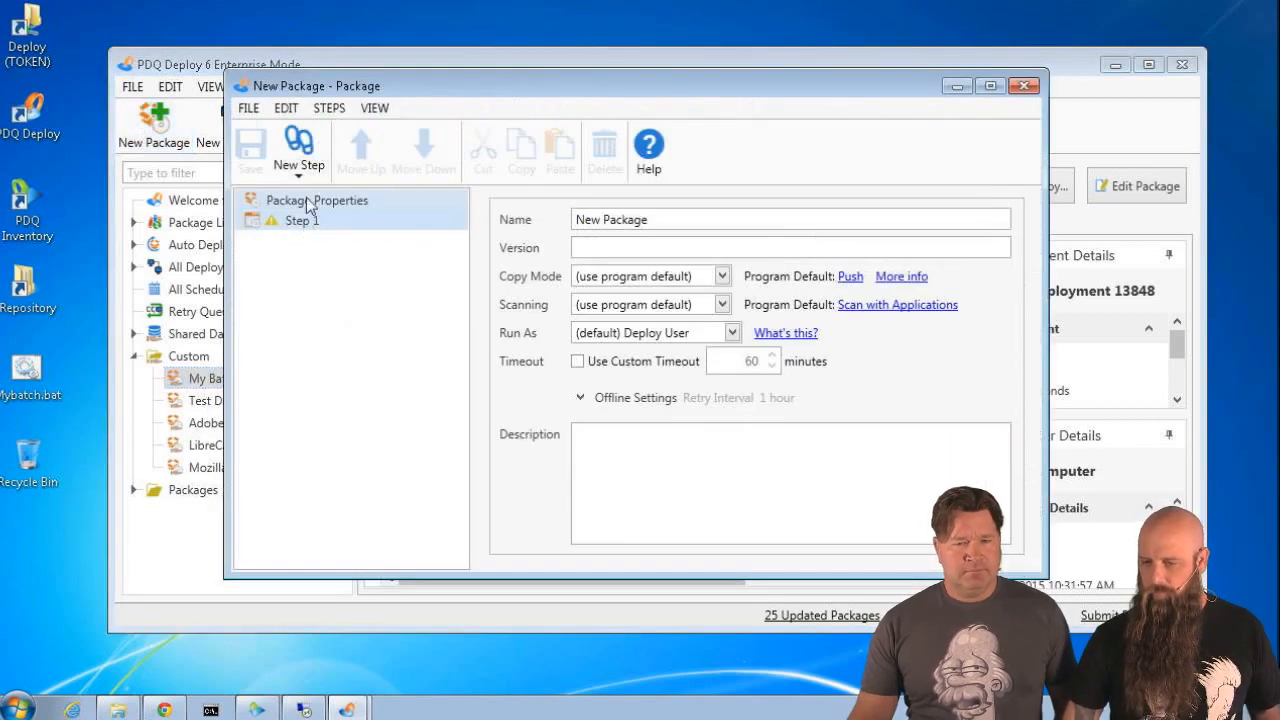
pyautogui.click(298, 150)
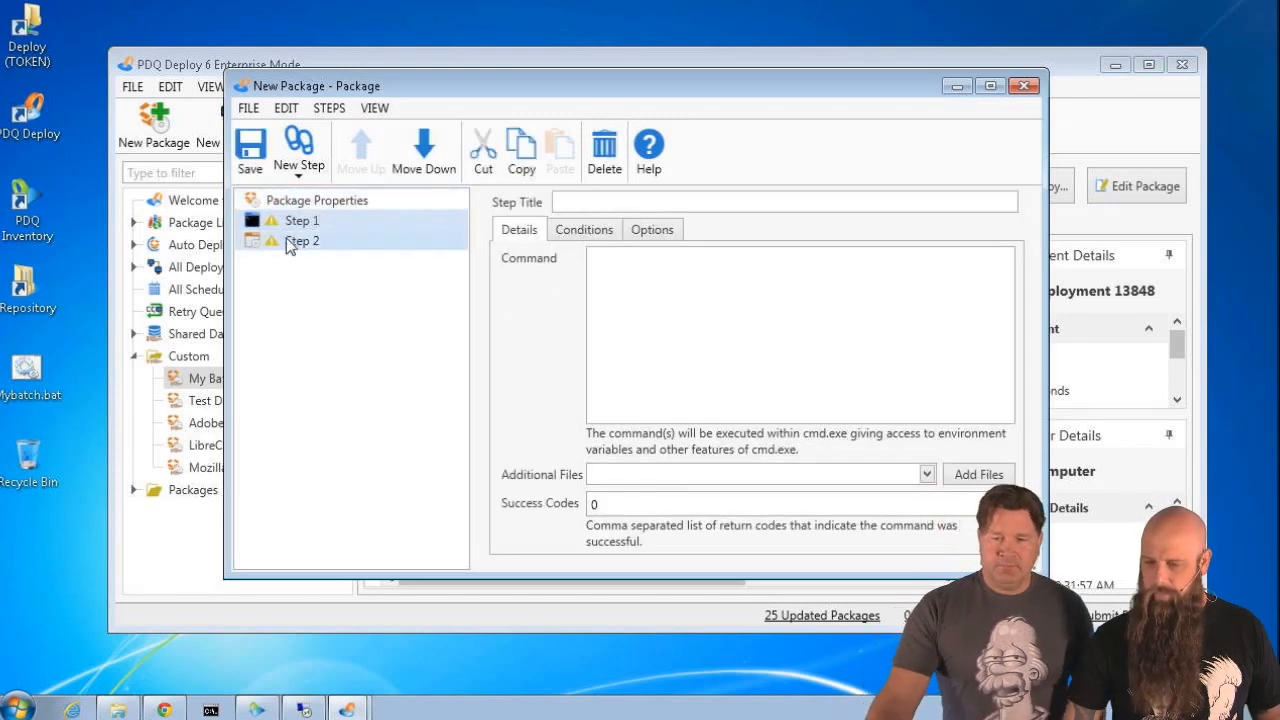
pyautogui.click(604, 148)
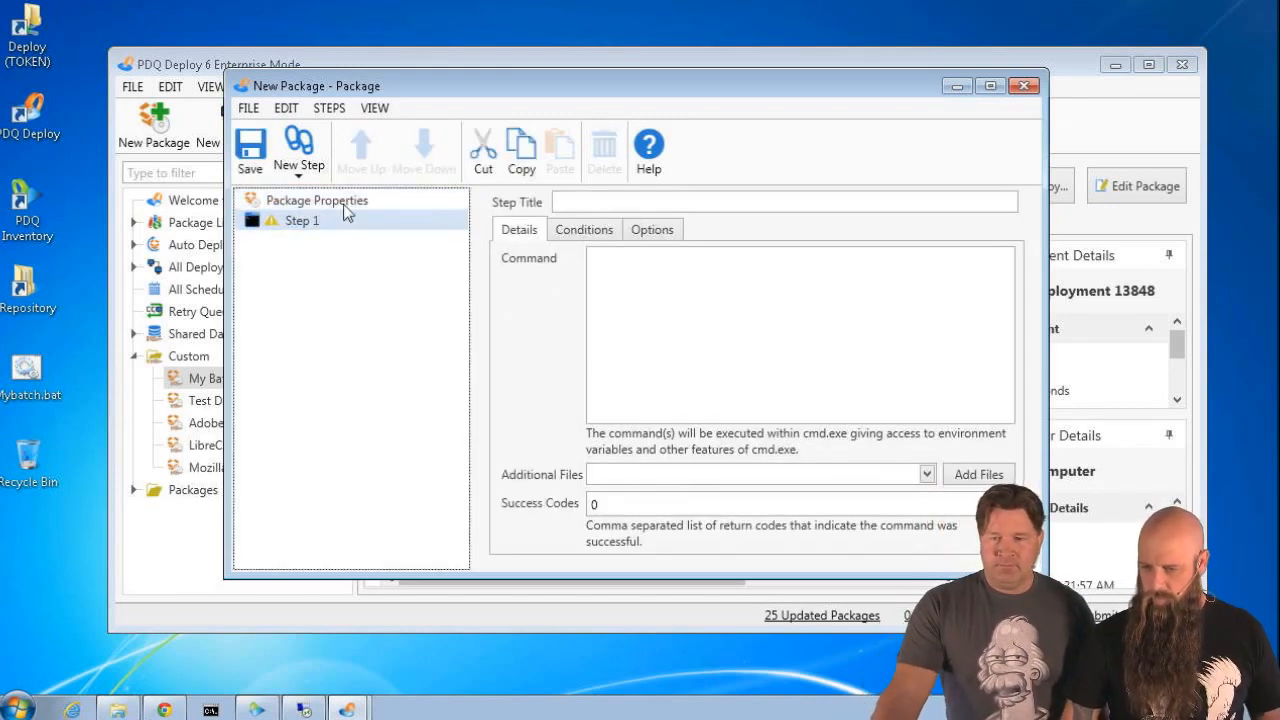
pyautogui.click(316, 200)
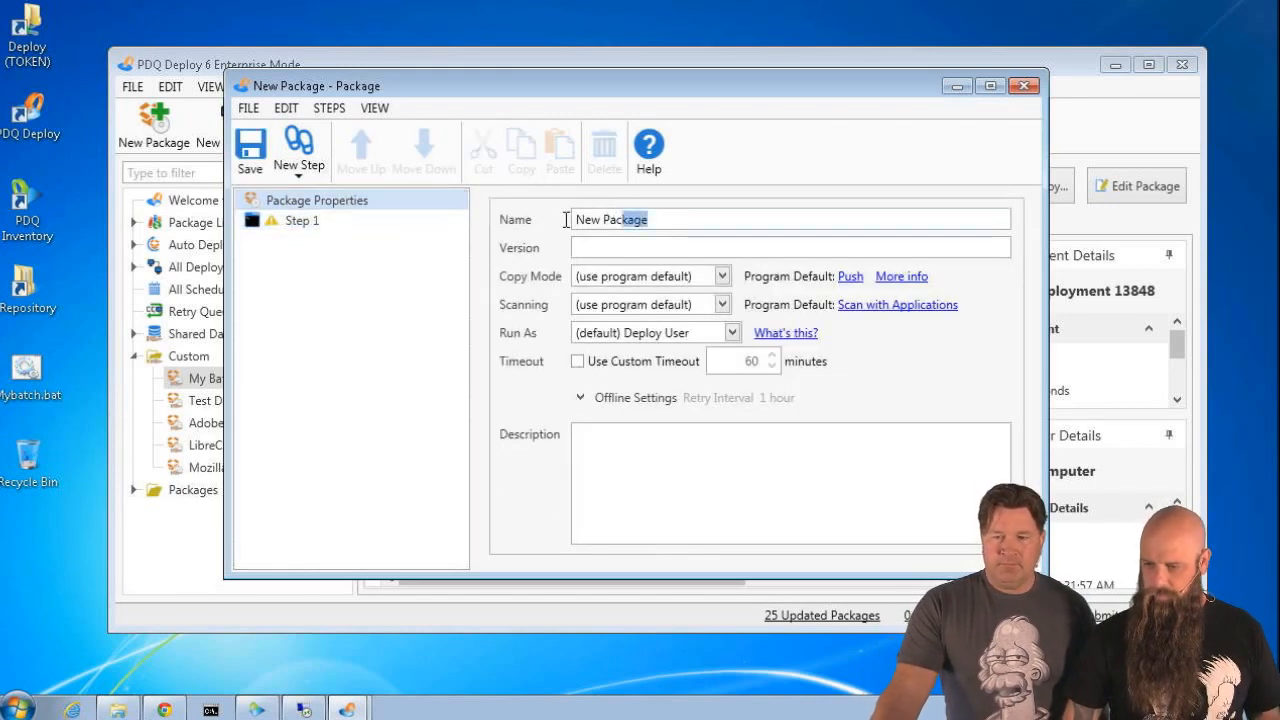
# - Name the package User Path and select its first step
pyautogui.tripleClick(610, 218)
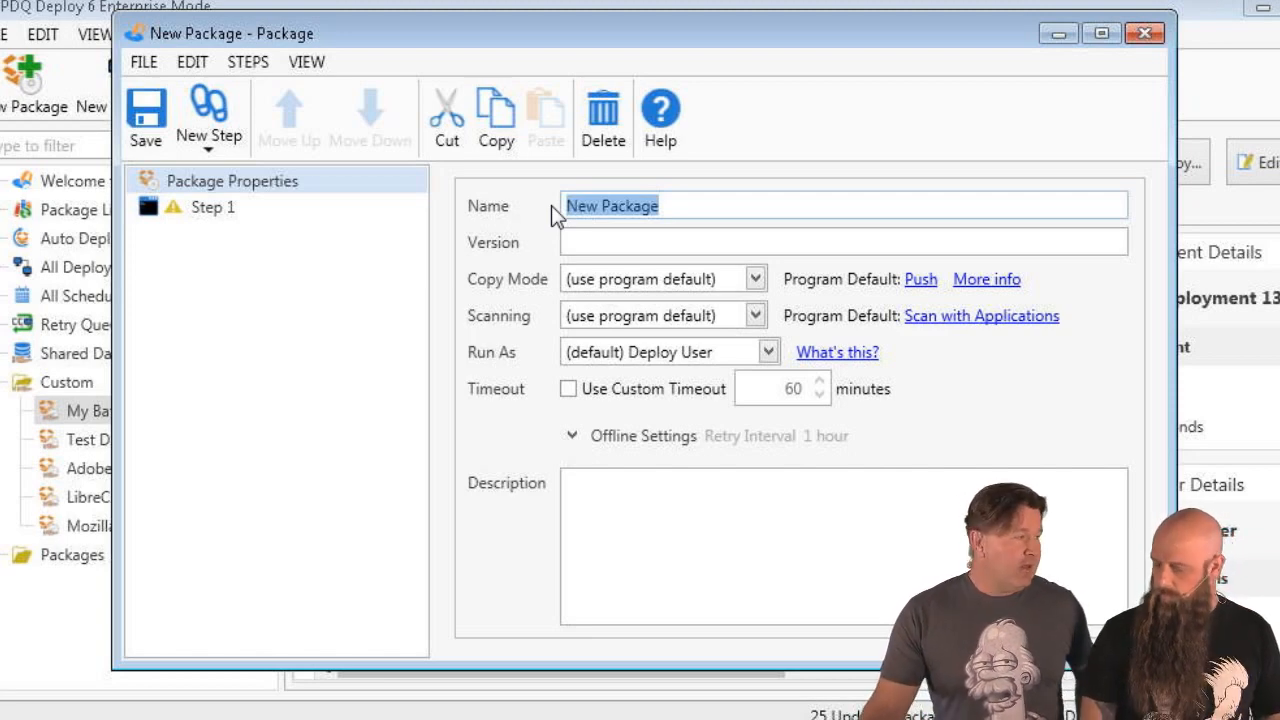
pyautogui.write('U')
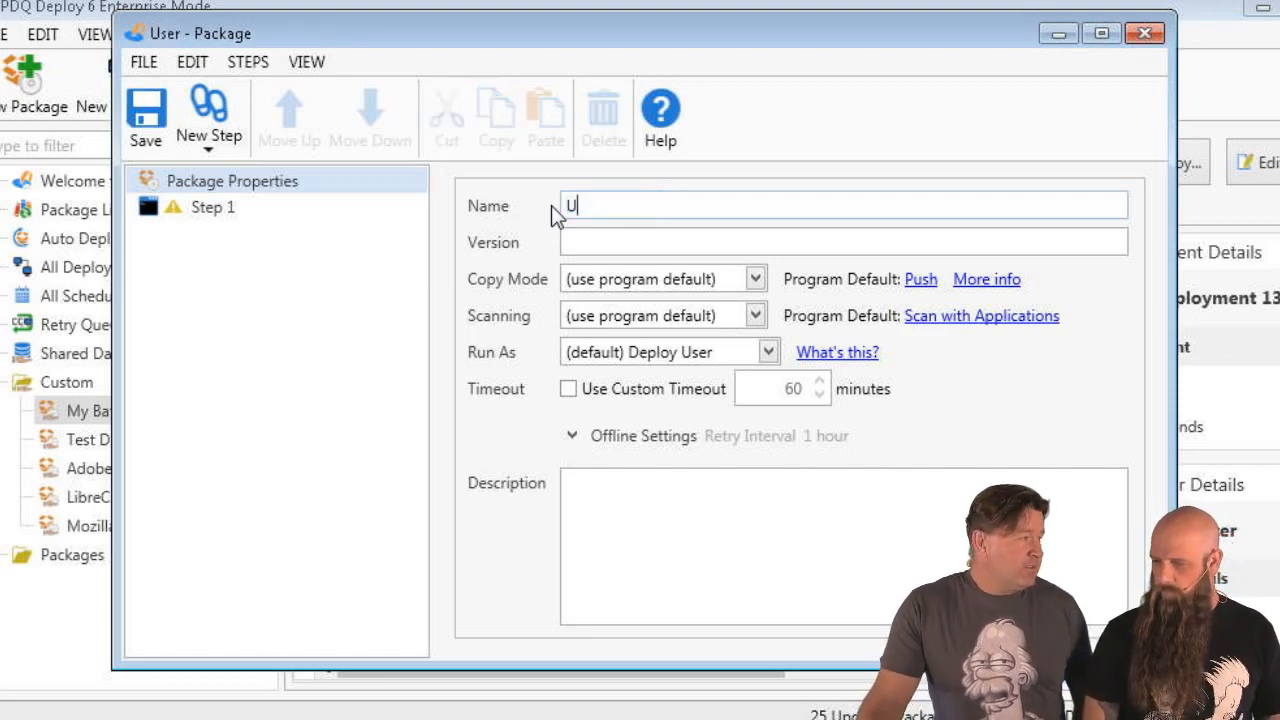
pyautogui.write('ser Path')
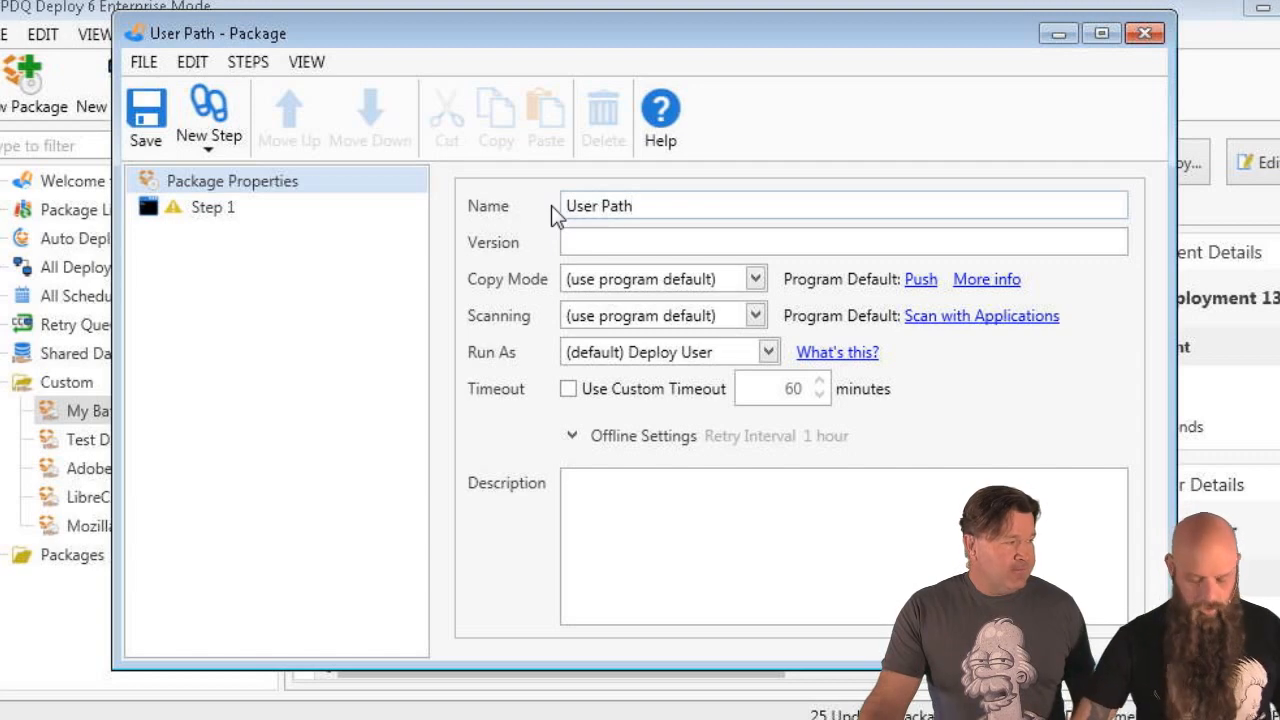
pyautogui.click(212, 206)
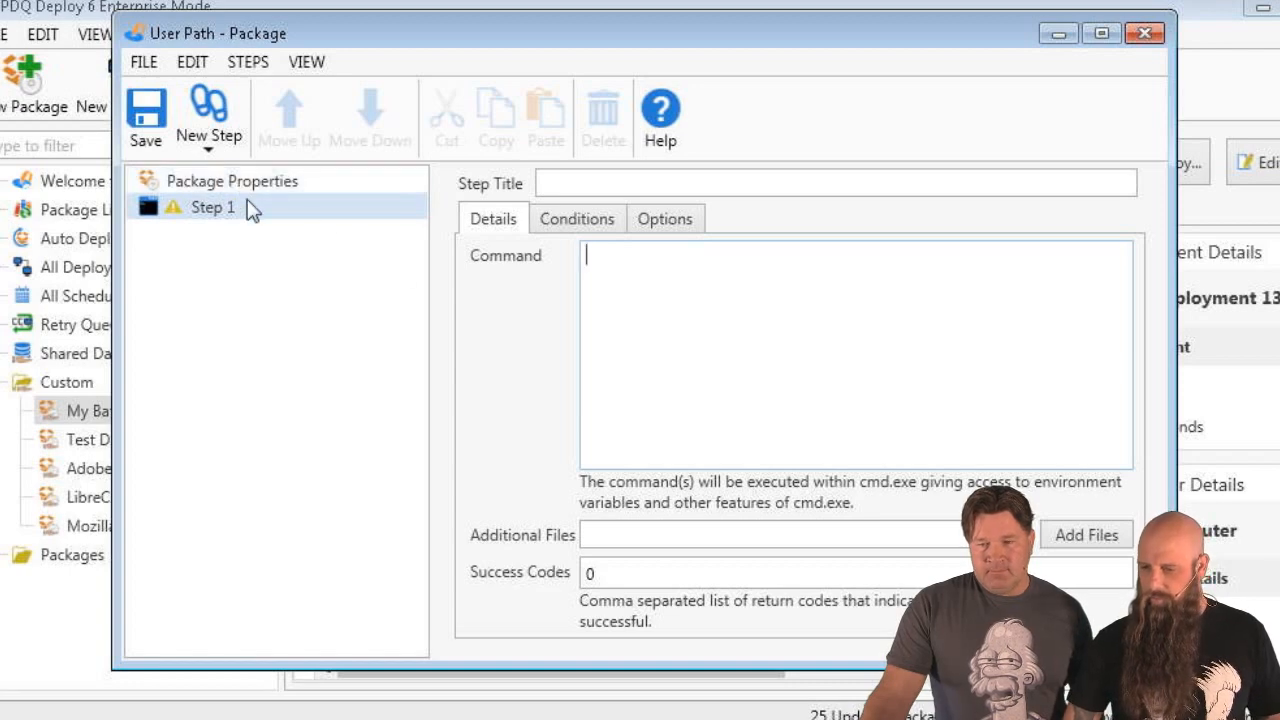
pyautogui.moveTo(324, 232)
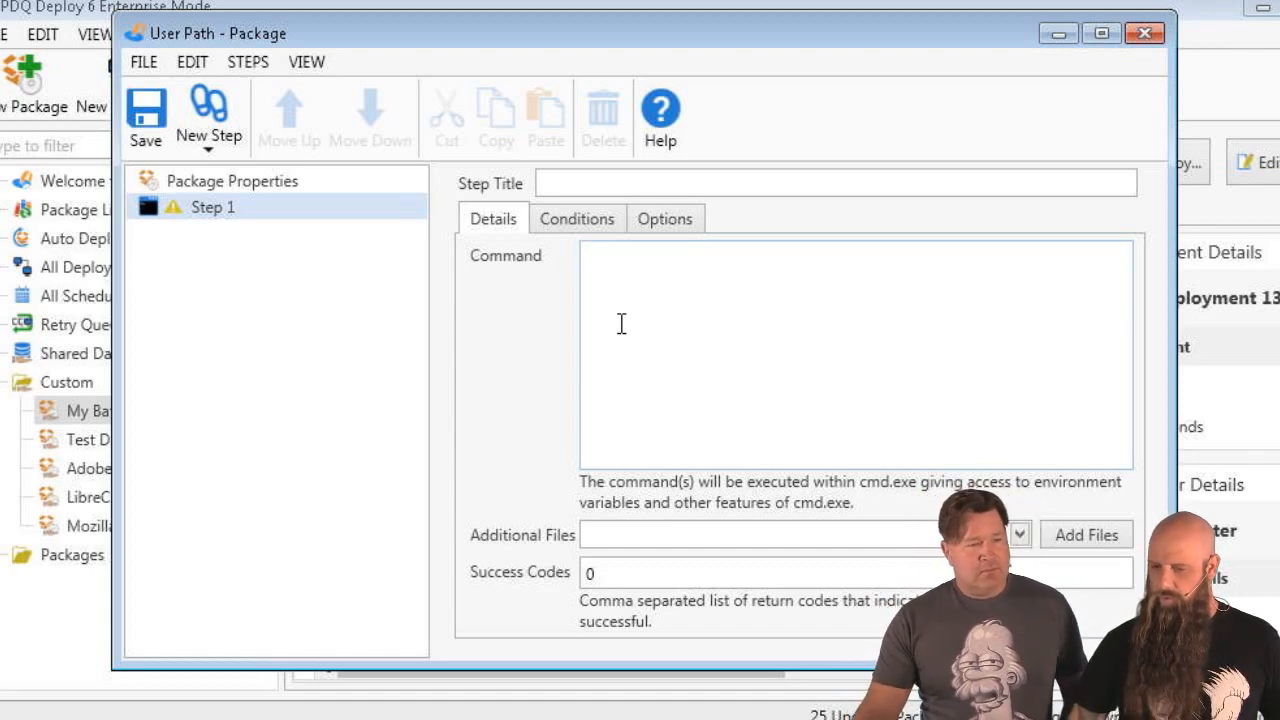
pyautogui.moveTo(488, 308)
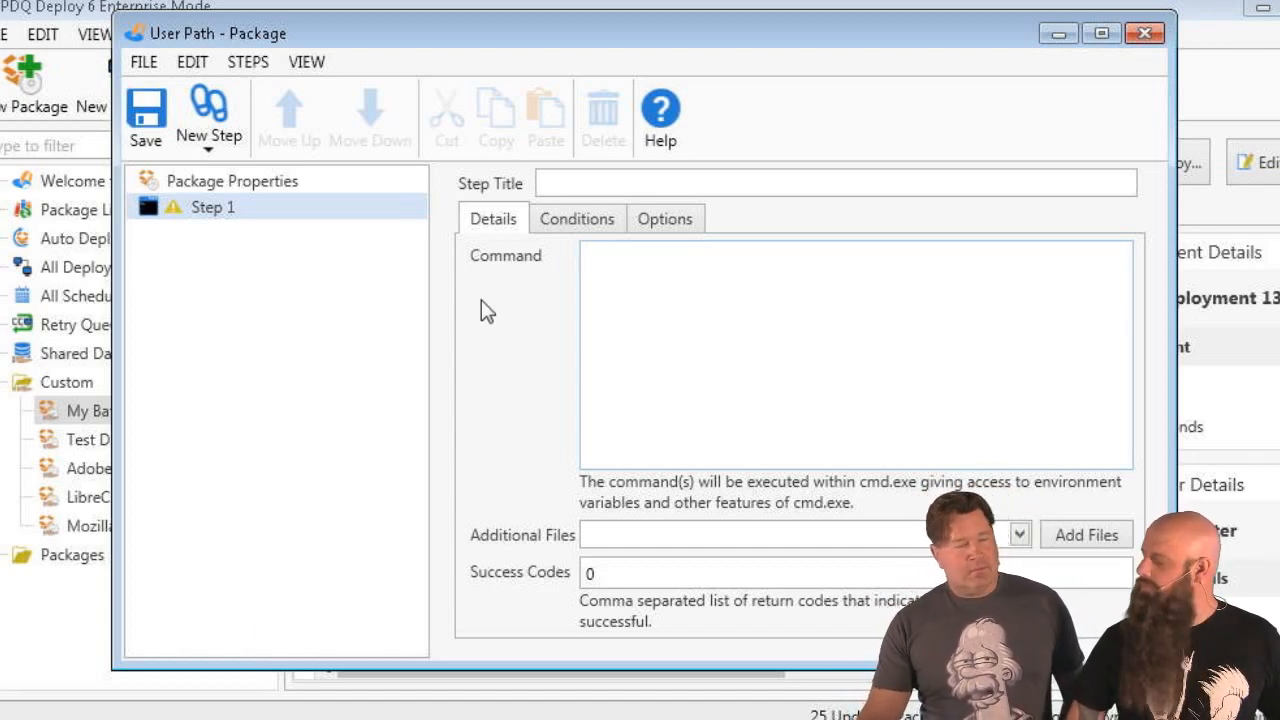
# - Attach Mybatch.bat from the Desktop as an additional file for Step 1
pyautogui.click(850, 350)
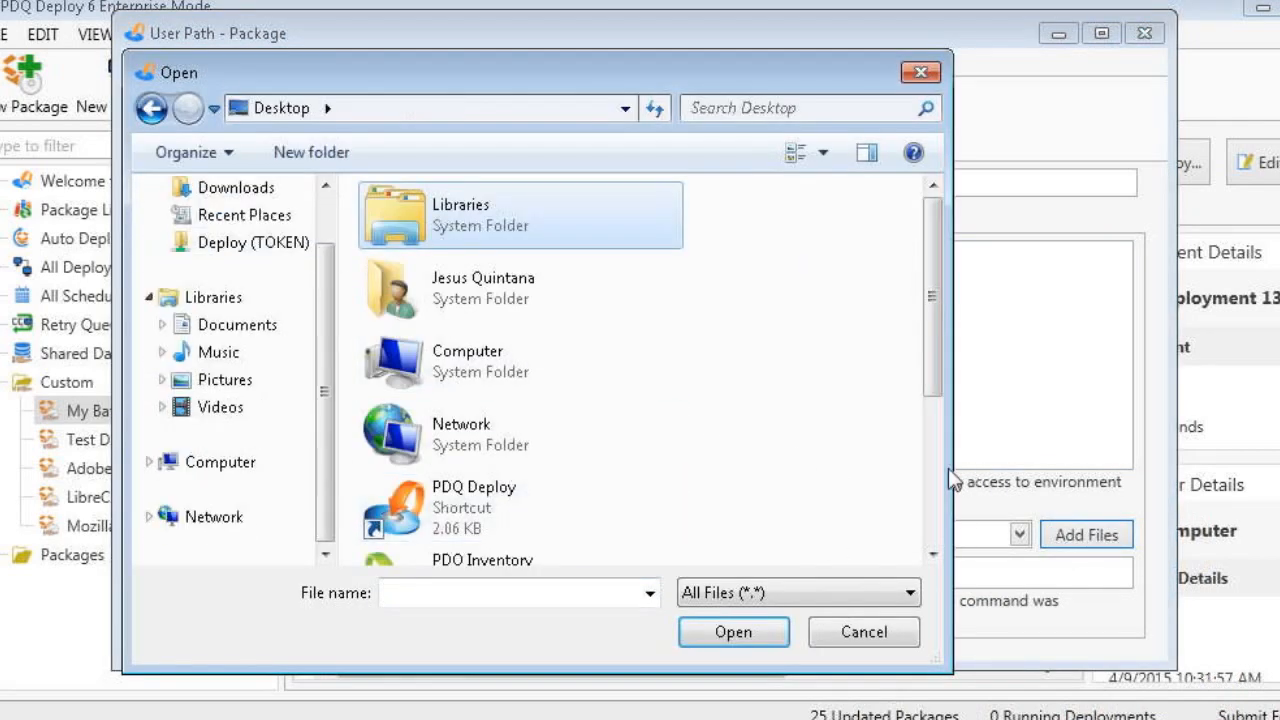
pyautogui.click(732, 632)
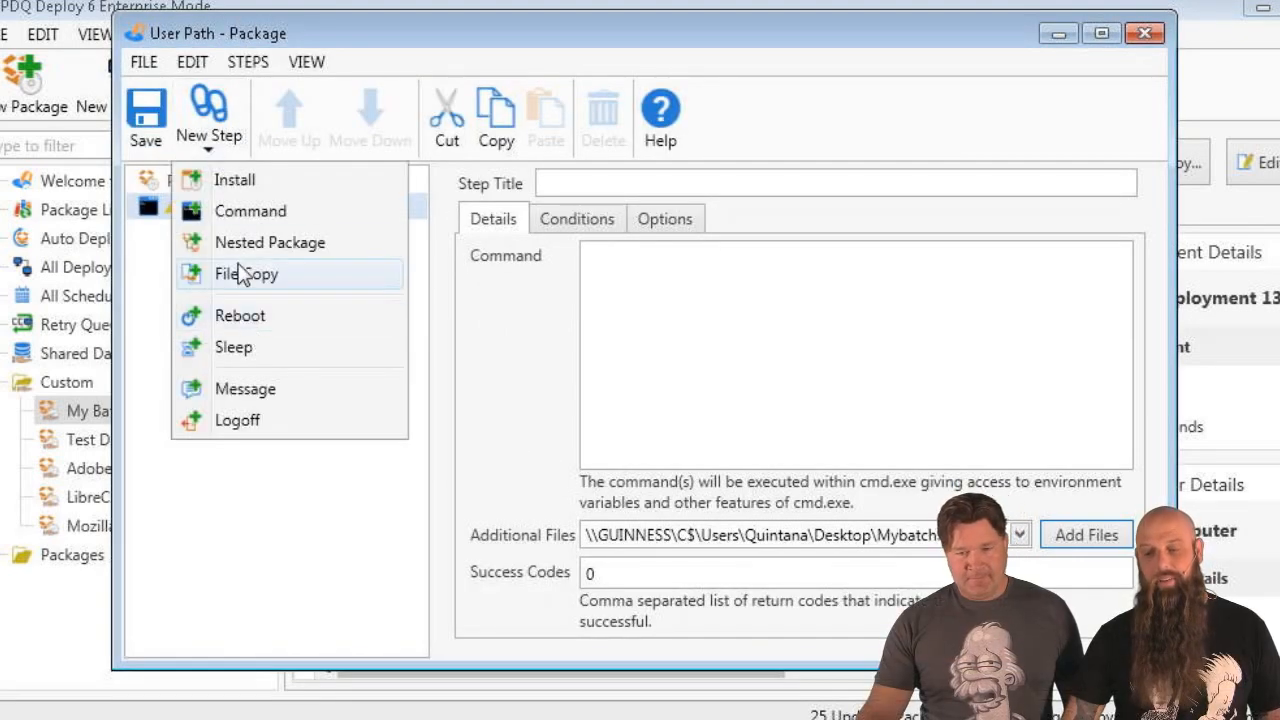
# - Add a File Copy step sending Mybatch.bat to %TEMP% with Overwrite Existing Files, then save and close
pyautogui.click(248, 272)
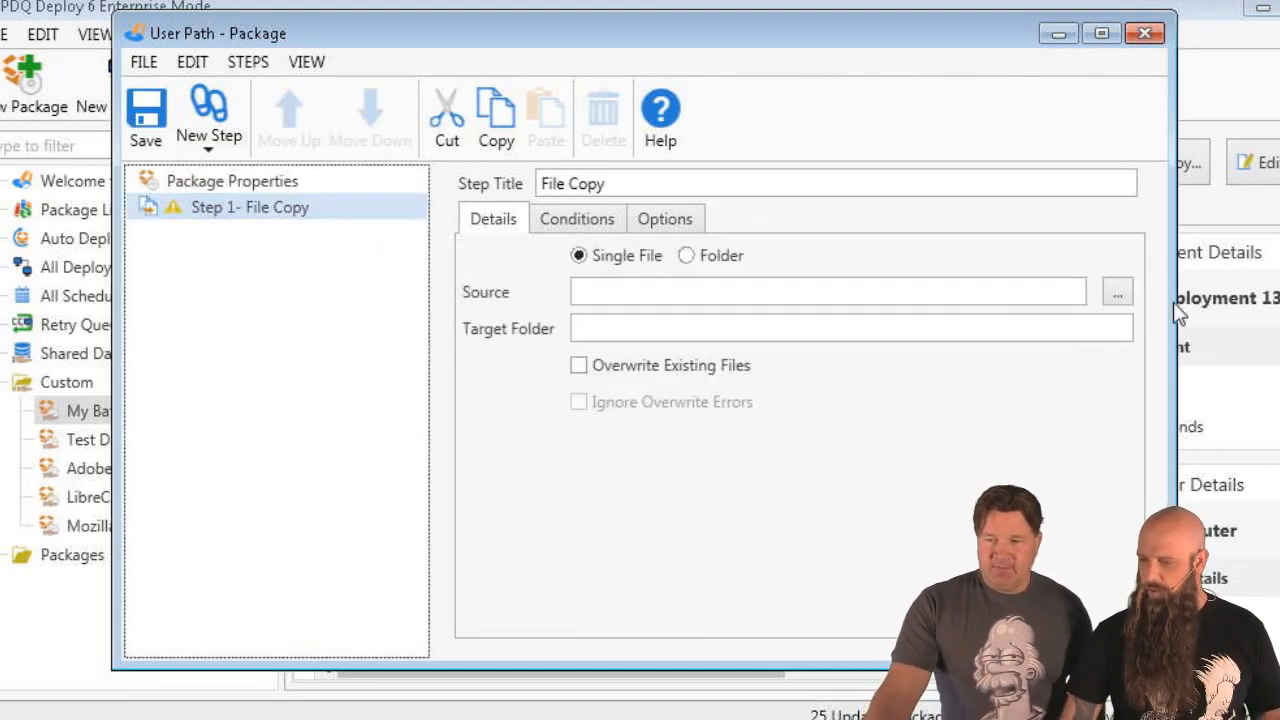
pyautogui.click(1116, 292)
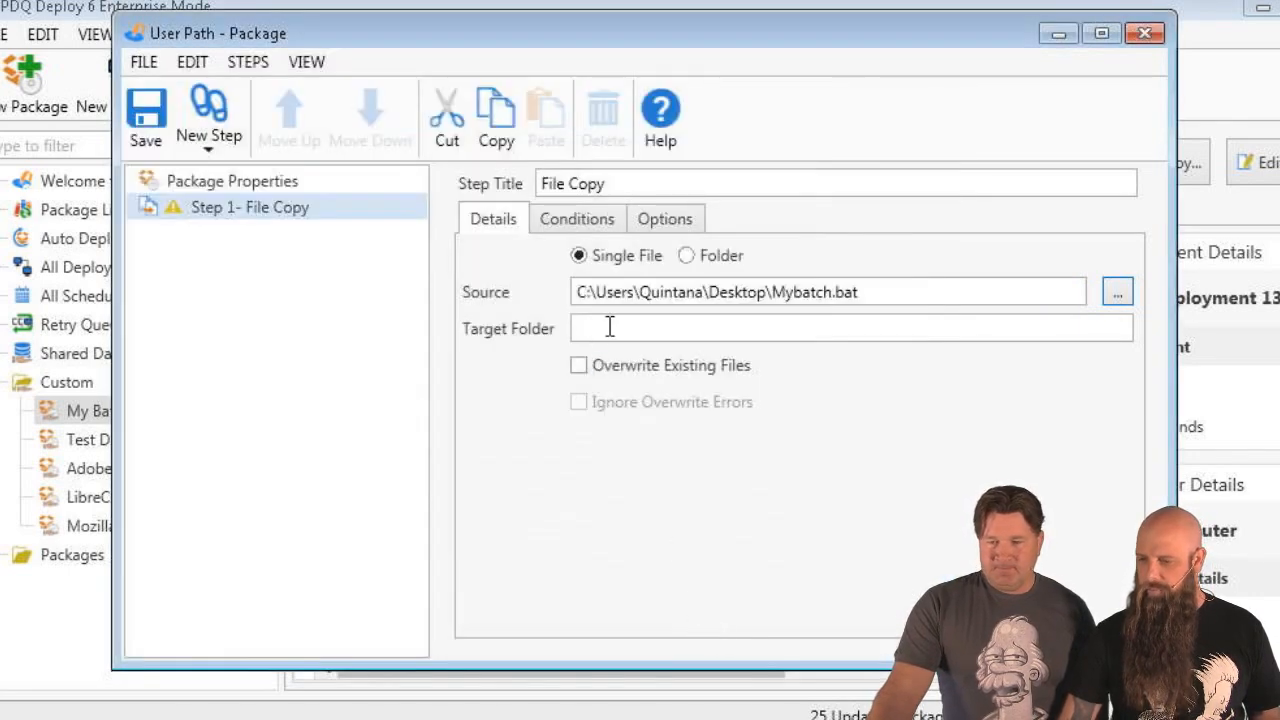
pyautogui.write('%TE')
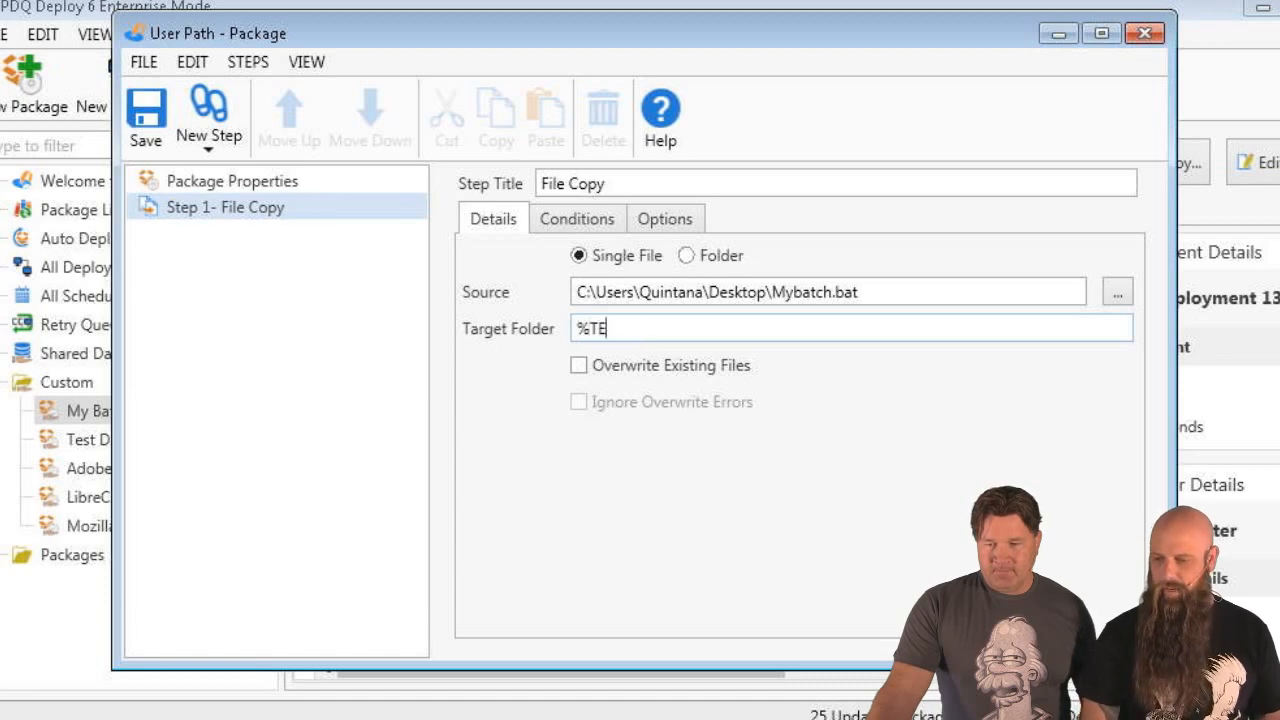
pyautogui.write('MP%')
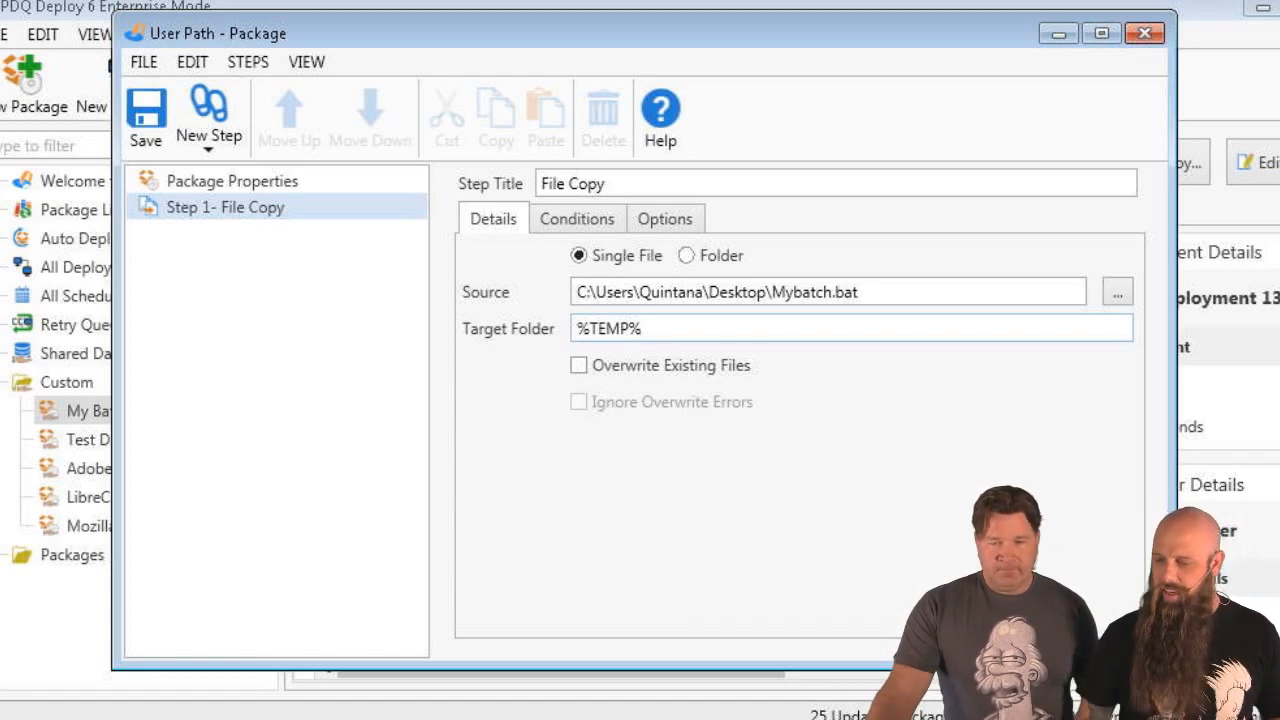
pyautogui.click(680, 328)
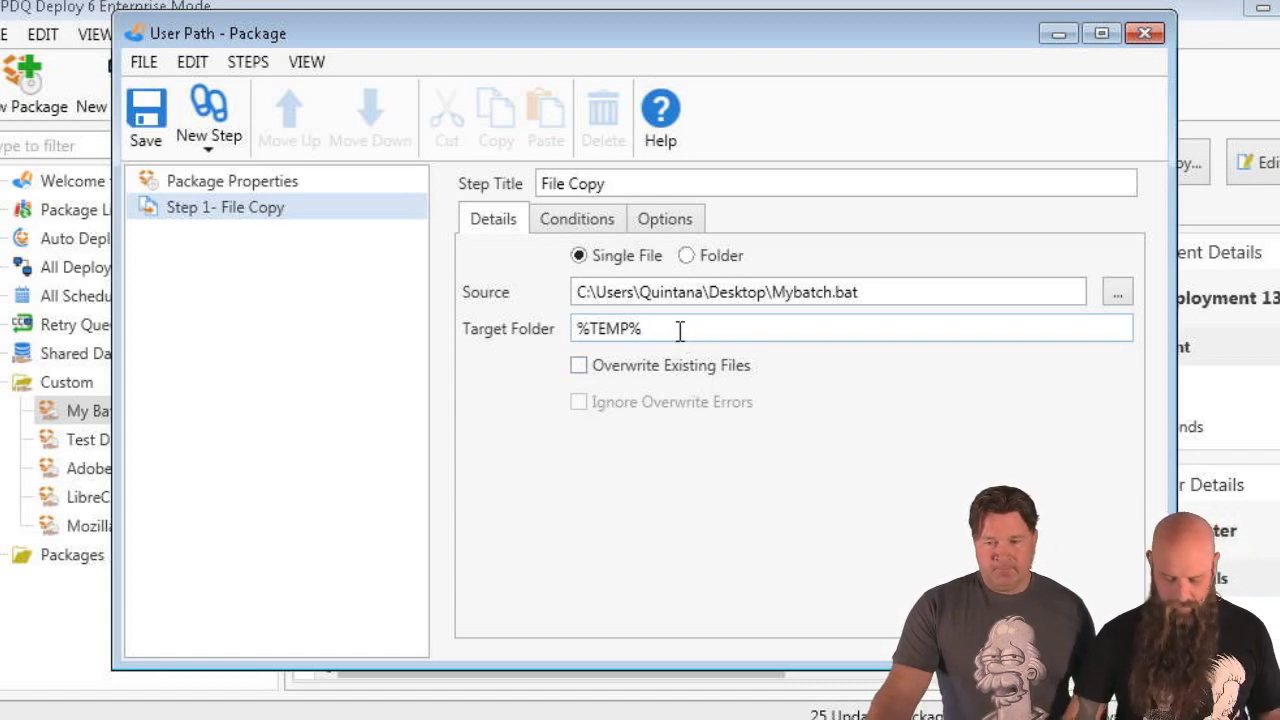
pyautogui.click(578, 364)
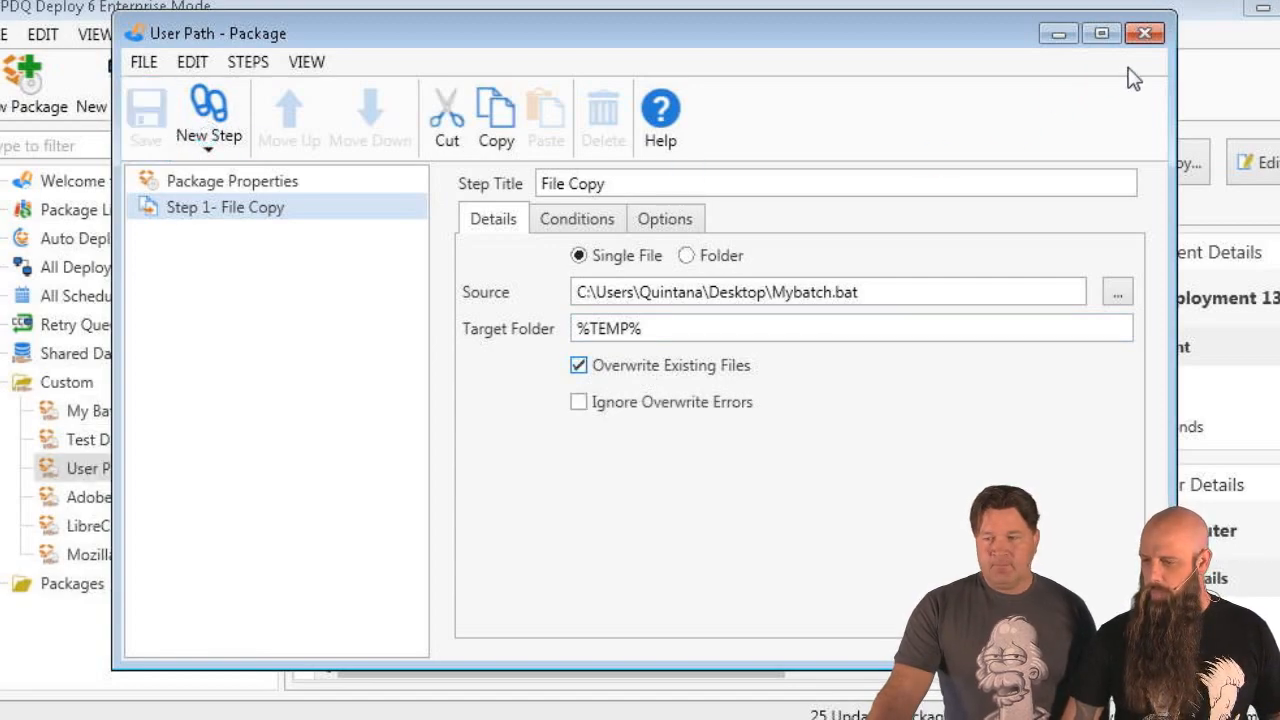
pyautogui.click(1144, 32)
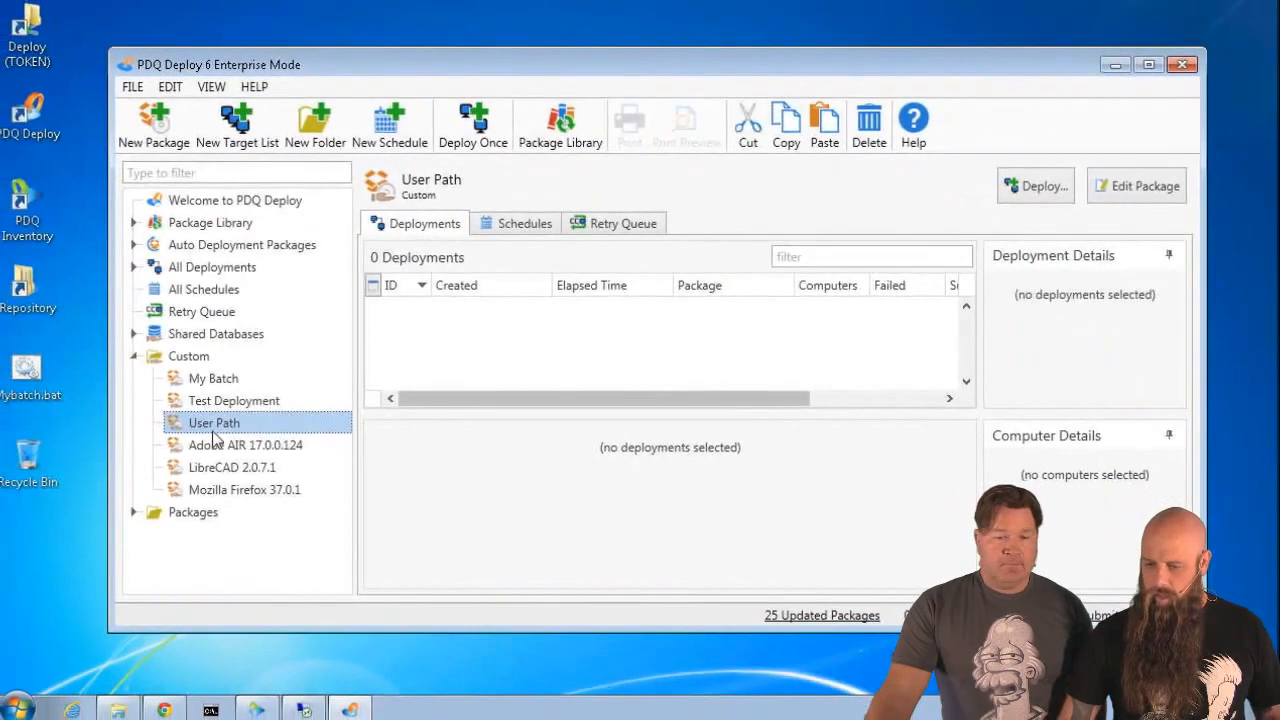
pyautogui.moveTo(212, 422)
pyautogui.write('a')
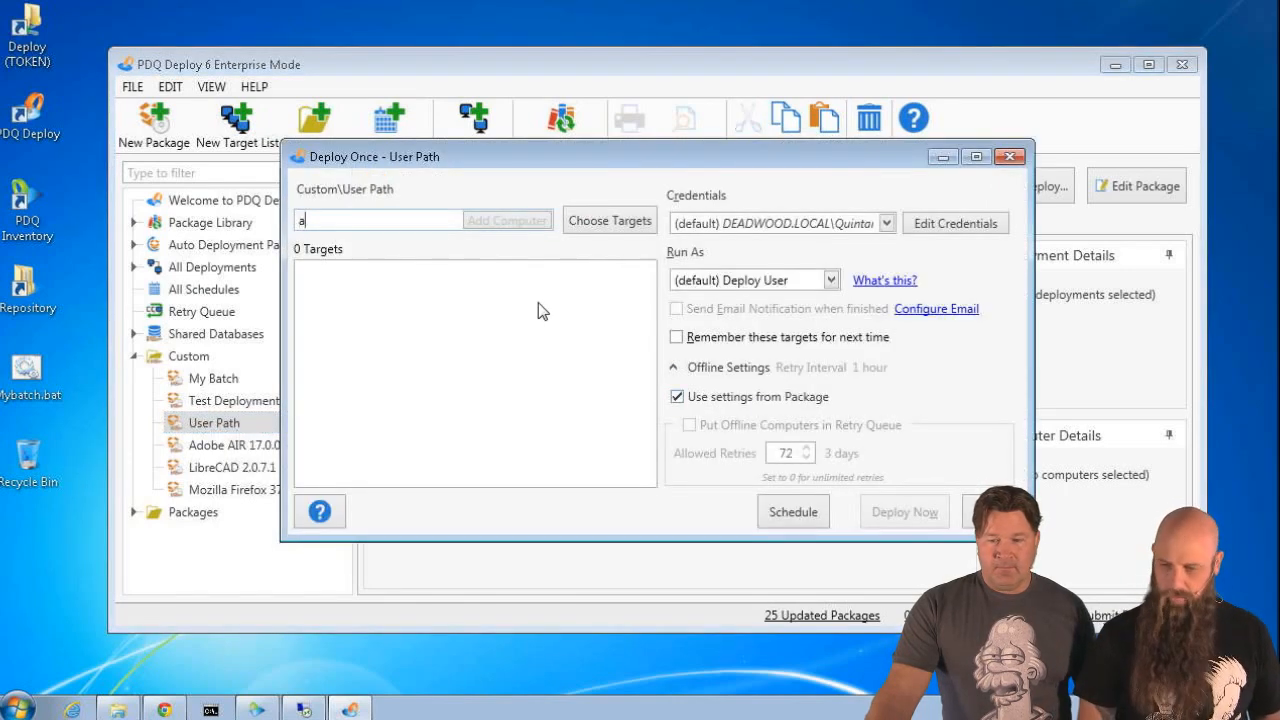
# - Deploy the User Path package once to target abraham and let it finish successfully
pyautogui.click(508, 220)
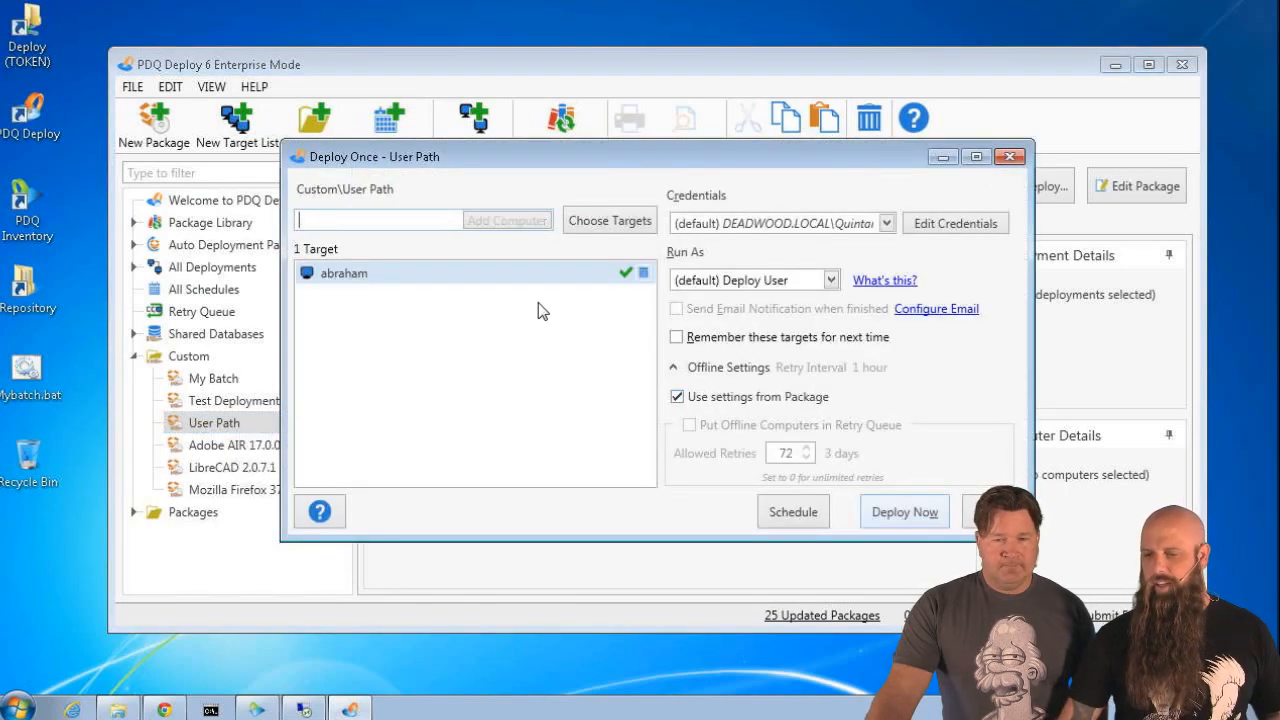
pyautogui.click(1008, 156)
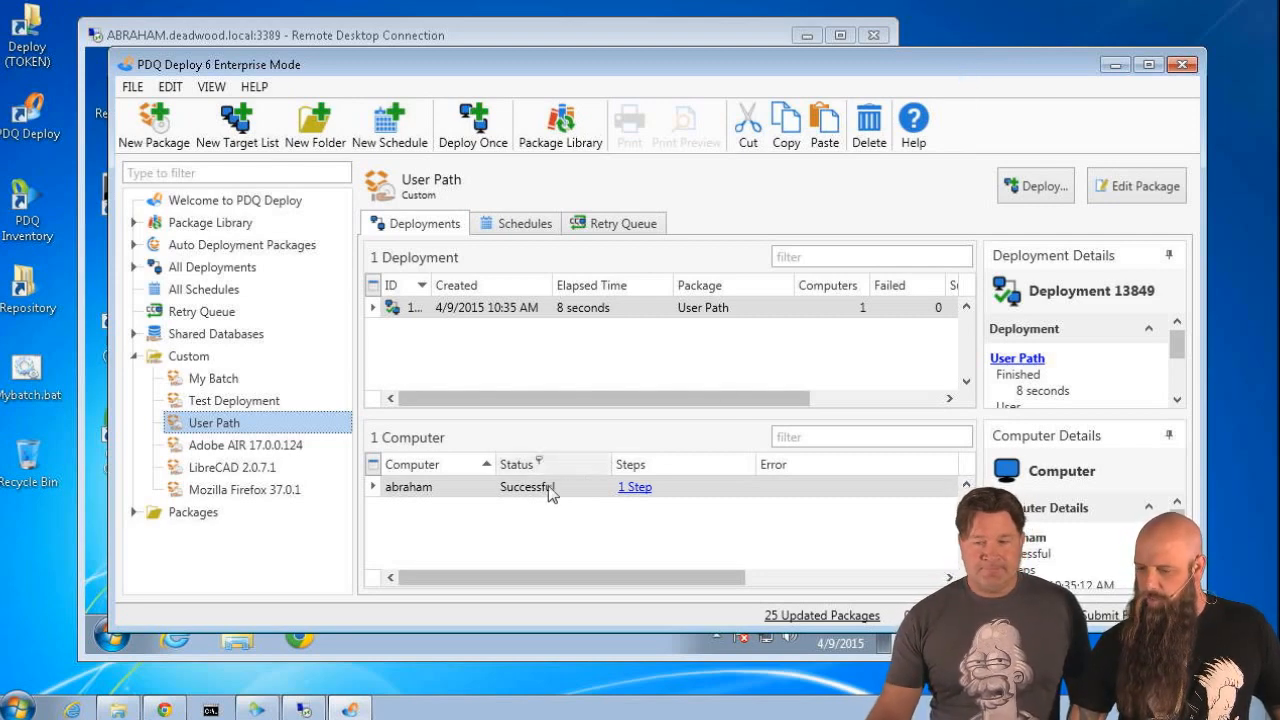
pyautogui.moveTo(744, 396)
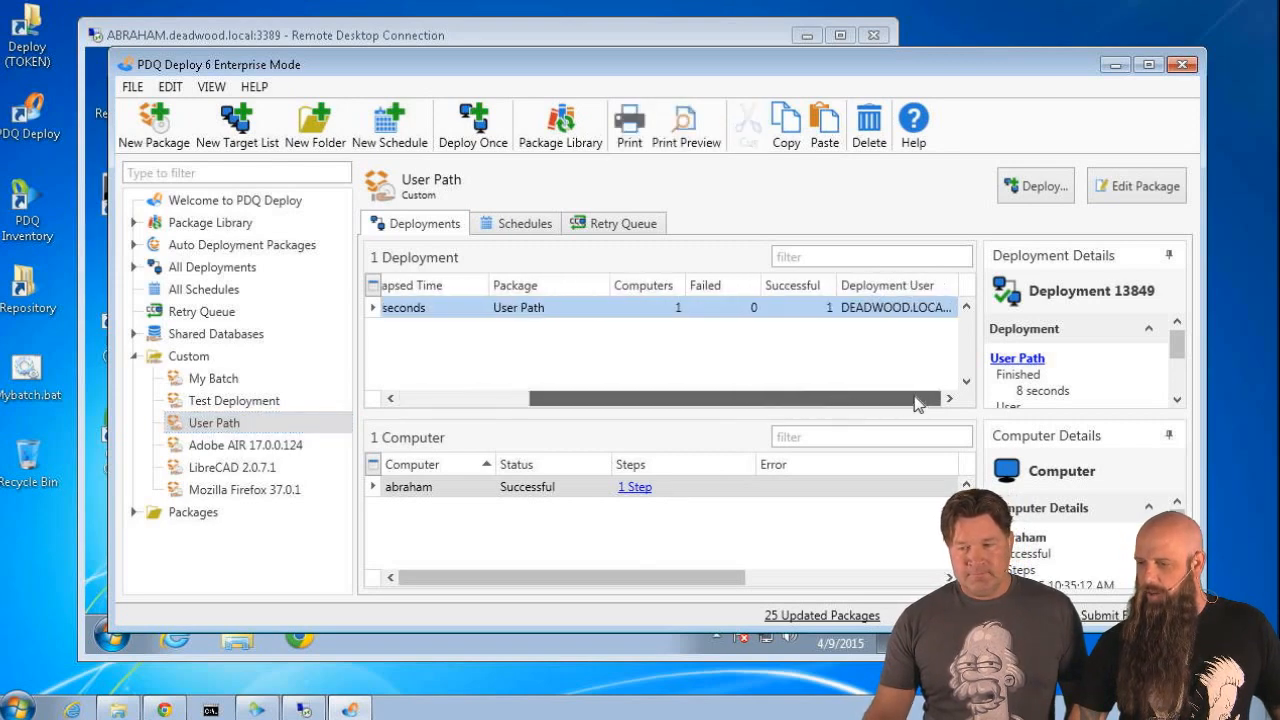
pyautogui.moveTo(748, 412)
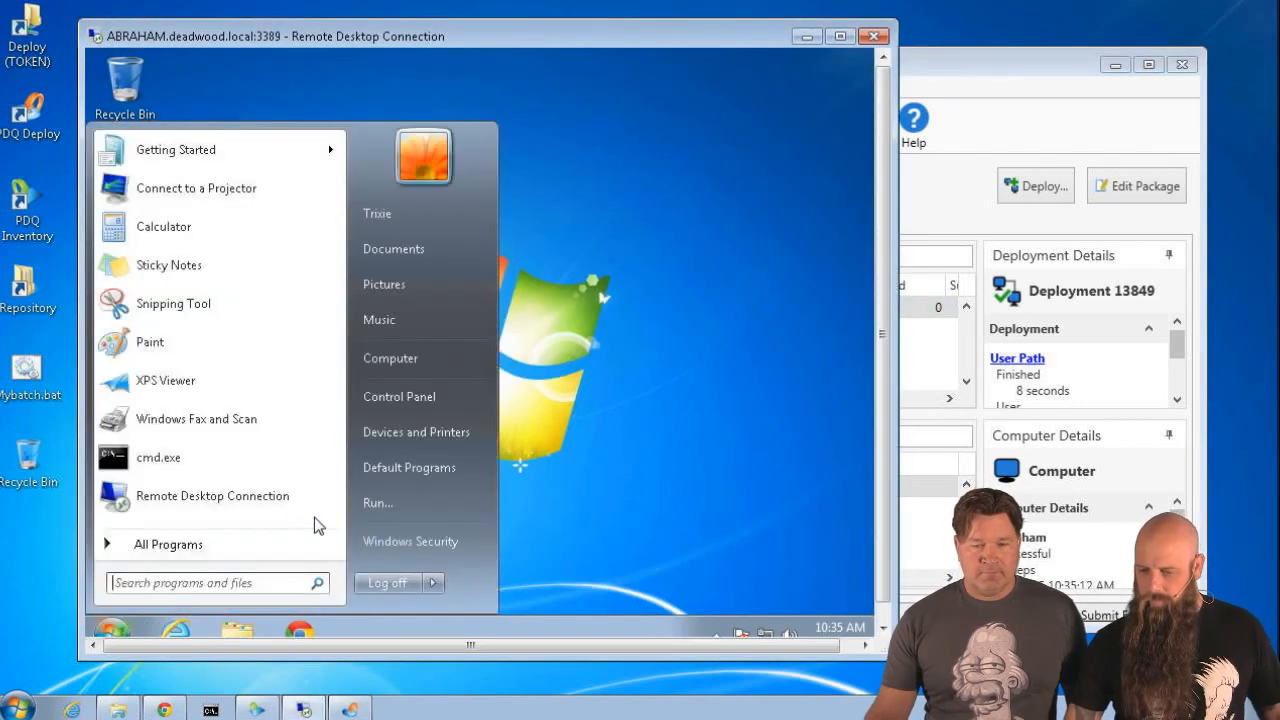
# - Run %temp% on abraham, then navigate the Explorer window to c:\
pyautogui.click(378, 502)
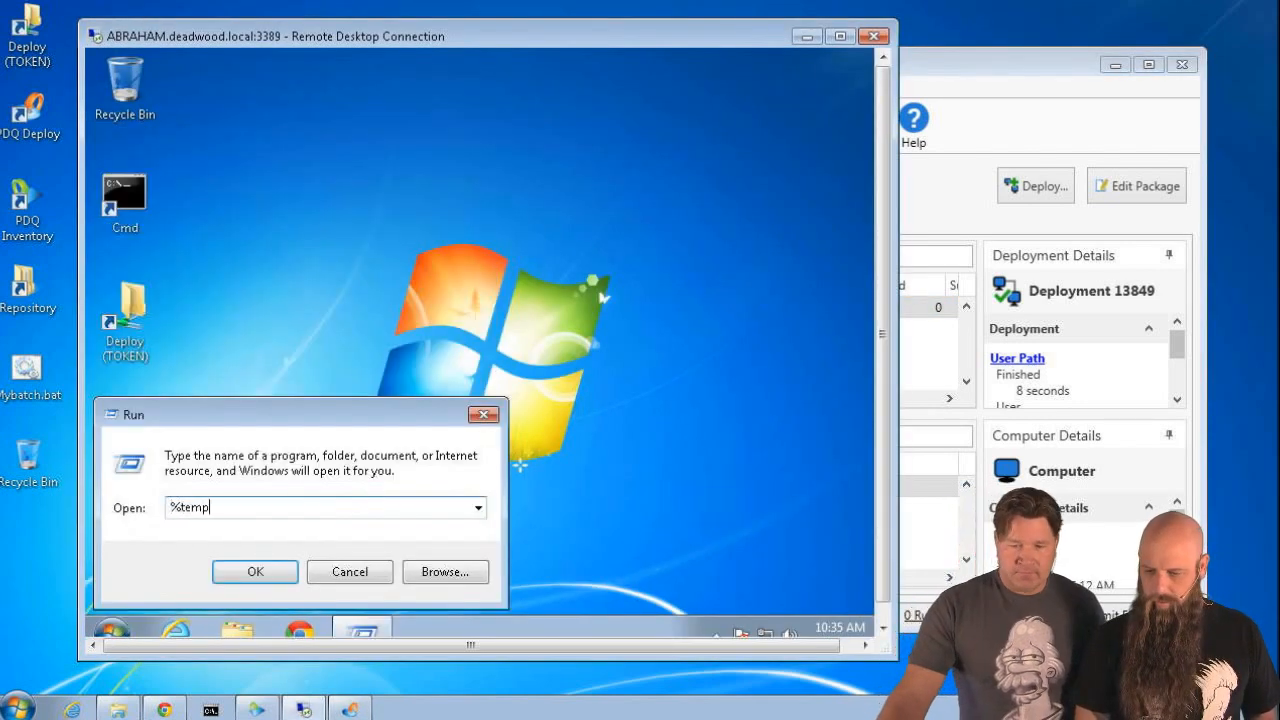
pyautogui.click(254, 572)
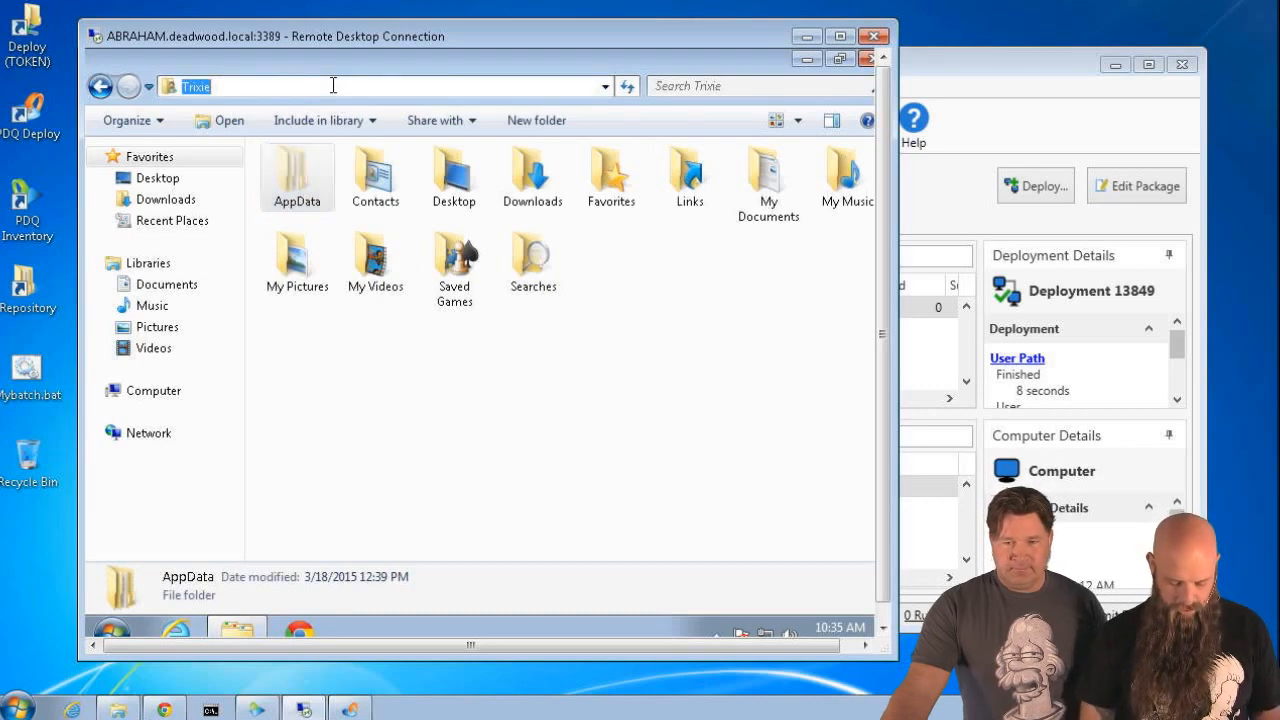
pyautogui.write('c:\\')
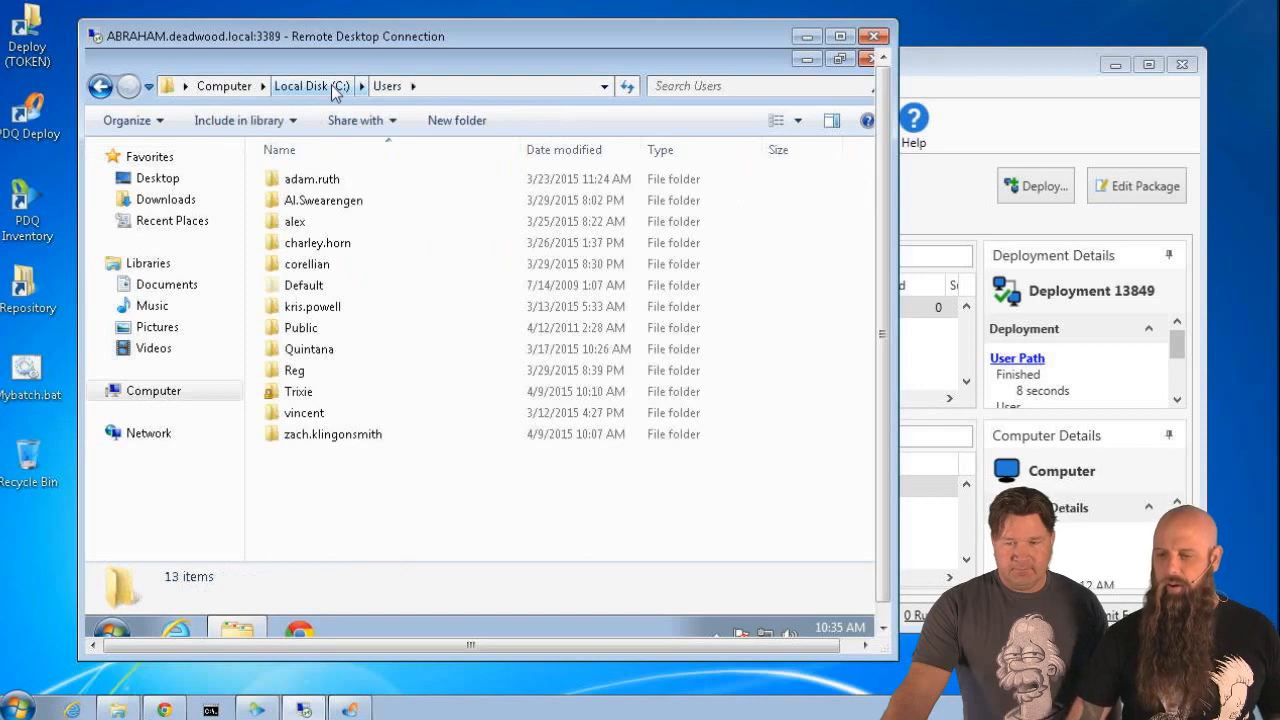
pyautogui.doubleClick(304, 348)
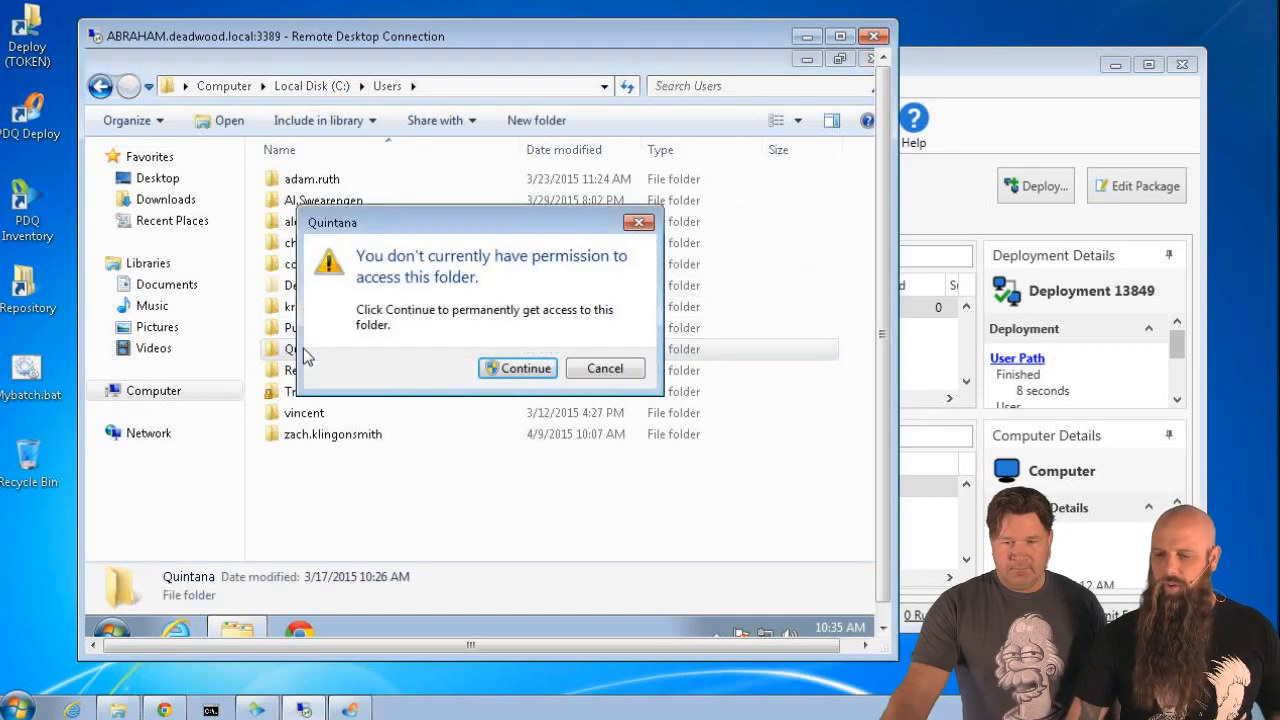
pyautogui.click(516, 368)
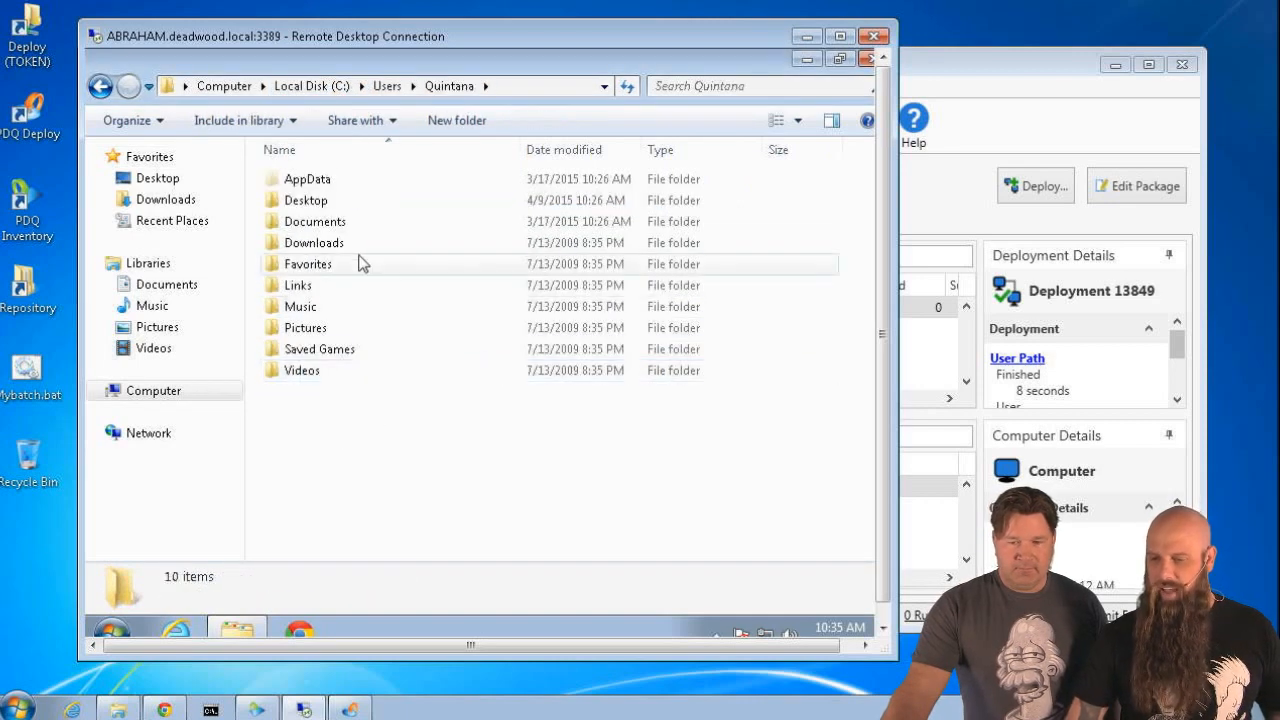
pyautogui.moveTo(316, 220)
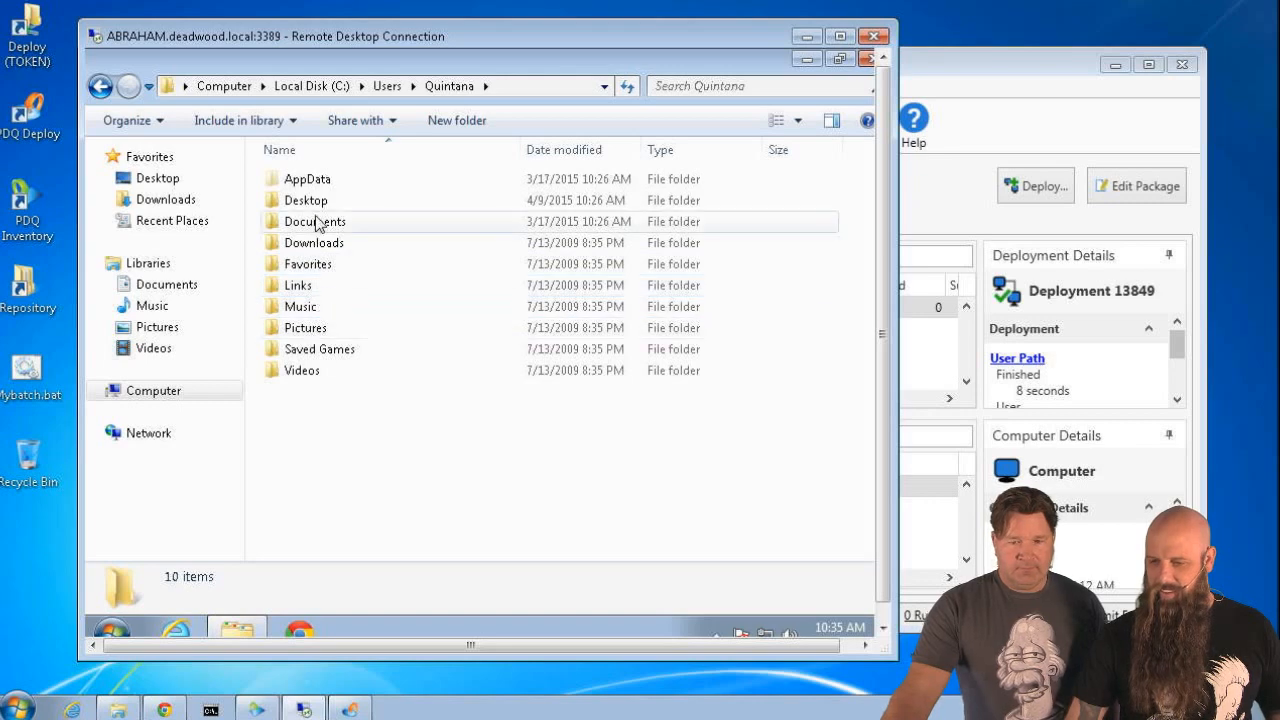
pyautogui.doubleClick(308, 178)
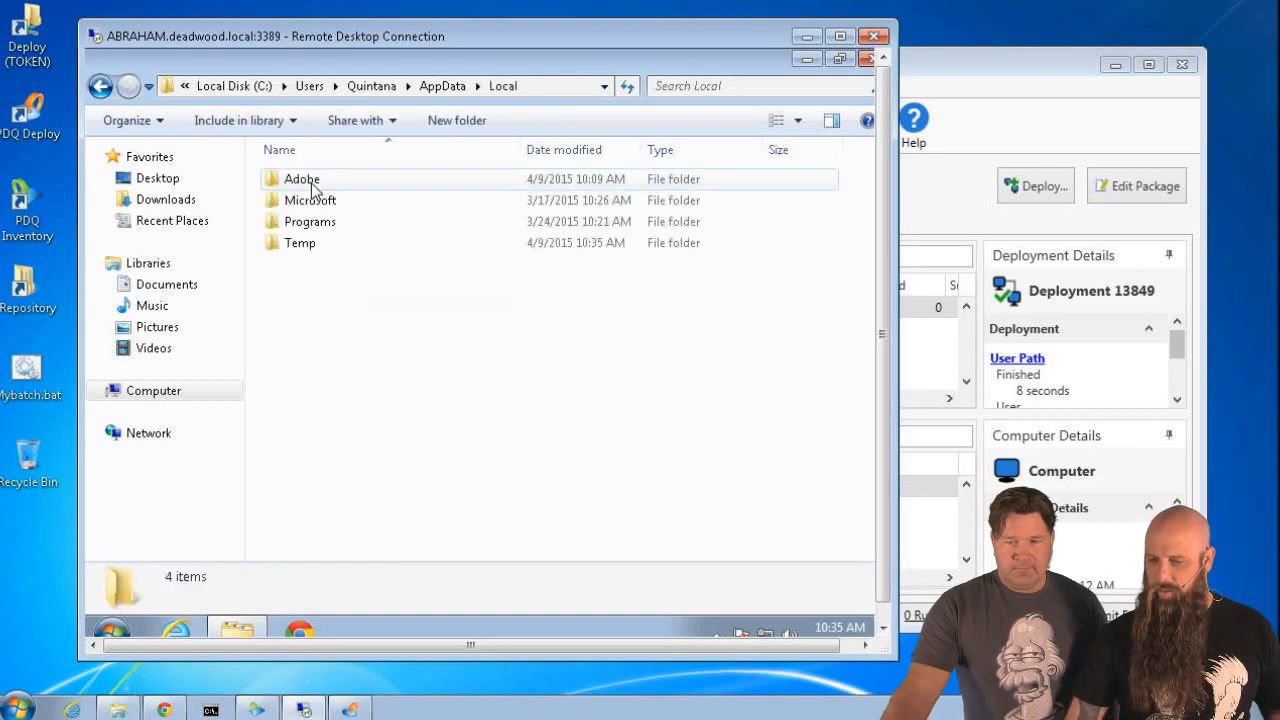
pyautogui.doubleClick(300, 242)
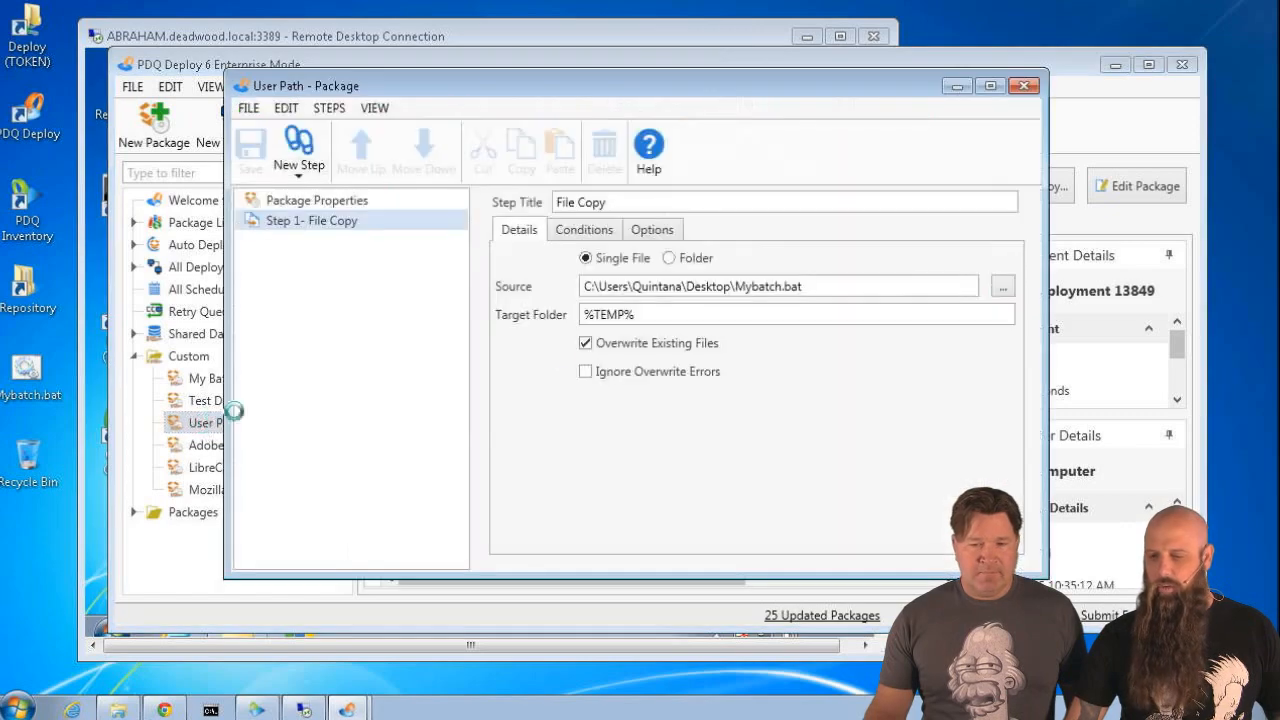
# - Set the File Copy step's Run As option to Logged on User and save the package
pyautogui.click(652, 228)
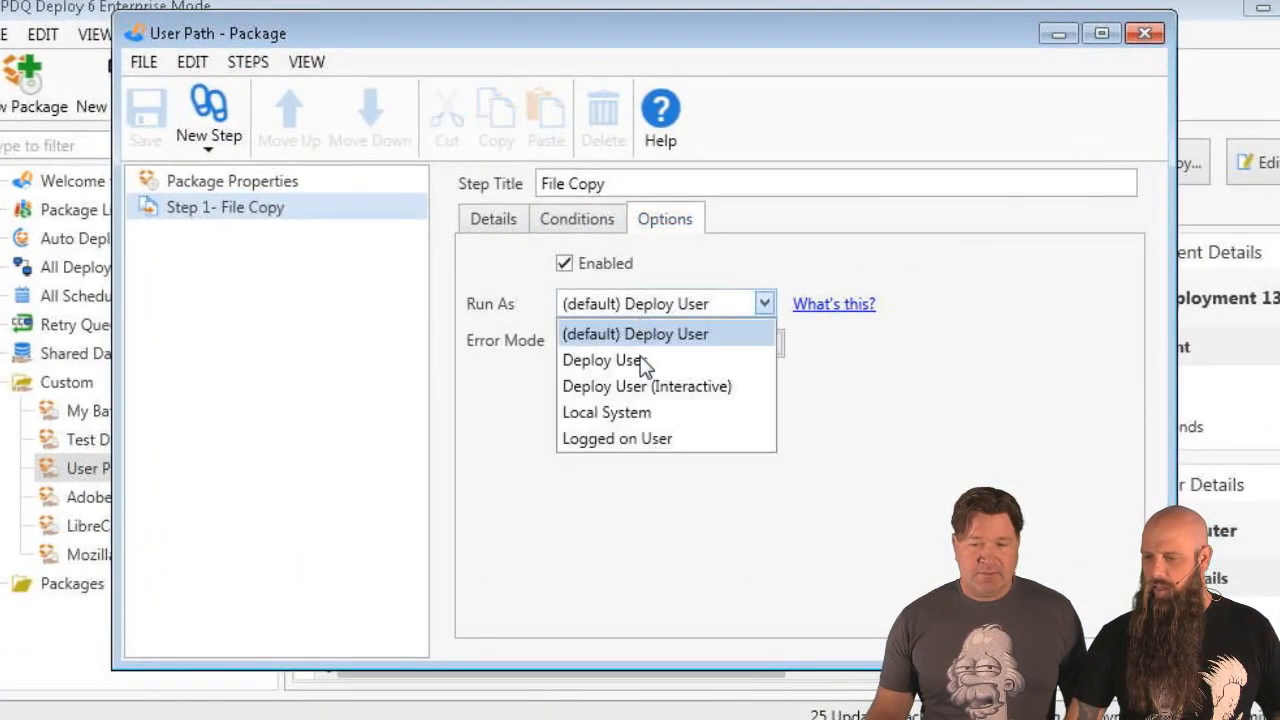
pyautogui.click(616, 438)
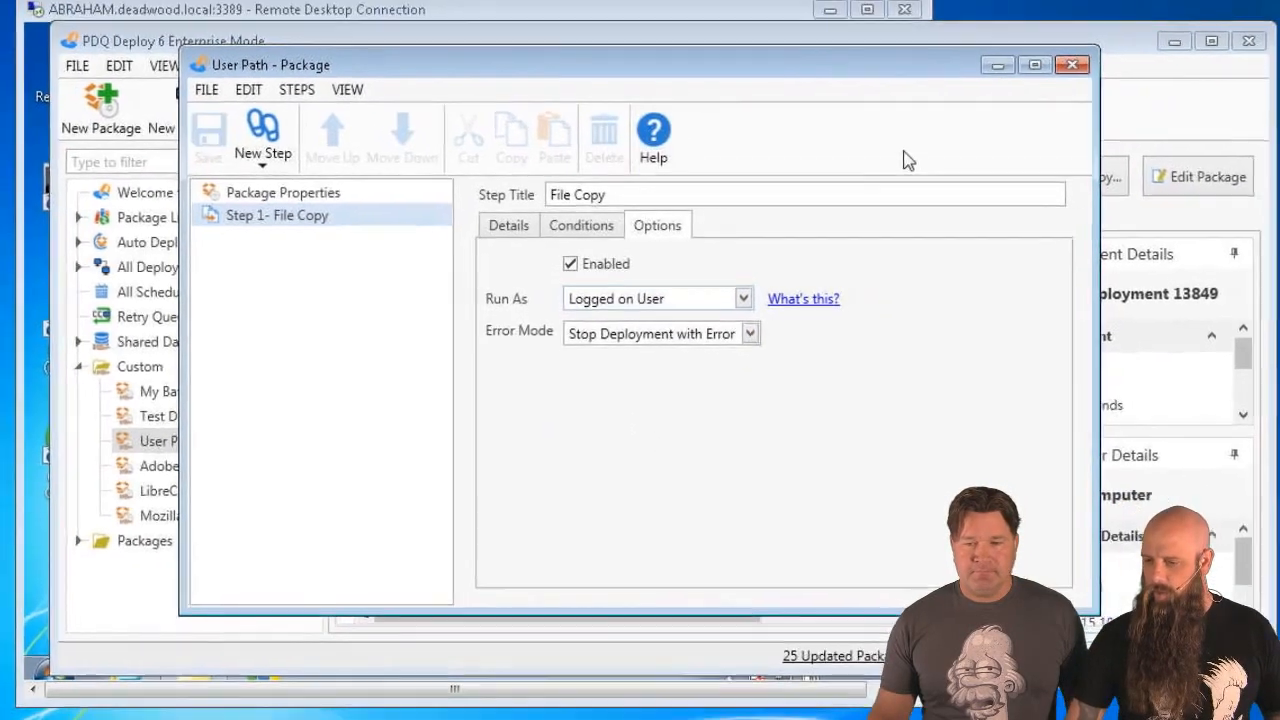
pyautogui.click(1072, 64)
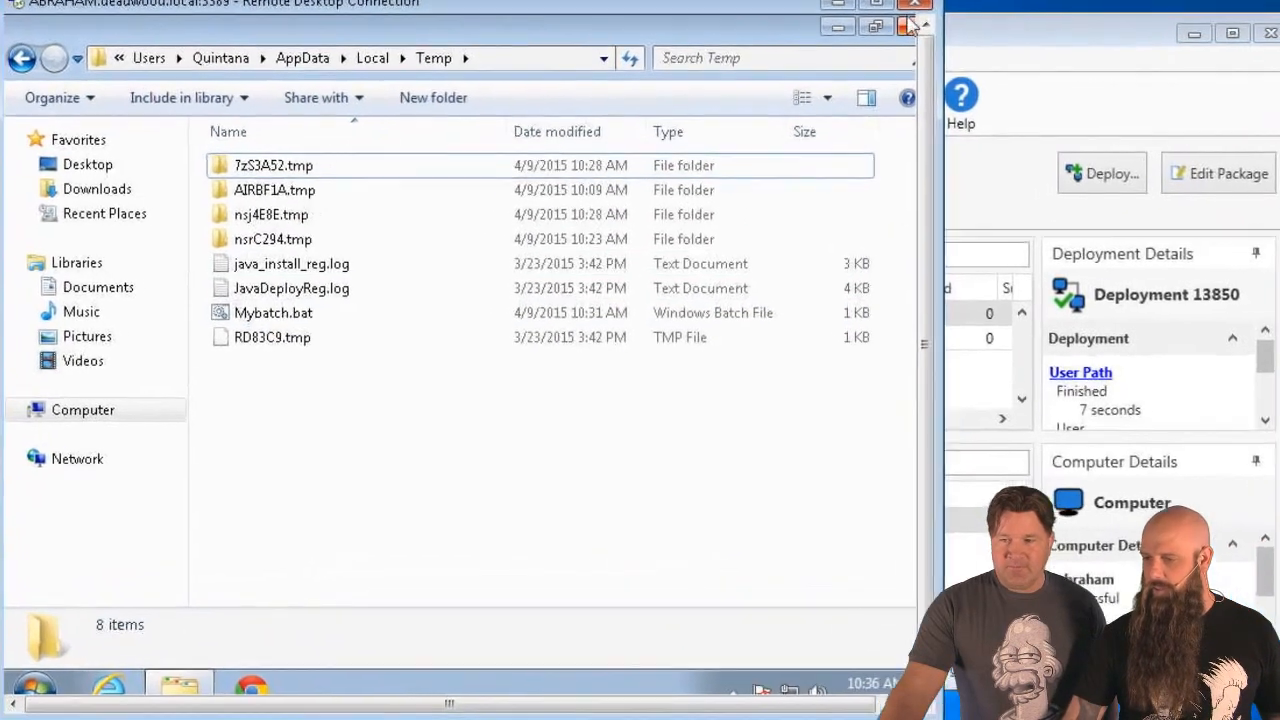
# - Close the Temp folder window after confirming Mybatch.bat is listed there
pyautogui.click(36, 684)
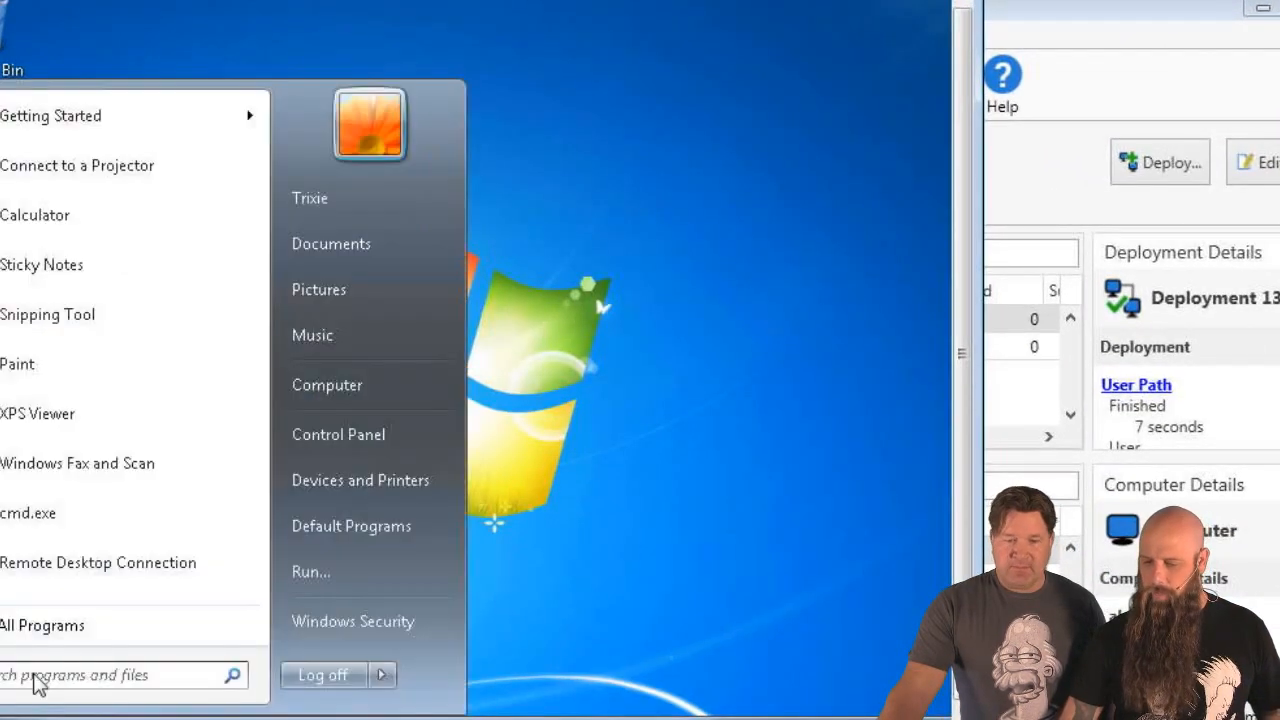